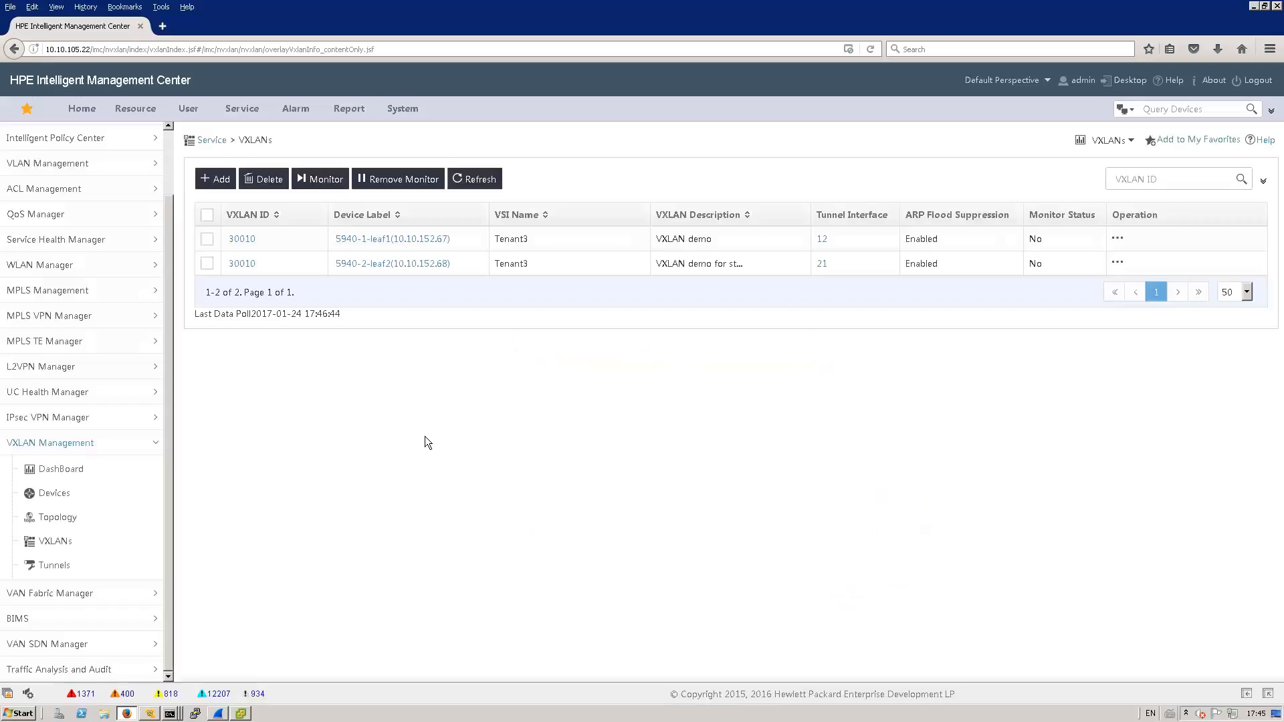
mouse_move(389, 384)
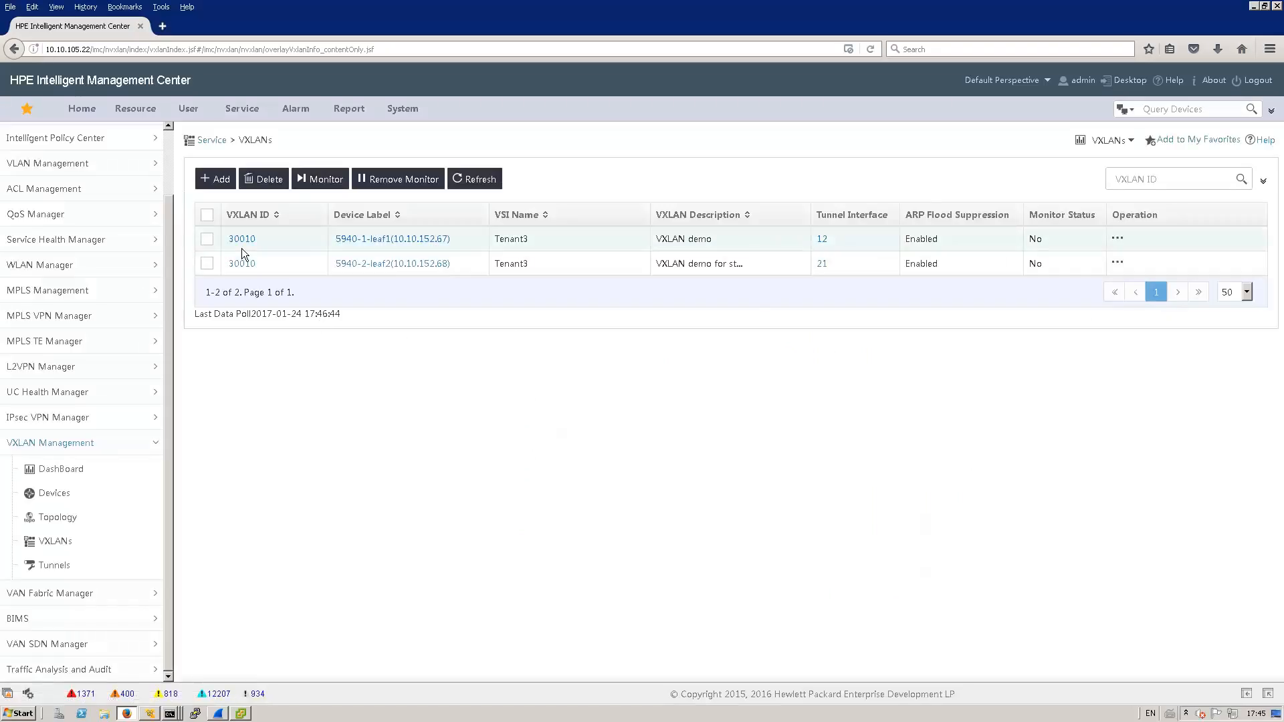
mouse_move(339, 235)
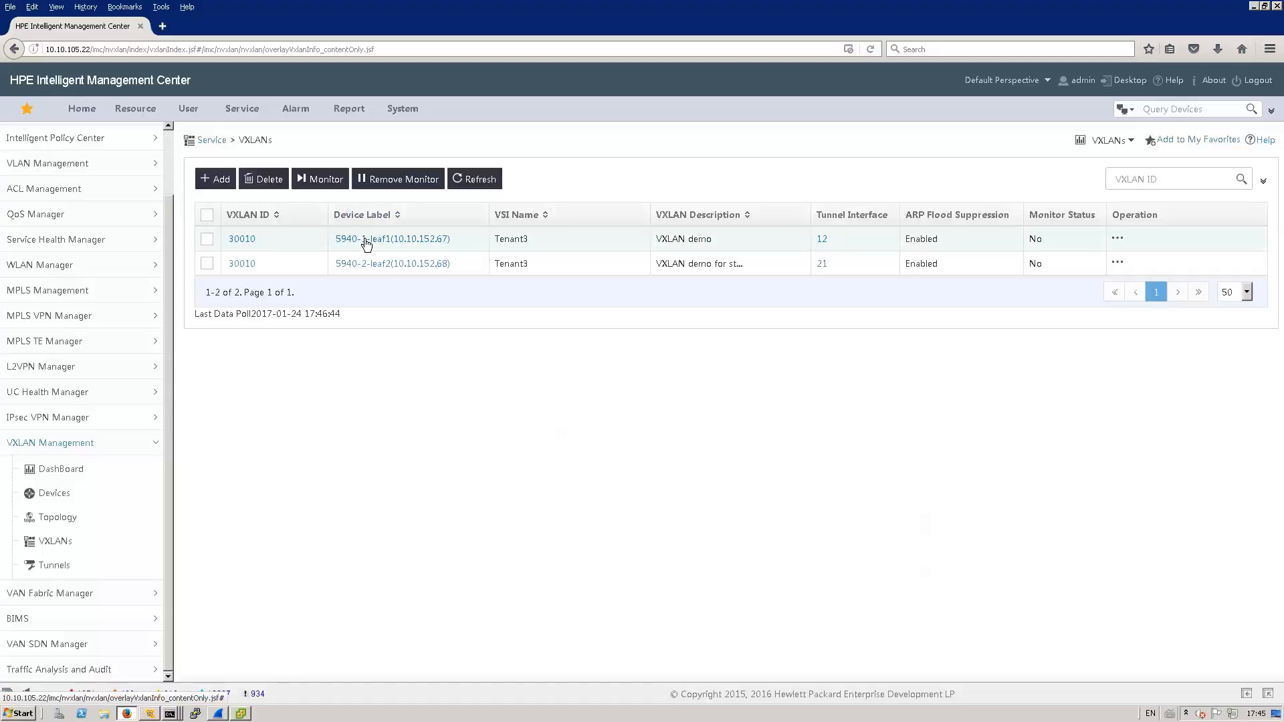
Open the S940-1-leaf1 (10.10.152.67) device details from the first VXLAN 30010 row.
left_click(391, 238)
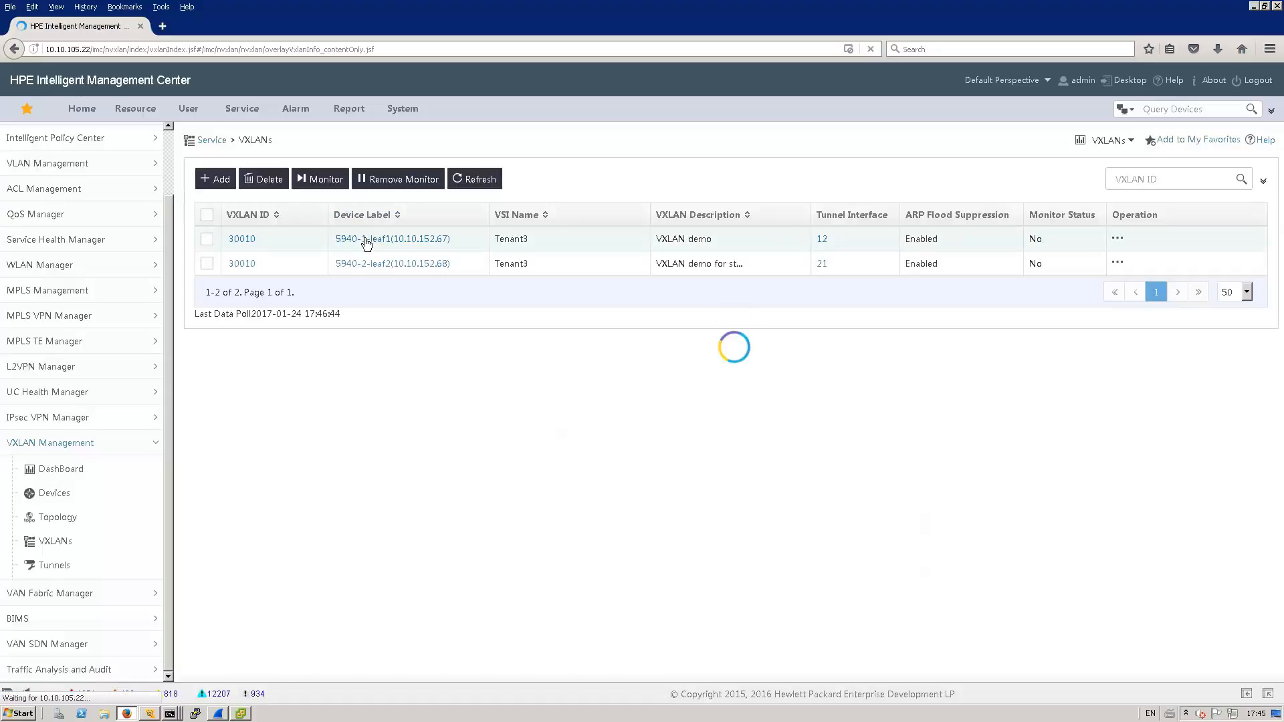
On leaf1's VPN tab, add and save a VPN instance named vrf-tenant3.
left_click(391, 238)
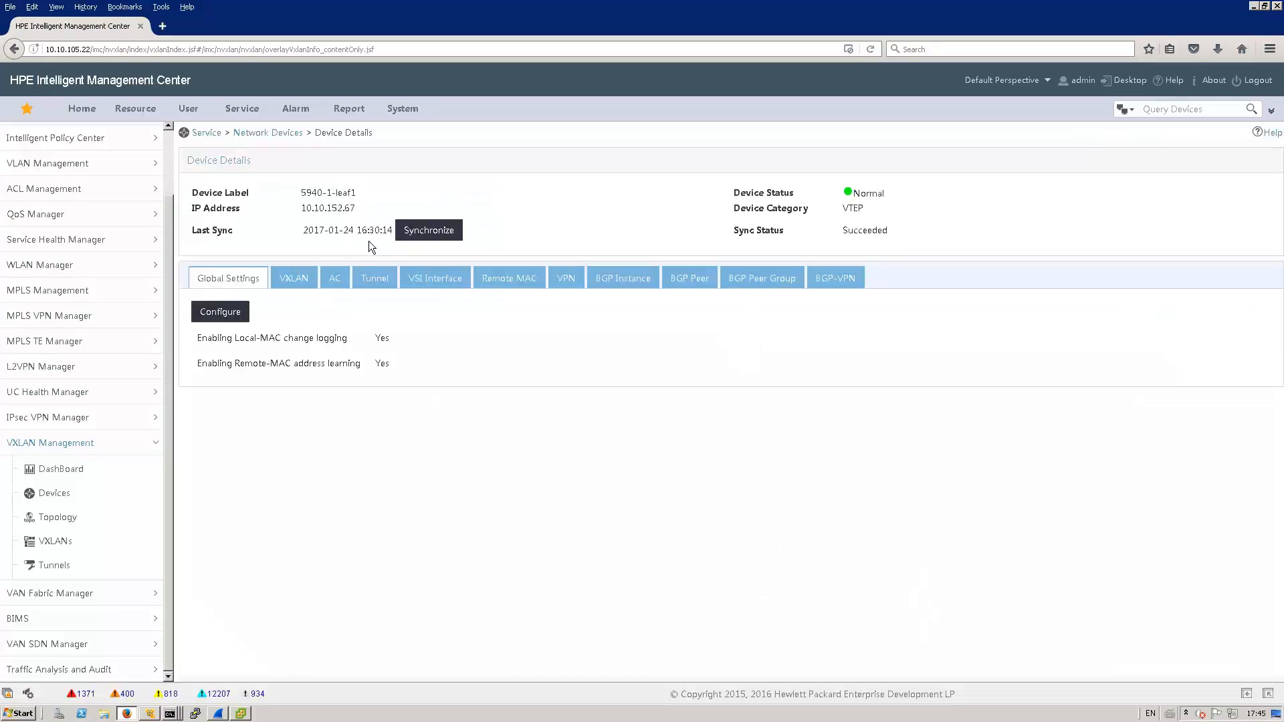
mouse_move(563, 277)
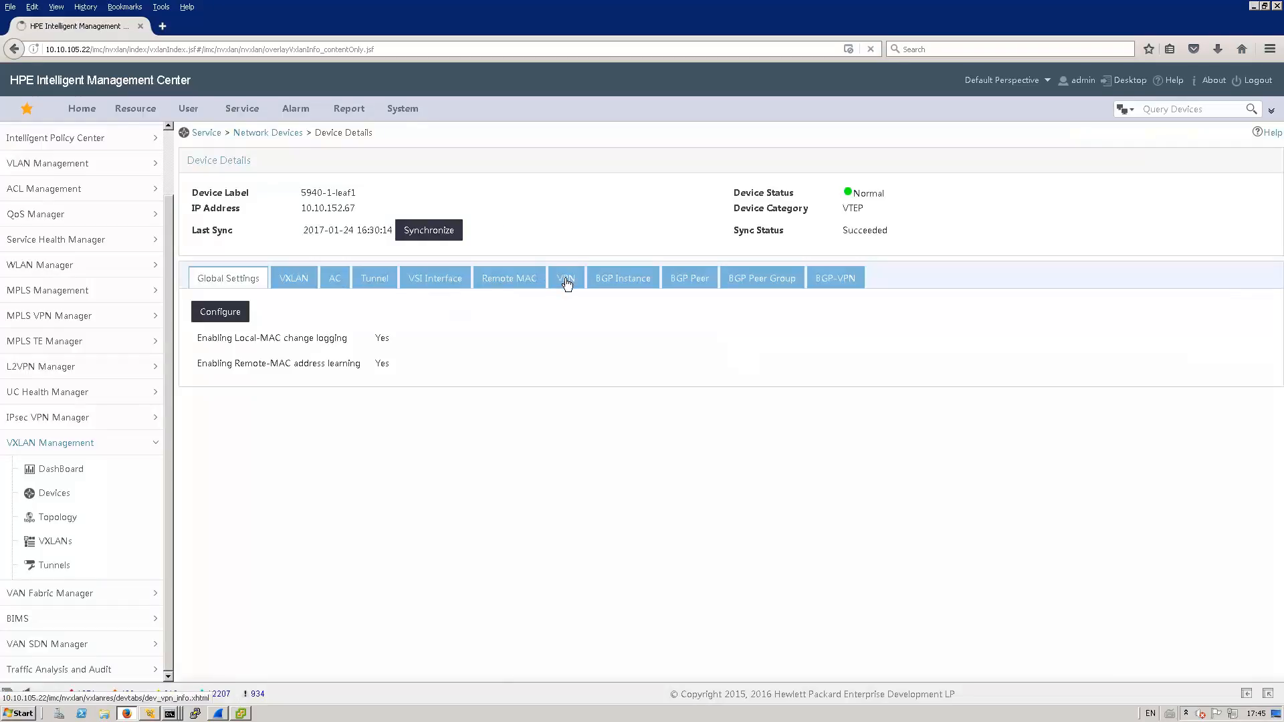
left_click(565, 278)
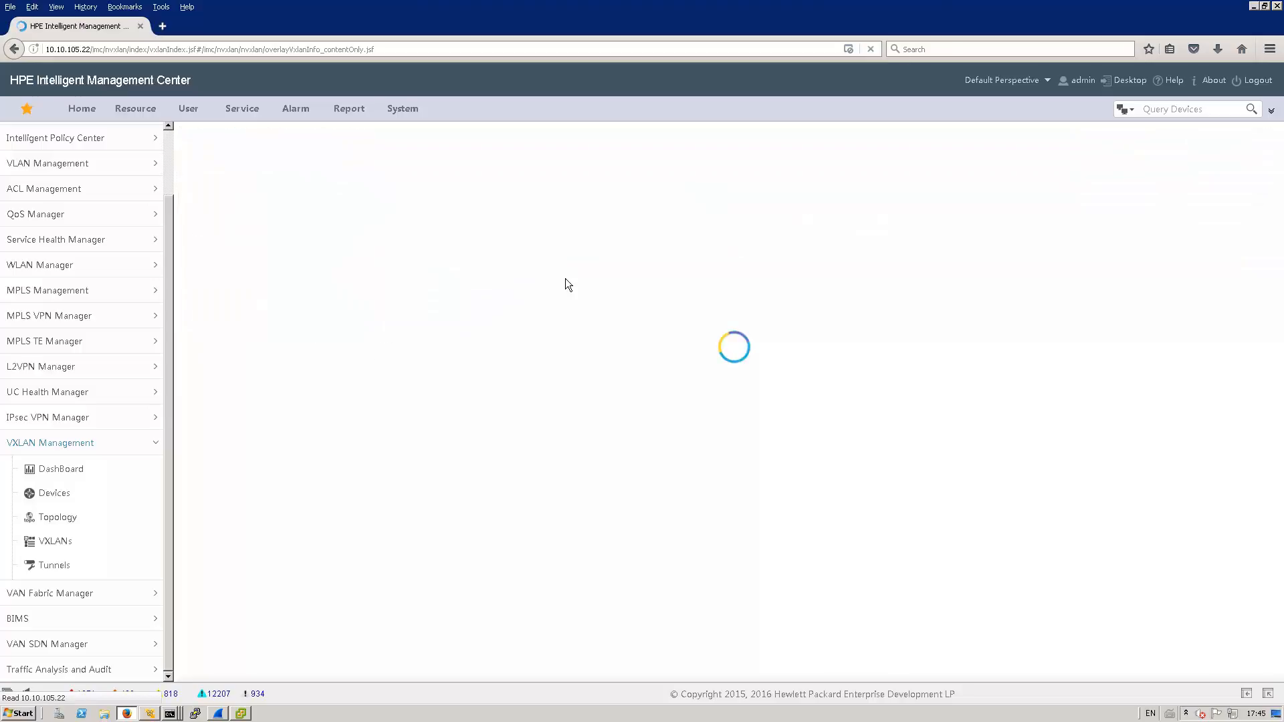
left_click(565, 278)
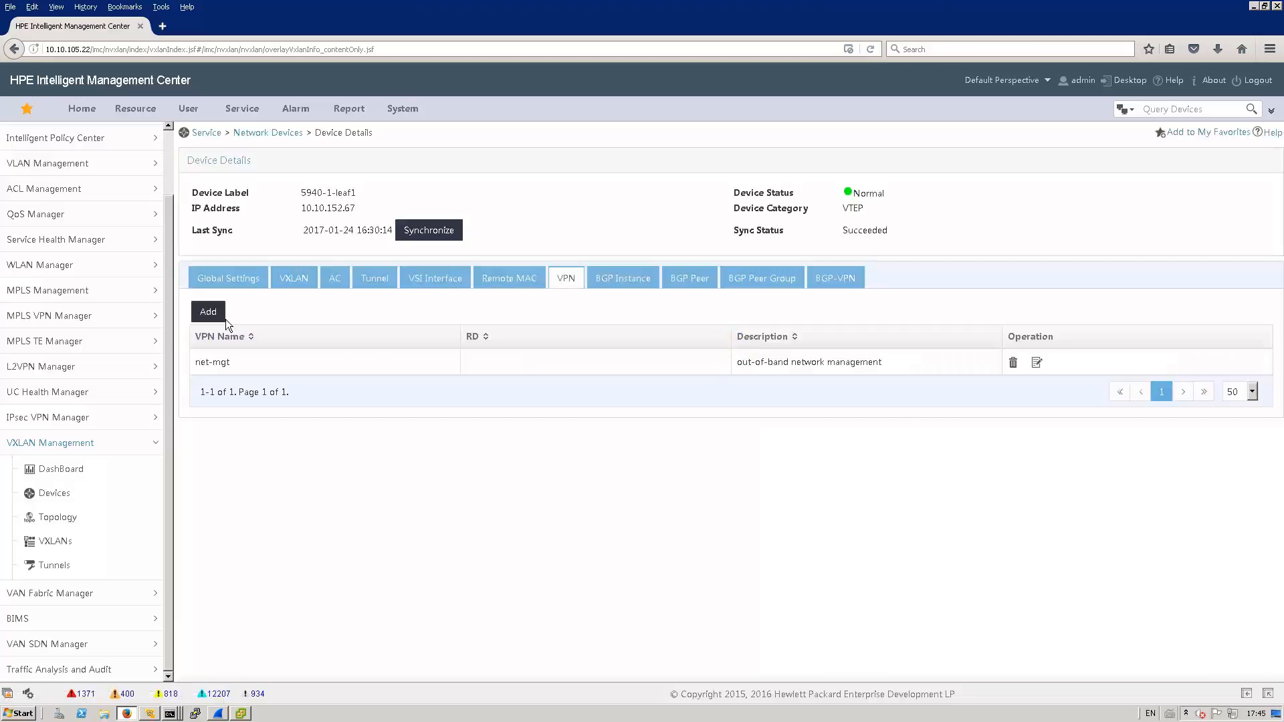
left_click(207, 311)
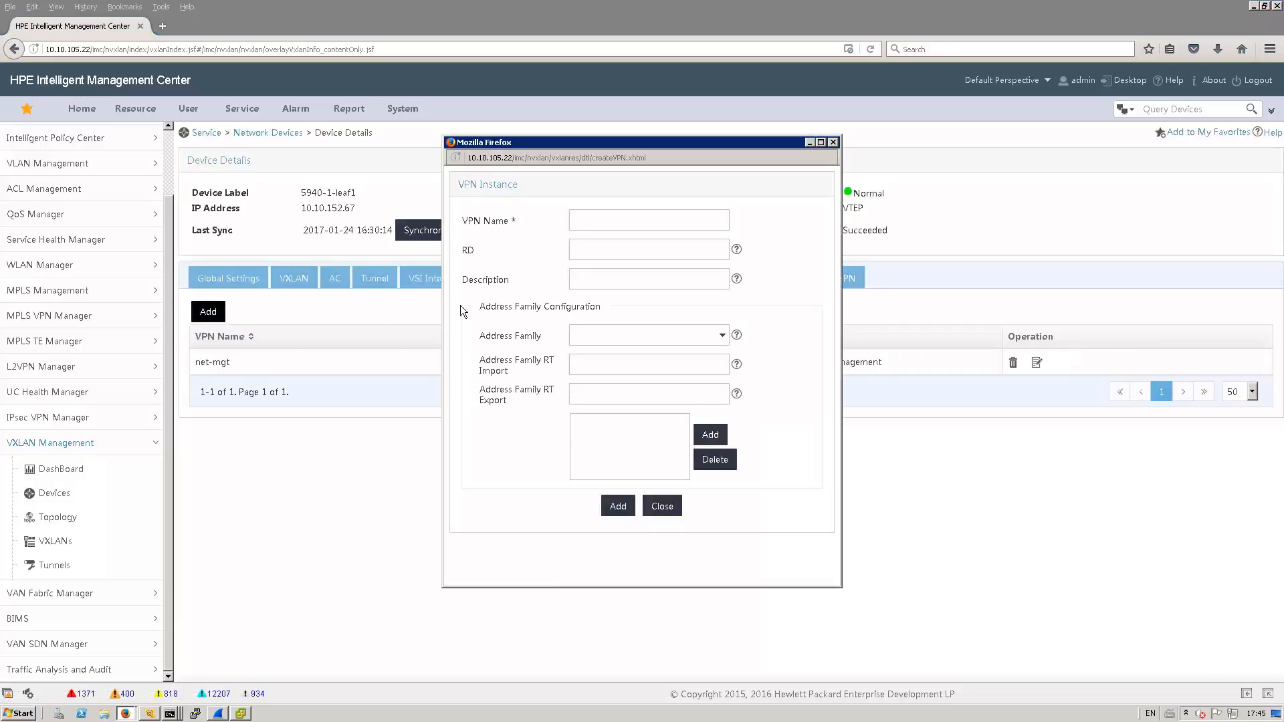
type("vrf-tenant3")
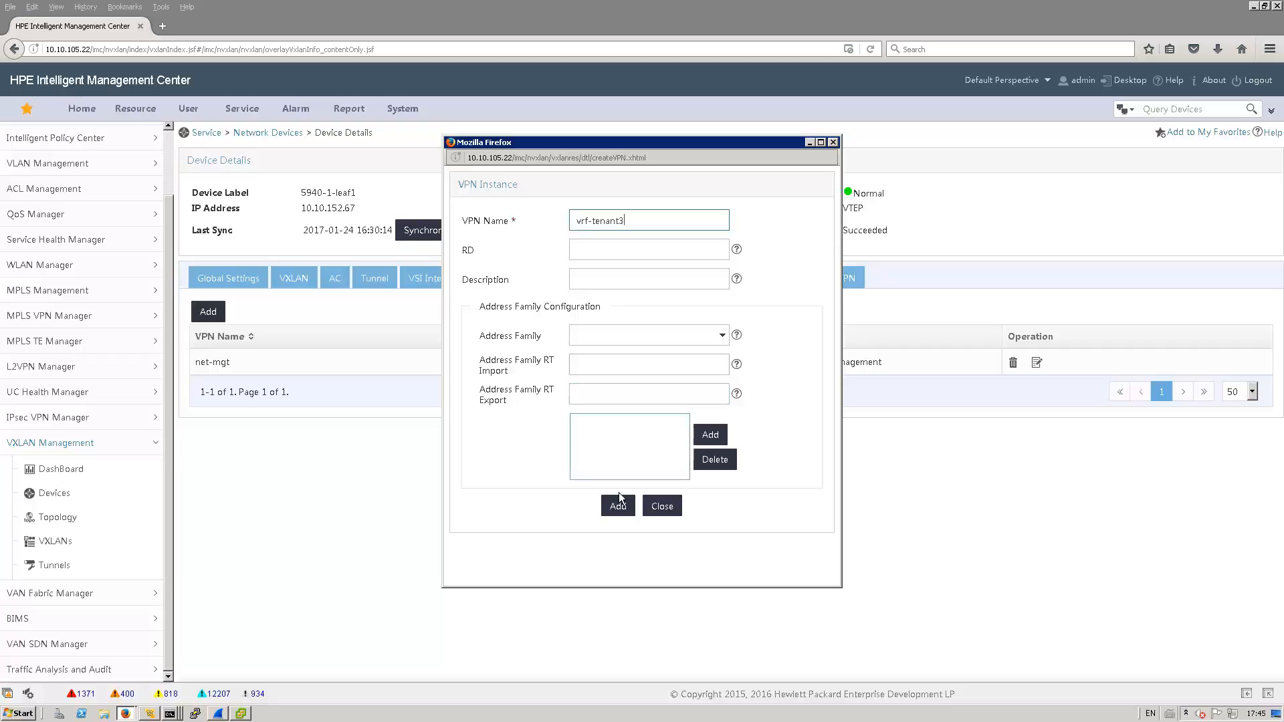
left_click(617, 506)
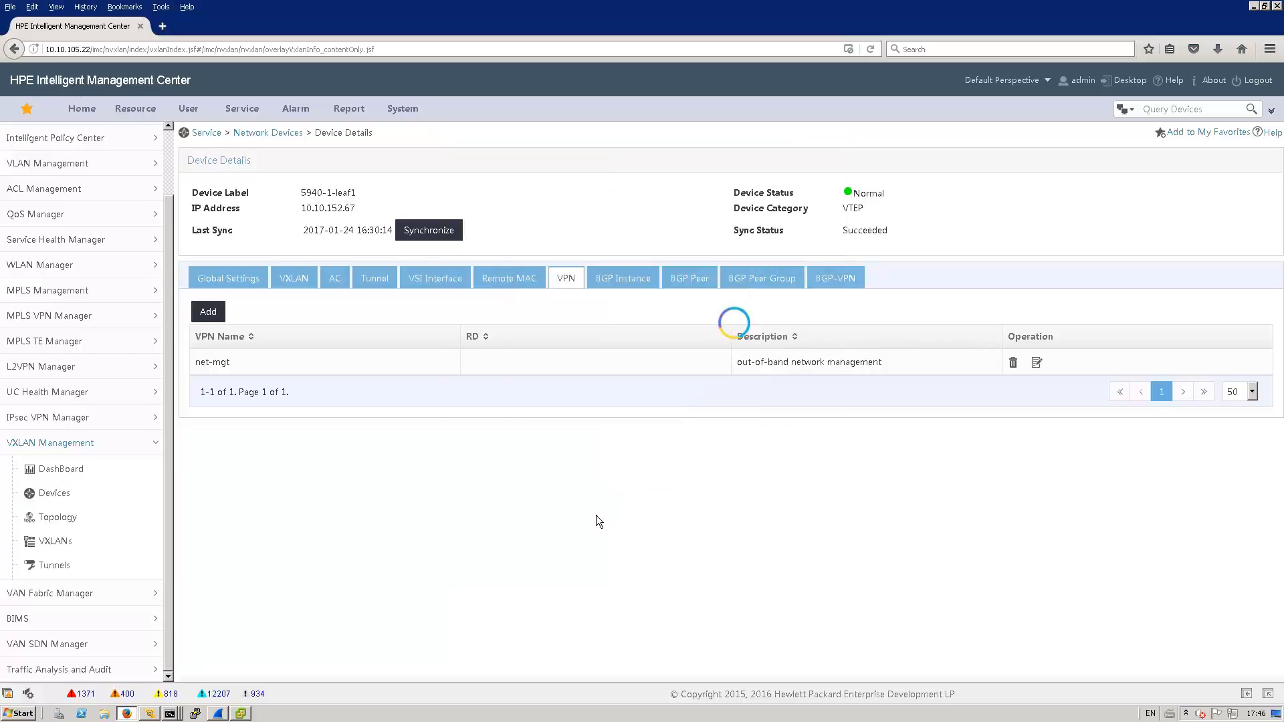
mouse_move(616, 530)
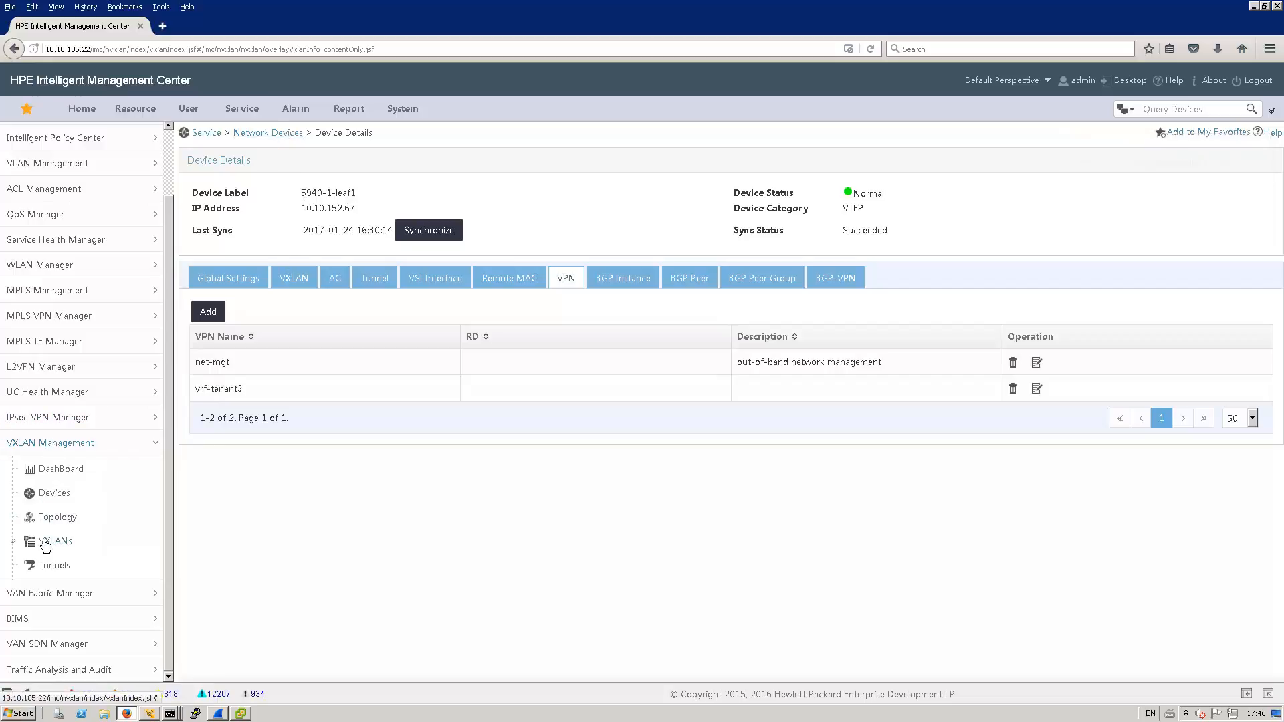
Return to the VXLANs list and open the S940-2-leaf2 device details.
left_click(55, 541)
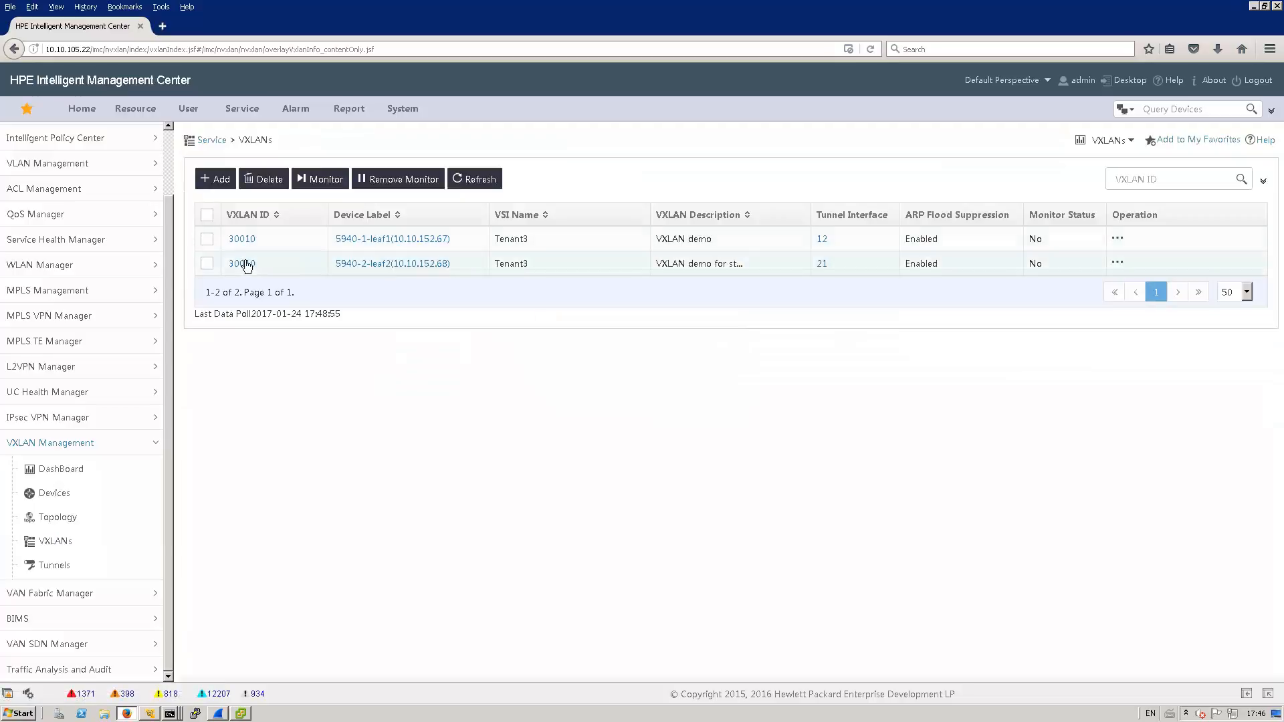
left_click(392, 263)
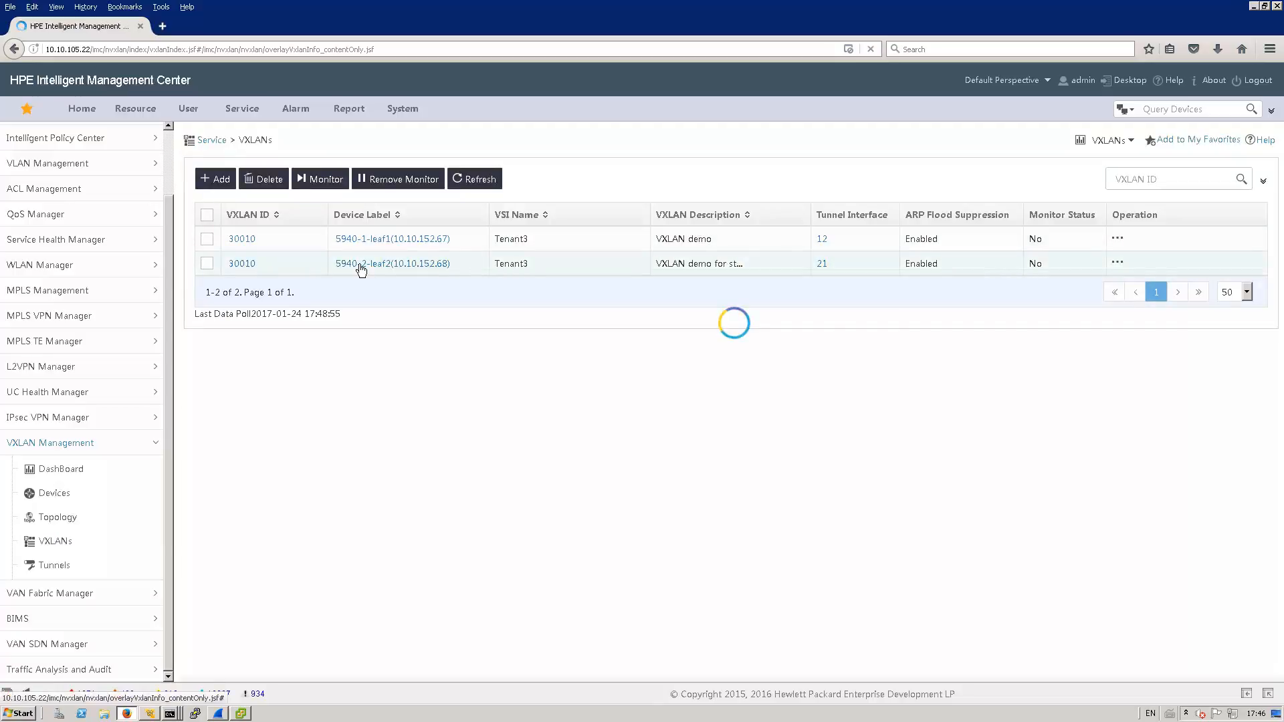
left_click(391, 263)
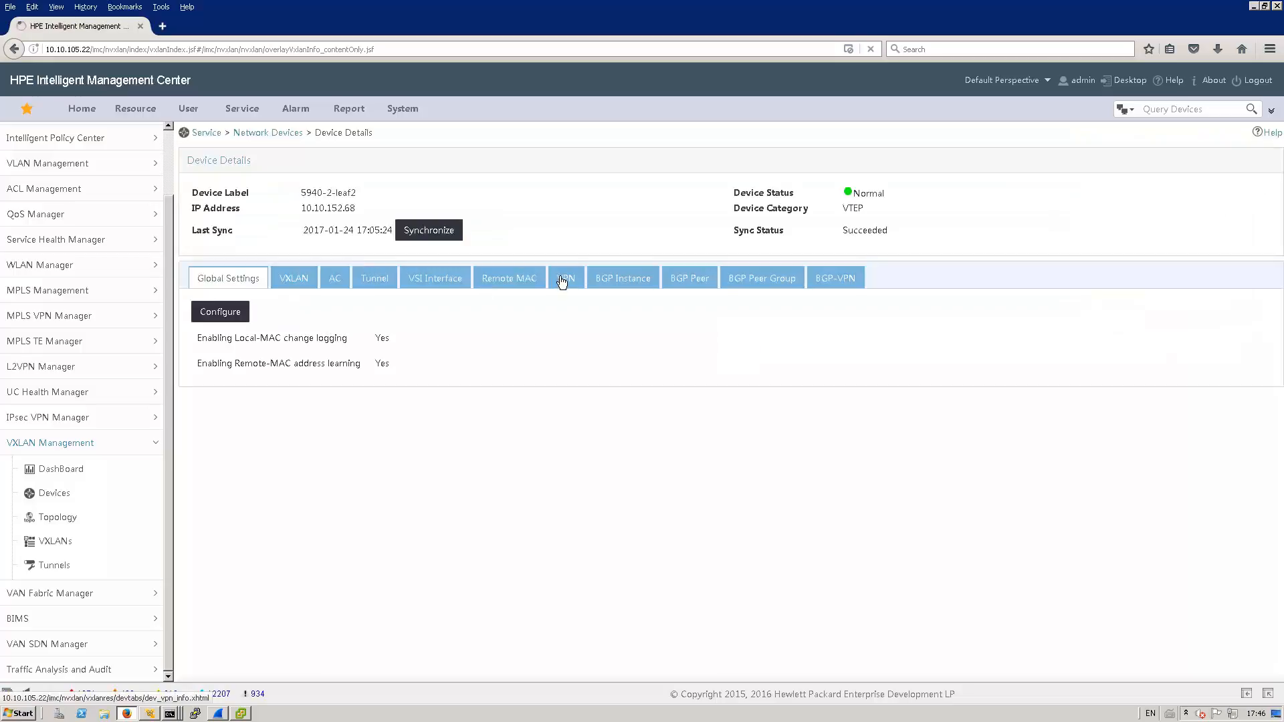
On leaf2's VPN tab, add and save a VPN instance named vrf-tenant3.
left_click(566, 278)
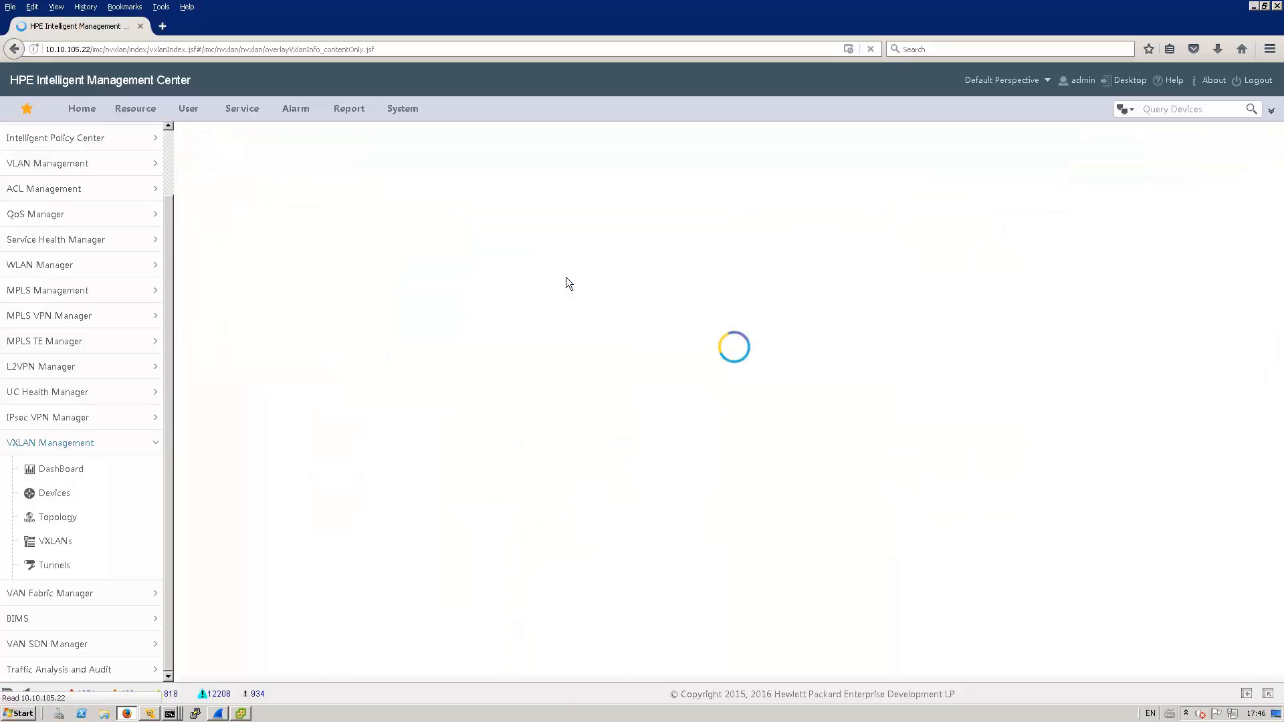
left_click(565, 278)
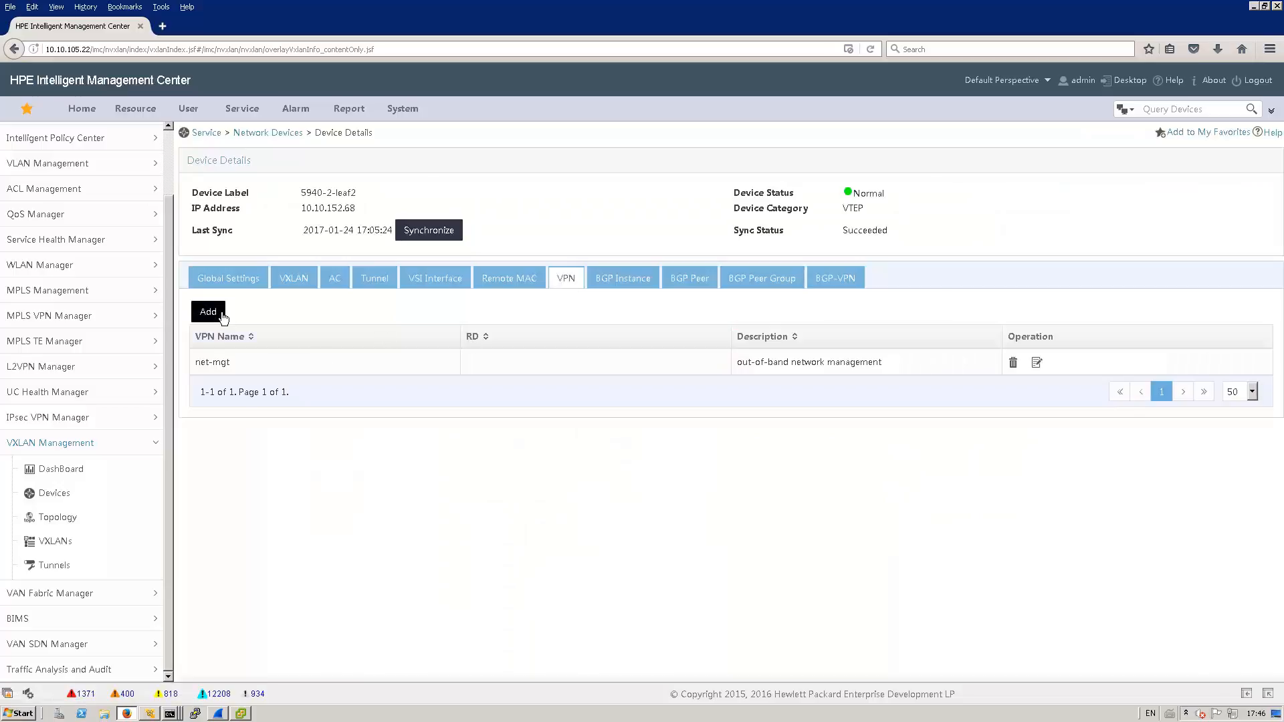
left_click(208, 311)
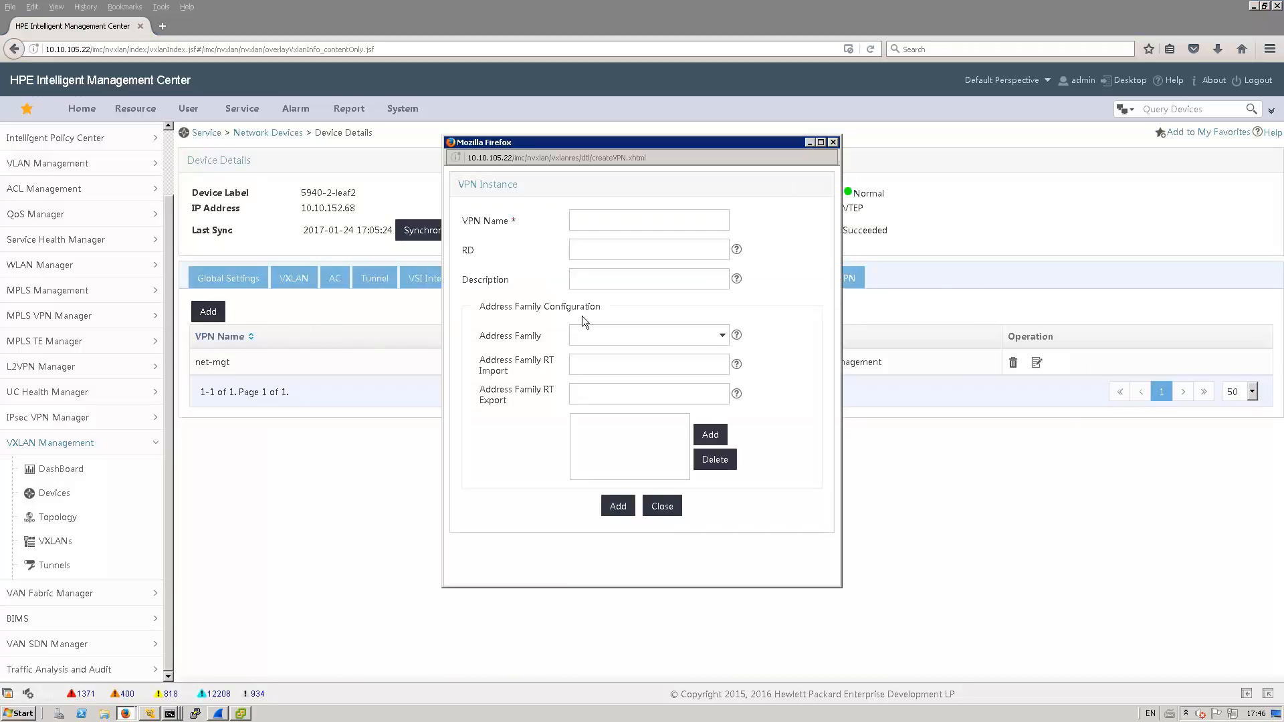
type("vrf-tenant")
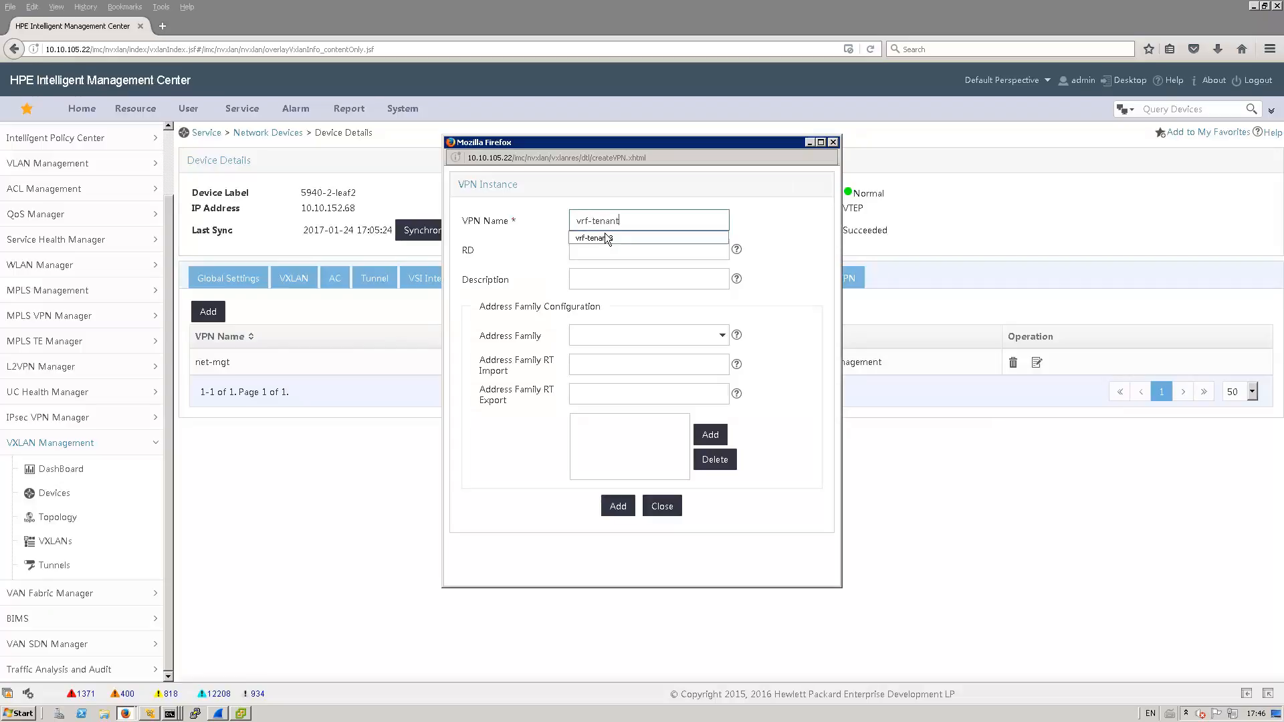
left_click(617, 506)
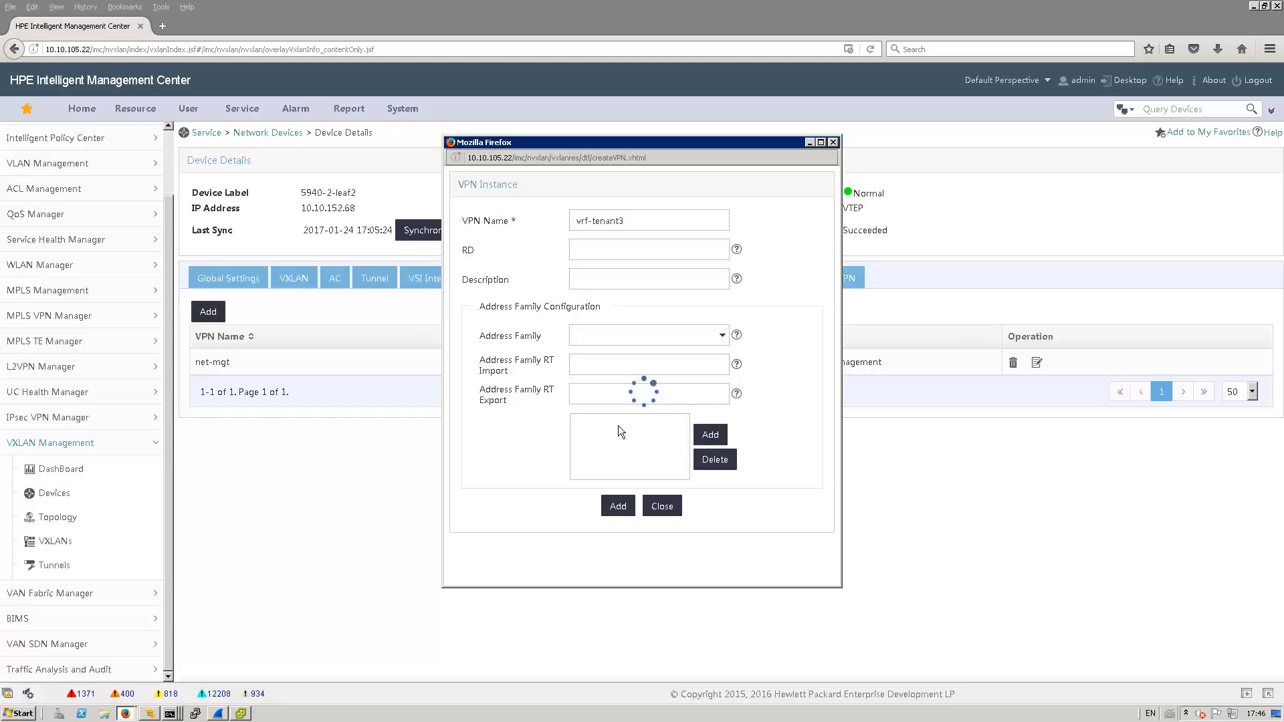
left_click(660, 505)
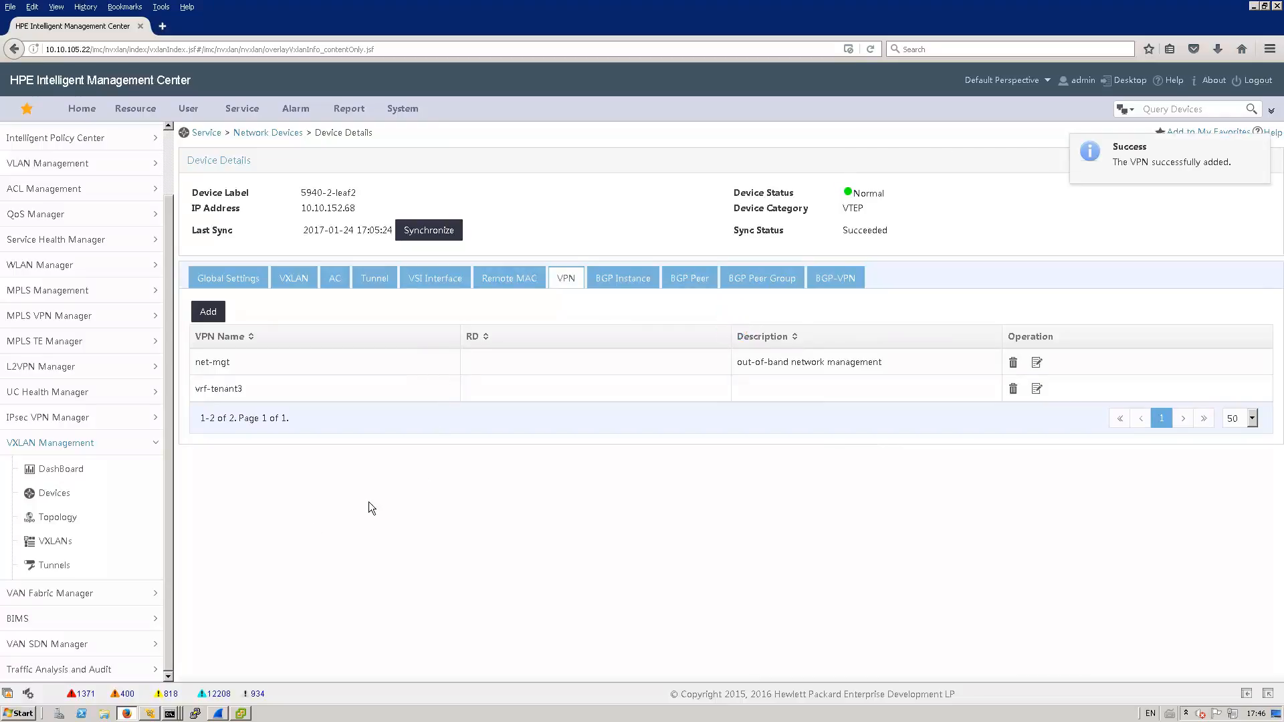
mouse_move(413, 431)
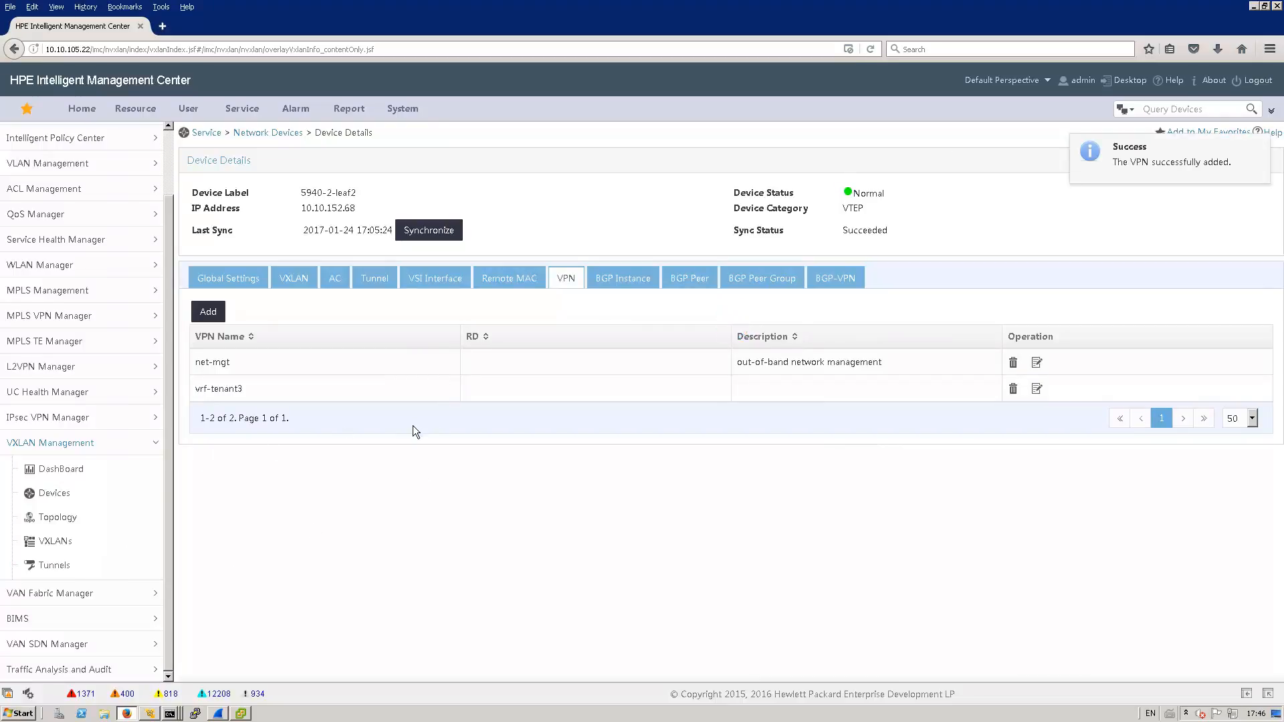
mouse_move(448, 504)
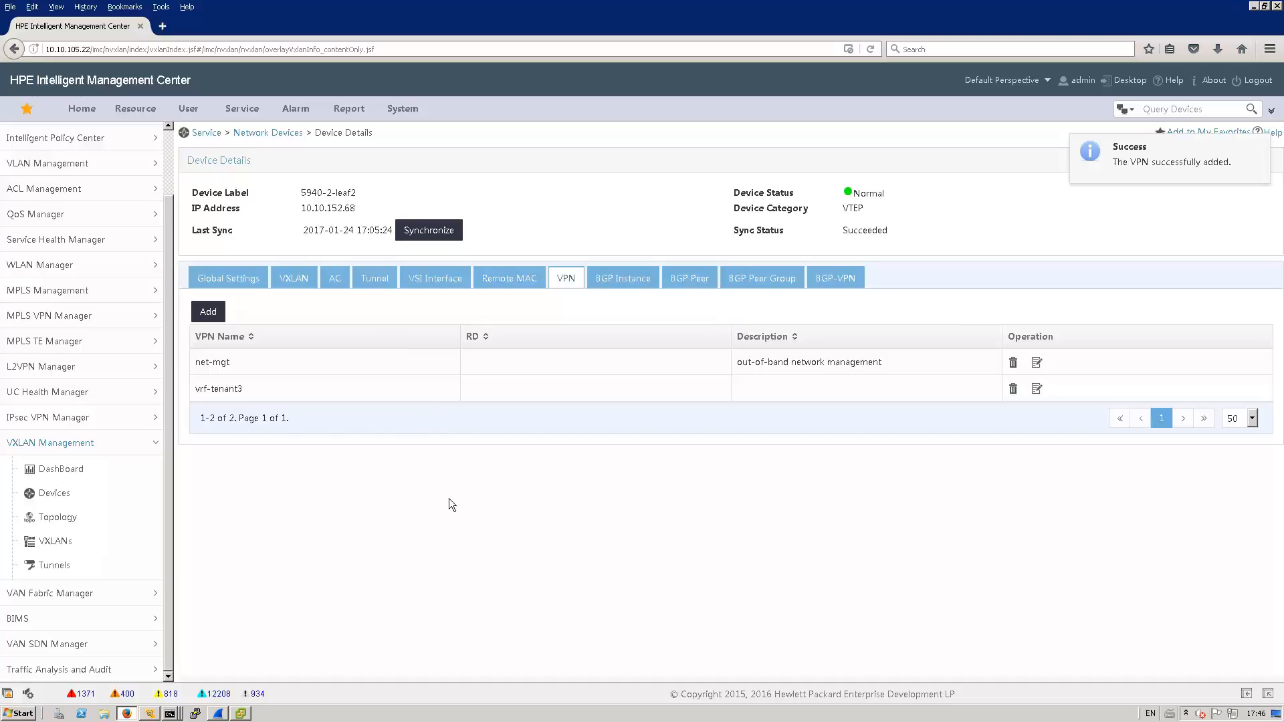
mouse_move(442, 282)
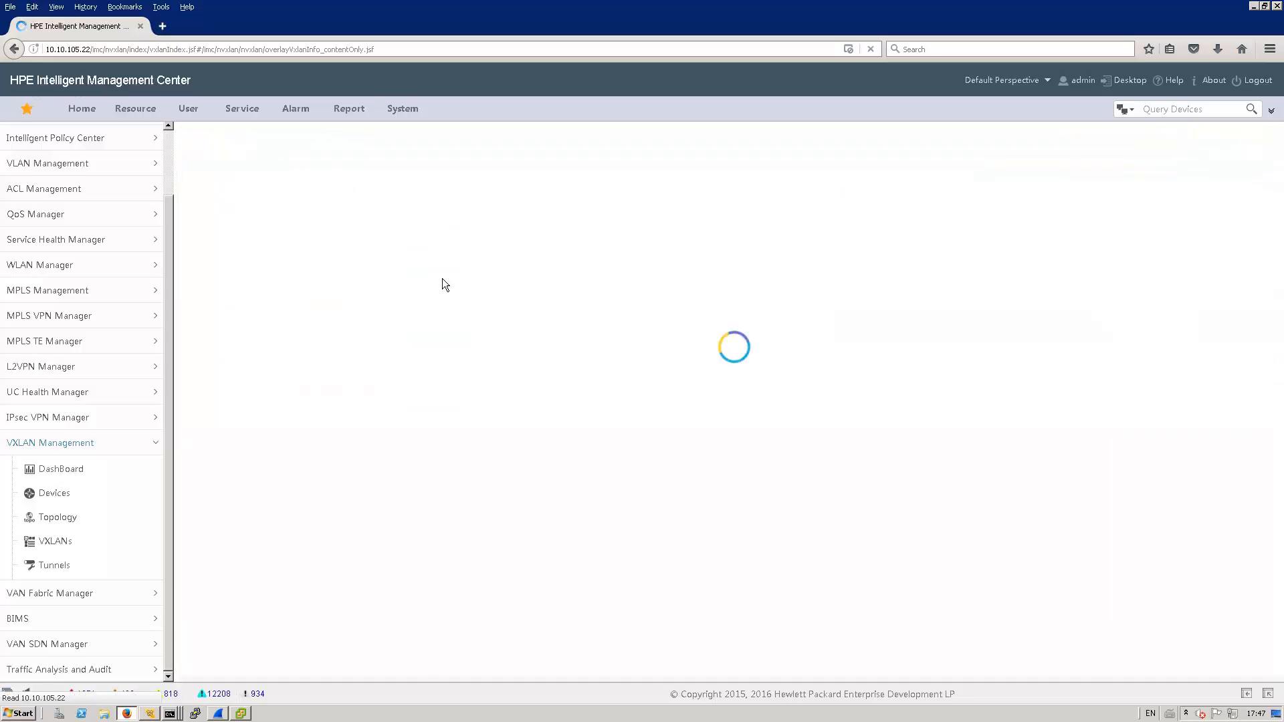
Start a new VSI interface on leaf2's VSI Interface tab with gateway type Distributed.
left_click(435, 277)
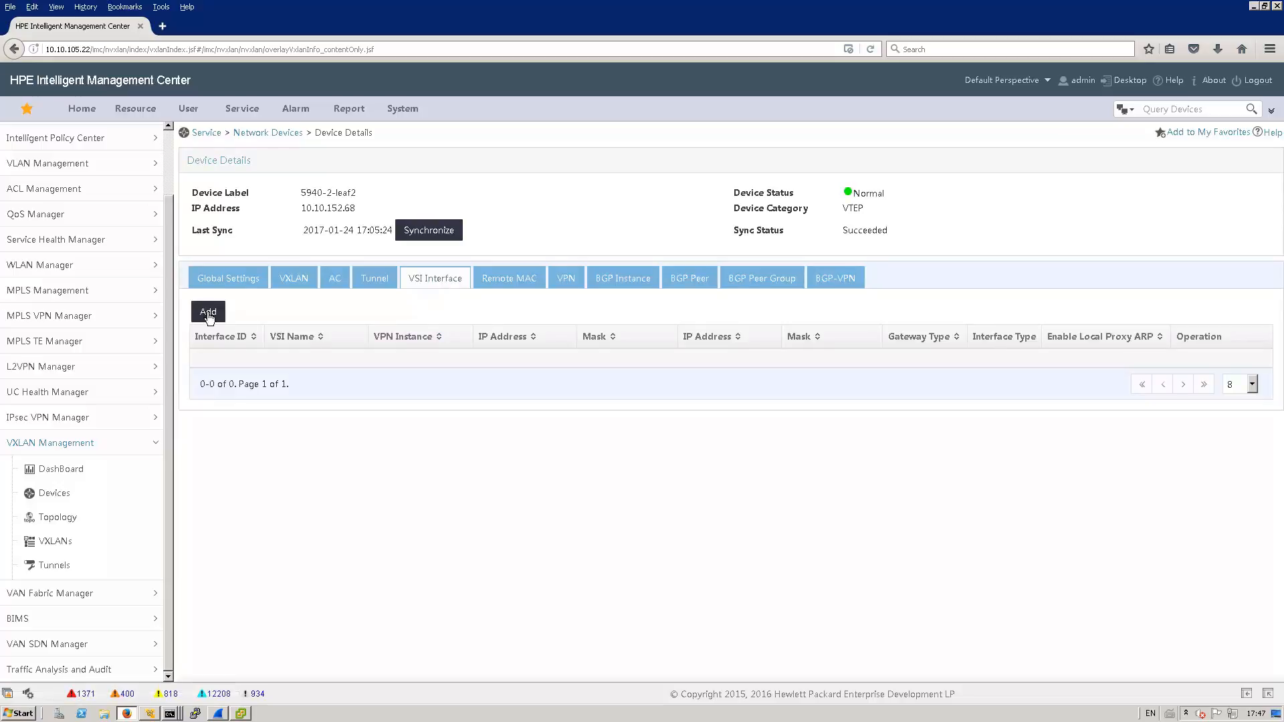
left_click(207, 311)
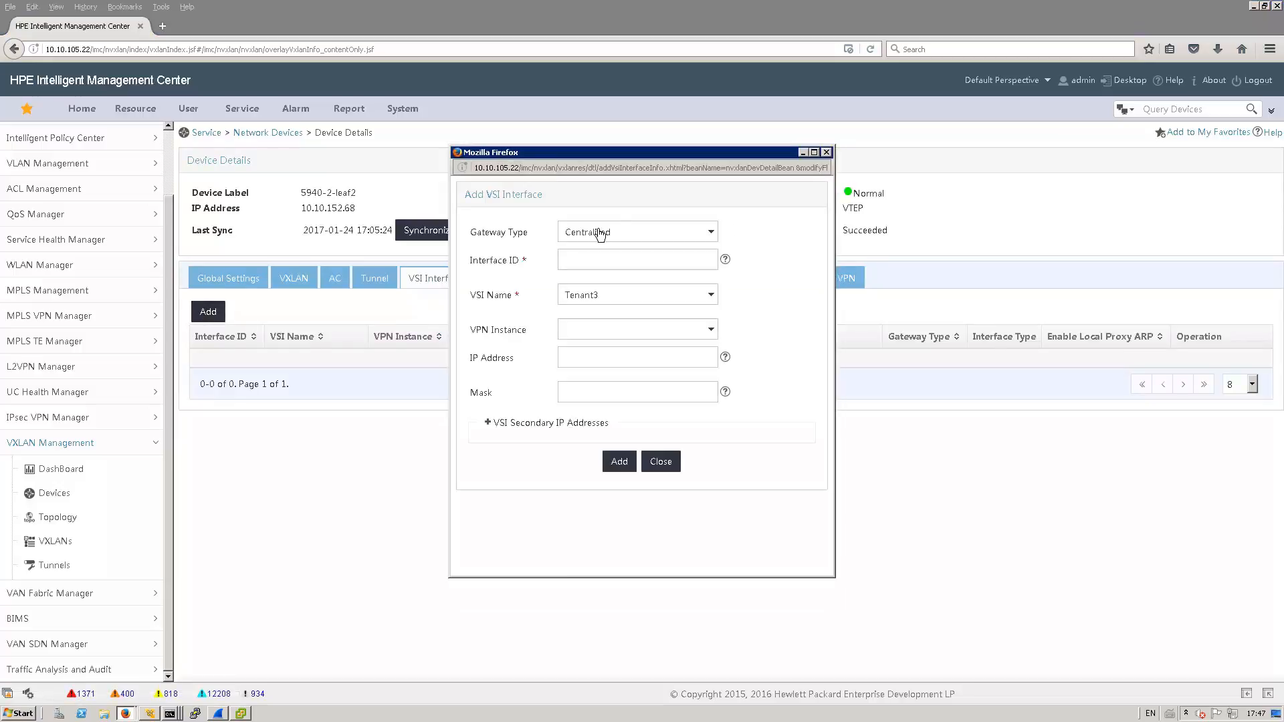
left_click(706, 232)
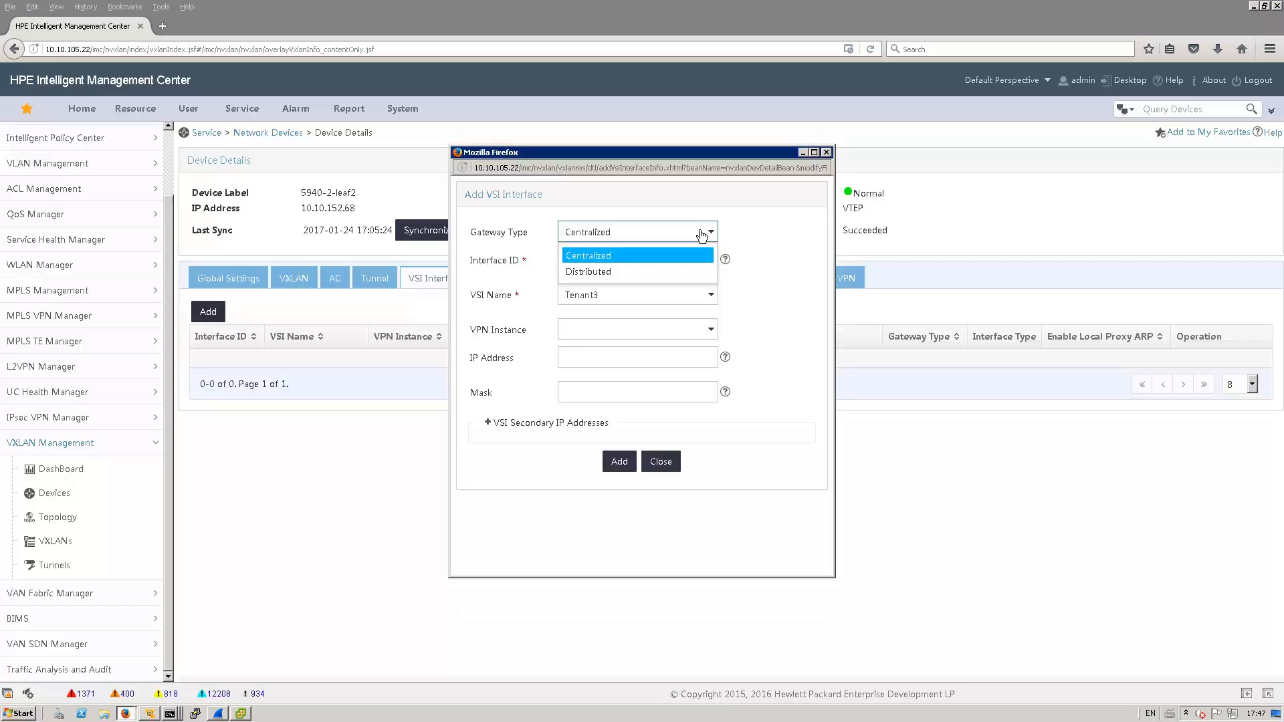
mouse_move(588, 271)
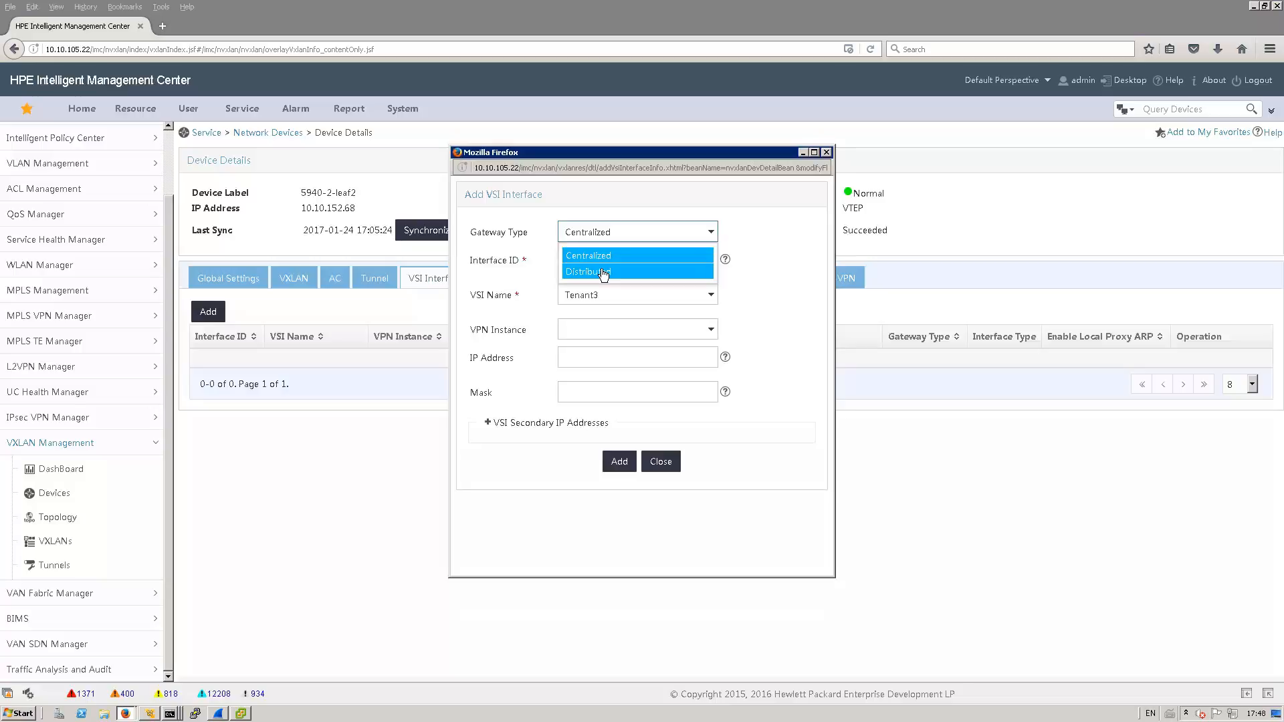
left_click(587, 270)
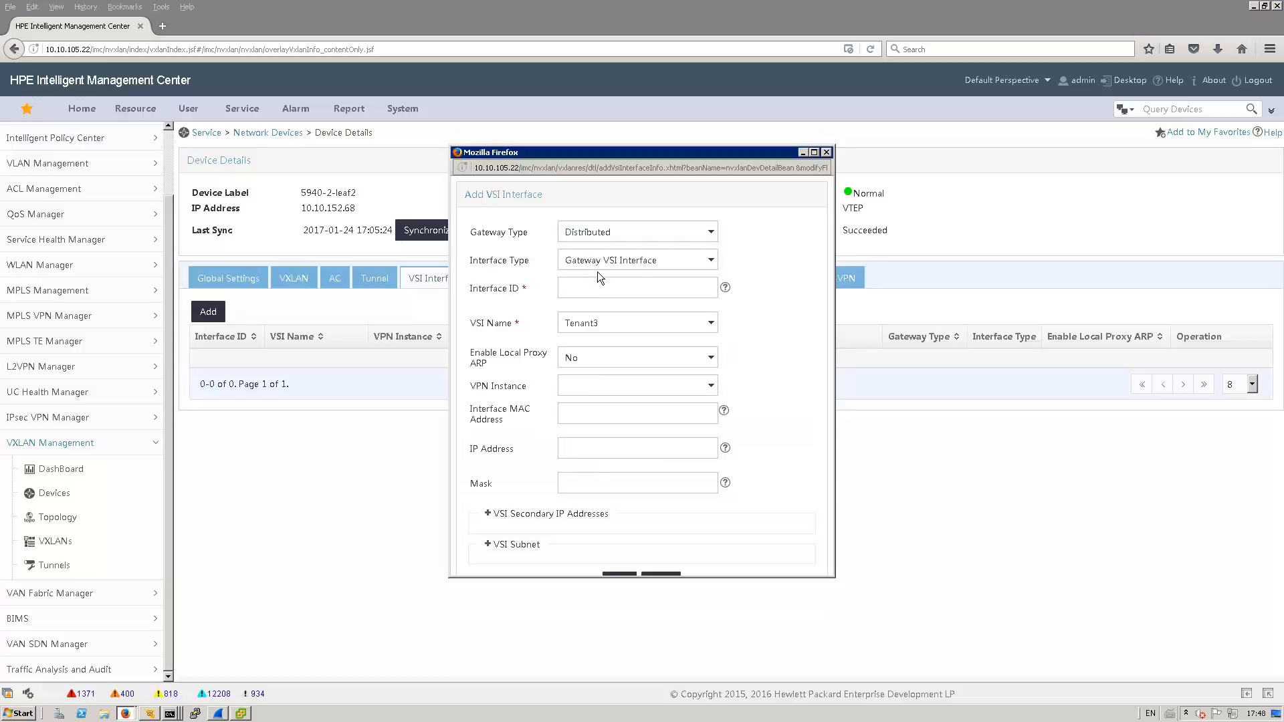
mouse_move(661, 271)
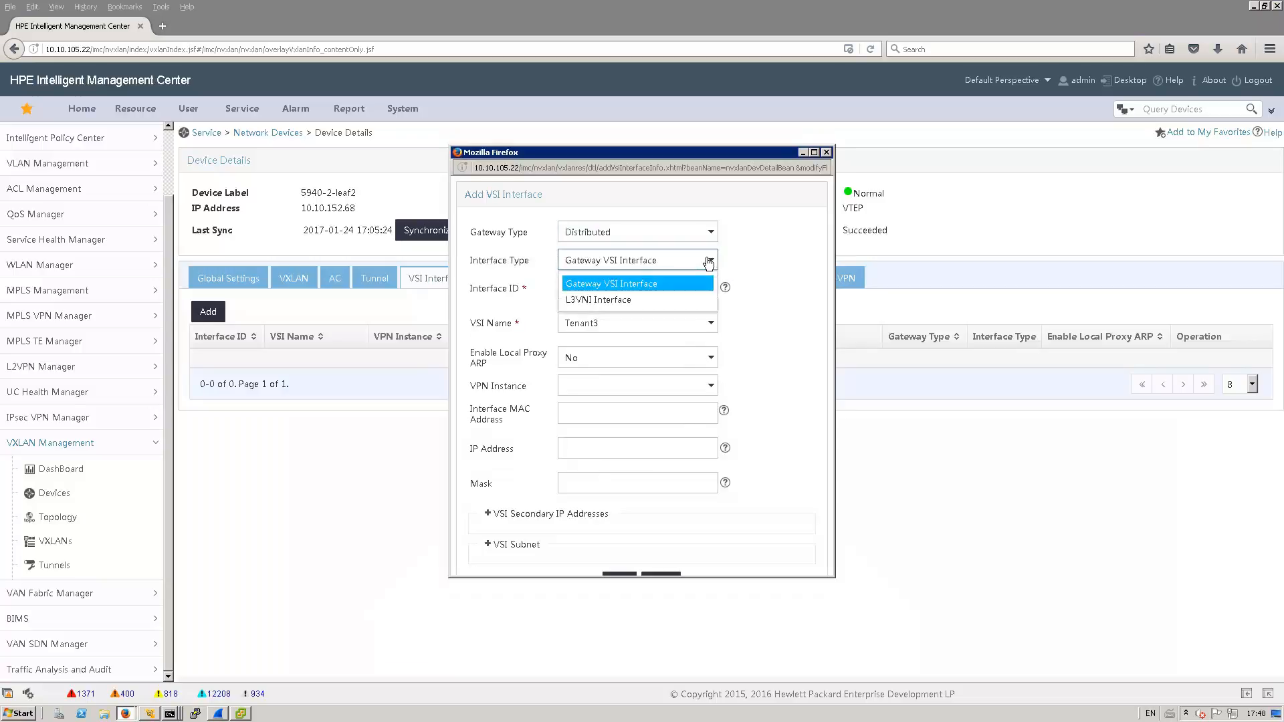
Set gateway VSI interface ID 930, local proxy ARP Yes, and VPN instance vrf-tenant3.
left_click(610, 283)
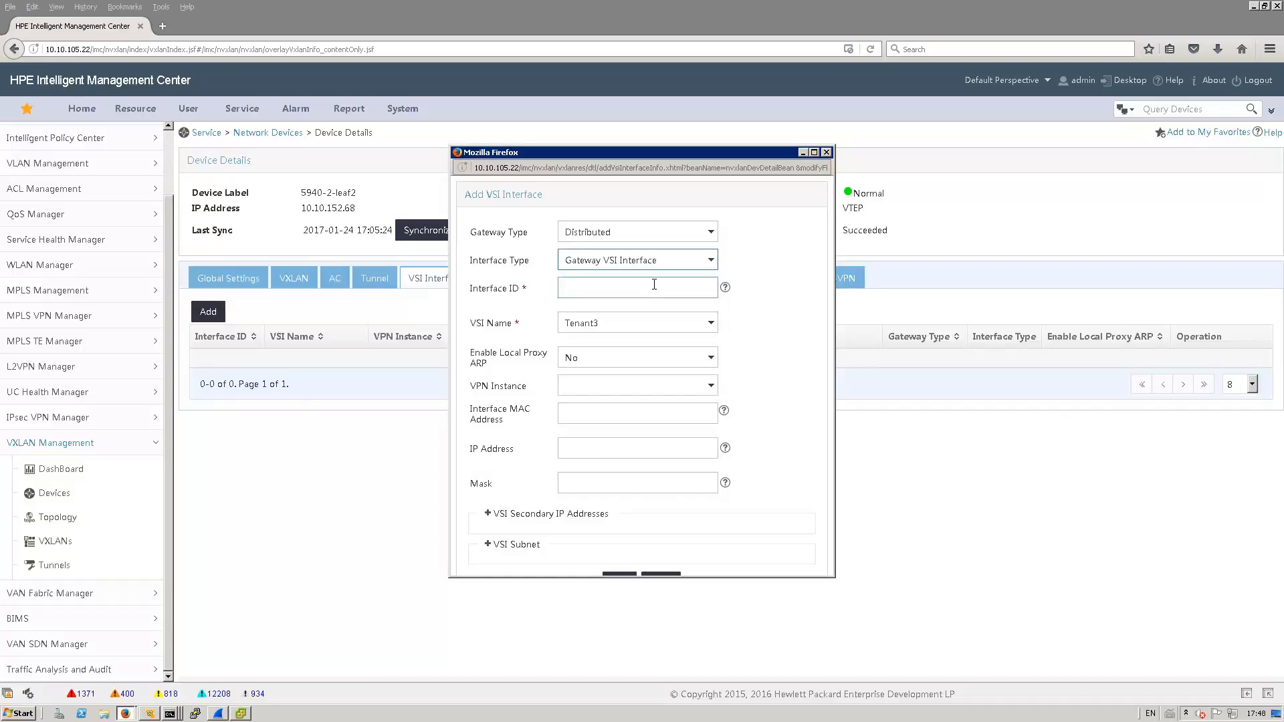
left_click(636, 287)
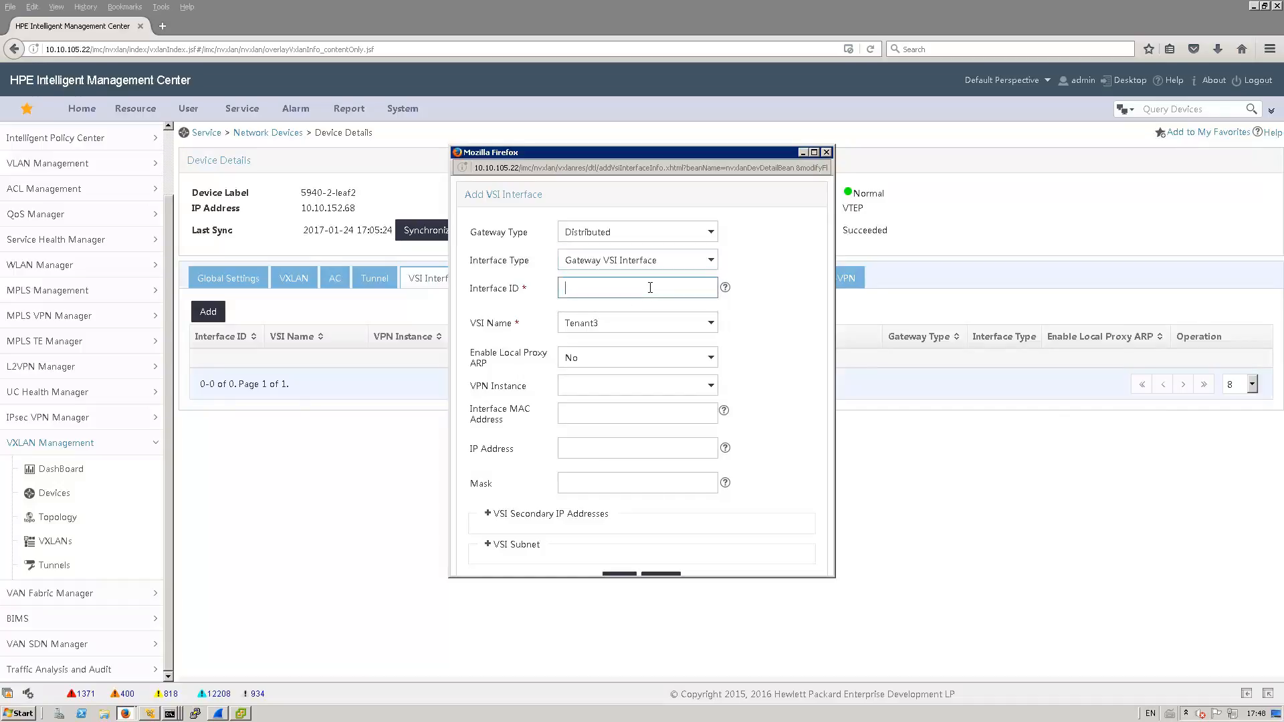
type("9")
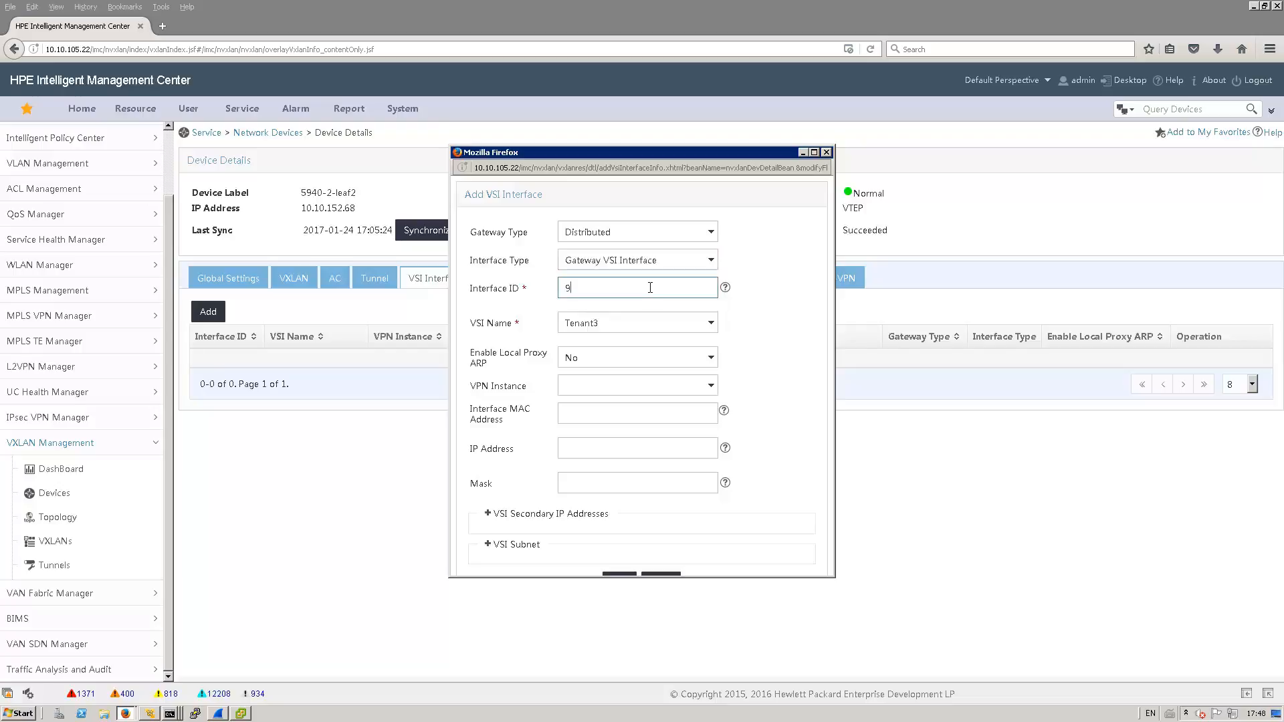
type("30")
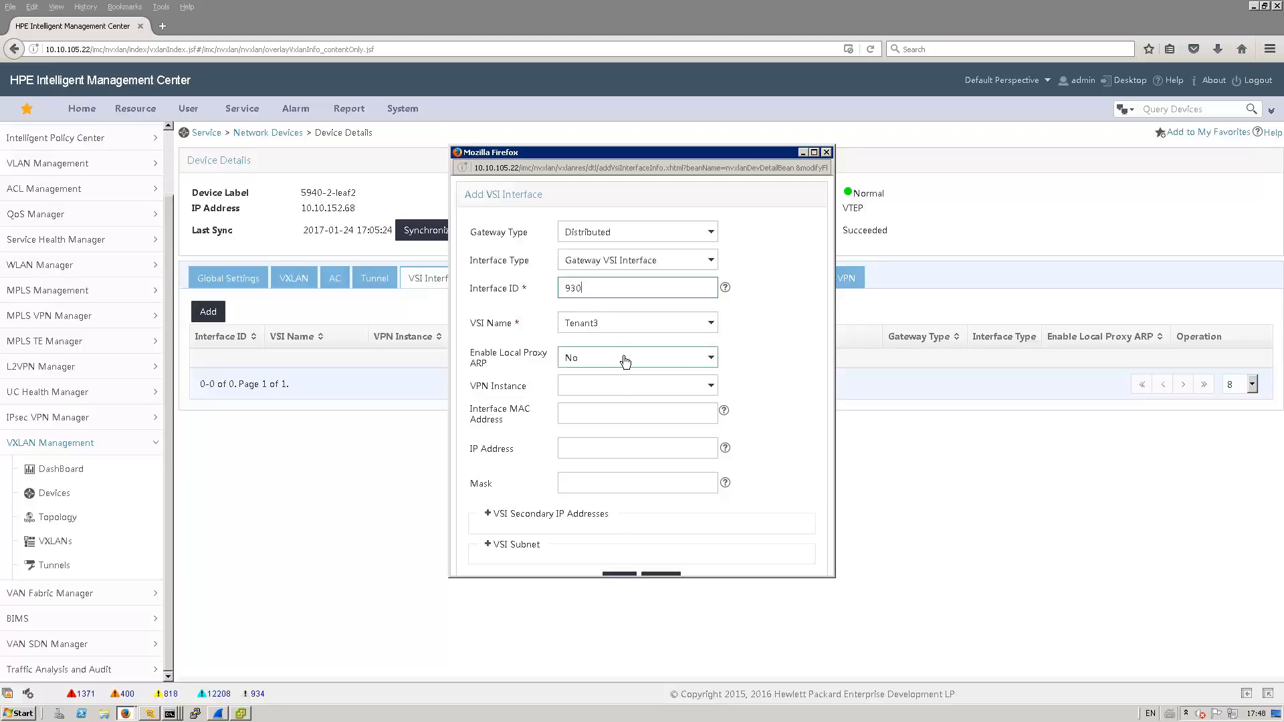
left_click(637, 357)
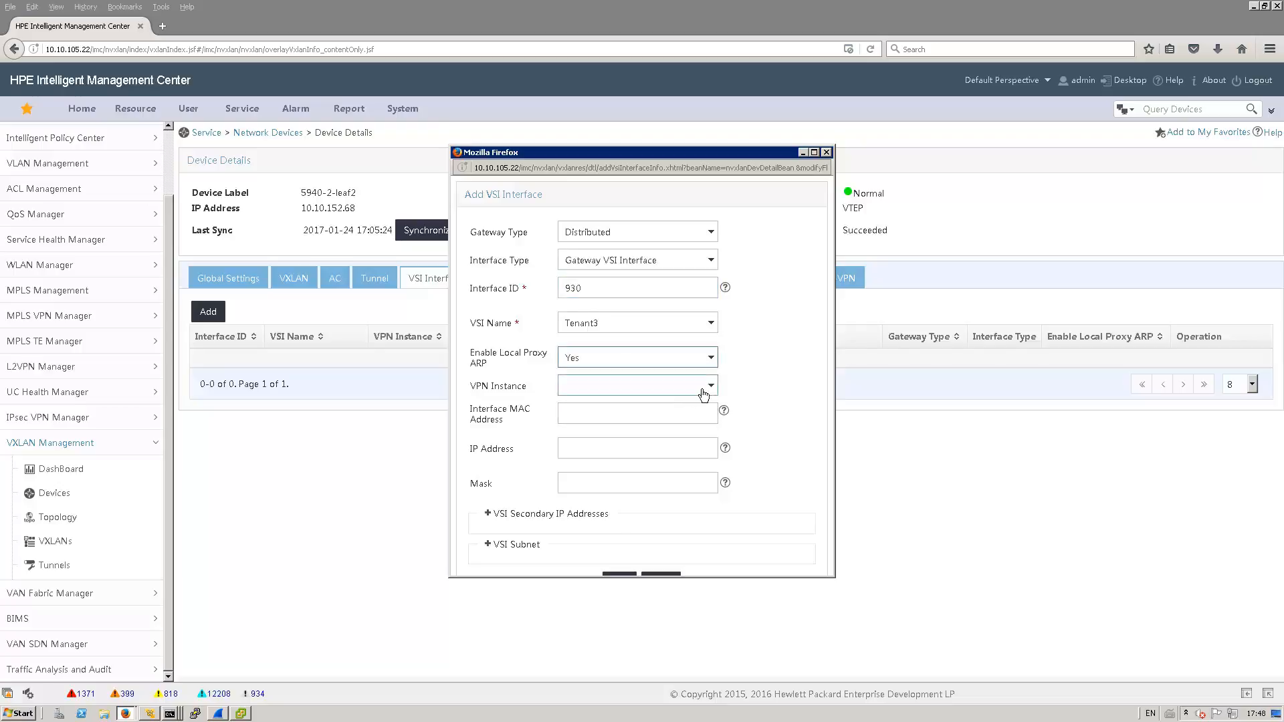
left_click(707, 385)
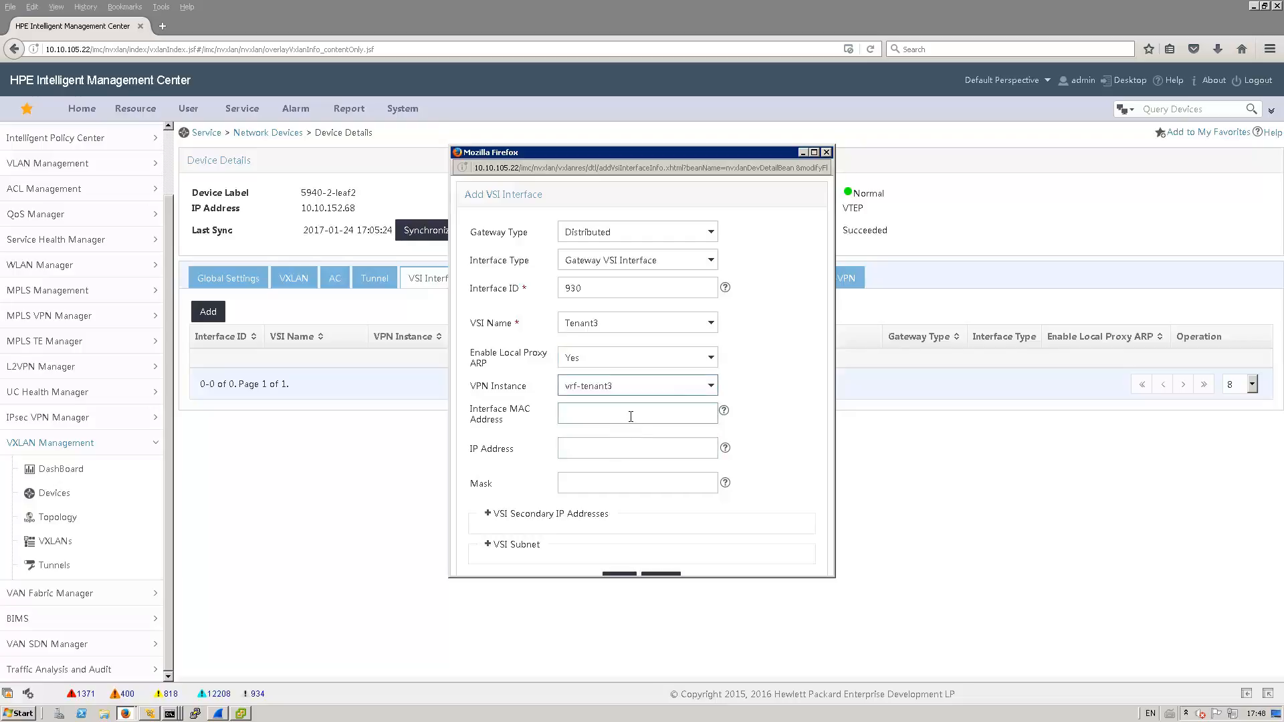
left_click(637, 416)
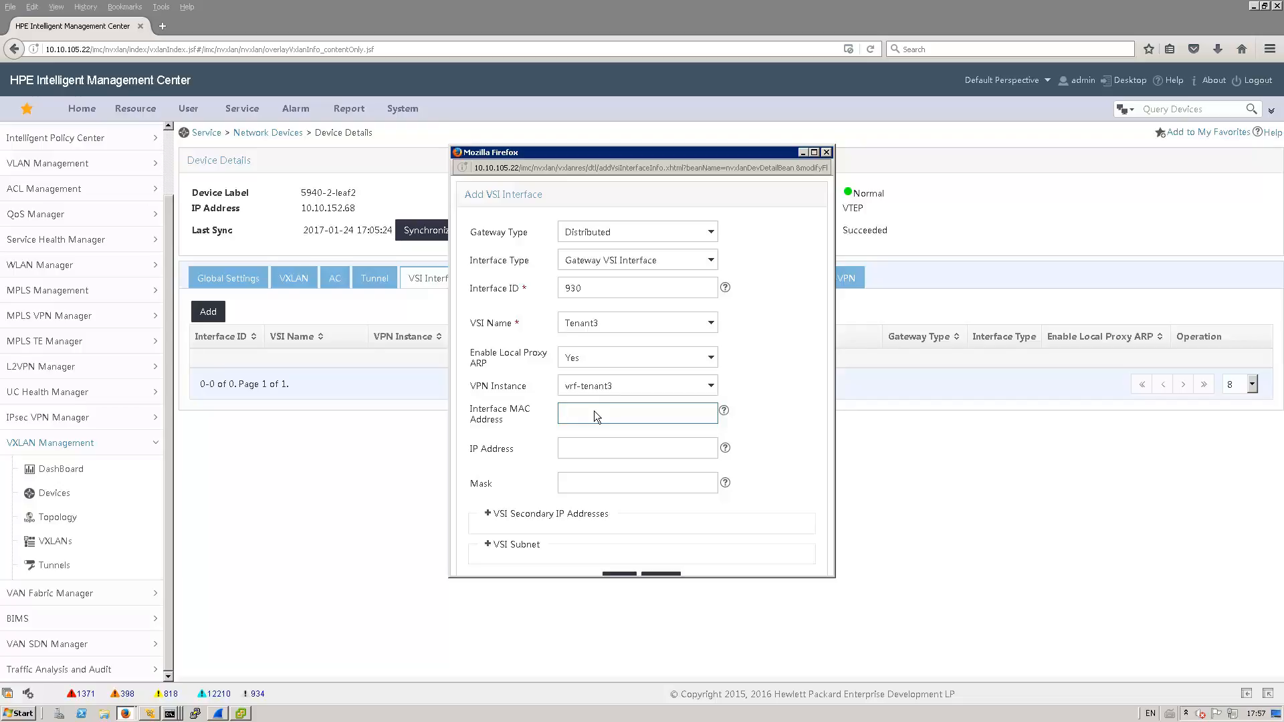
mouse_move(591, 419)
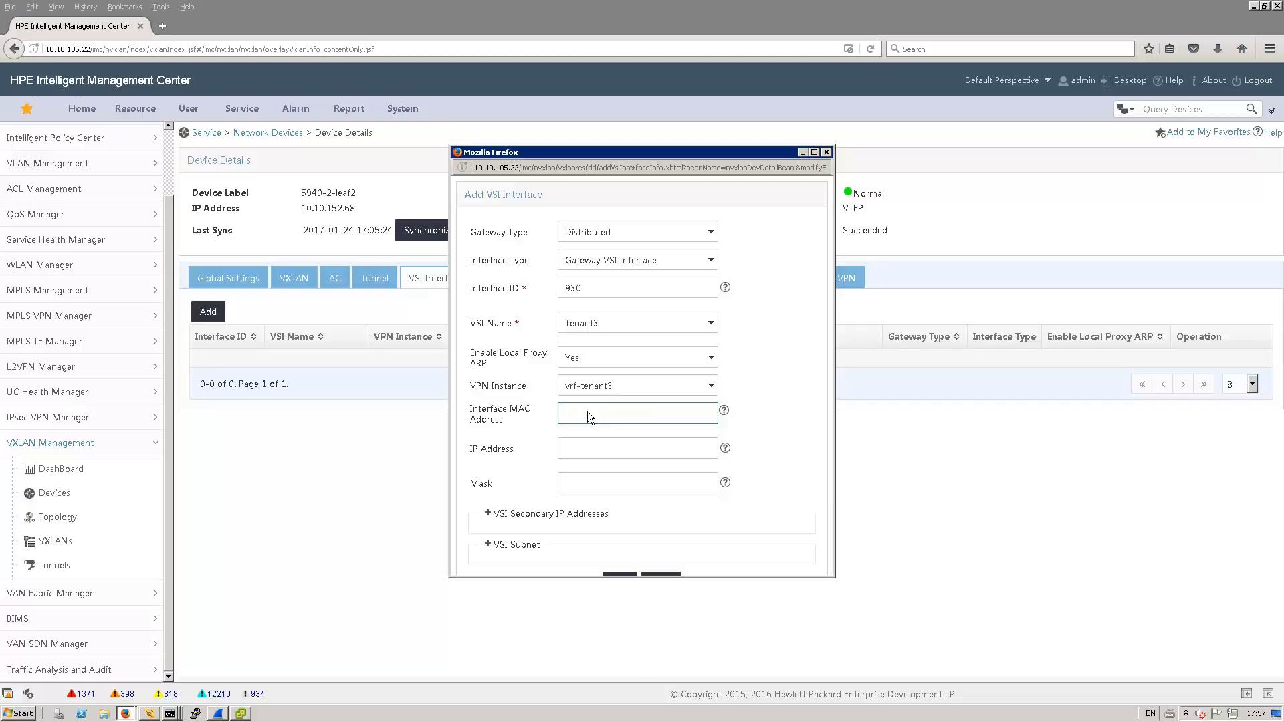
type("00-00-00-0")
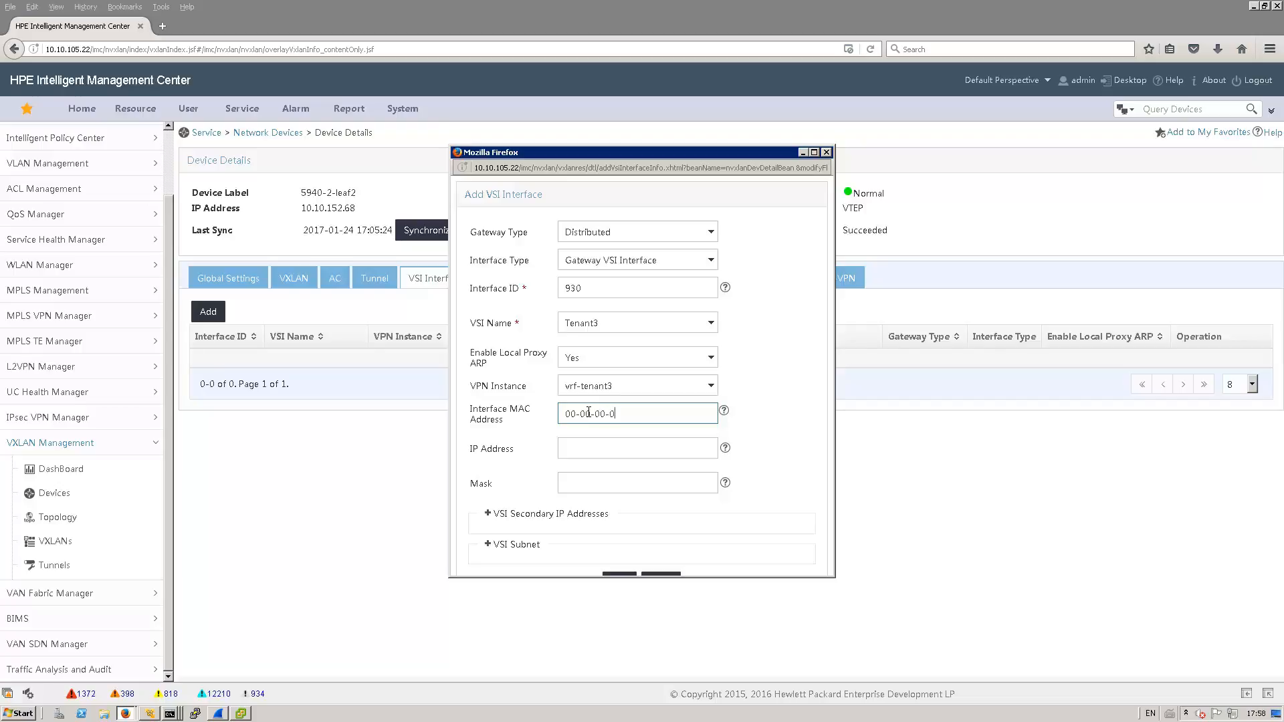
type("3-00-0")
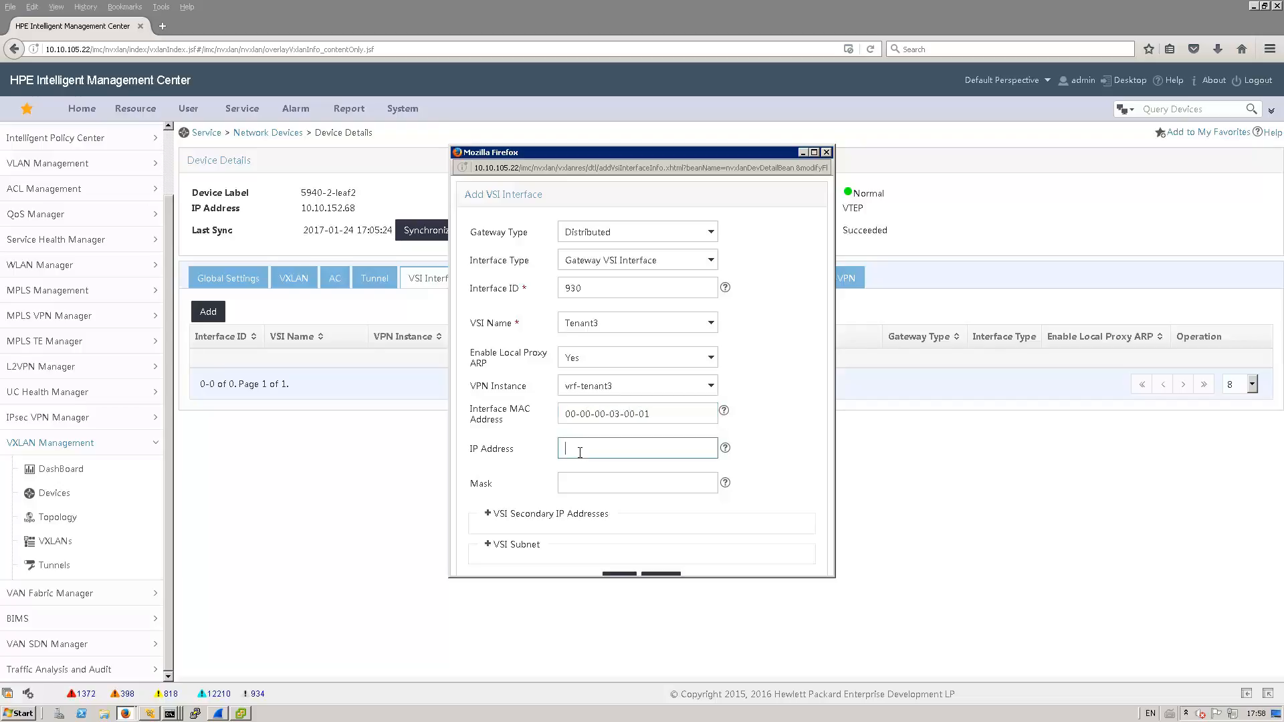
type("10.9.30.1")
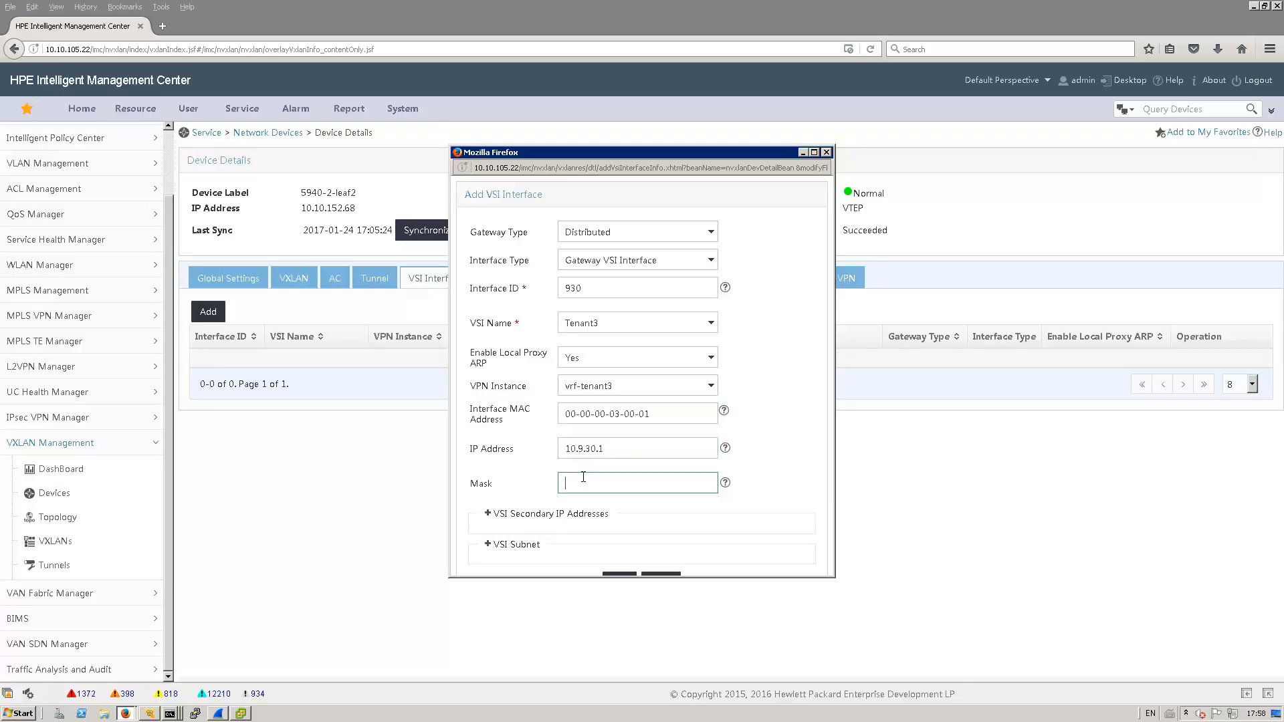
type("255.255.255.0")
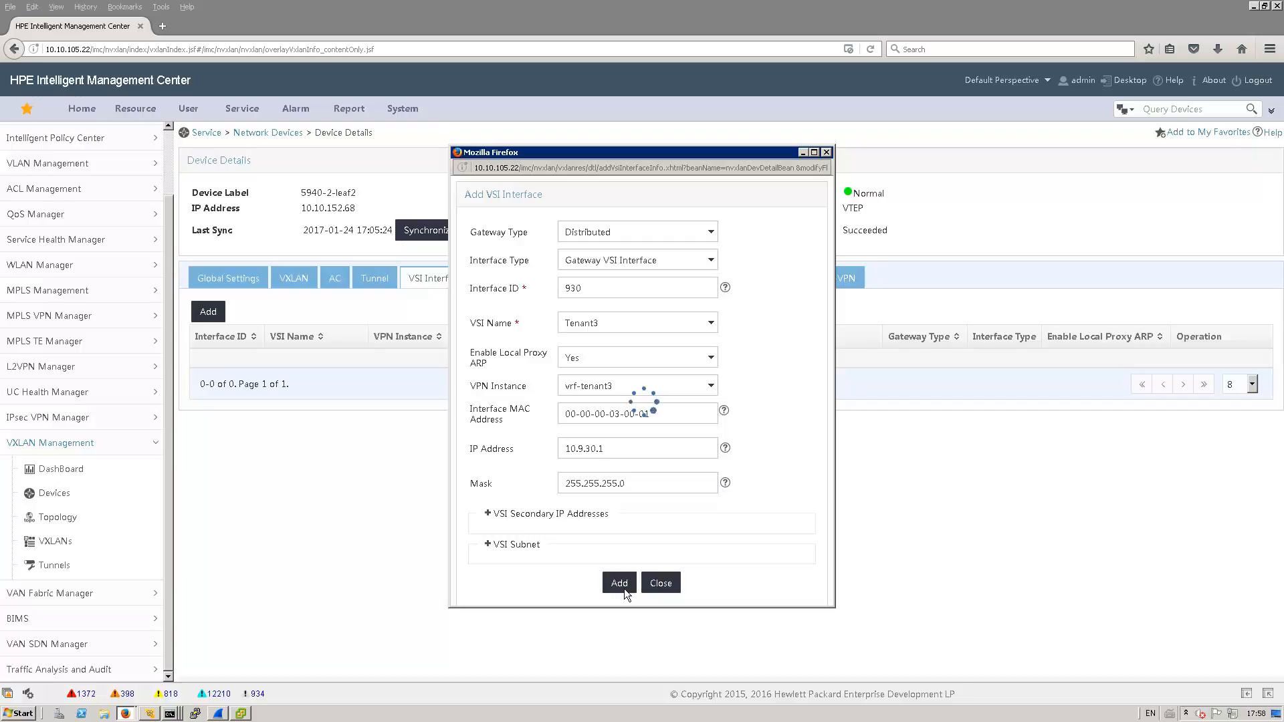
mouse_move(548, 595)
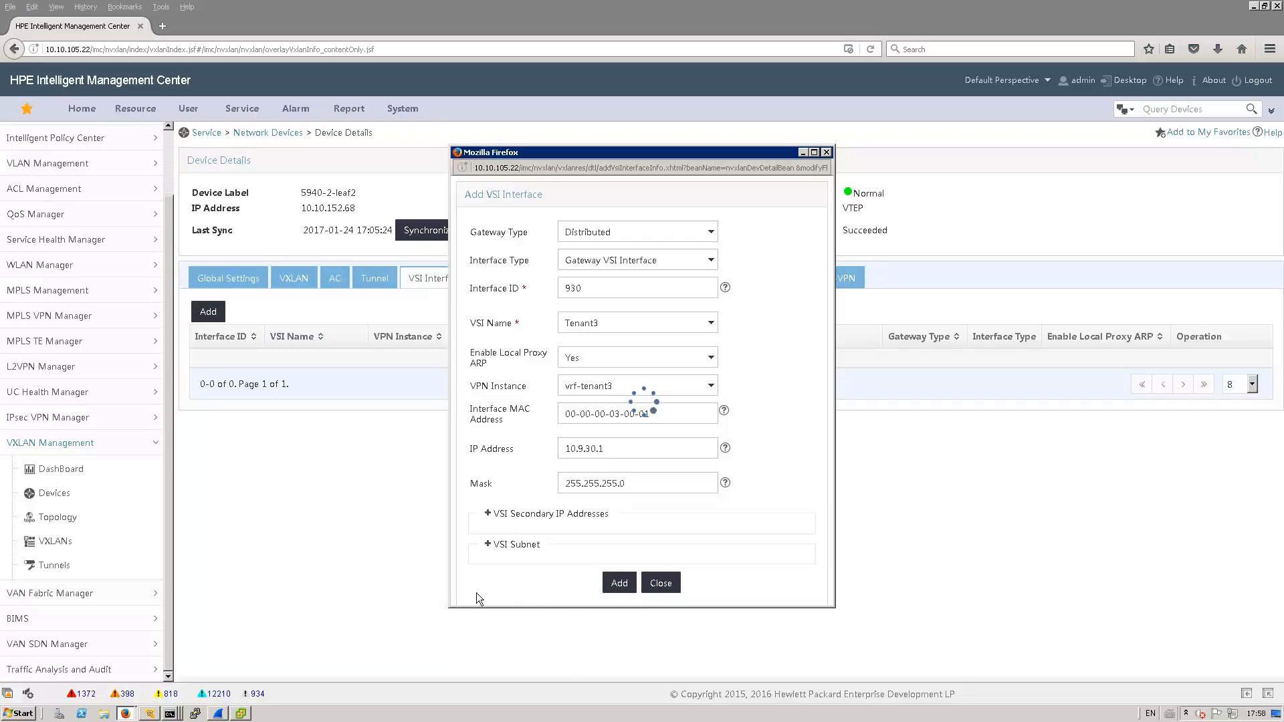
mouse_move(413, 603)
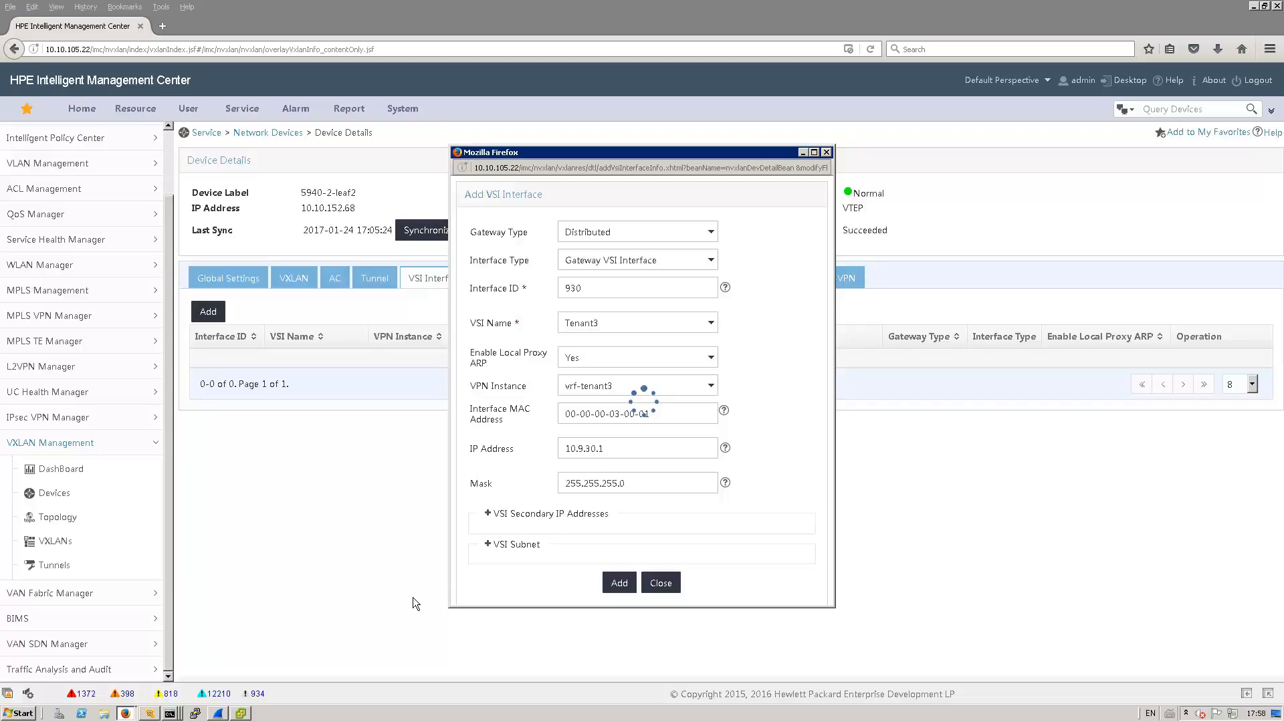
mouse_move(357, 611)
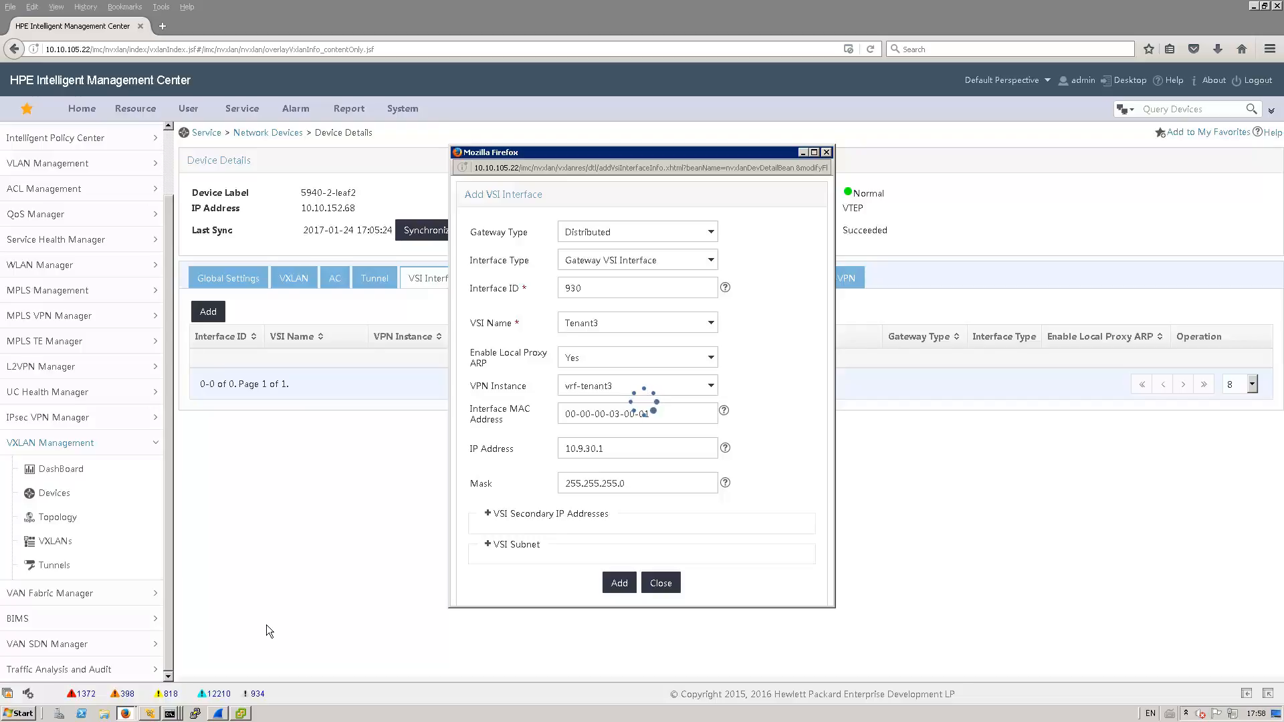
mouse_move(234, 645)
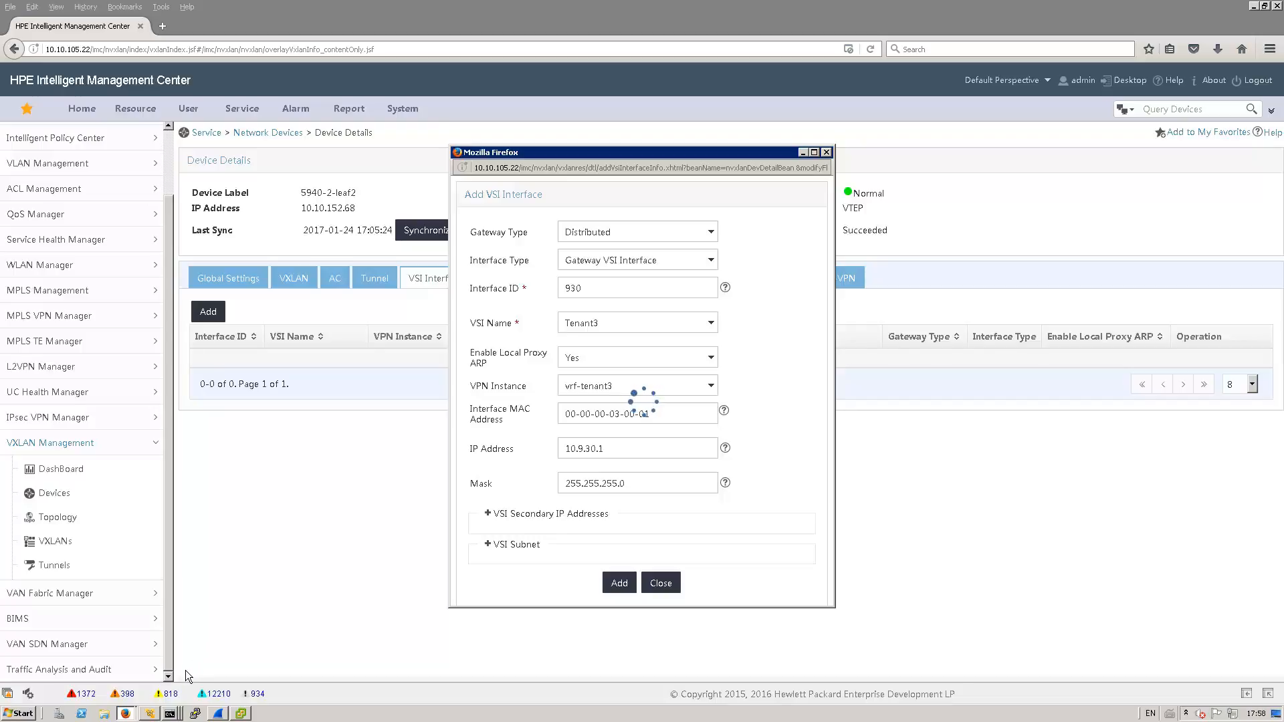
mouse_move(177, 696)
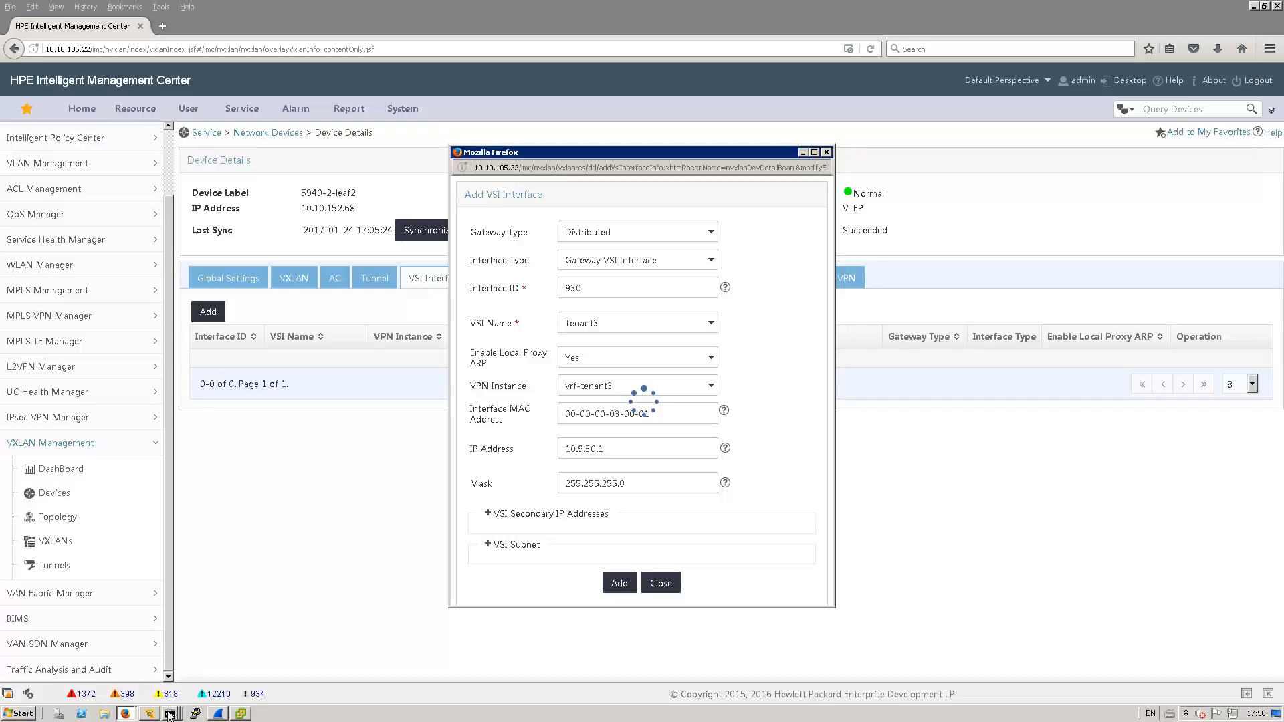
In leaf2's Telnet session, log in and page through the running configuration to check Vsi-interface930.
left_click(170, 713)
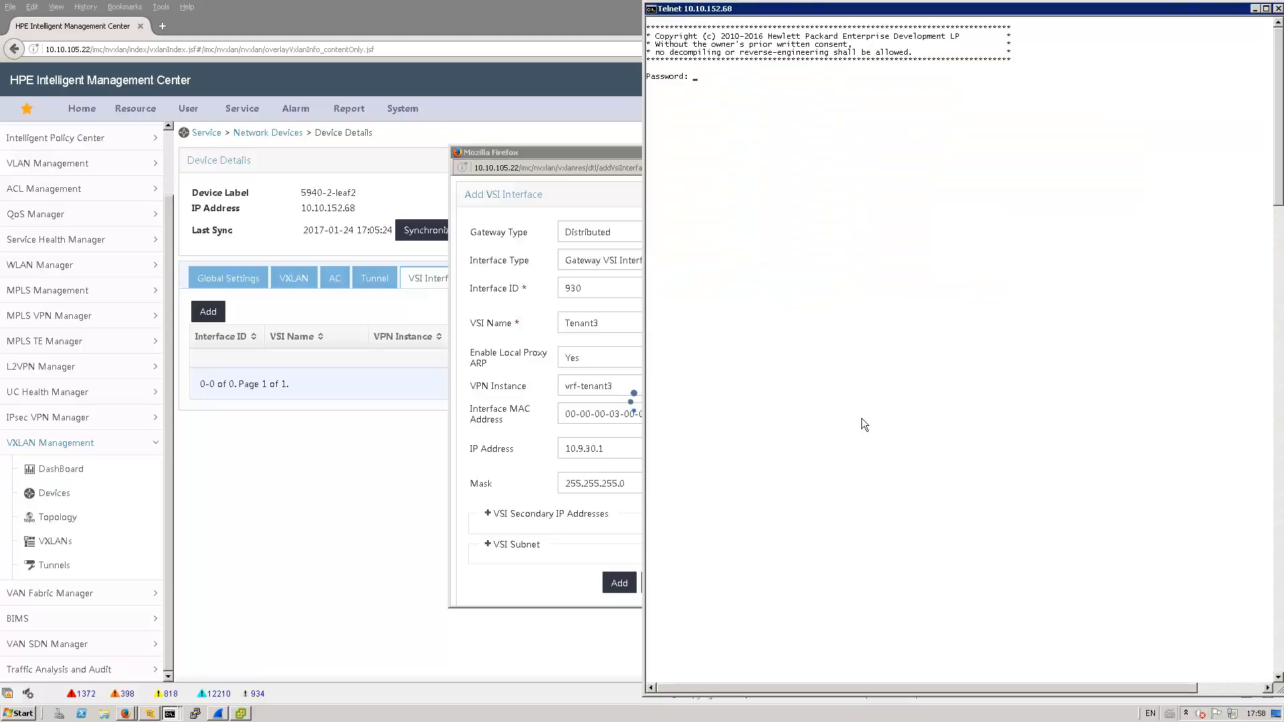
key("Return")
type("di cu")
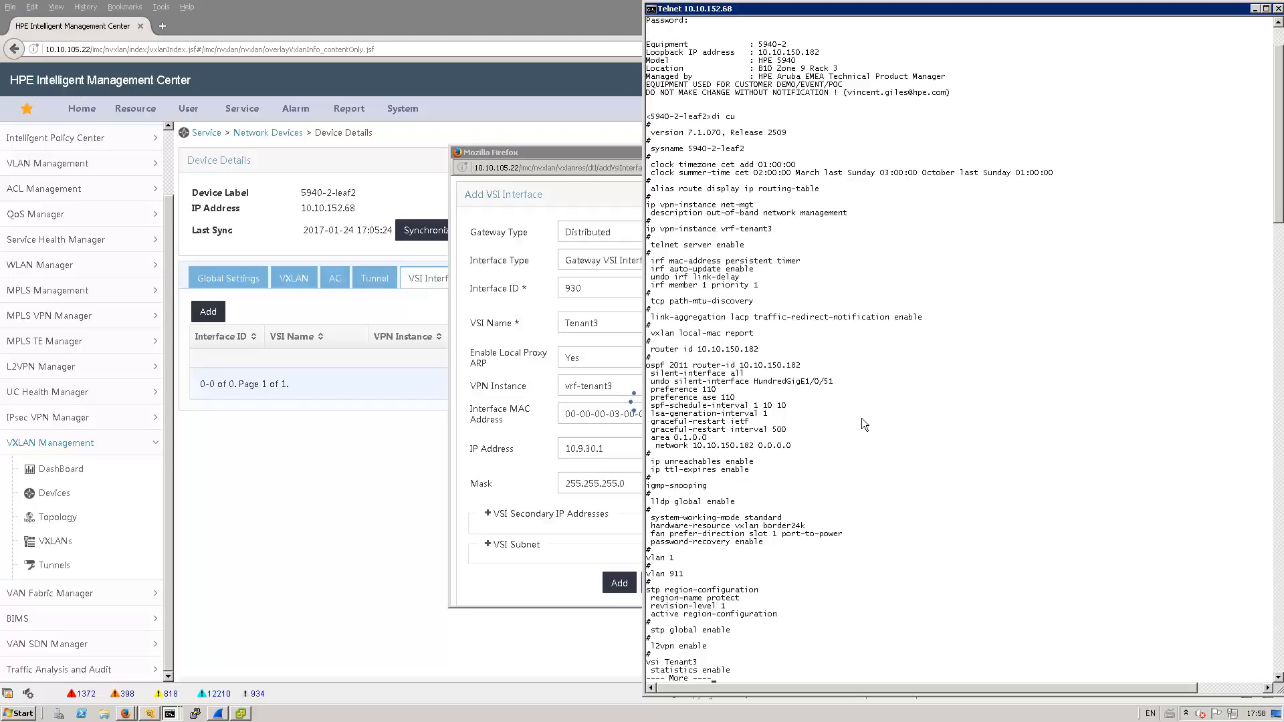
scroll("down", 3)
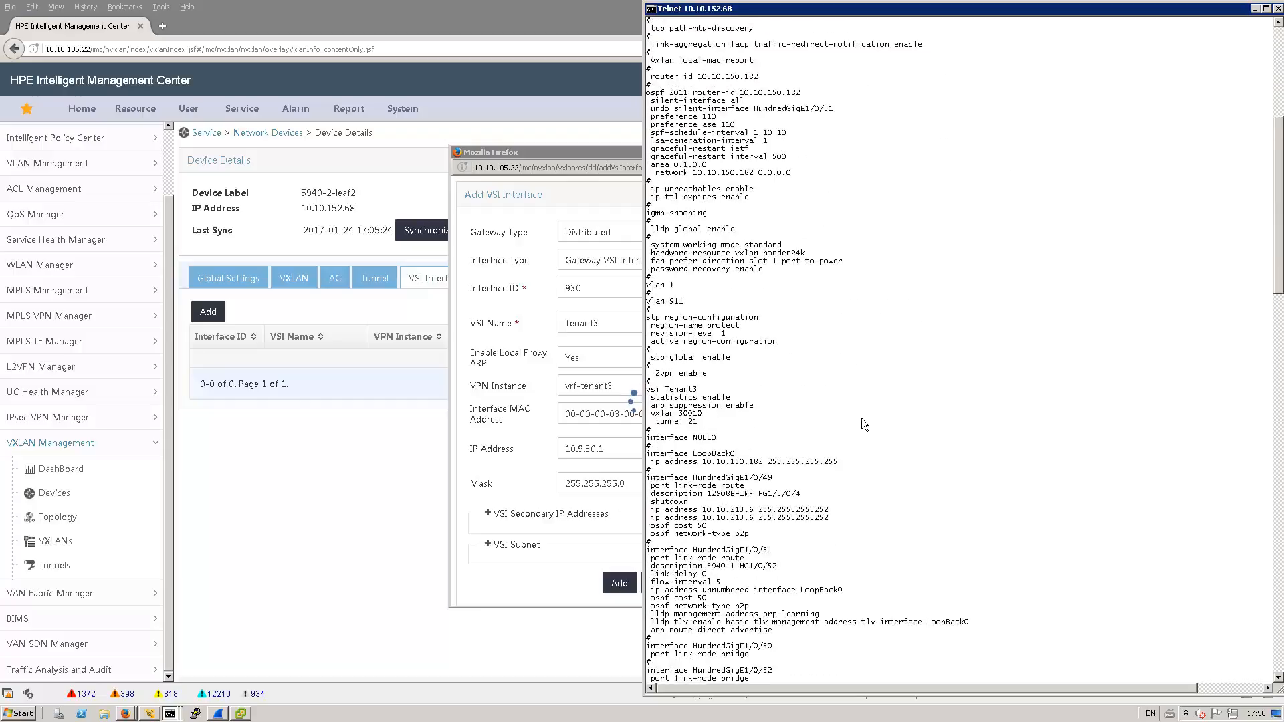
scroll("down", 3)
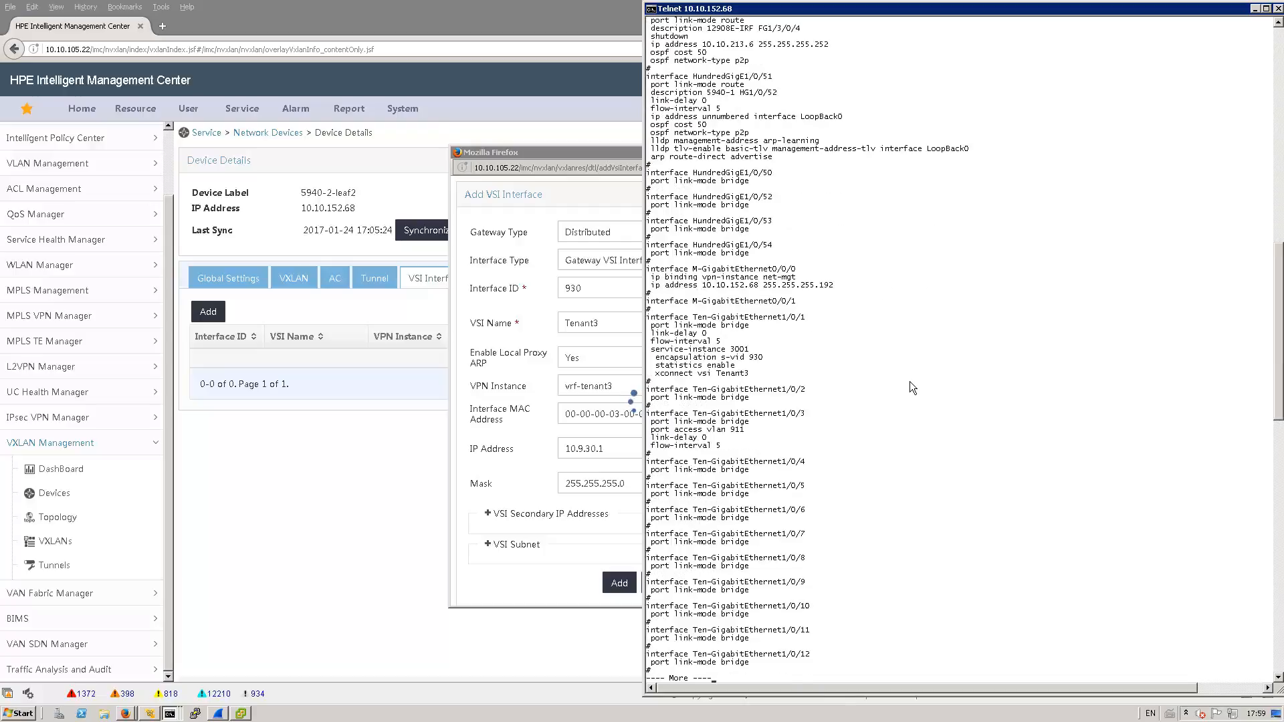
scroll("down", 3)
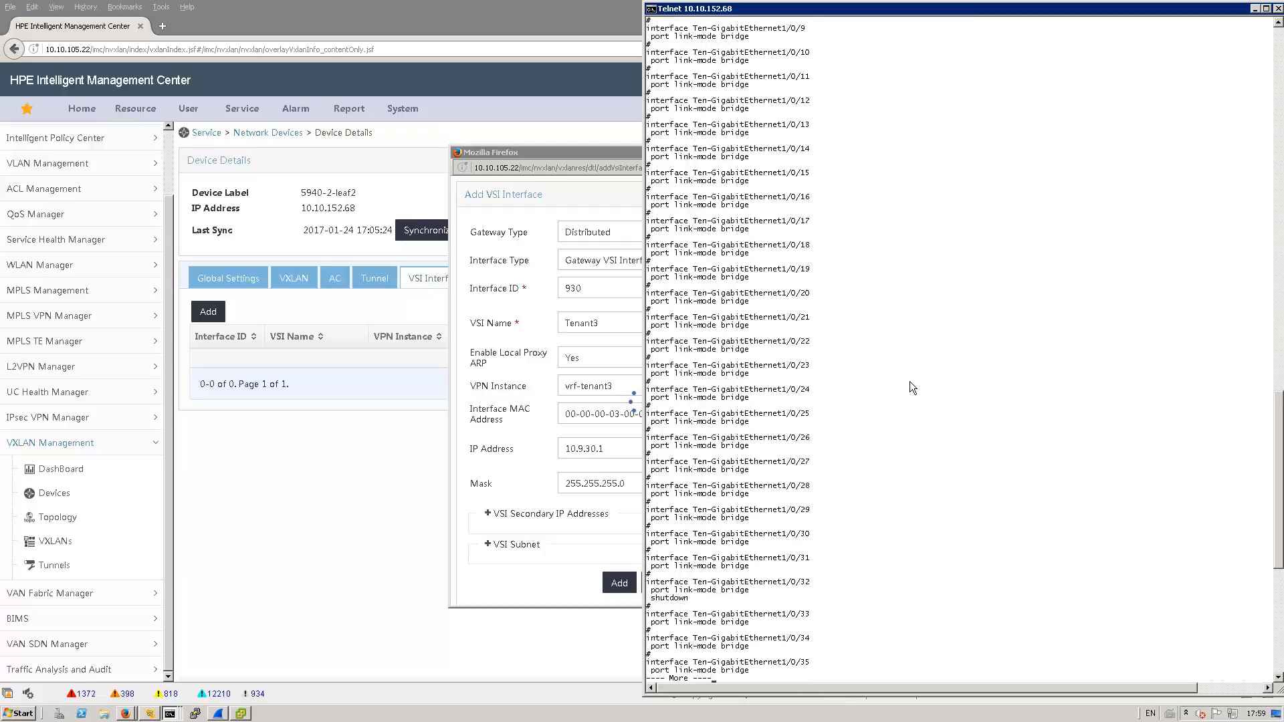
scroll("down", 3)
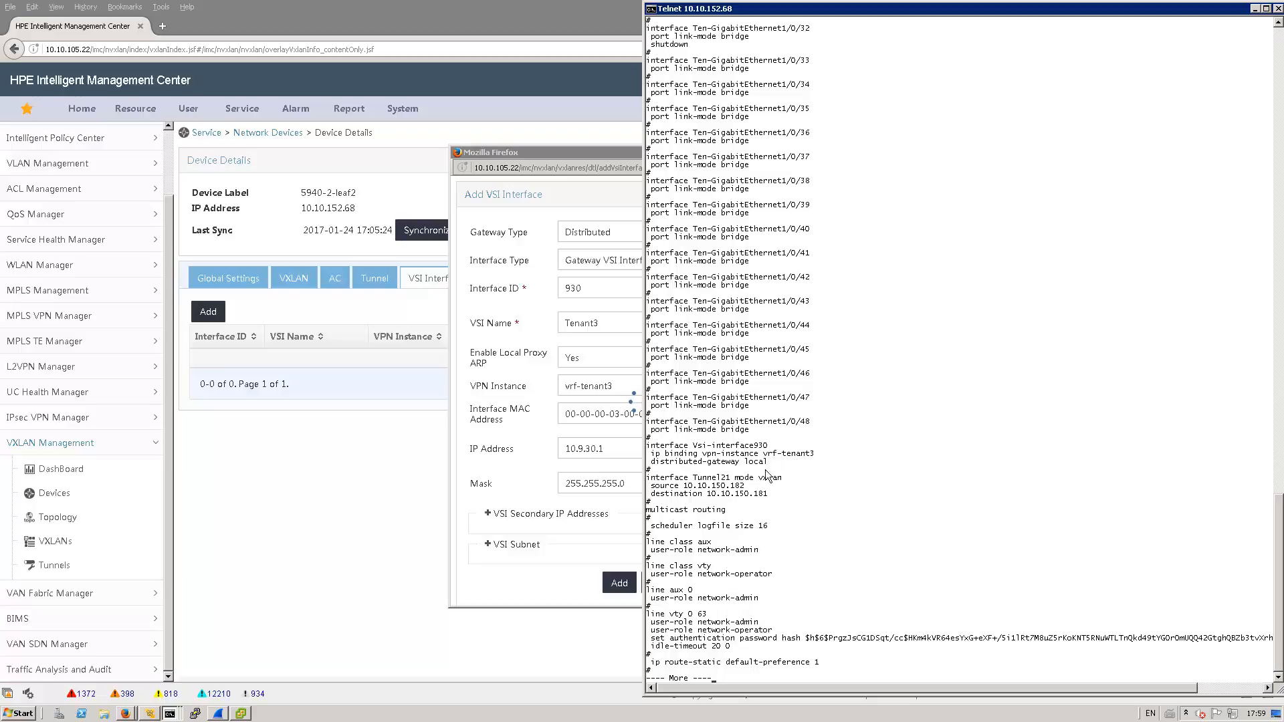
mouse_move(682, 452)
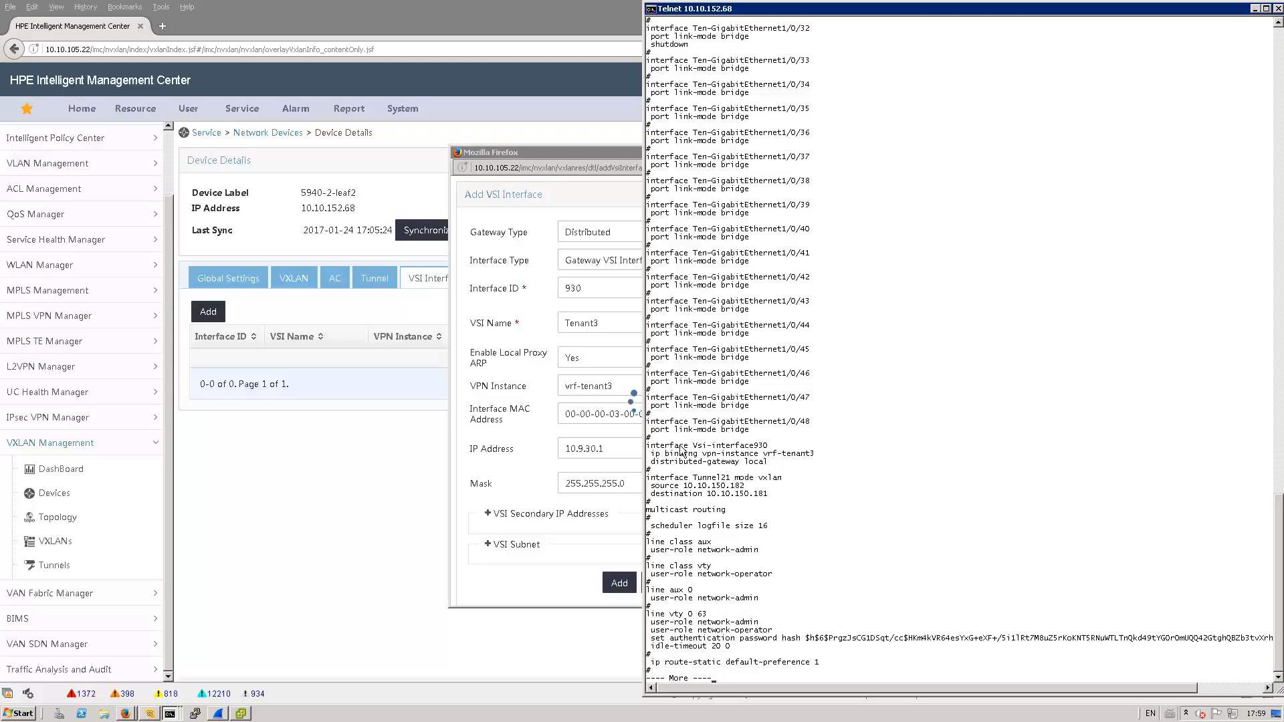
mouse_move(764, 452)
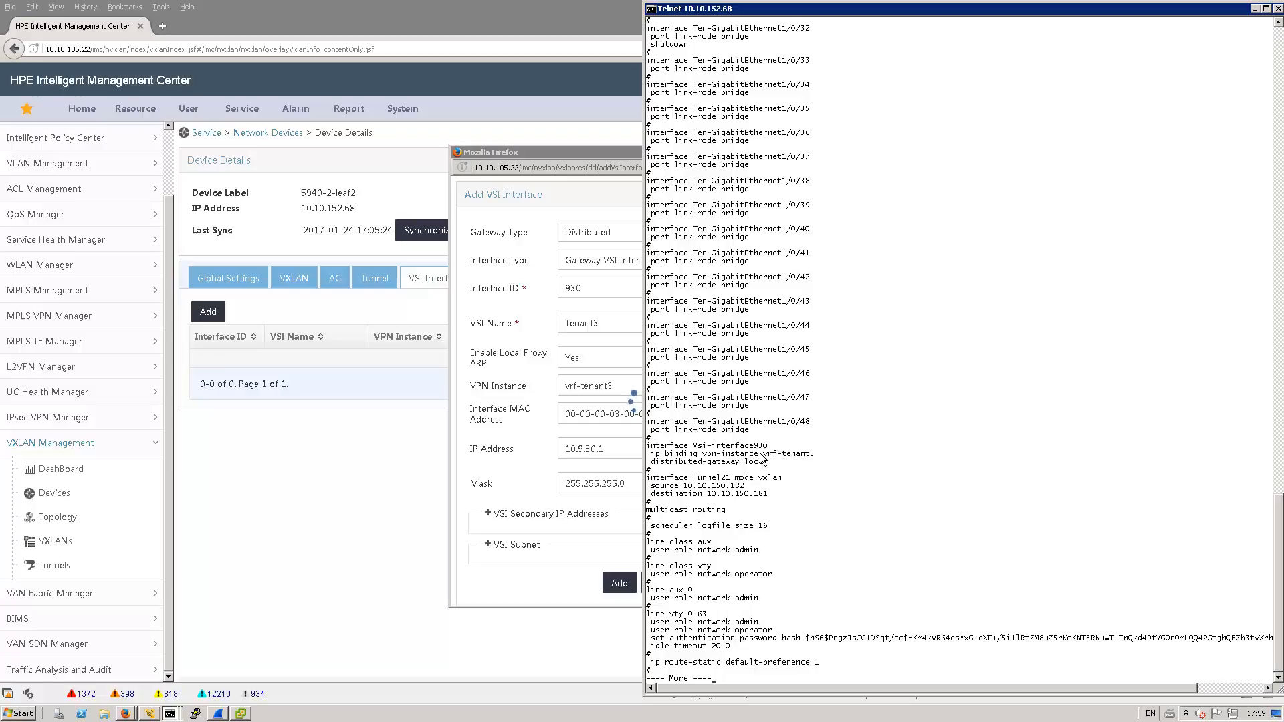
mouse_move(784, 464)
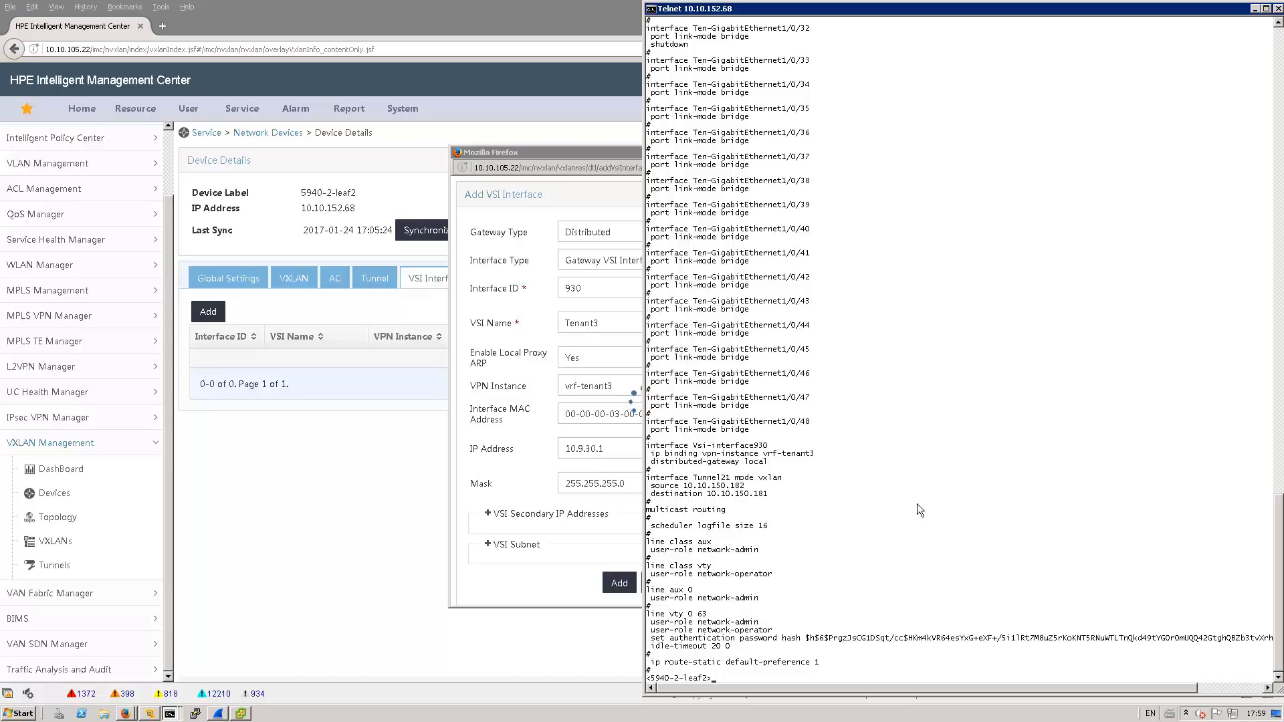
mouse_move(694, 523)
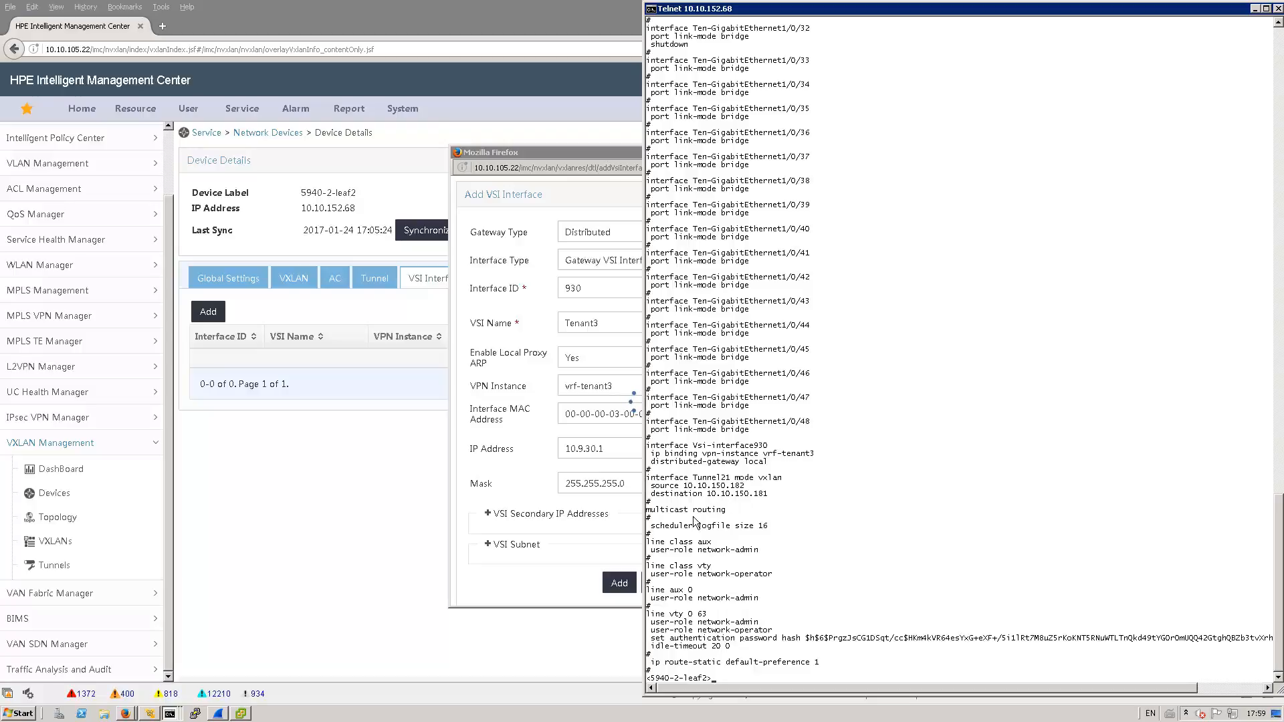
left_click(619, 582)
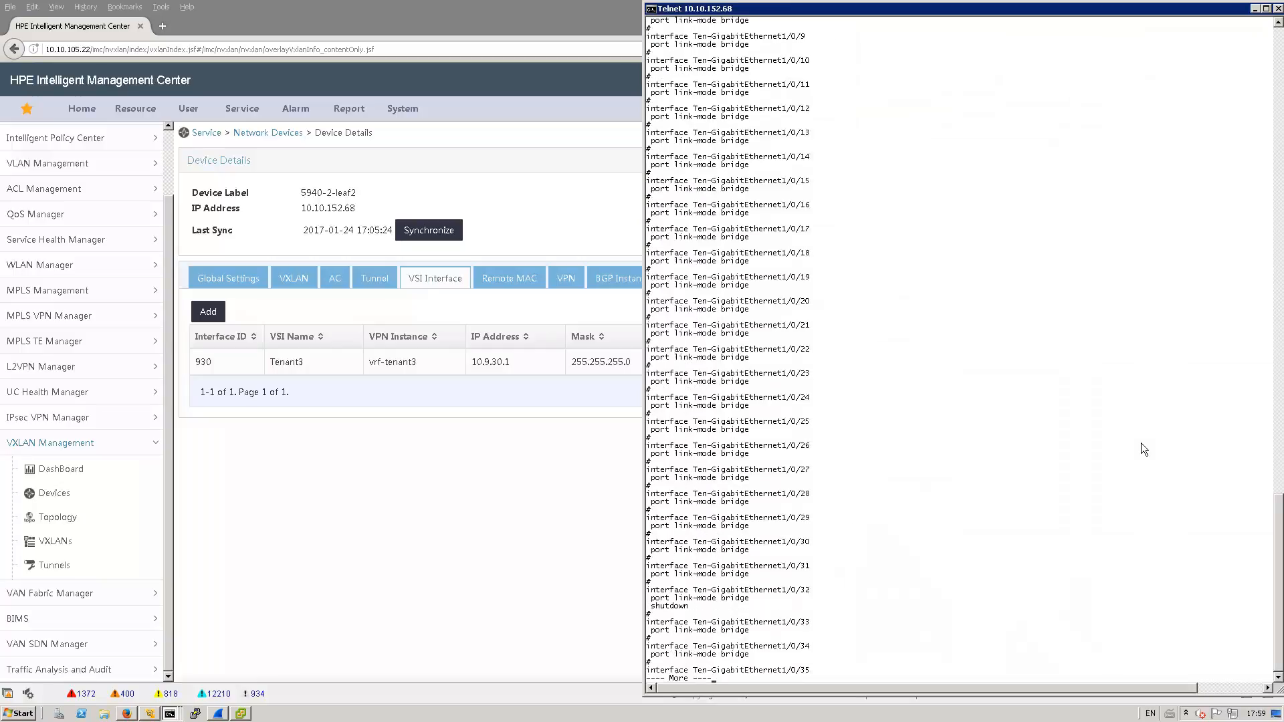
scroll("down", 3)
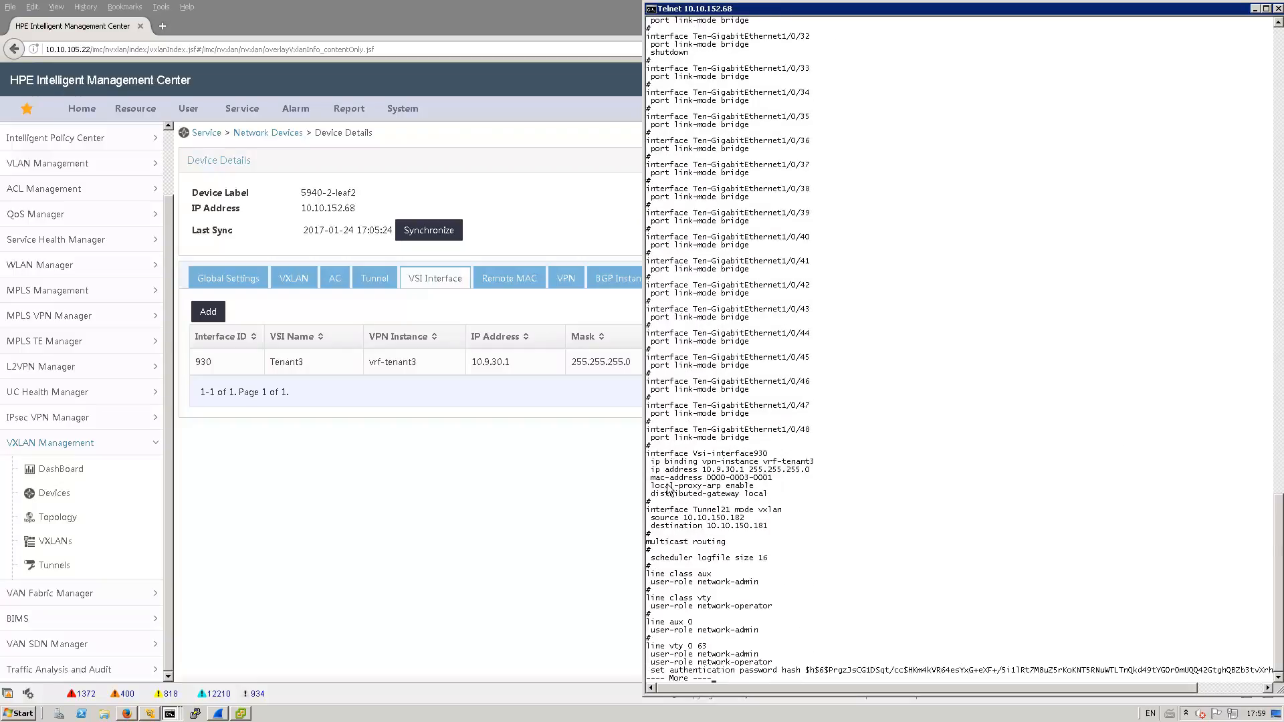
mouse_move(761, 483)
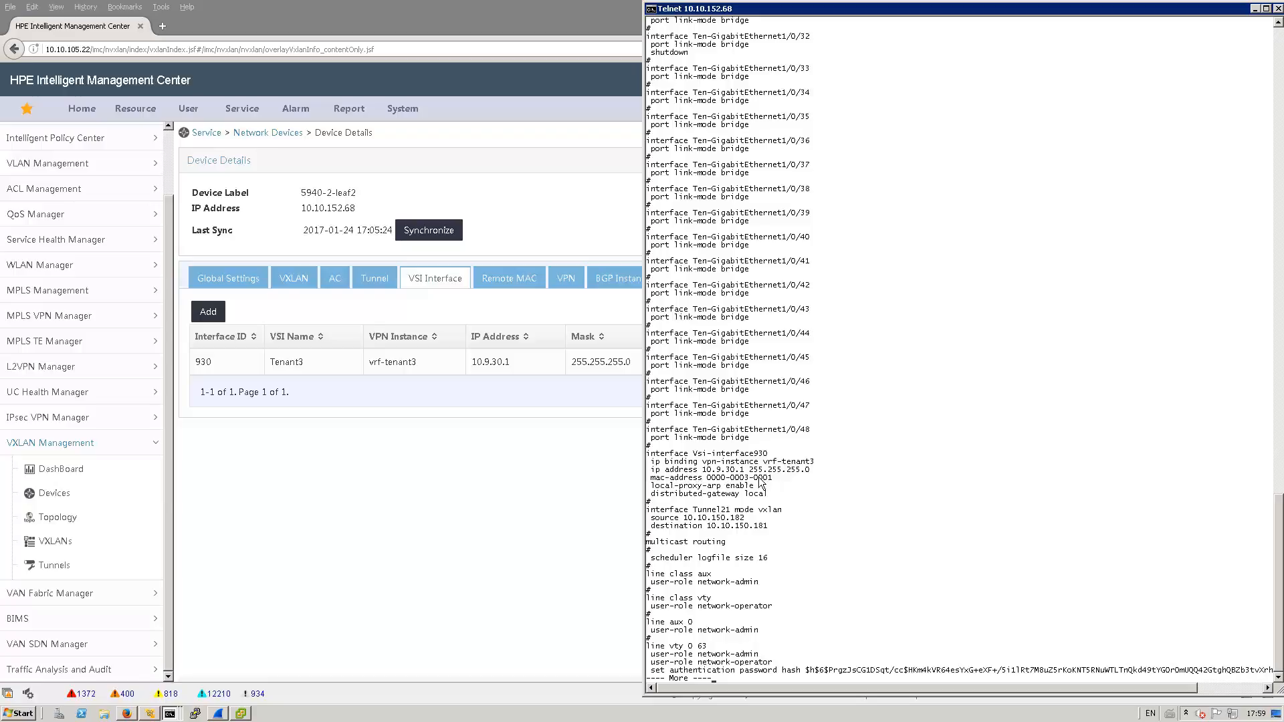
mouse_move(712, 490)
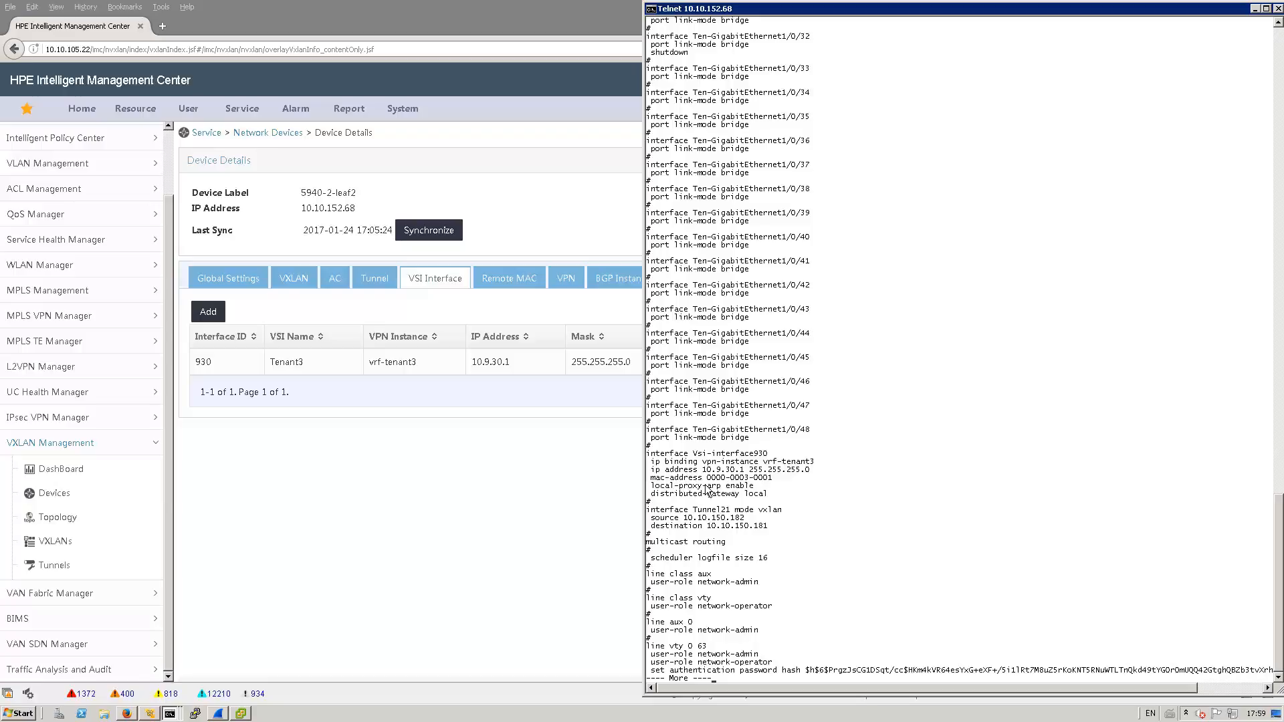
mouse_move(762, 447)
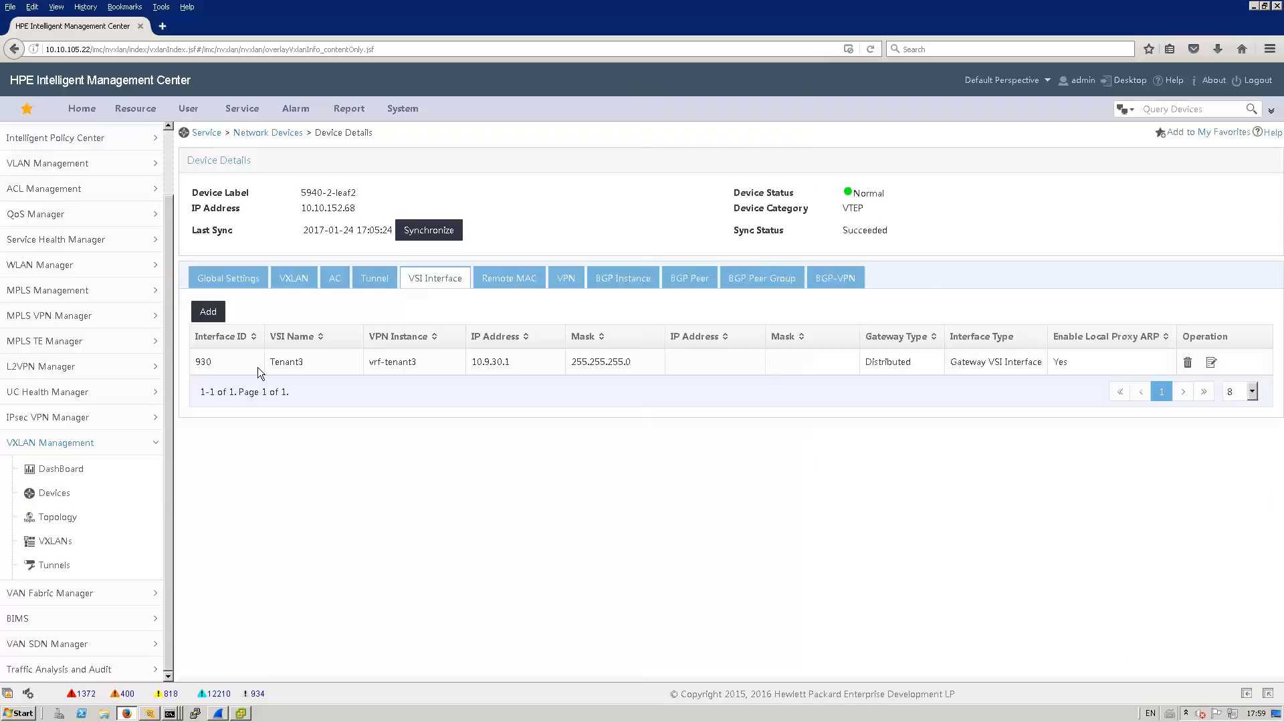
mouse_move(257, 273)
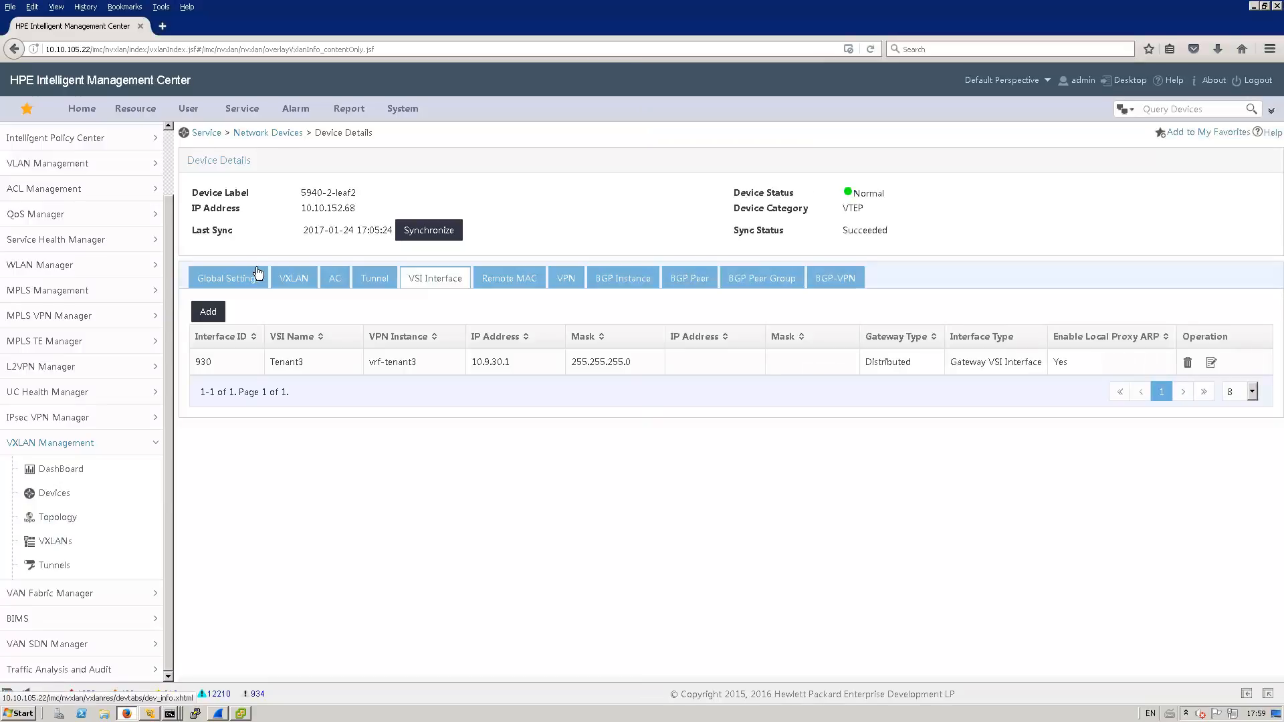
Open leaf1's Tenant3 entry from the VXLANs list and view its empty VSI Interface tab.
left_click(54, 540)
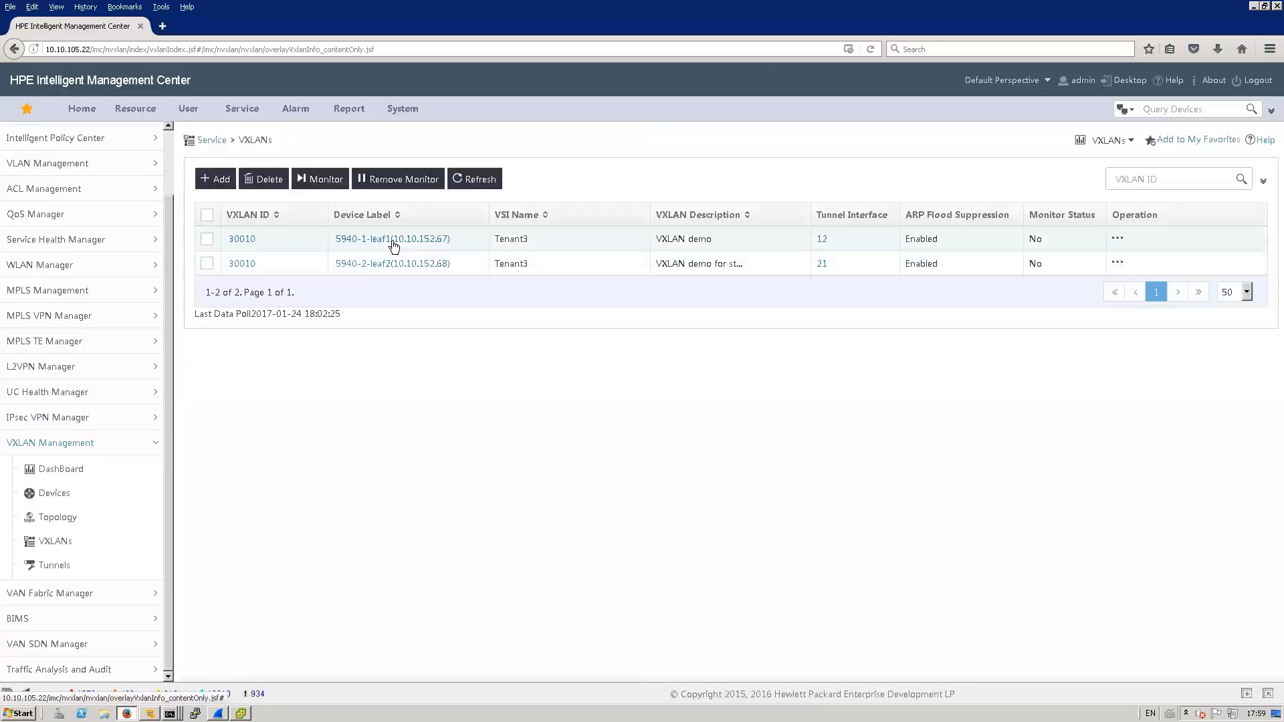
left_click(393, 238)
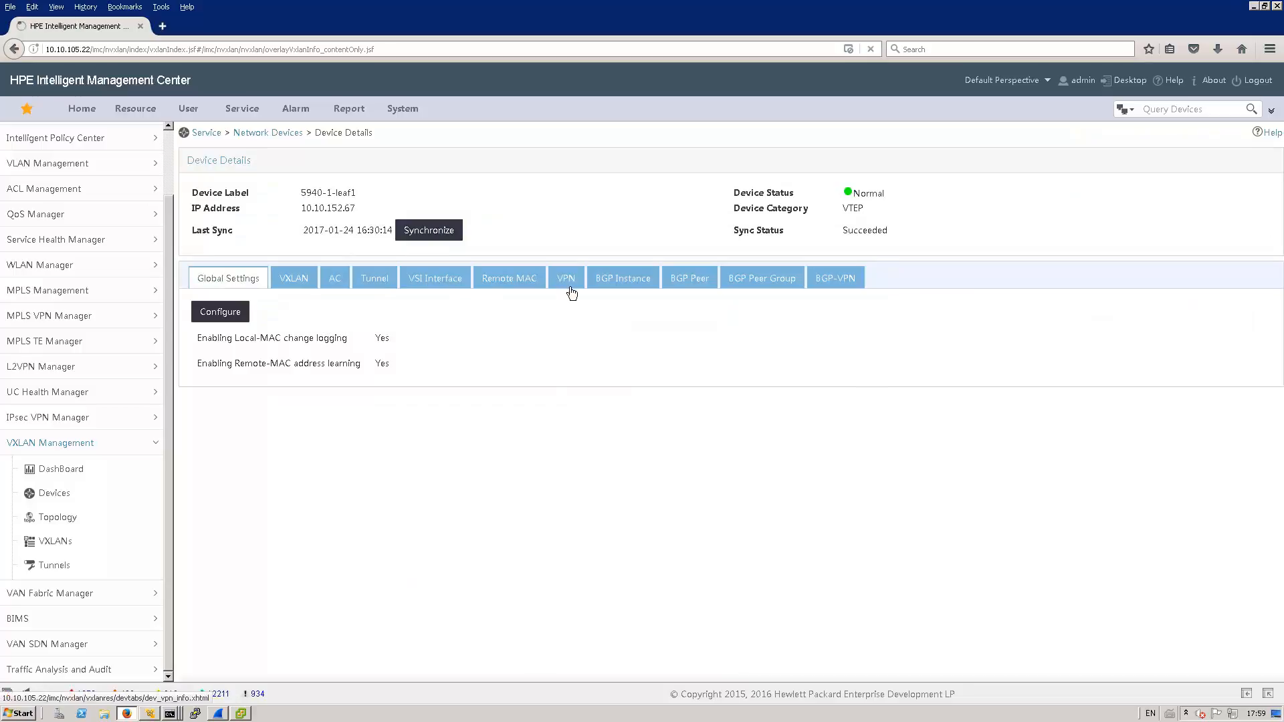
left_click(566, 278)
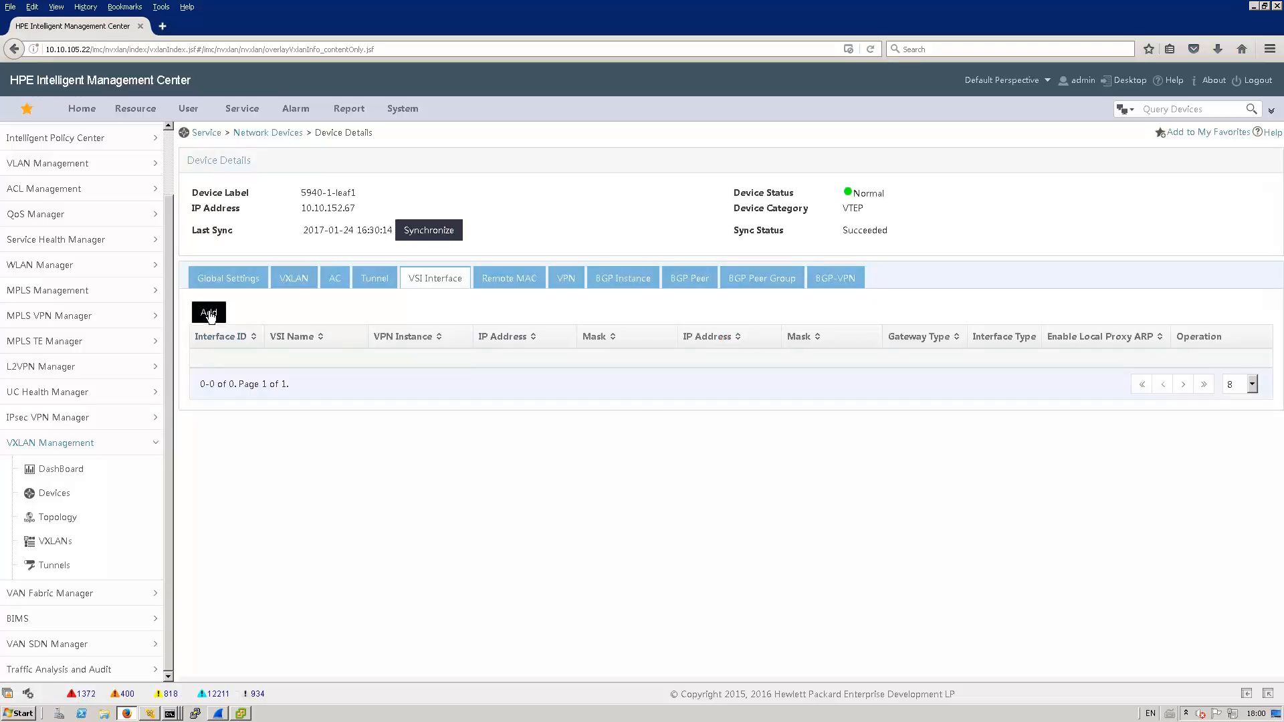
Start a VSI interface on leaf1: Distributed gateway, ID 930, proxy ARP Yes, VPN vrf-tenant3.
left_click(208, 311)
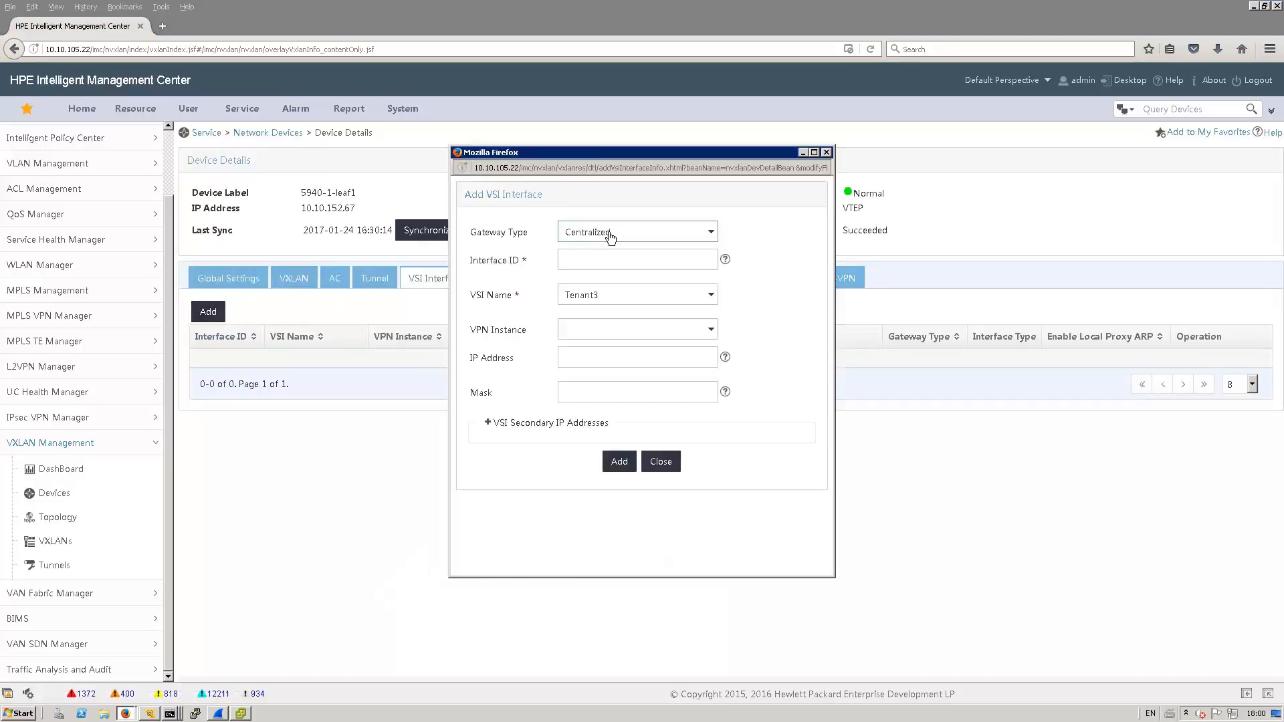
left_click(636, 232)
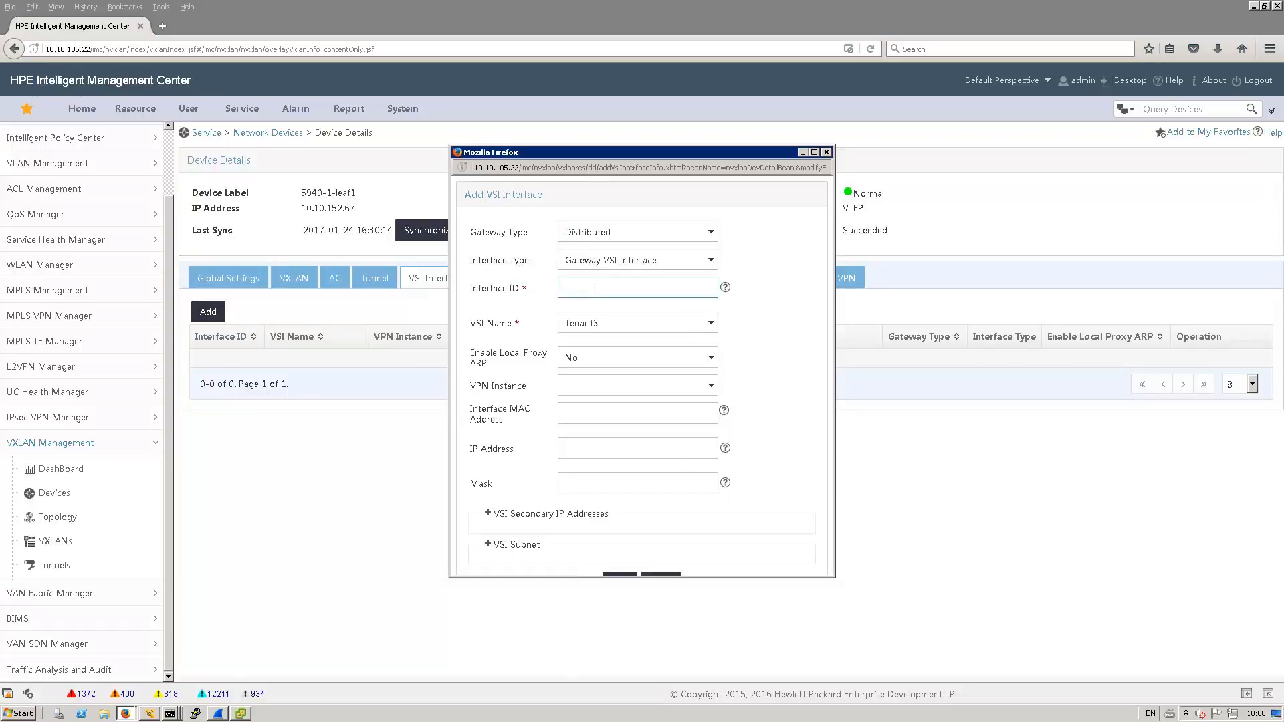
type("930")
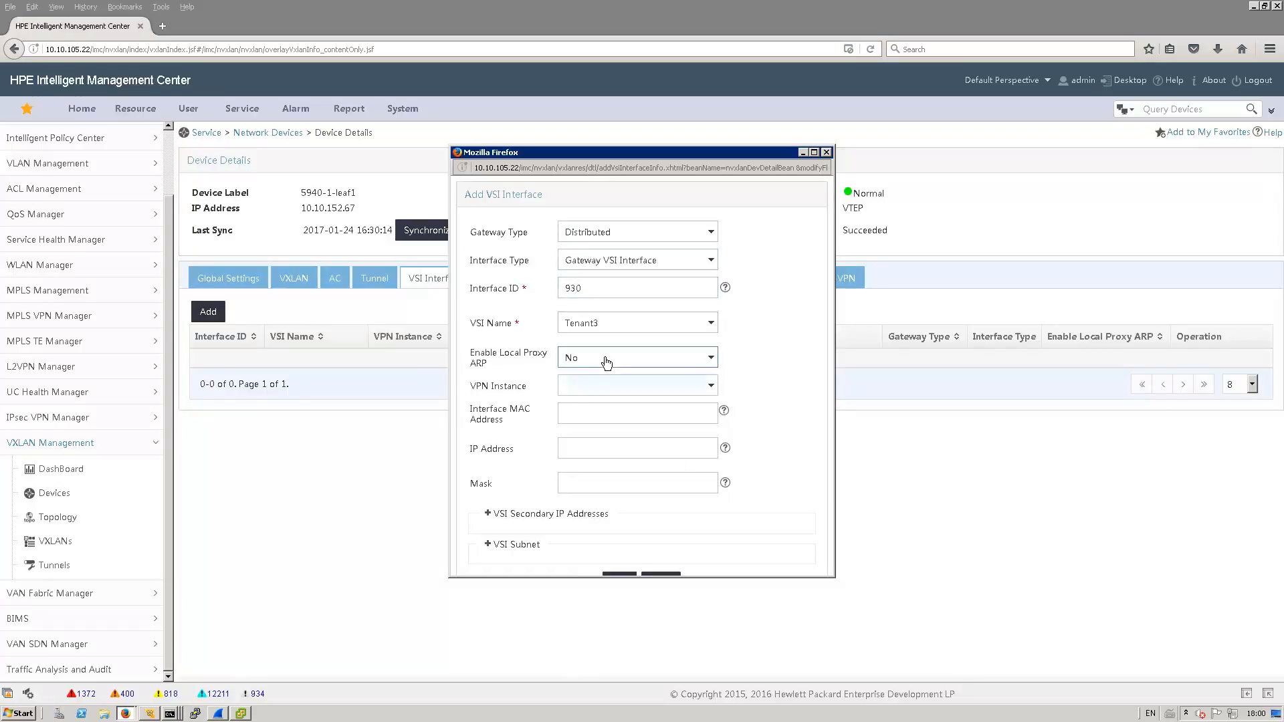
left_click(638, 385)
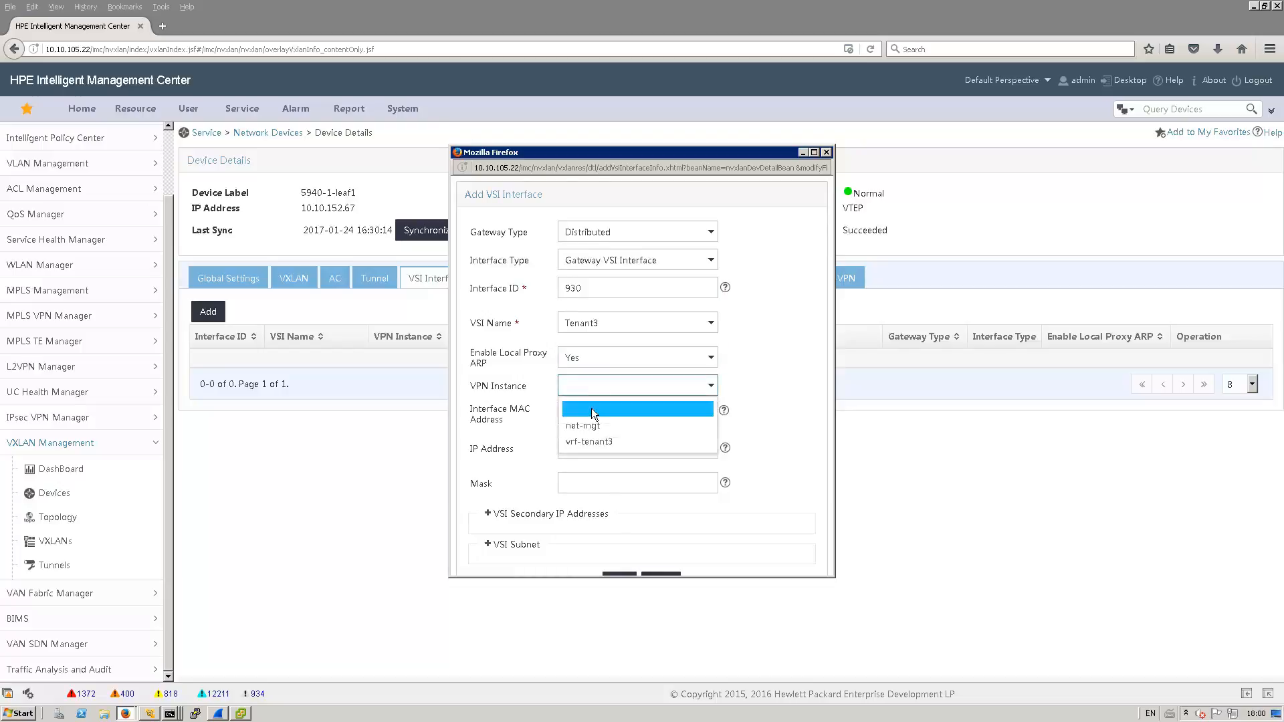
left_click(587, 441)
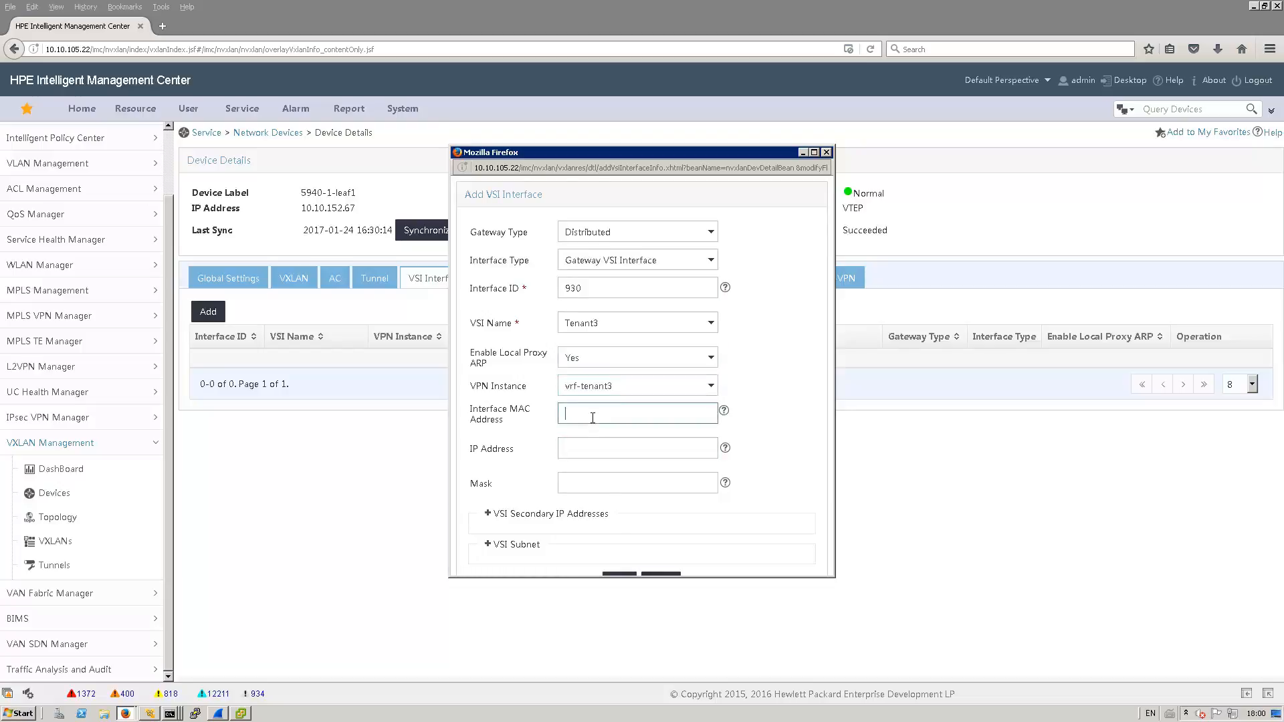
type("00-00")
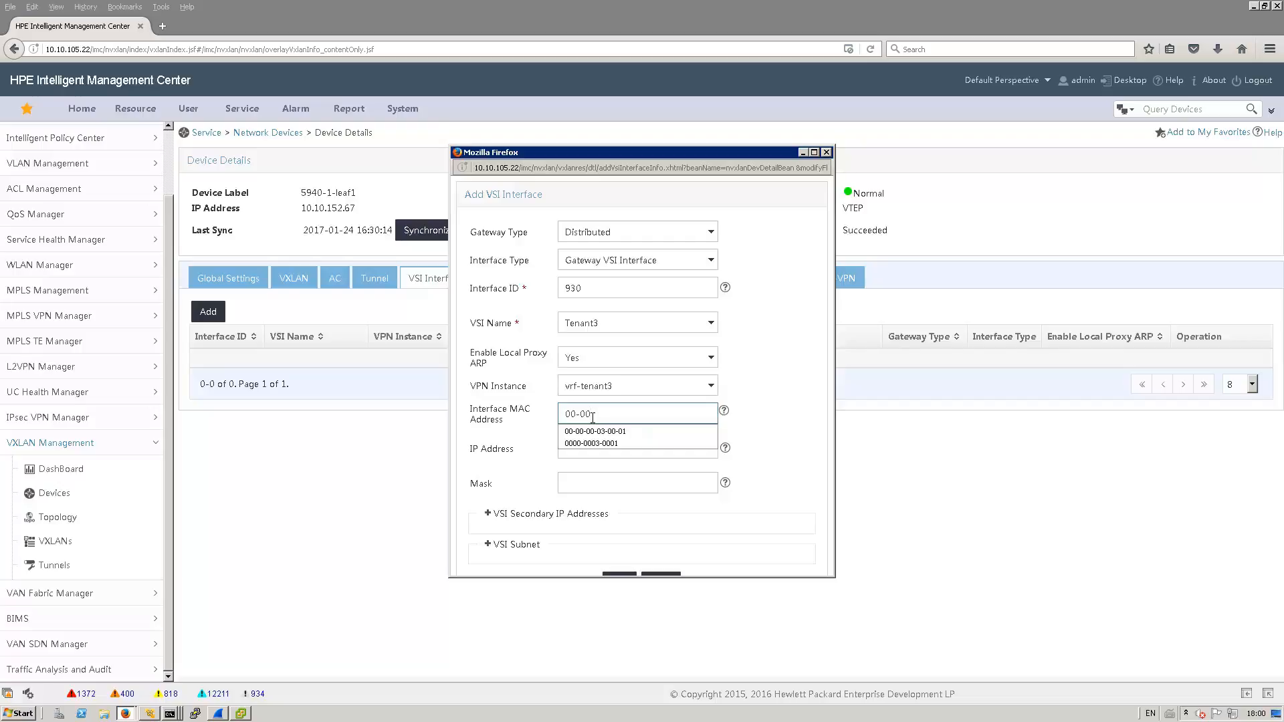
left_click(594, 431)
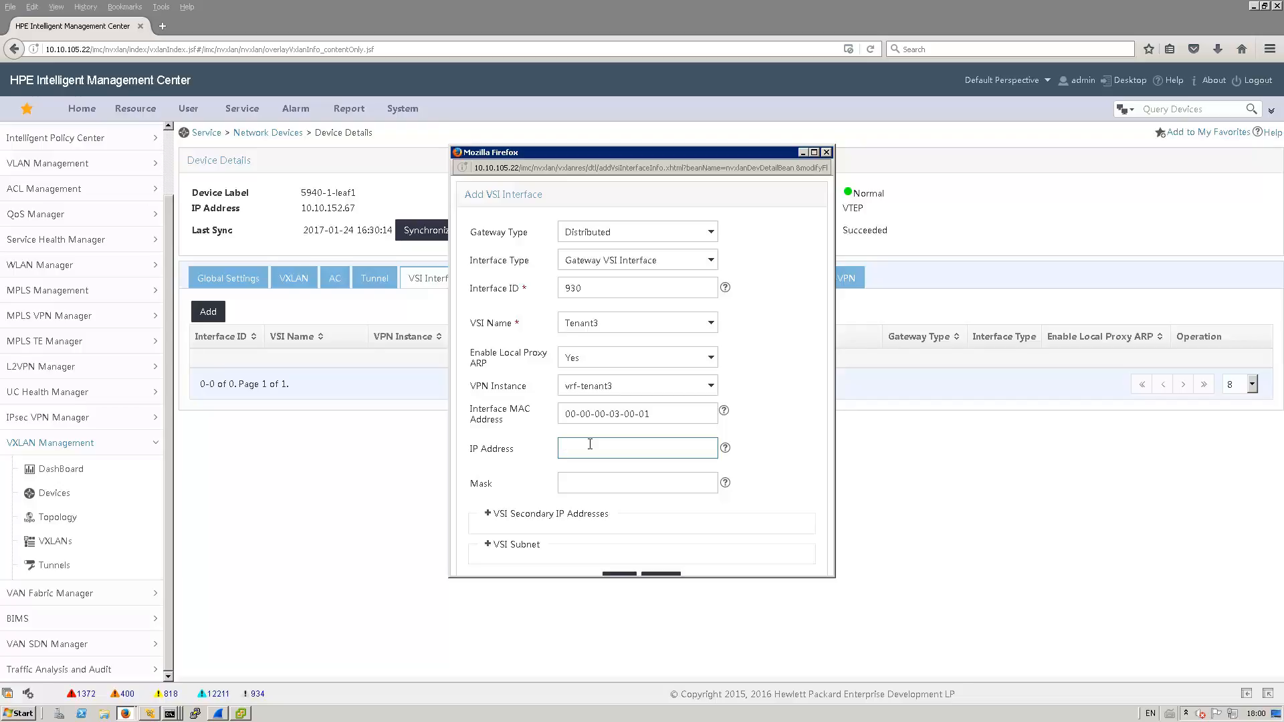
type("10.9.30.1")
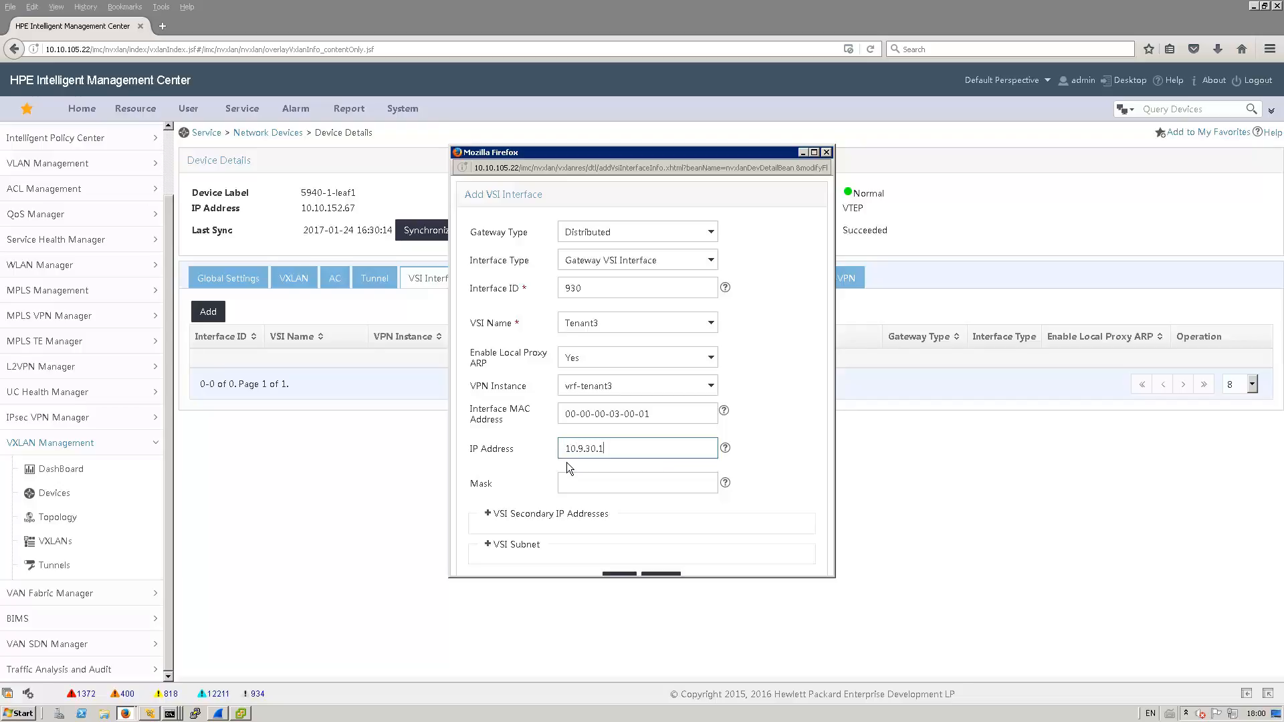
type("255")
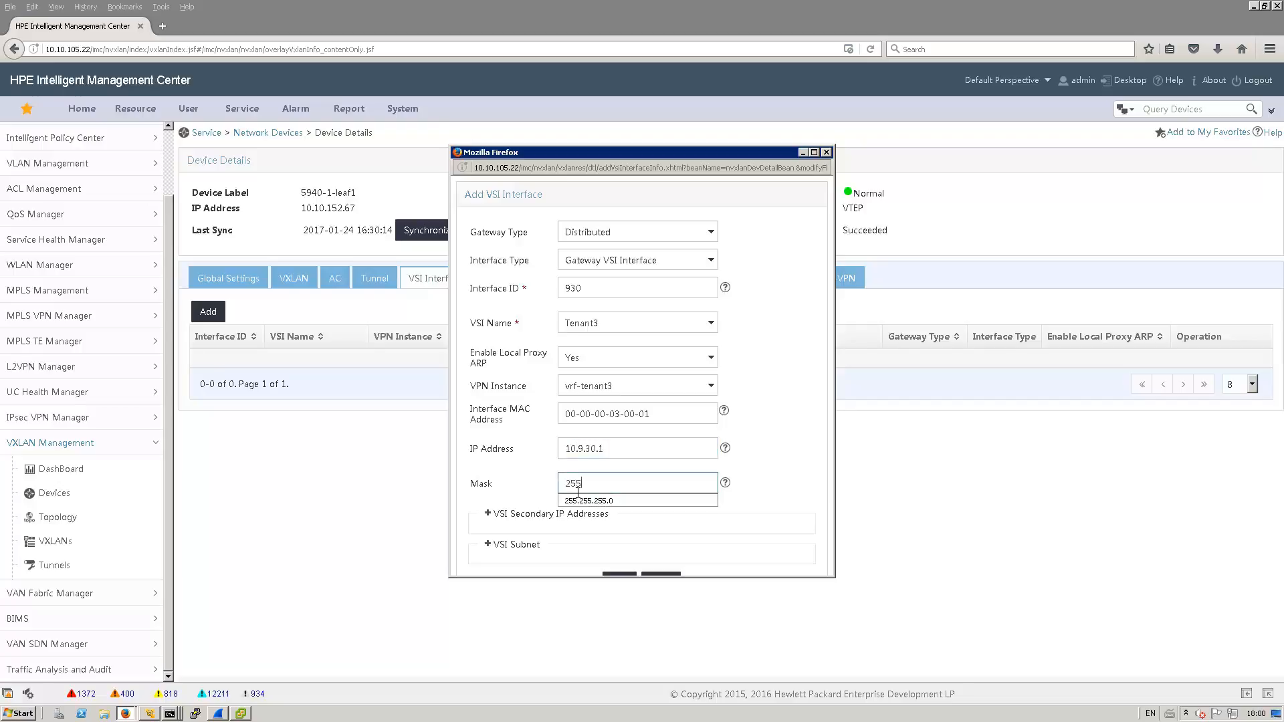
left_click(587, 500)
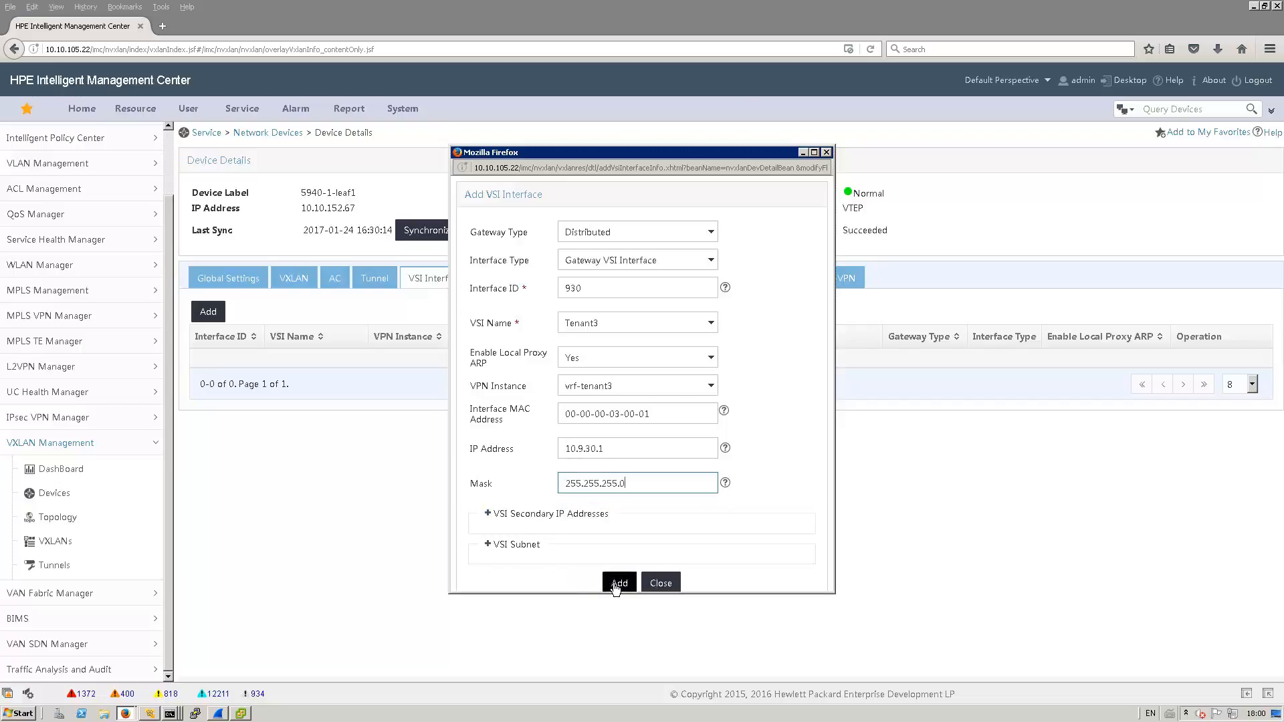
left_click(618, 582)
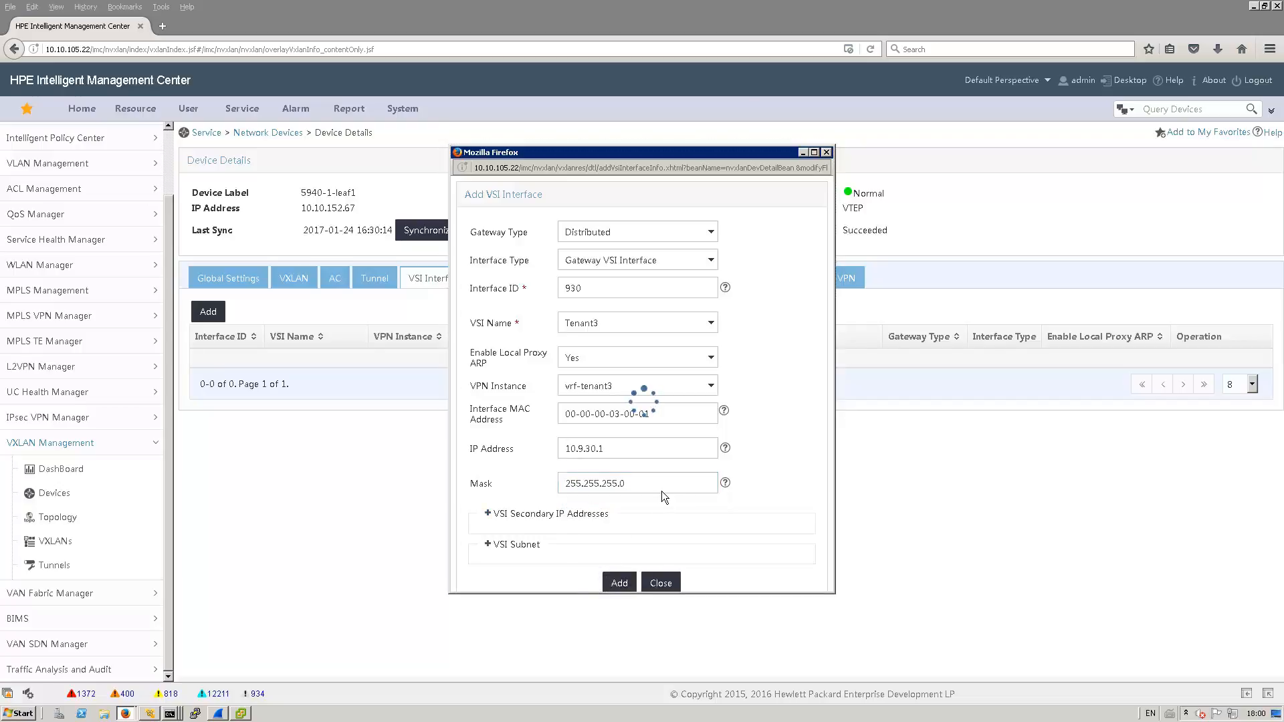
left_click(170, 712)
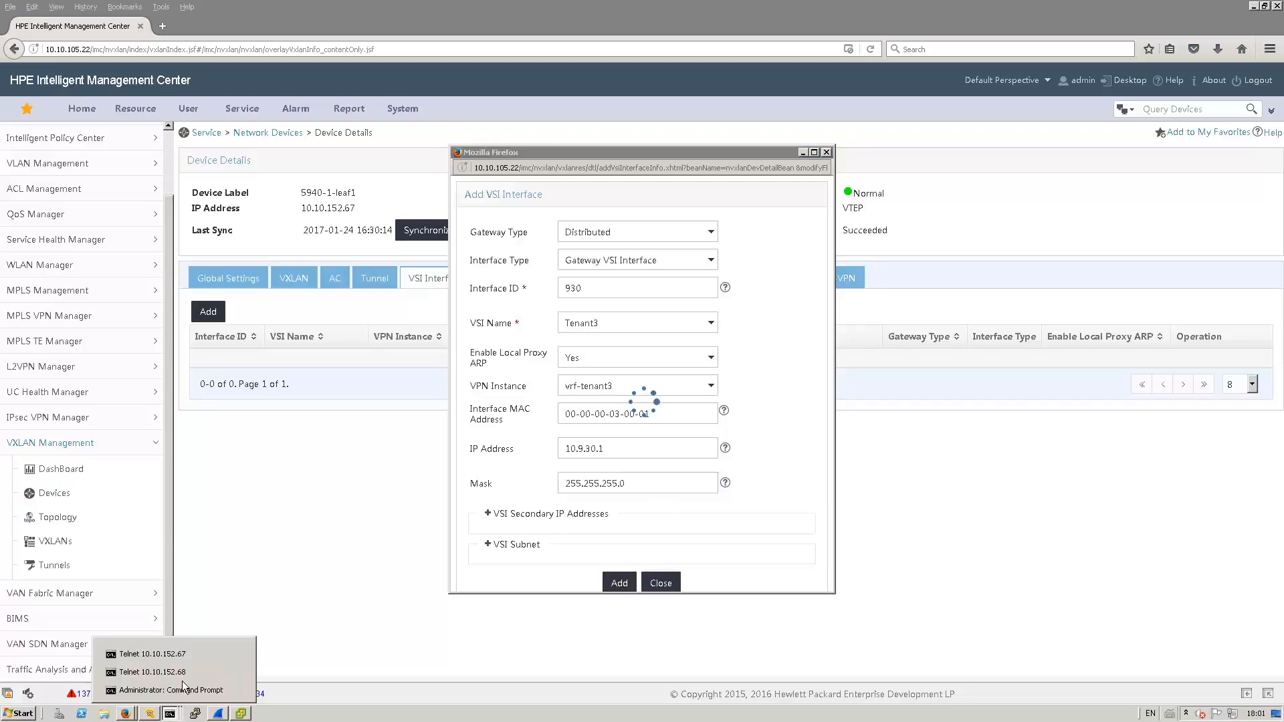
In the leaf1 Telnet 10.10.152.67 session, scroll the running configuration to Vsi-interface930.
left_click(171, 689)
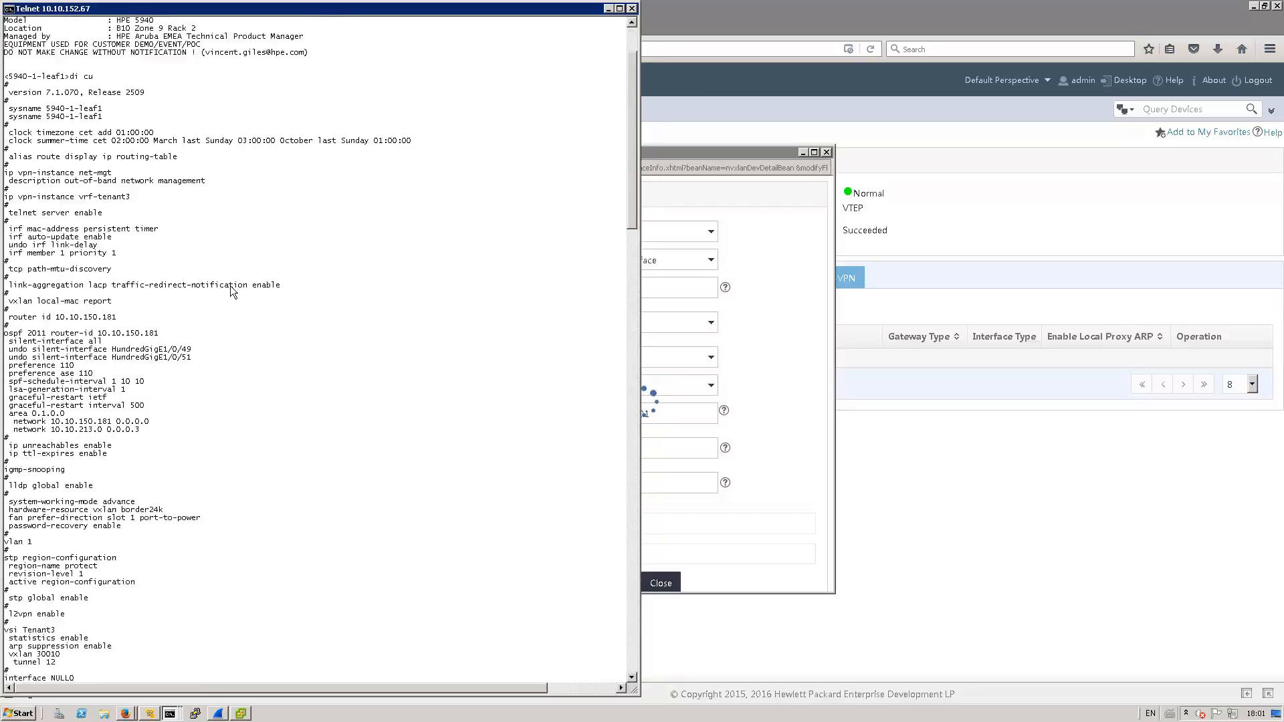
scroll("down", 3)
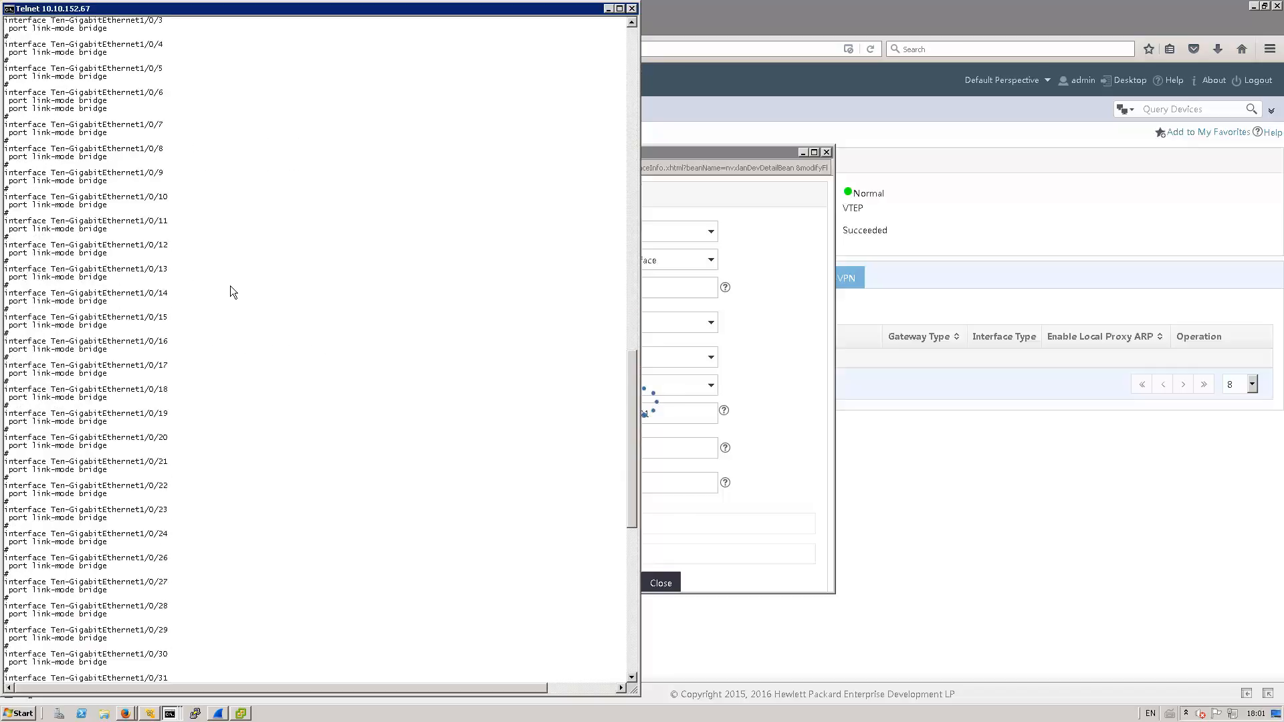
scroll("down", 3)
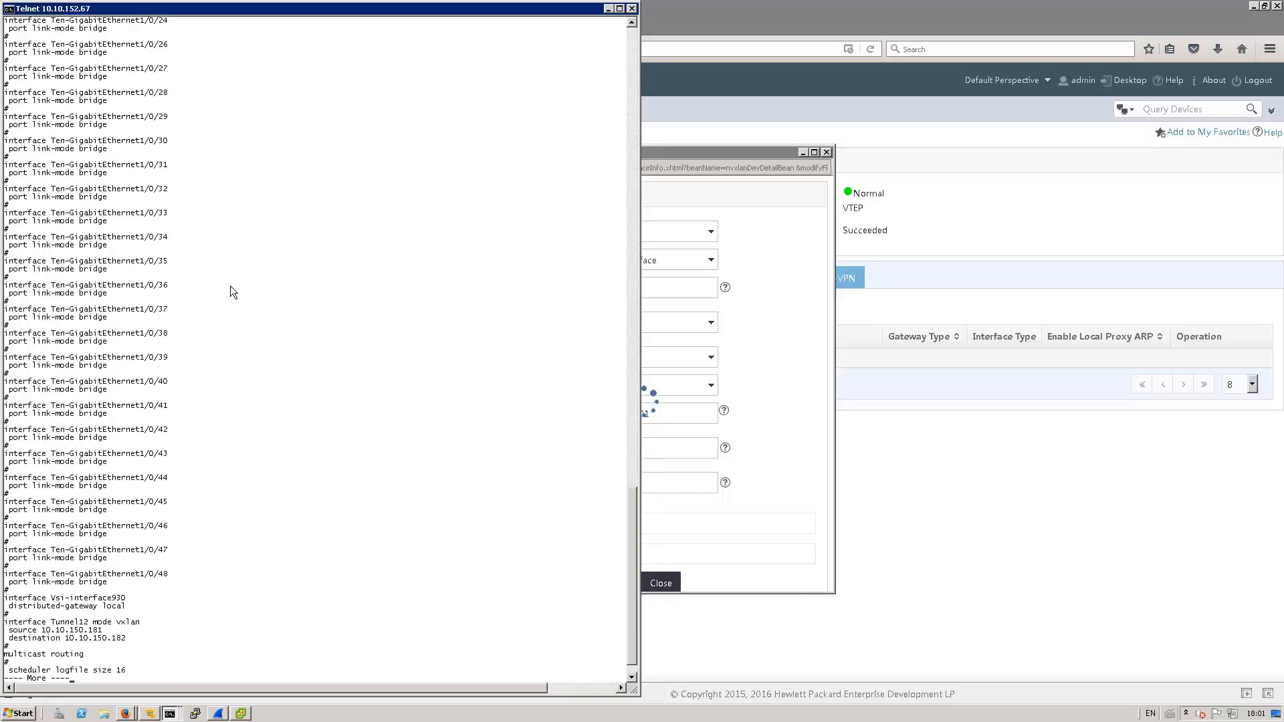
scroll("down", 3)
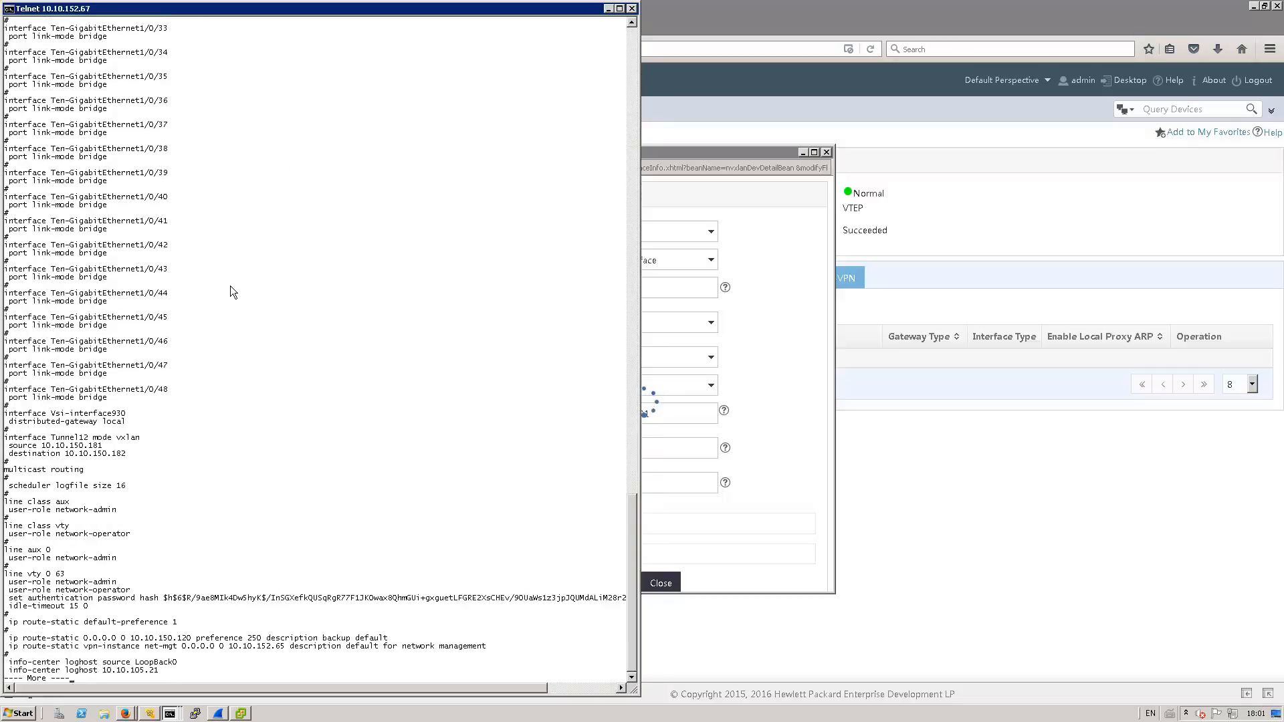
mouse_move(127, 418)
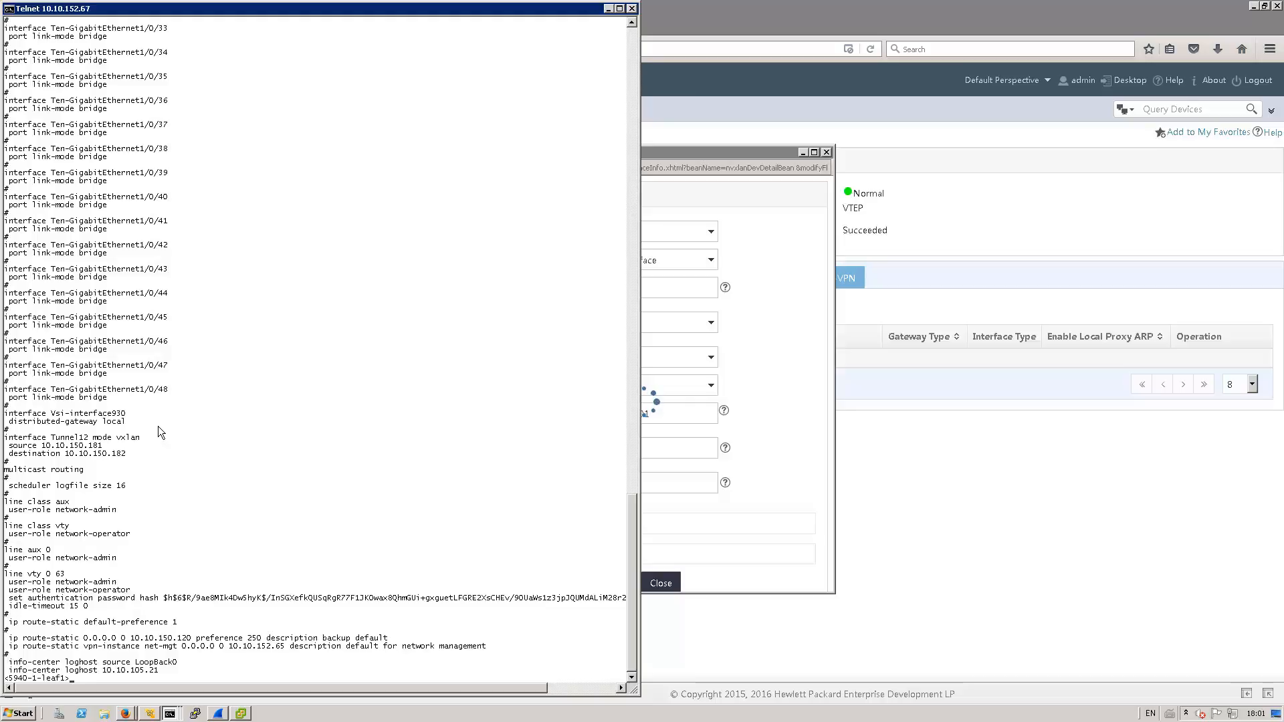
mouse_move(247, 402)
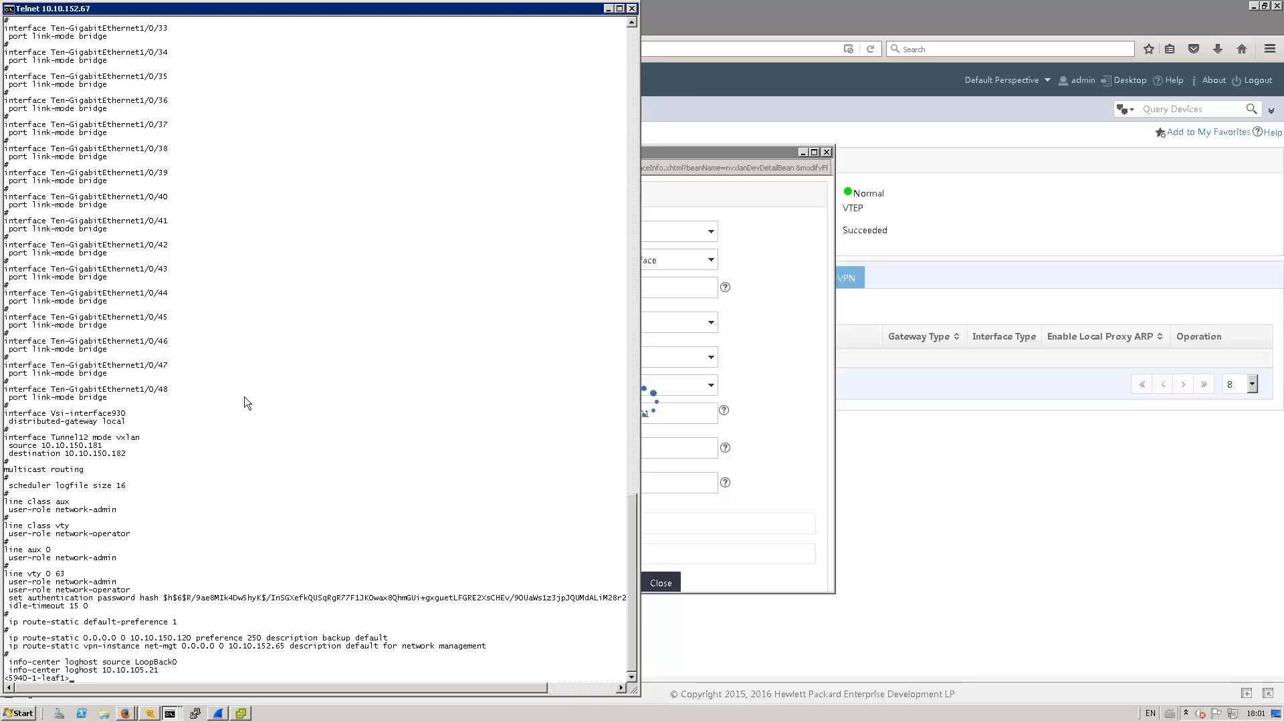
mouse_move(710, 160)
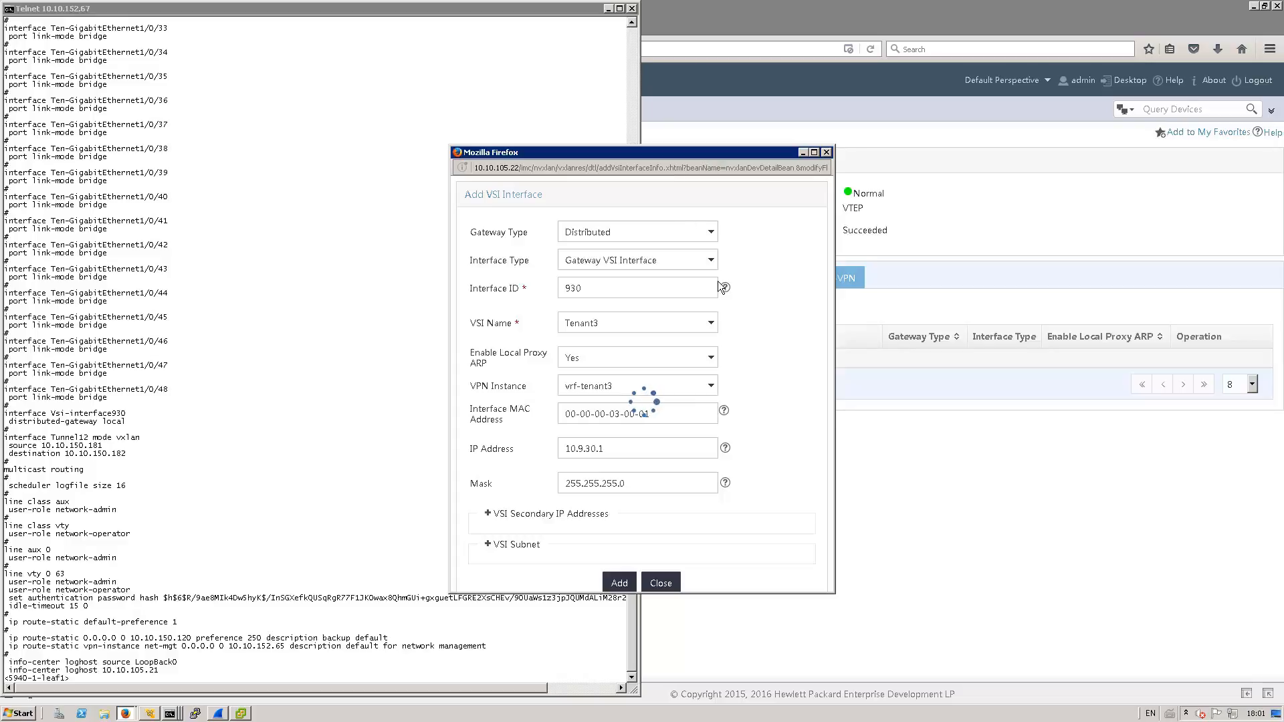
mouse_move(730, 277)
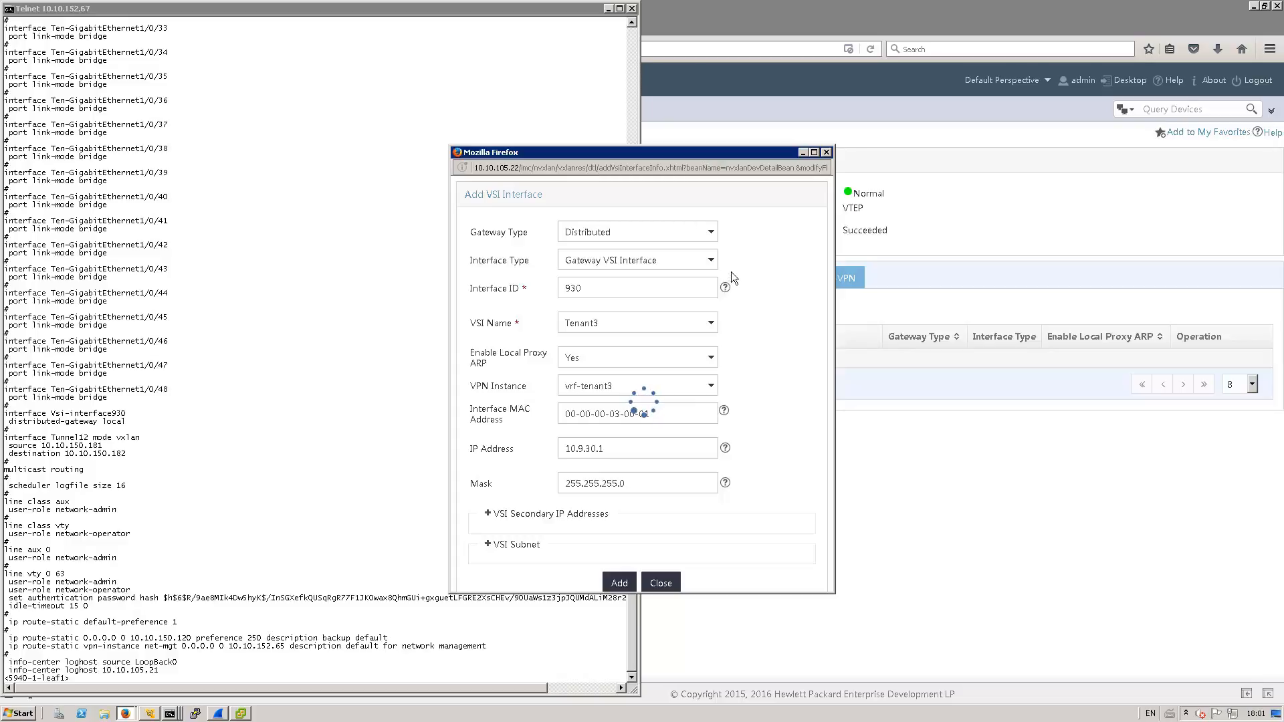
mouse_move(750, 333)
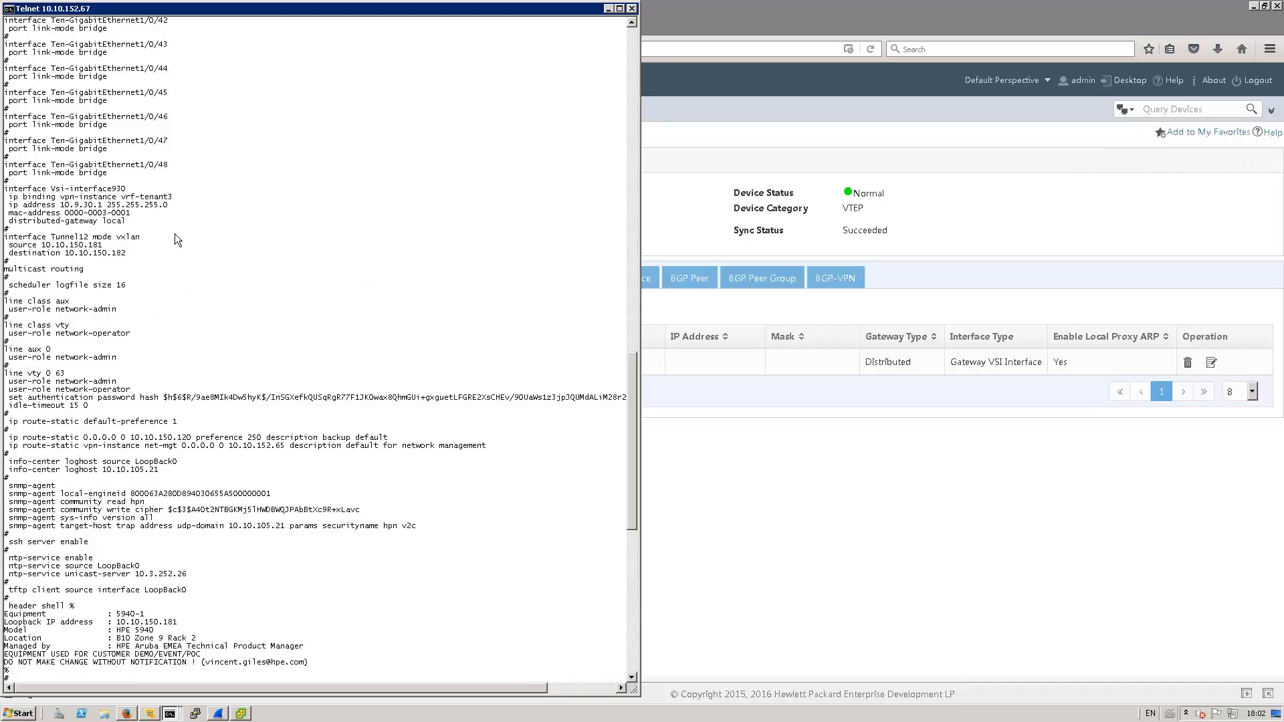
mouse_move(278, 655)
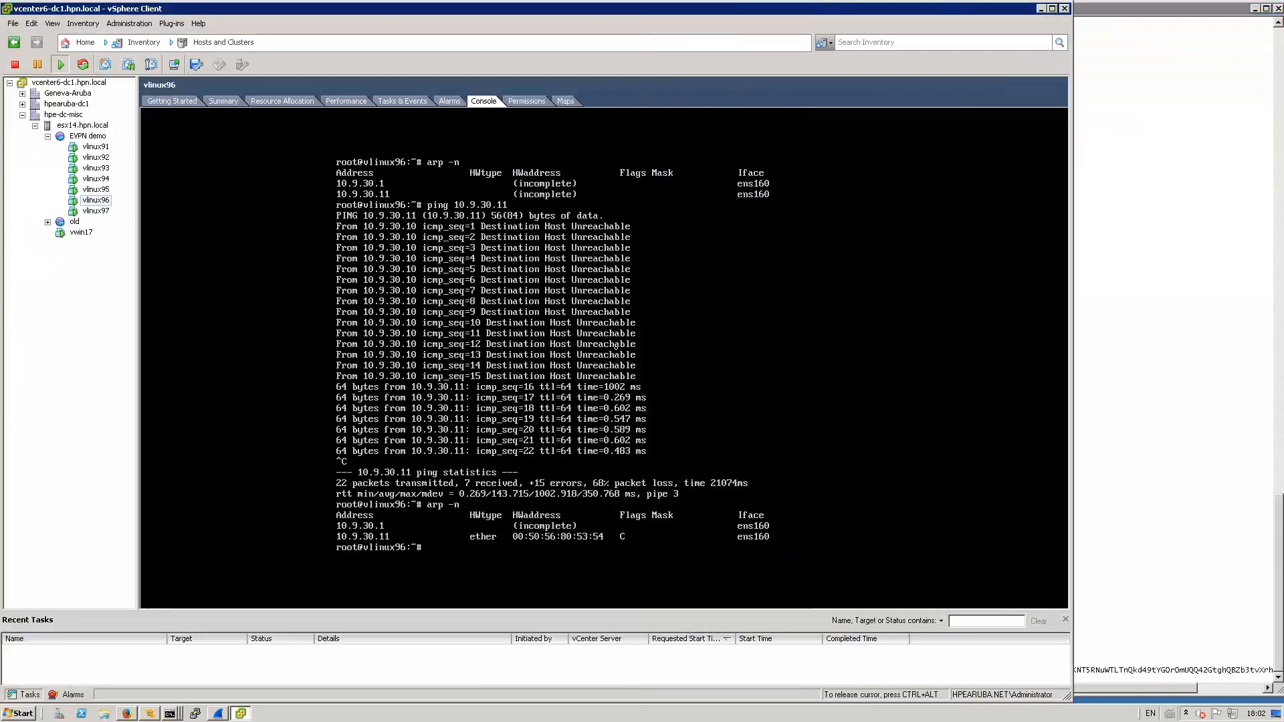
On vlinux96's console, run arp -n and ping gateway 10.9.30.1.
type("arp -n")
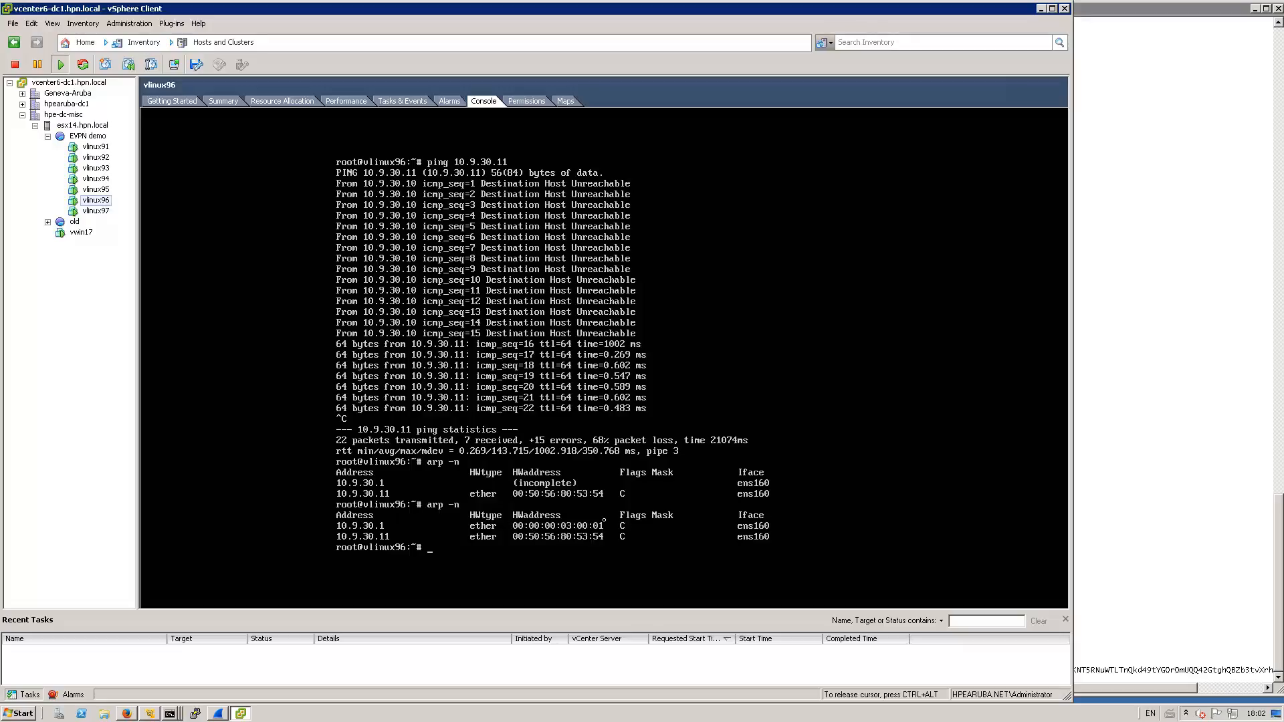
type("ping")
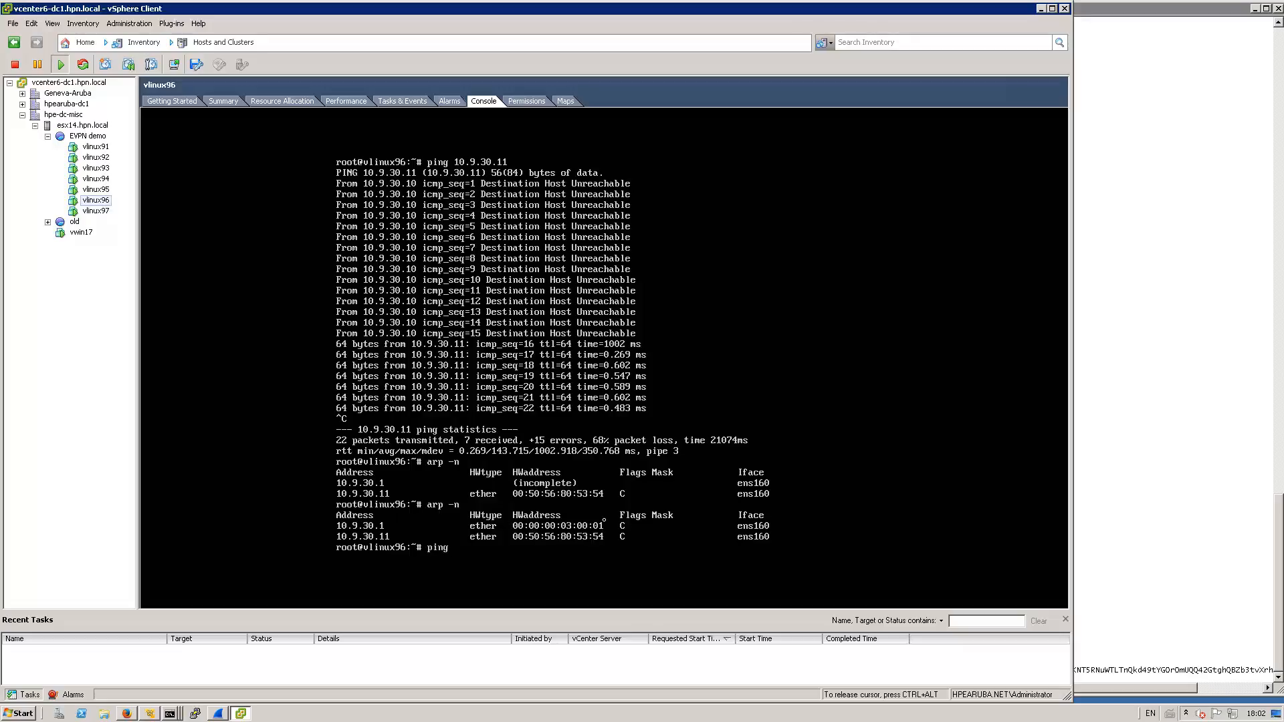
type("10.9.30.1")
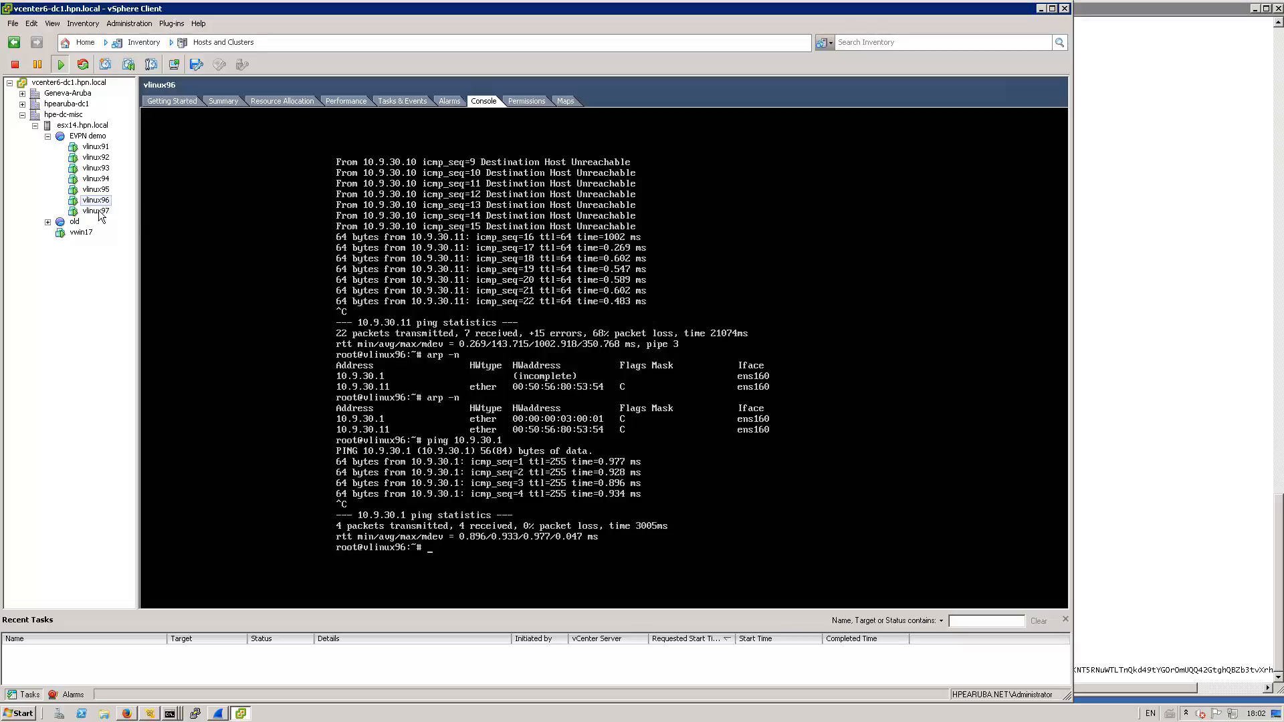
left_click(96, 211)
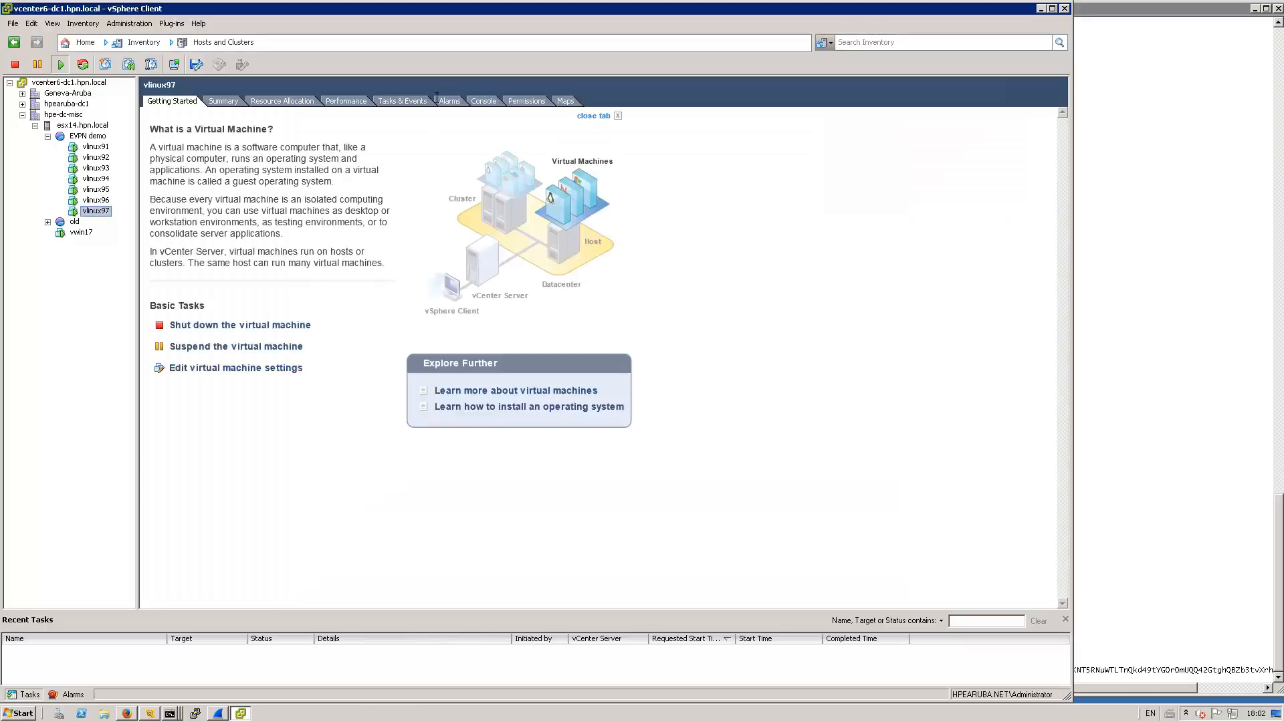
left_click(482, 101)
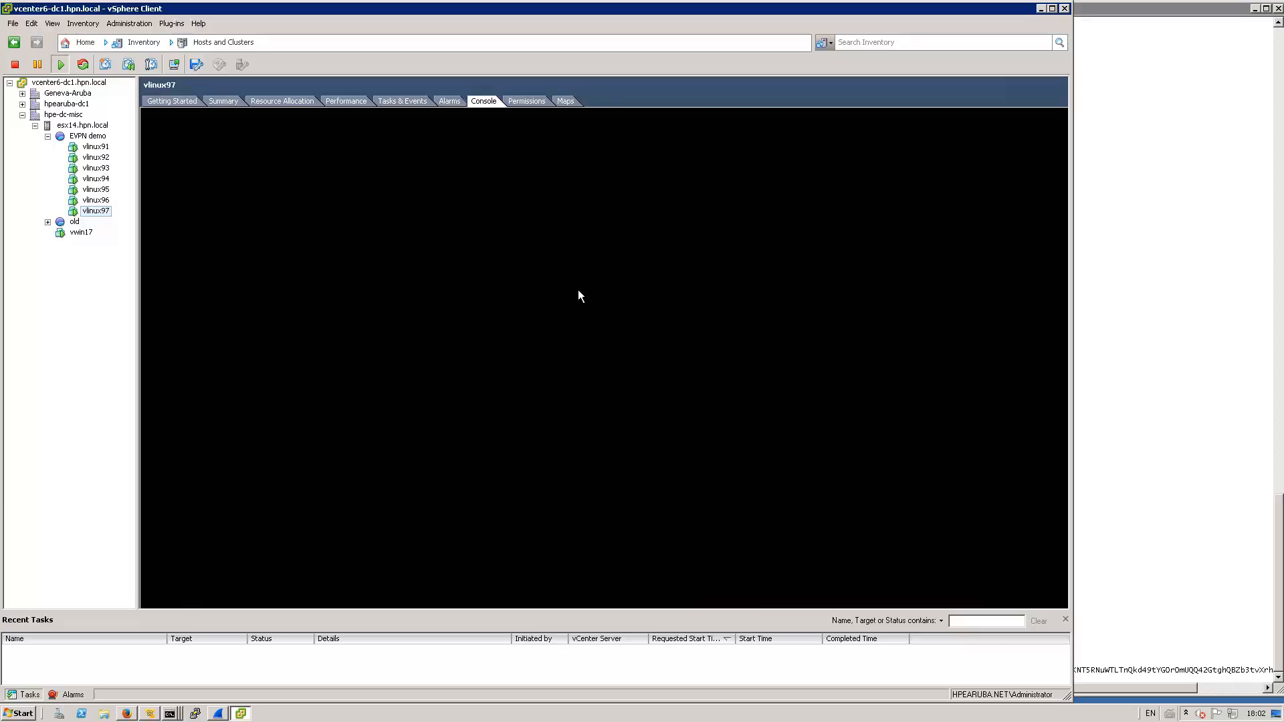
mouse_move(226, 252)
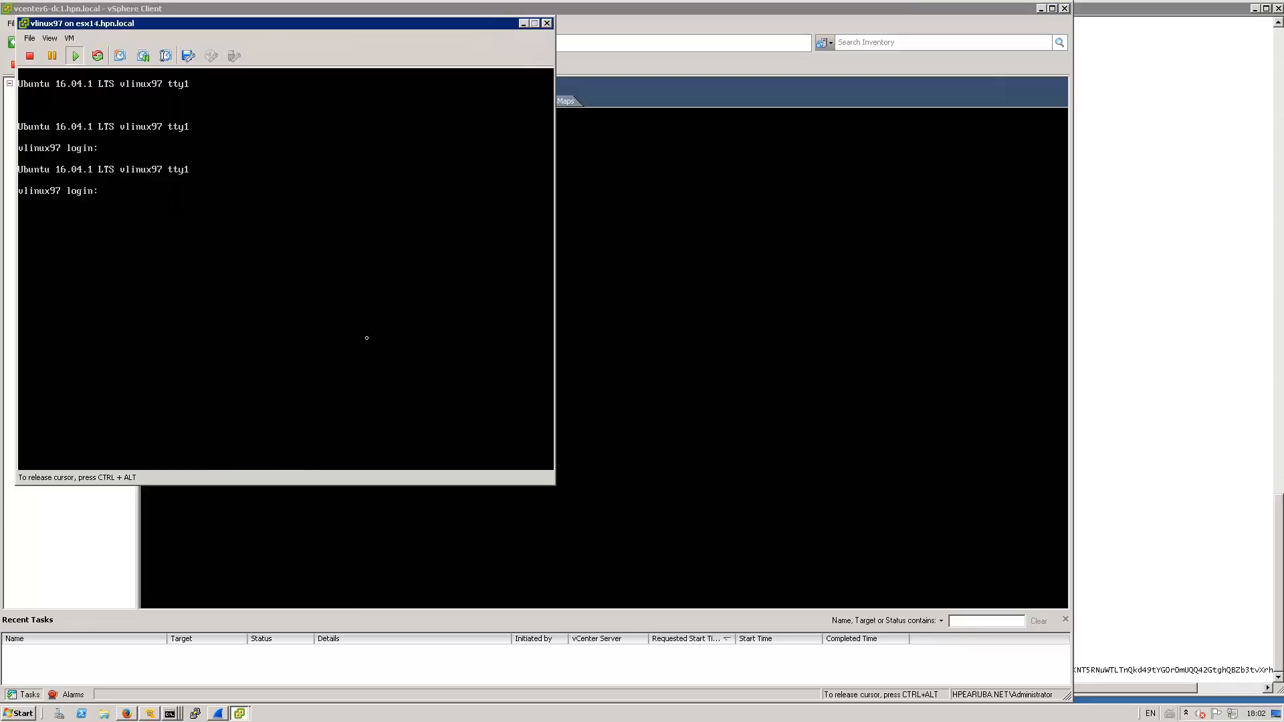
type("hpe")
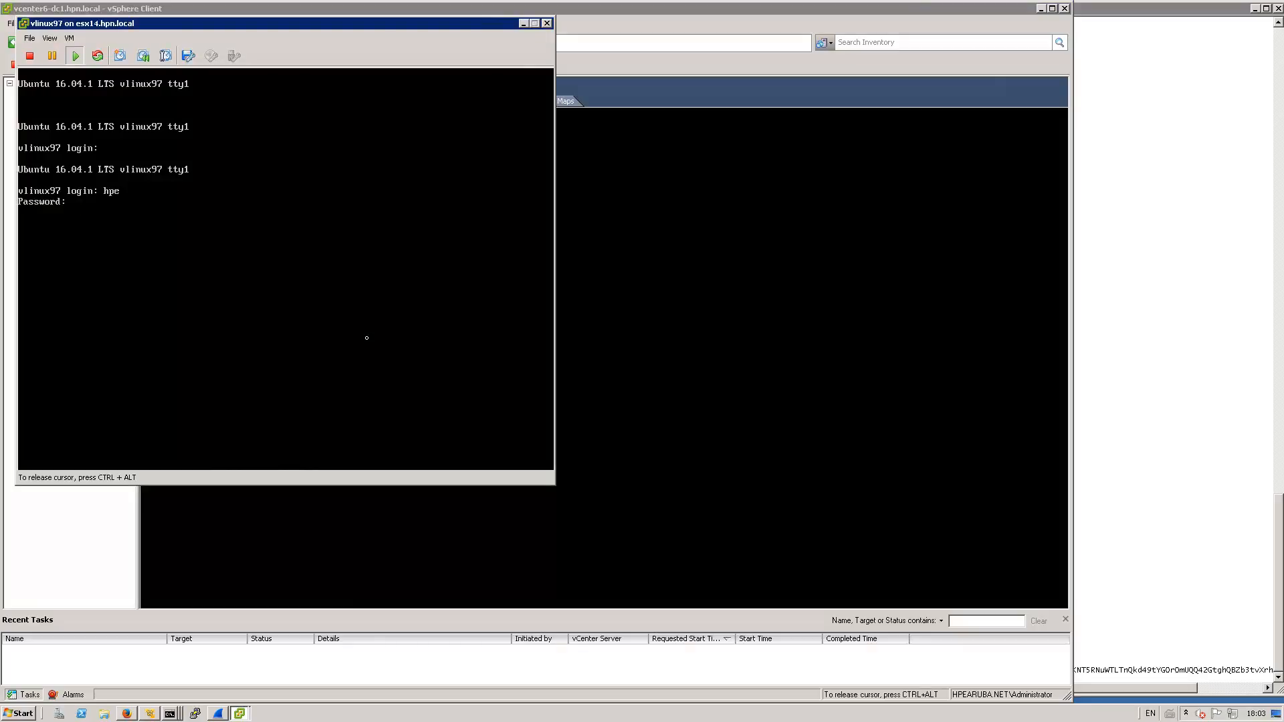
key("Return")
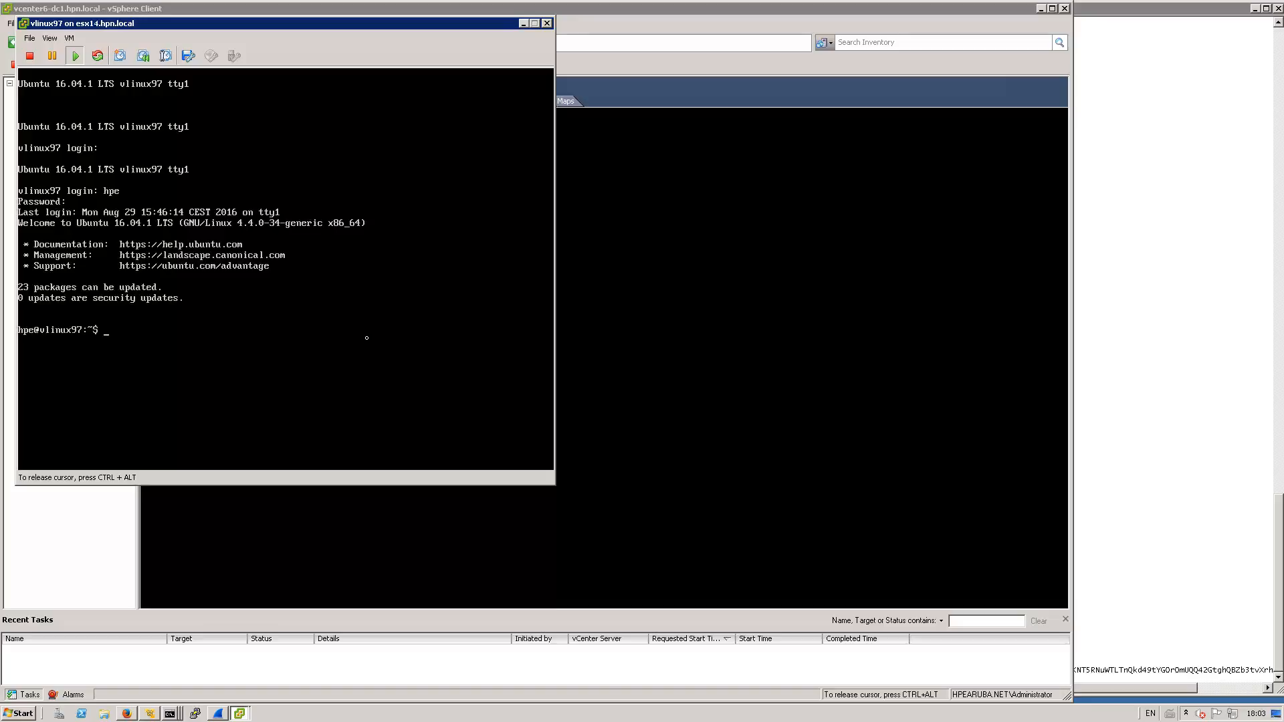
Confirm address 10.9.30.11 with ifconfig, then ping gateway 10.9.30.1.
type("ifconfi")
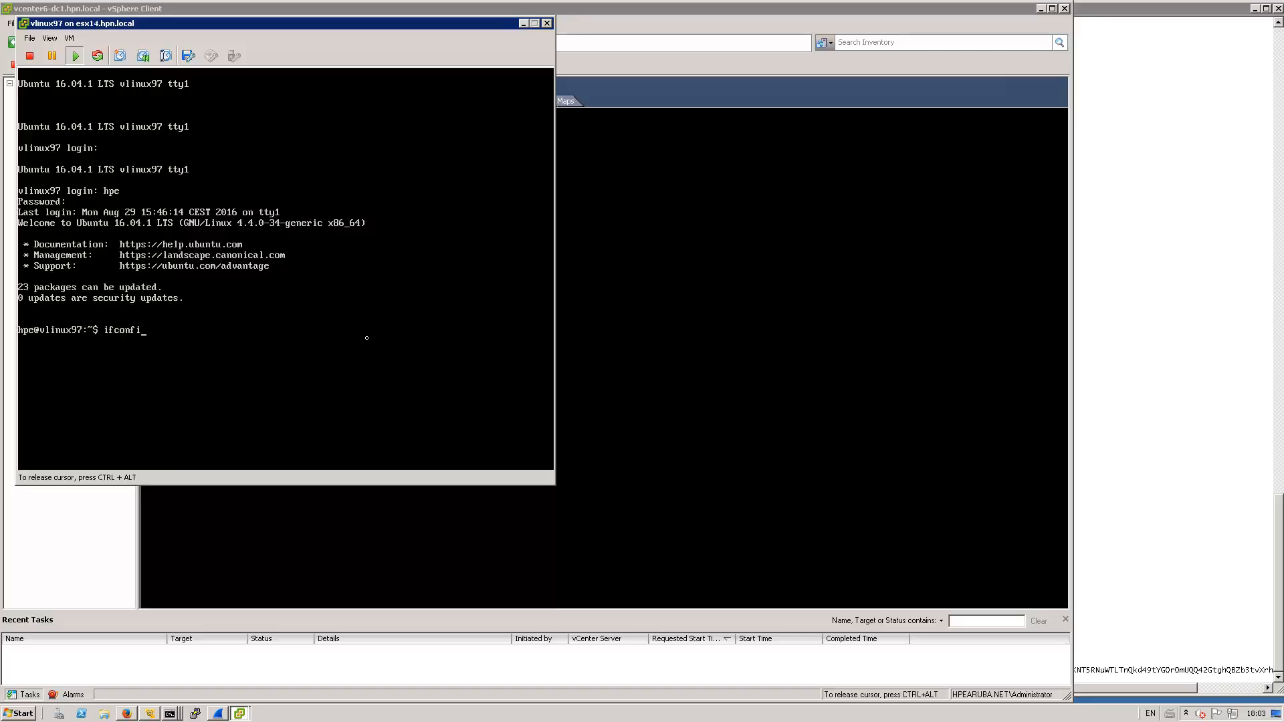
key("Return")
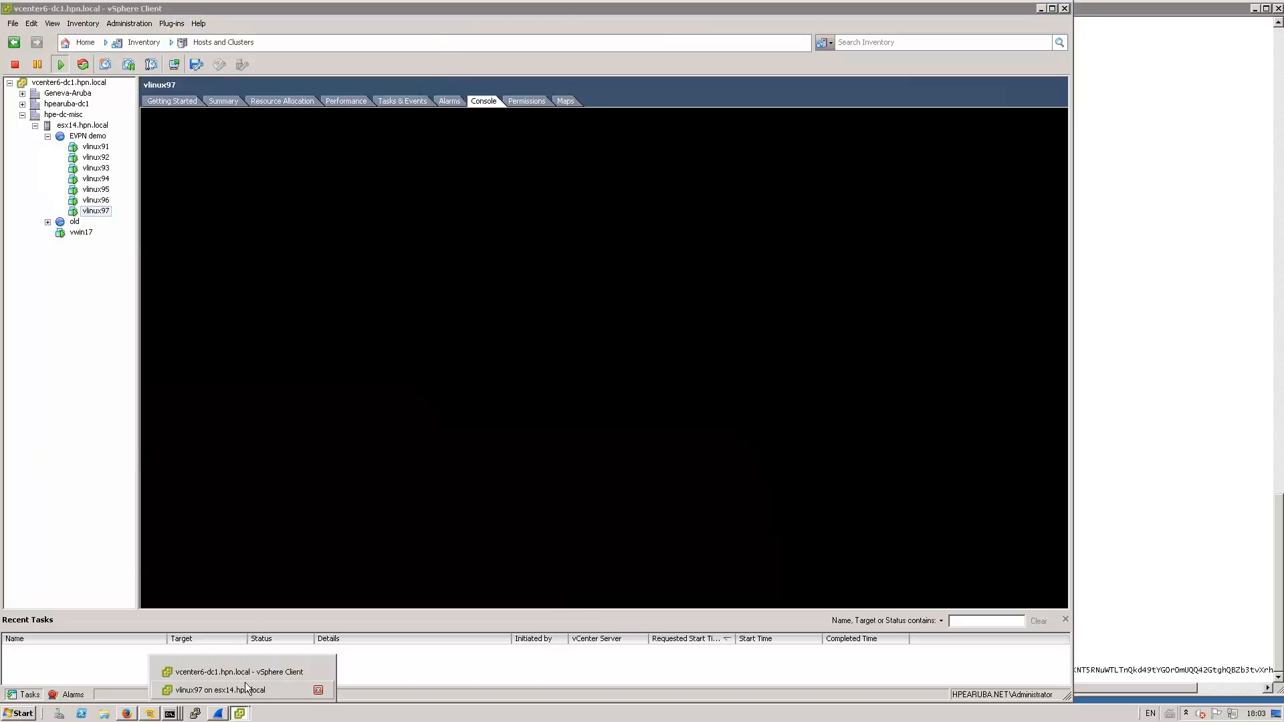
left_click(221, 689)
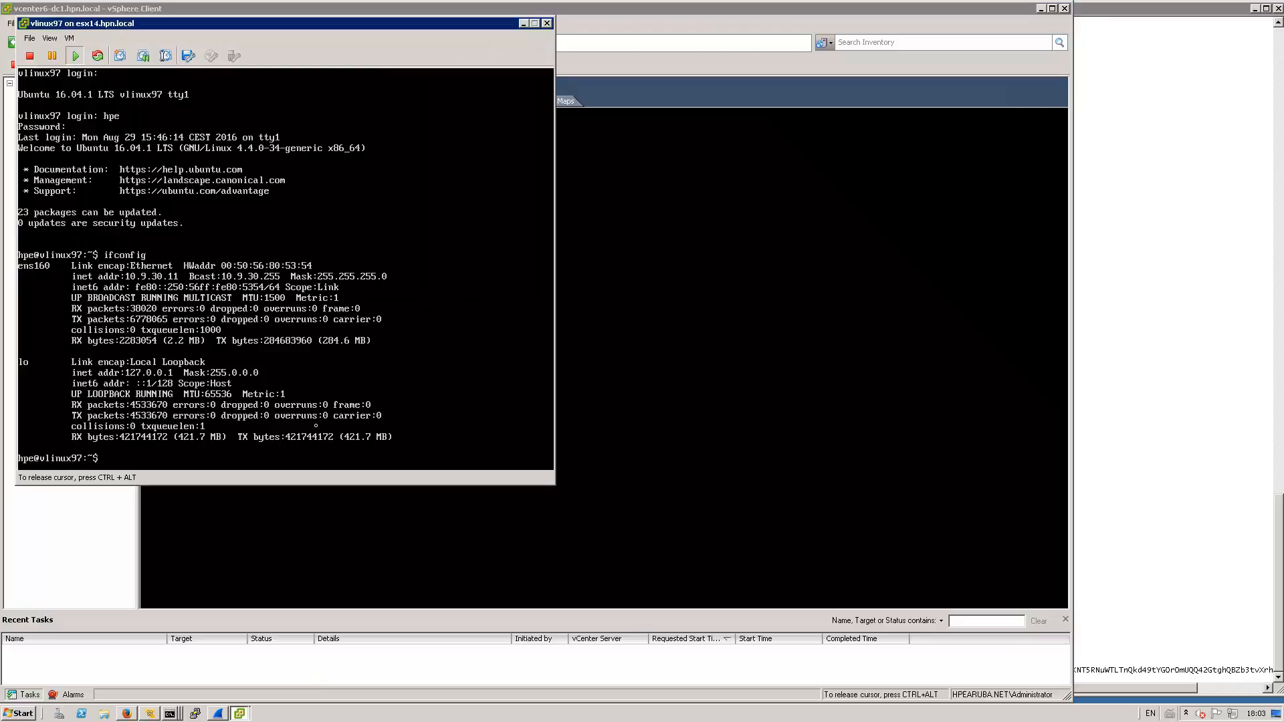
type("ping 10.9.3")
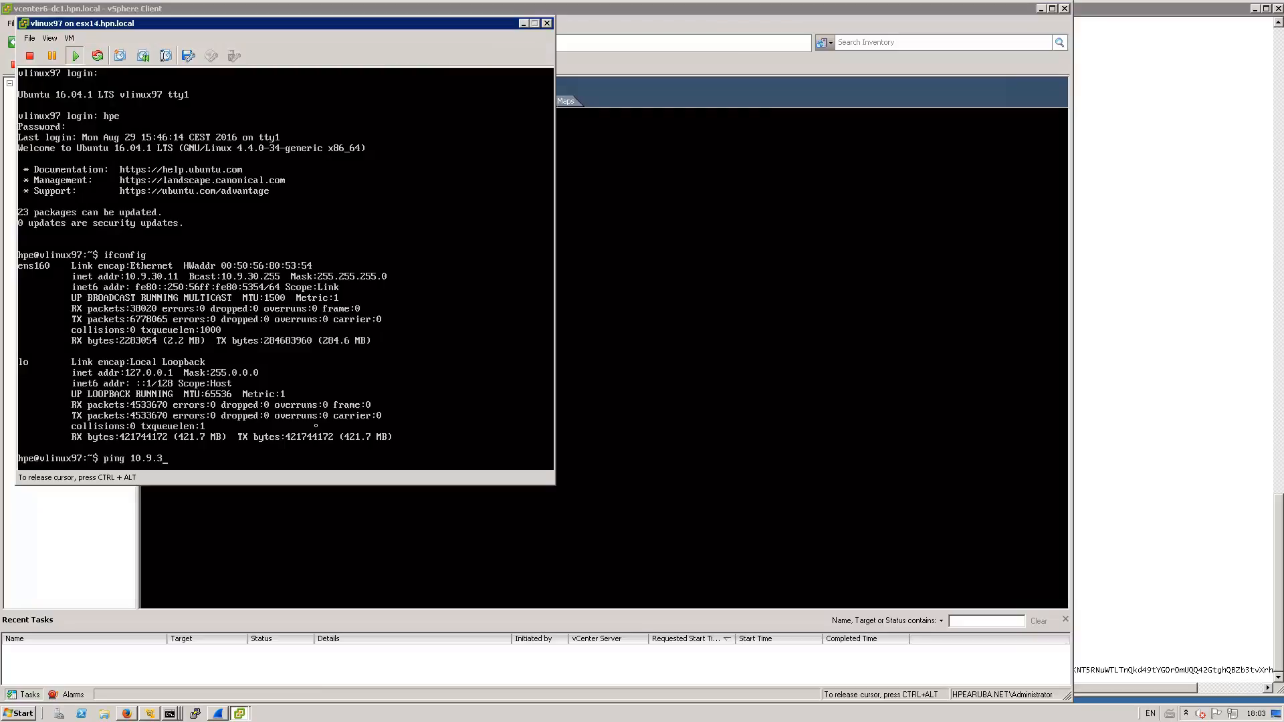
key("Return")
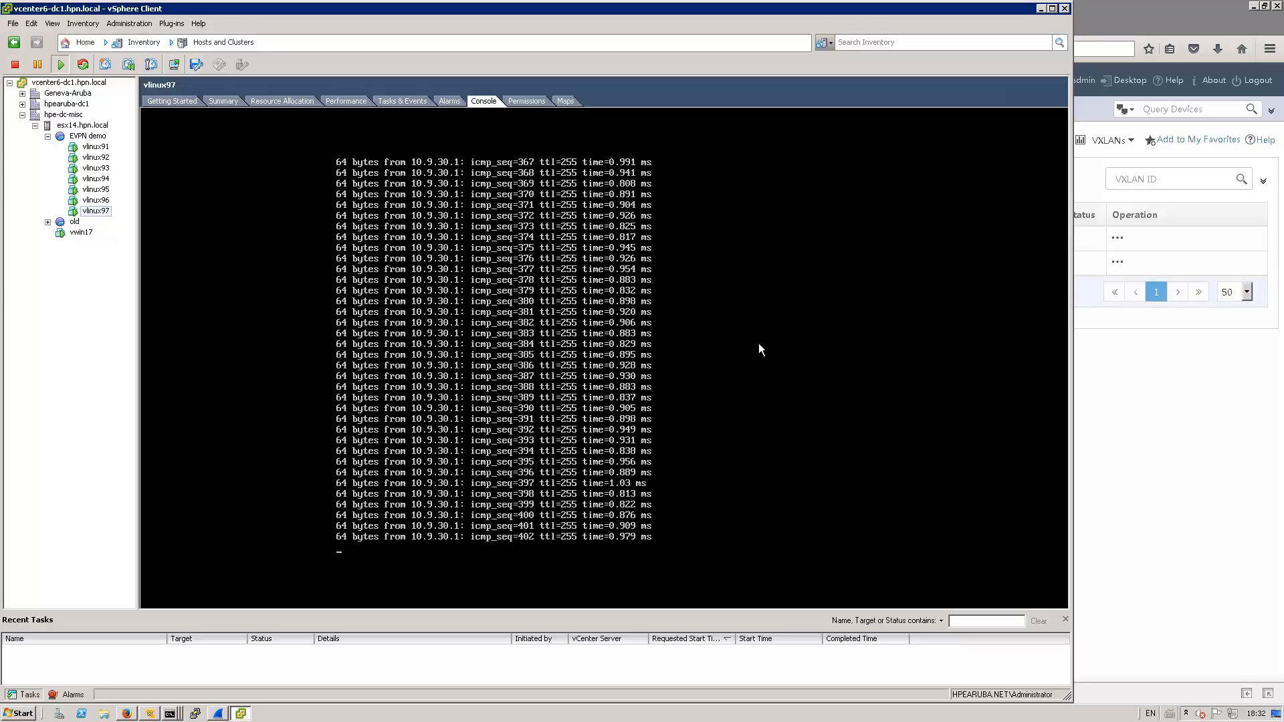
mouse_move(986, 344)
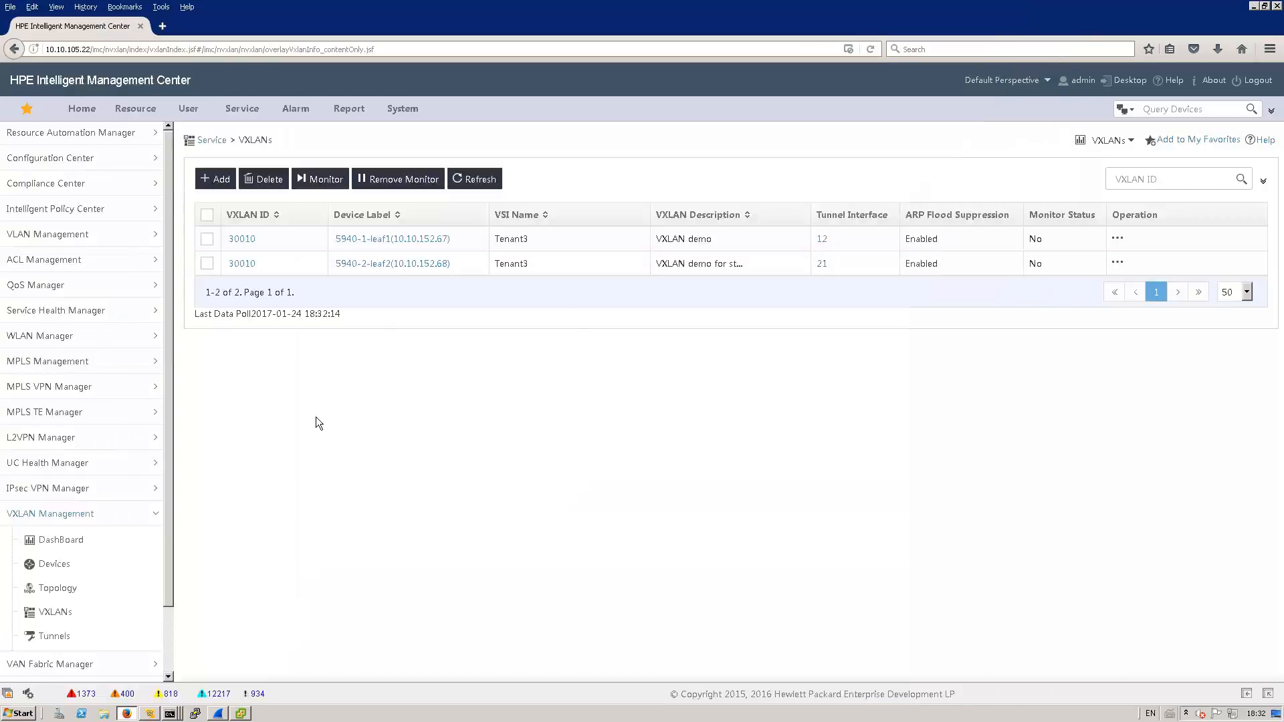
mouse_move(91, 576)
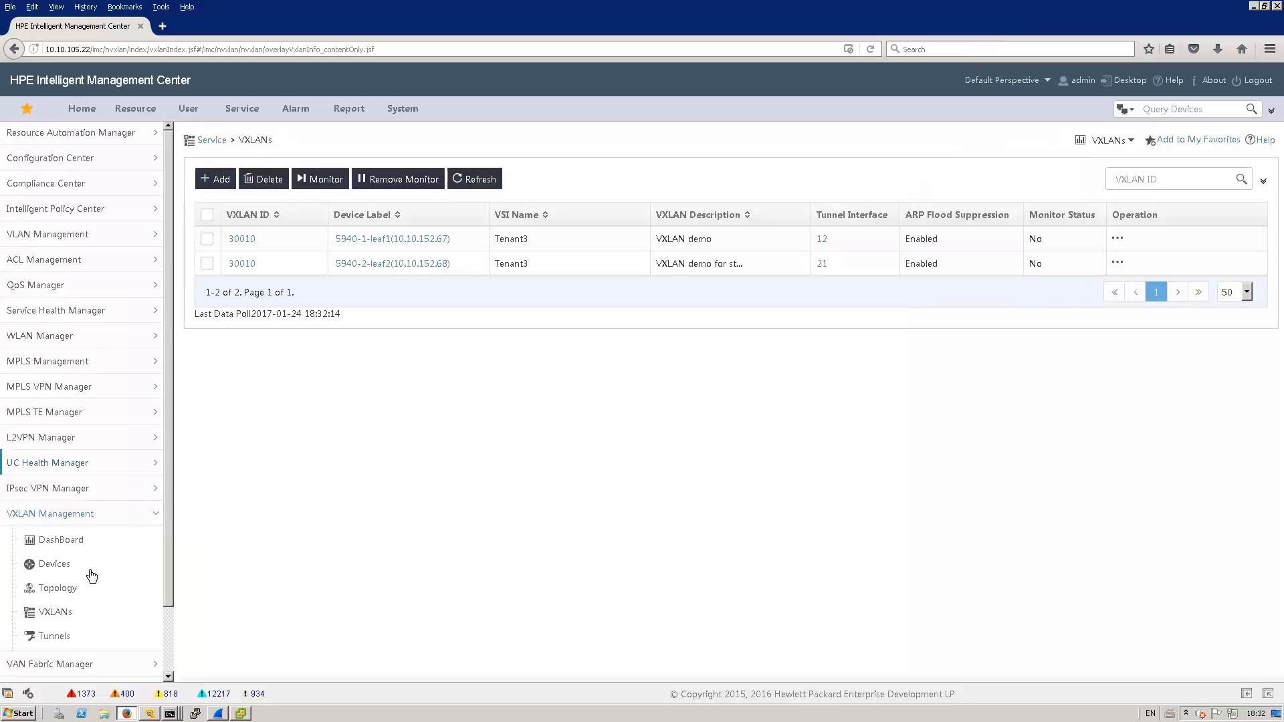
Open the VXLAN topology and drag spine1 to the top between leaf1 and leaf2.
left_click(58, 588)
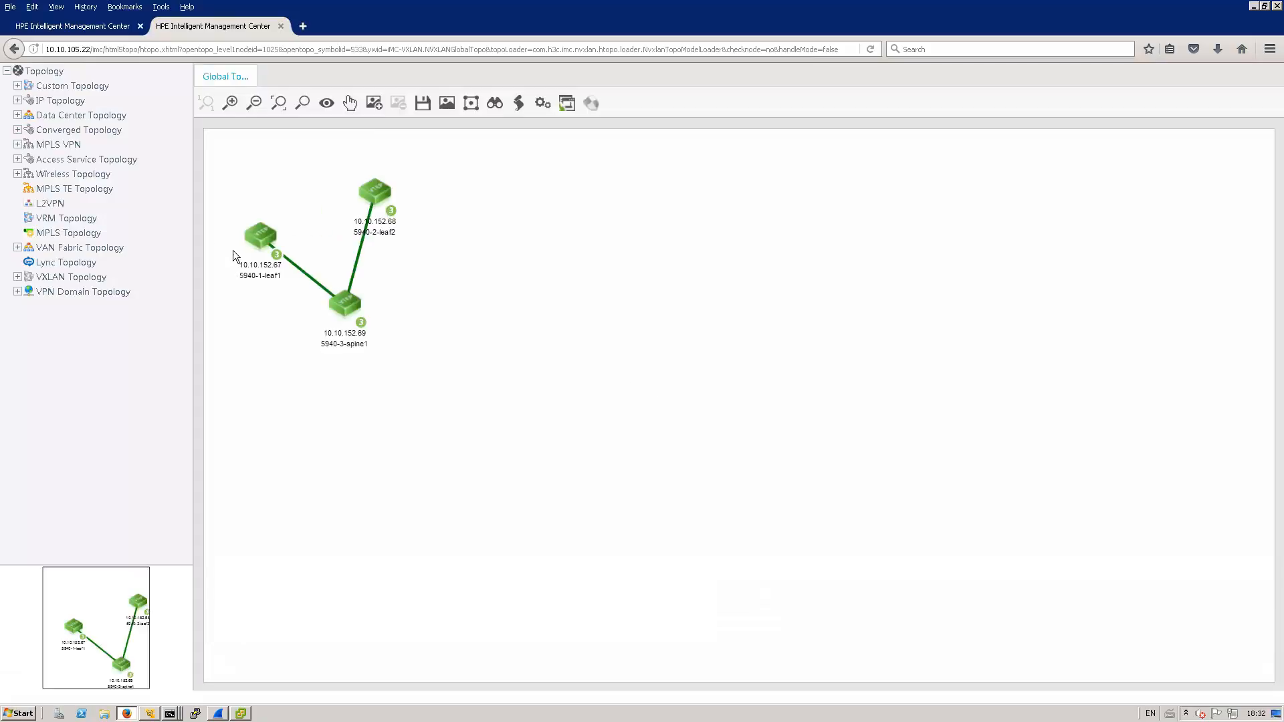
left_click_drag(344, 303, 462, 270)
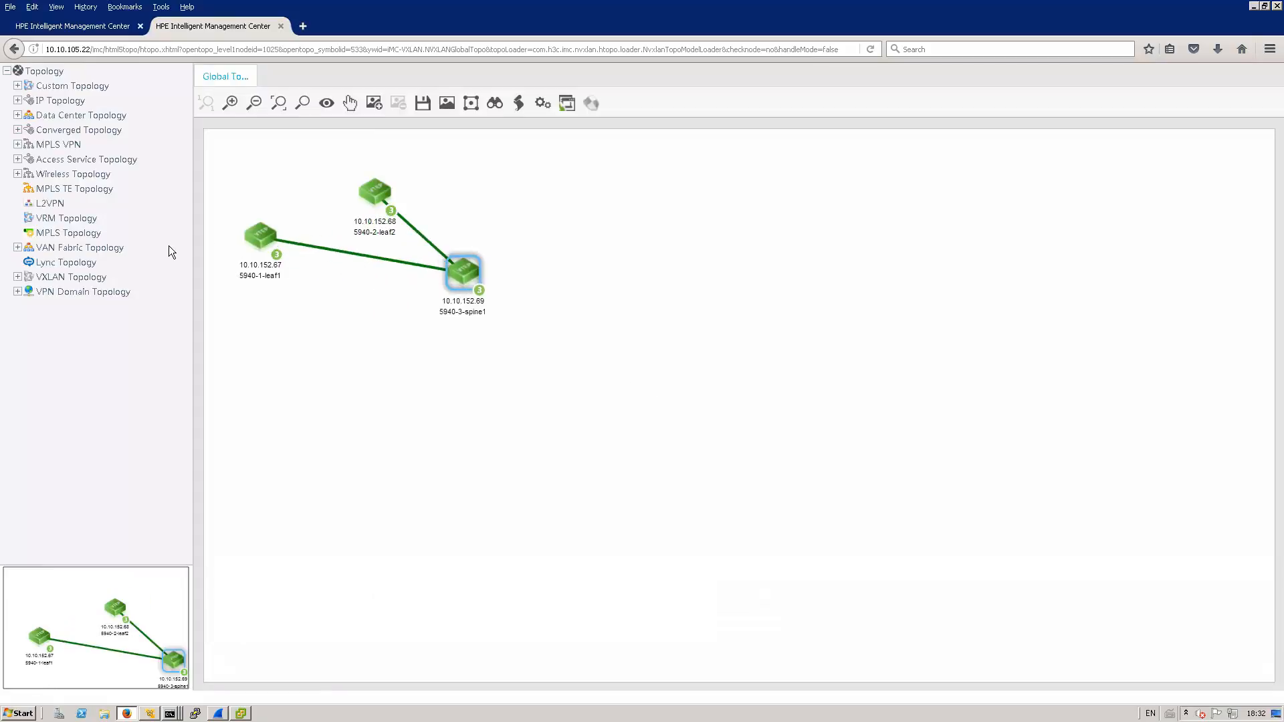
left_click_drag(260, 237, 282, 385)
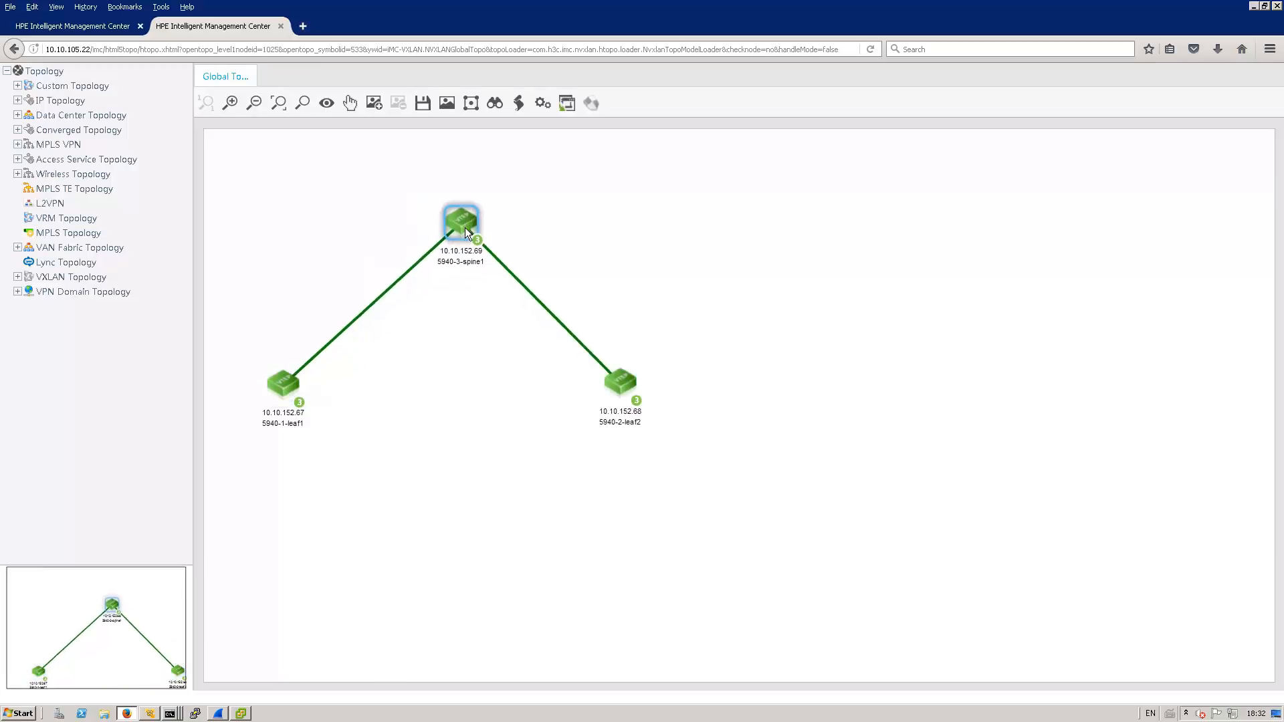
mouse_move(461, 222)
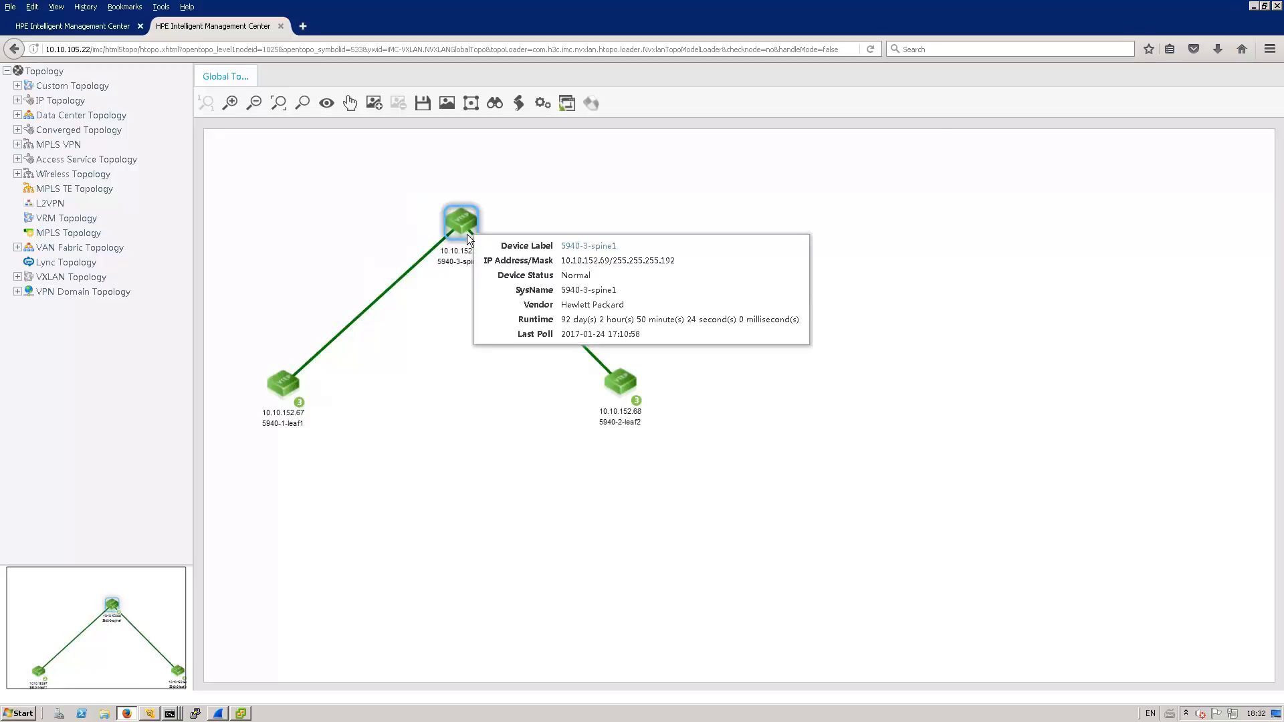
mouse_move(398, 284)
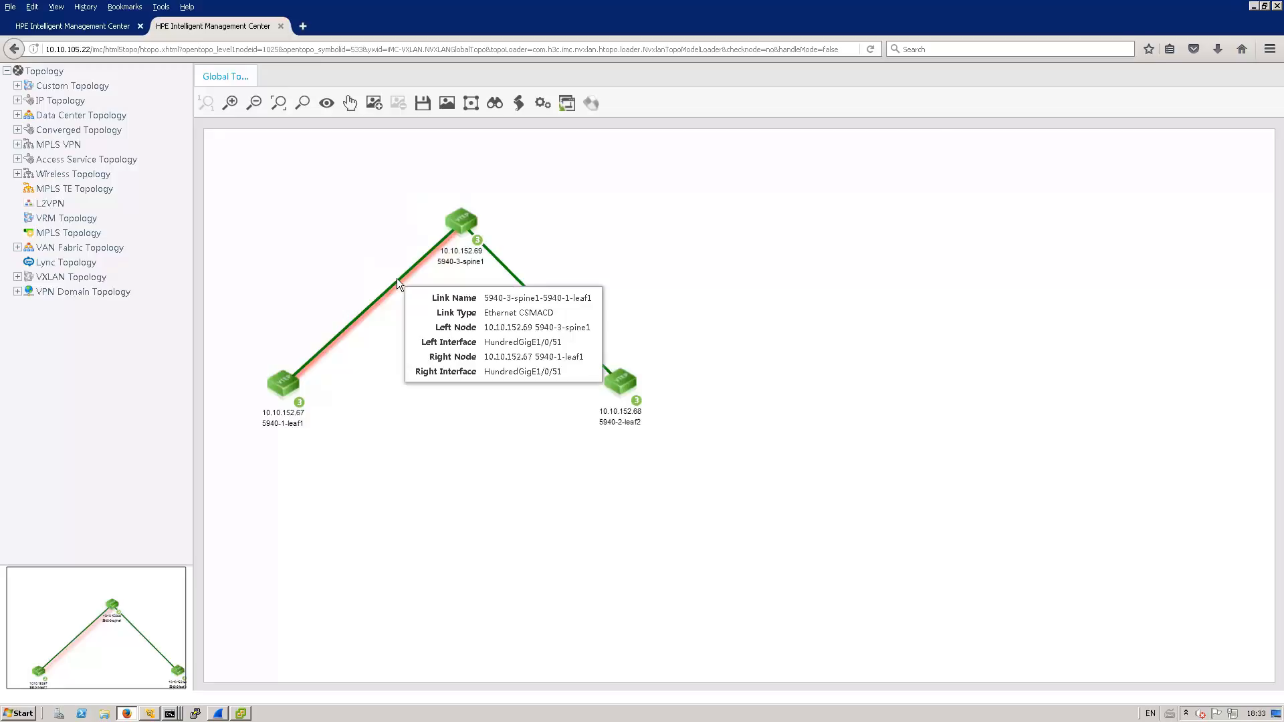
mouse_move(228, 269)
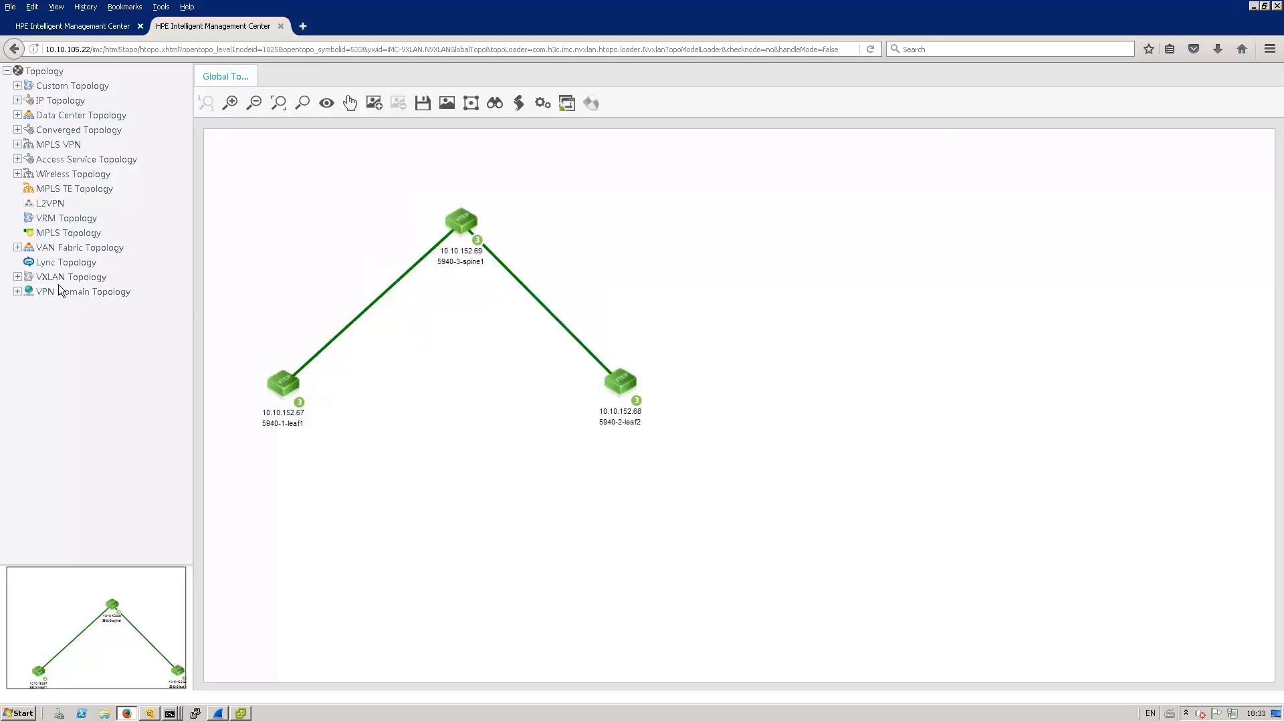
View Global, then Business Topology, showing the Tunnel12/Vxlan30010 link between leaf1 and leaf2.
left_click(19, 277)
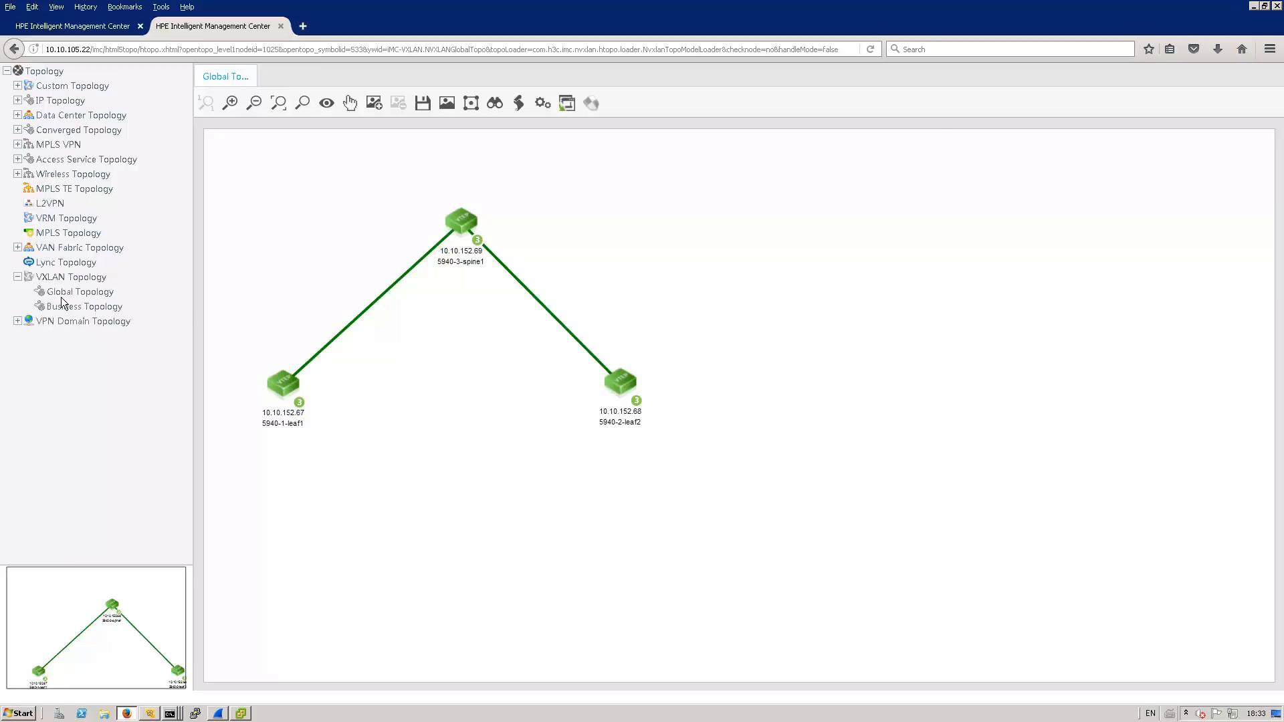
left_click(80, 291)
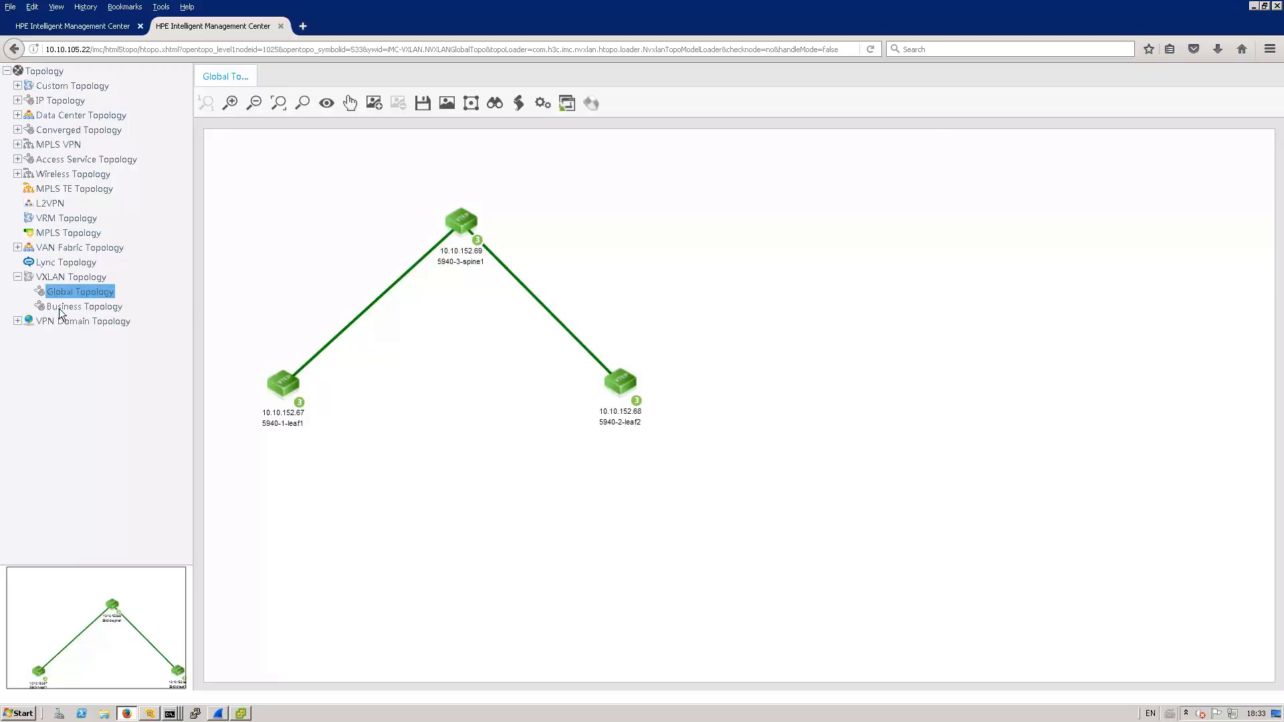
left_click(84, 305)
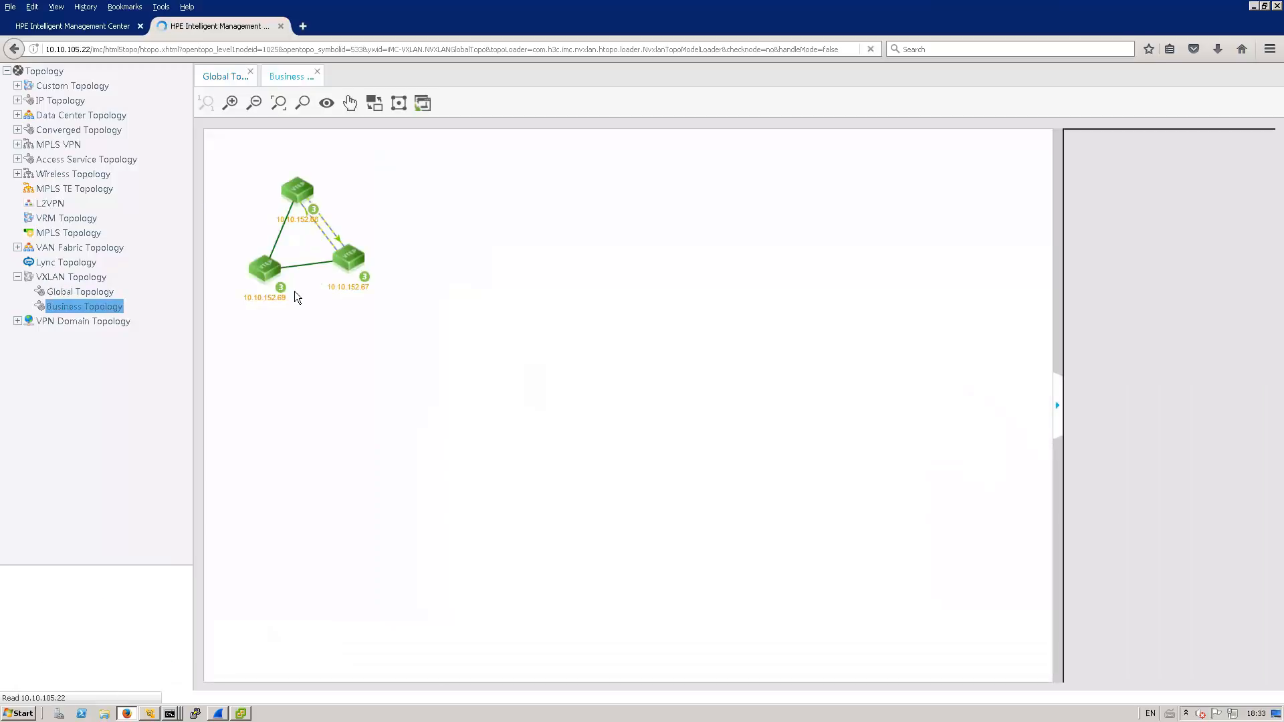
left_click(448, 242)
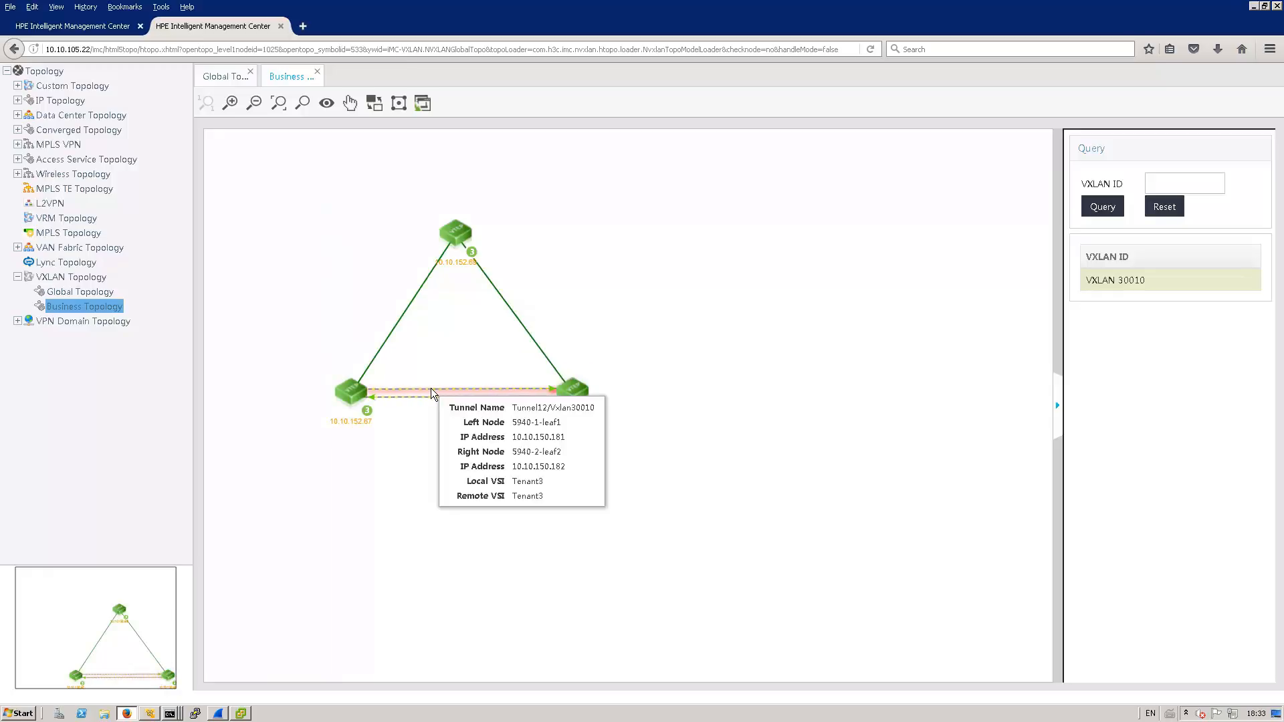
mouse_move(426, 403)
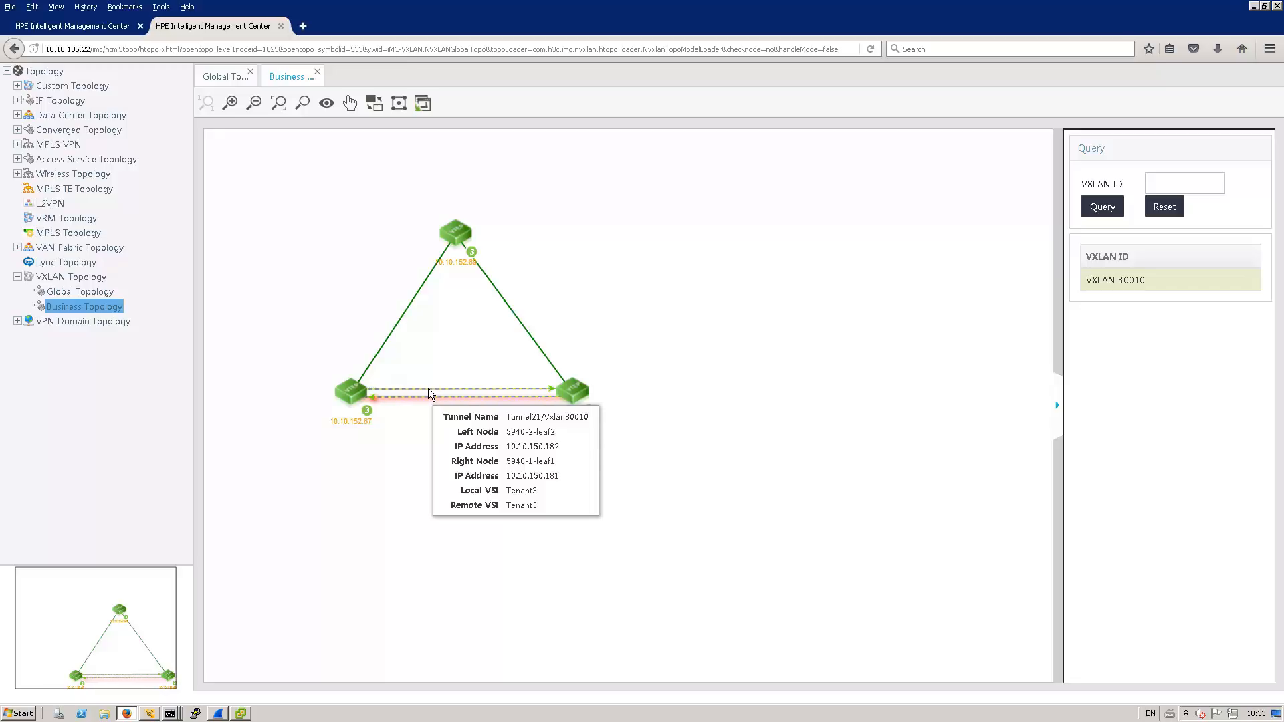
mouse_move(581, 496)
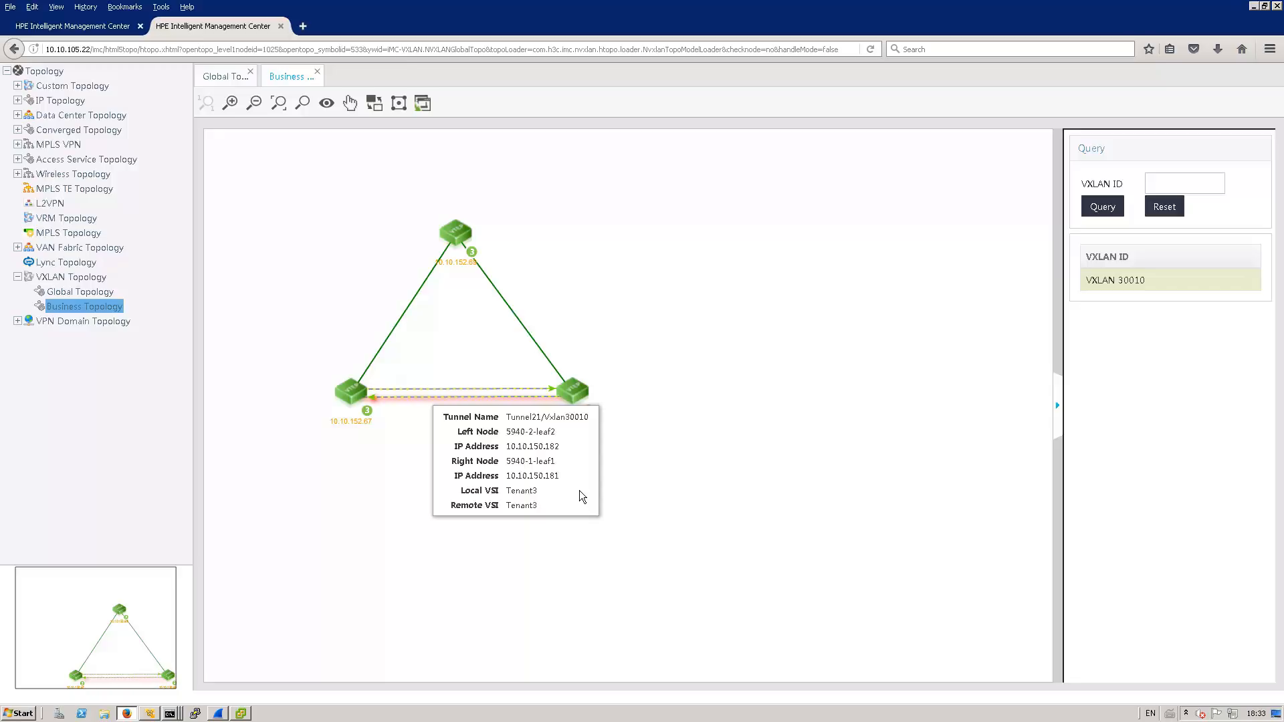
mouse_move(574, 493)
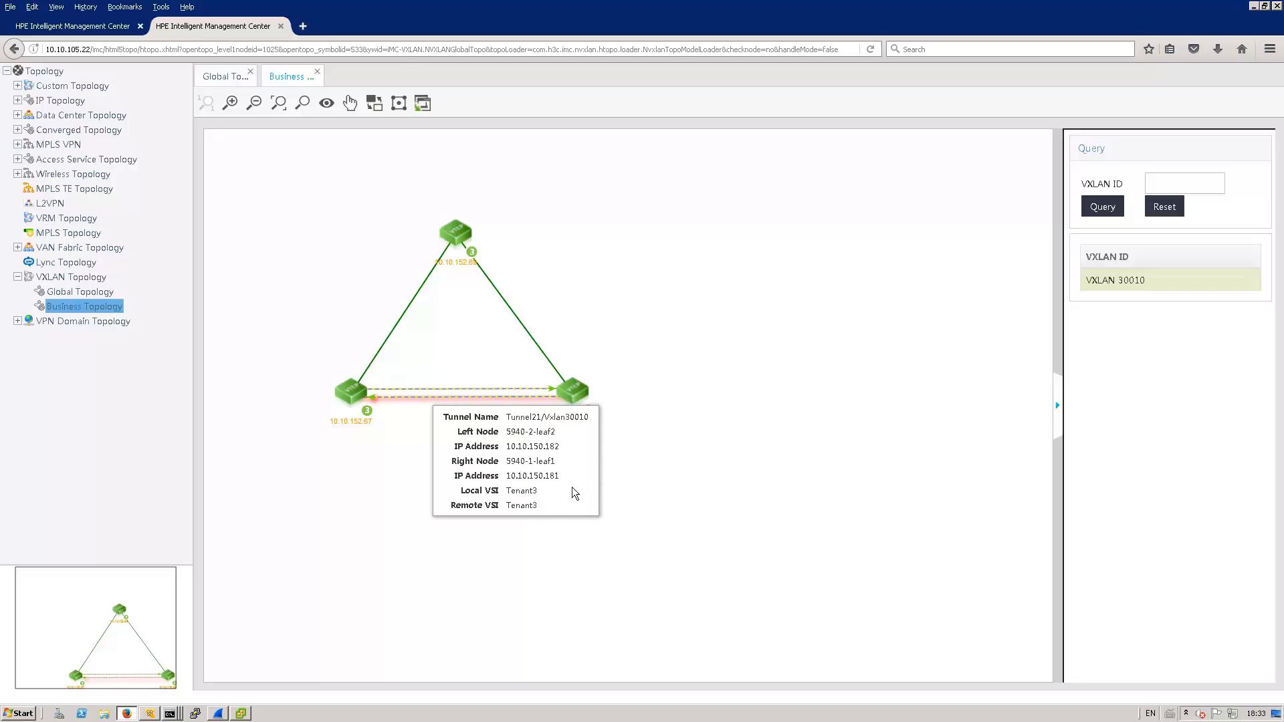
mouse_move(530, 409)
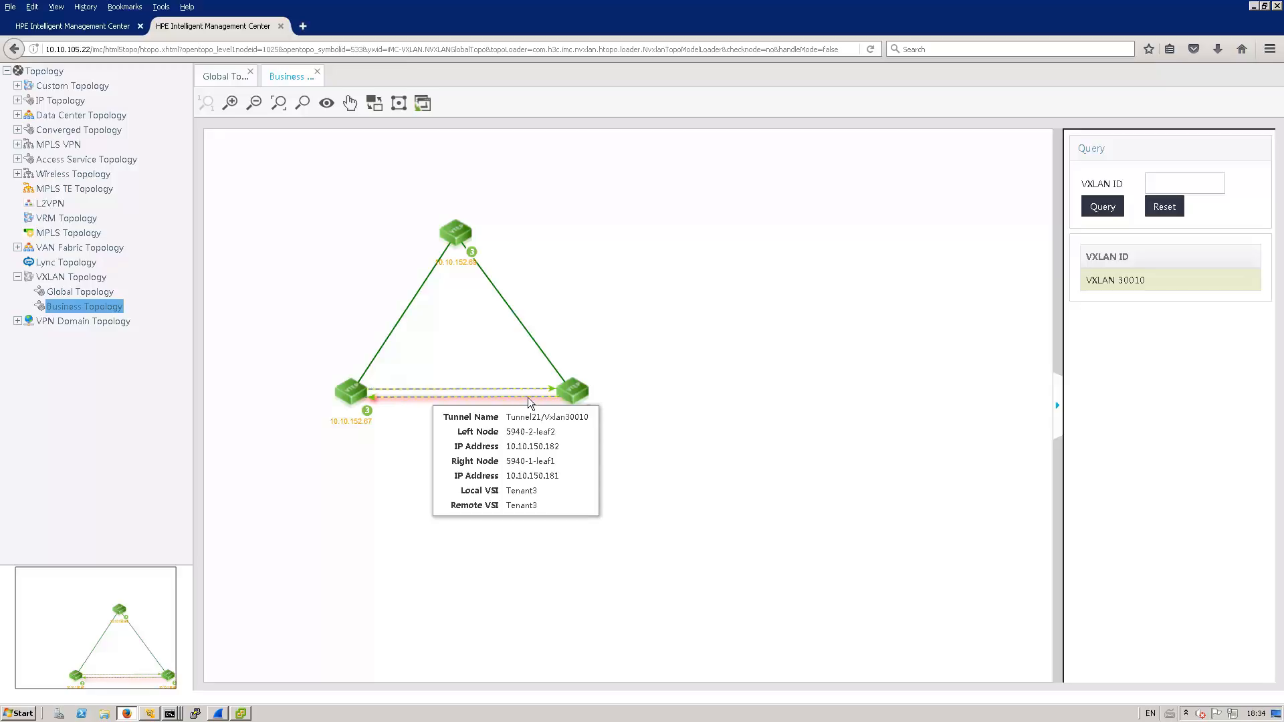
mouse_move(487, 382)
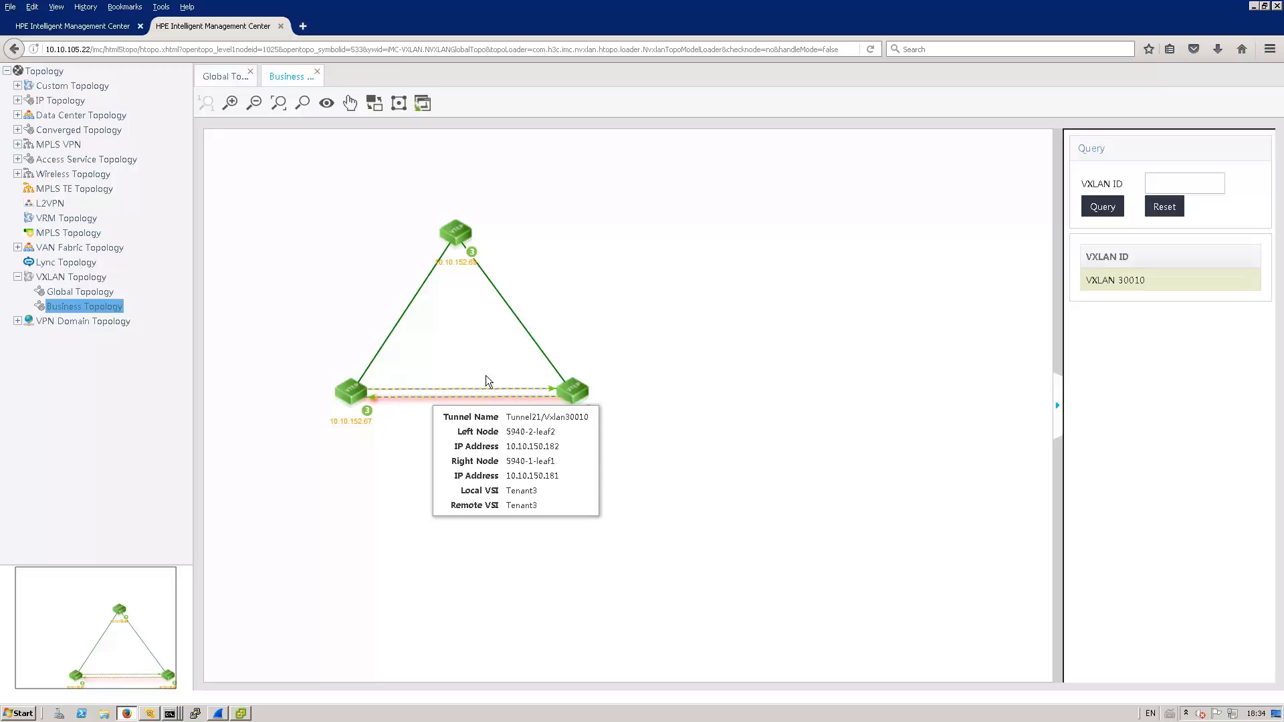
mouse_move(482, 201)
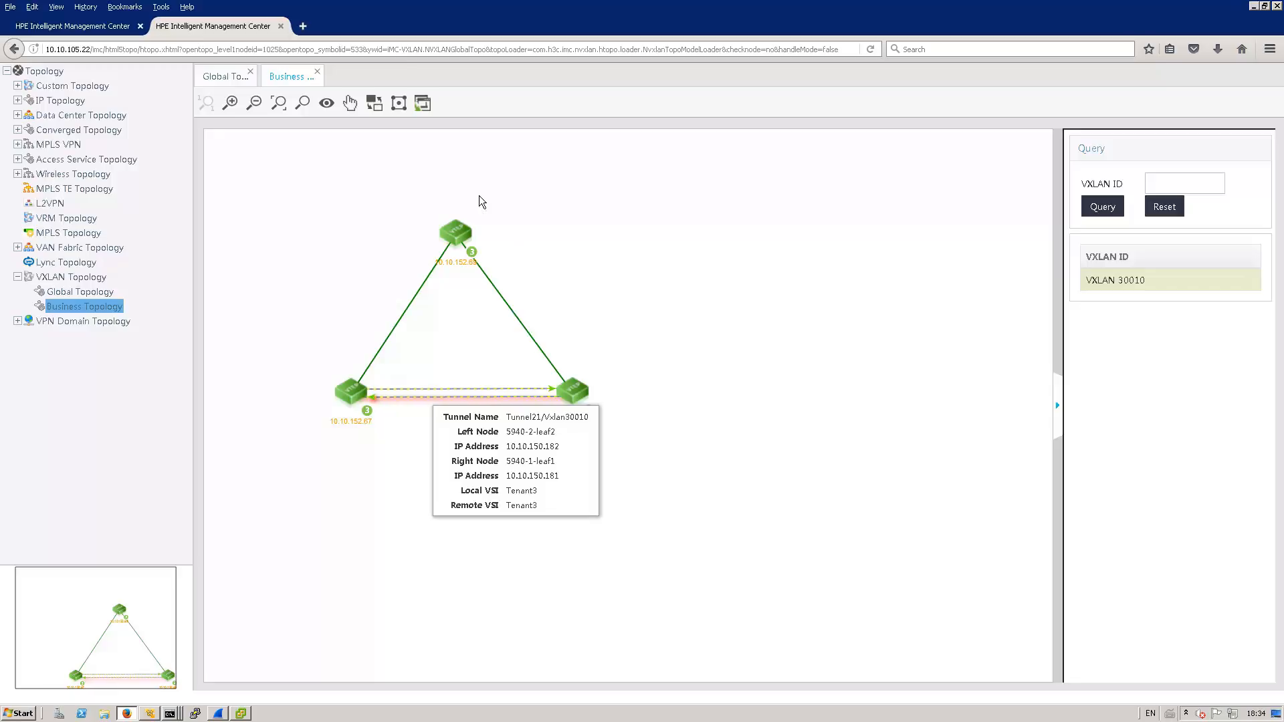
mouse_move(479, 202)
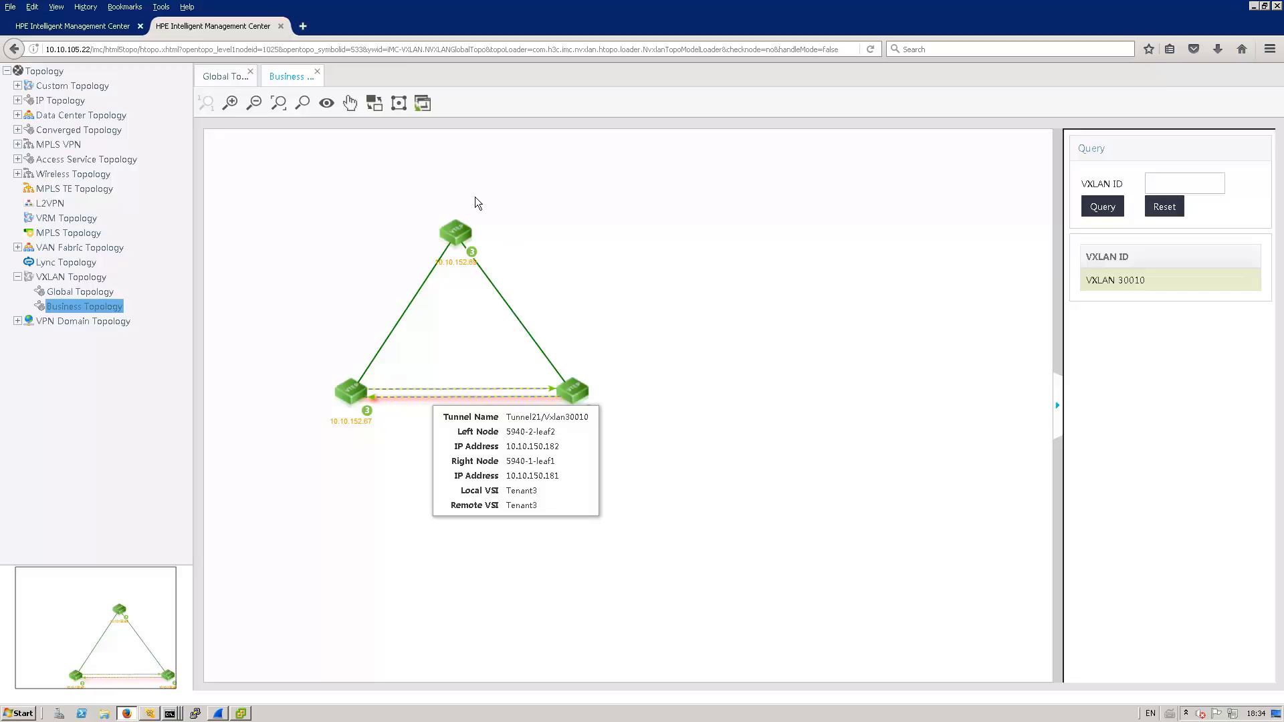
mouse_move(341, 503)
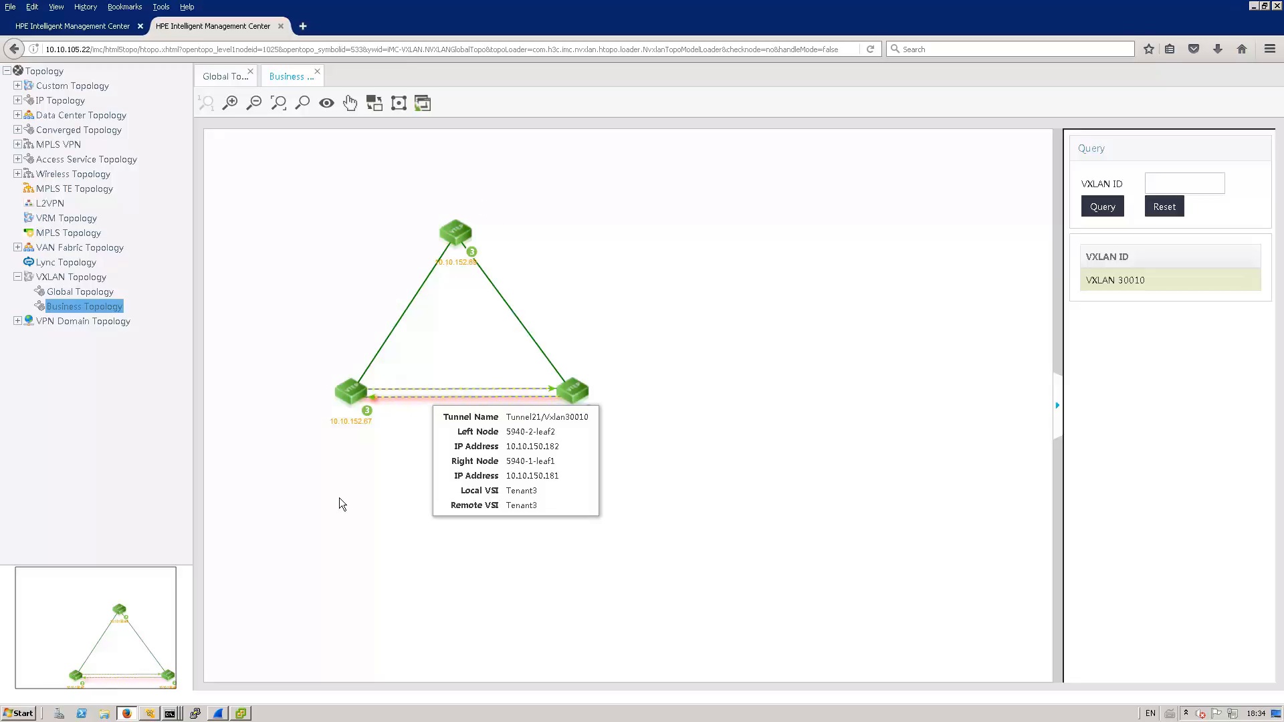
mouse_move(369, 391)
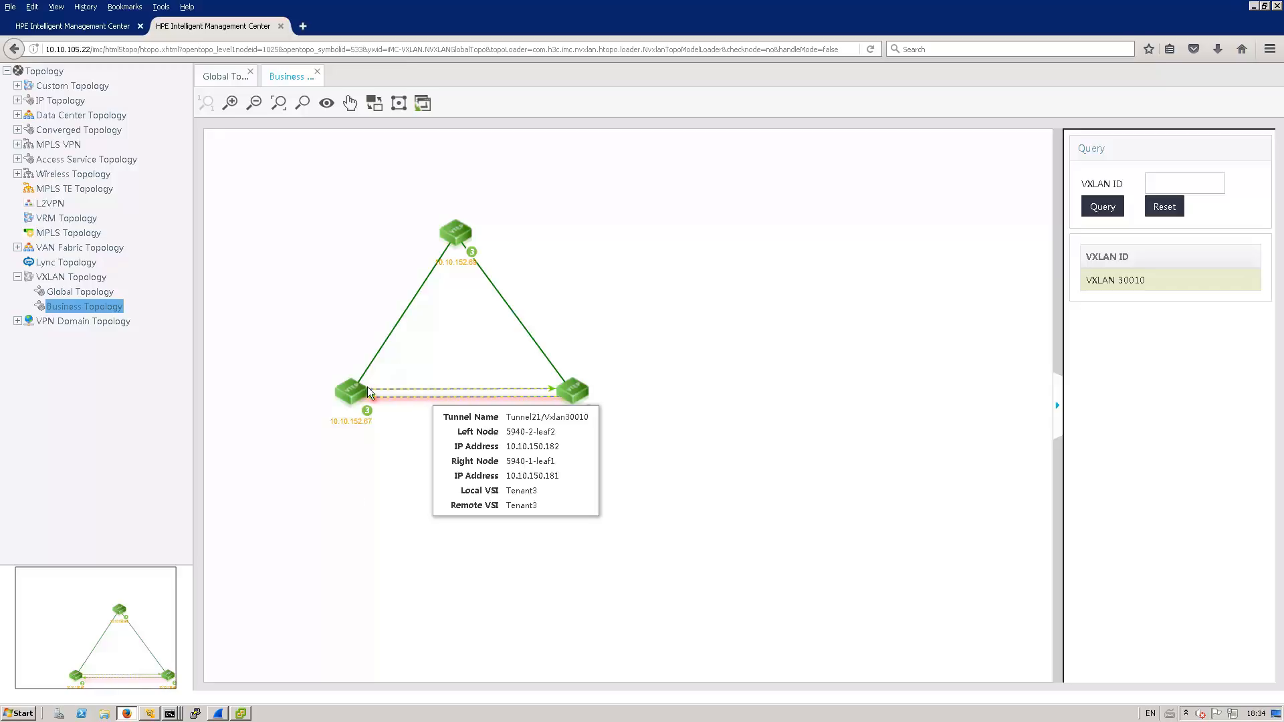
mouse_move(503, 407)
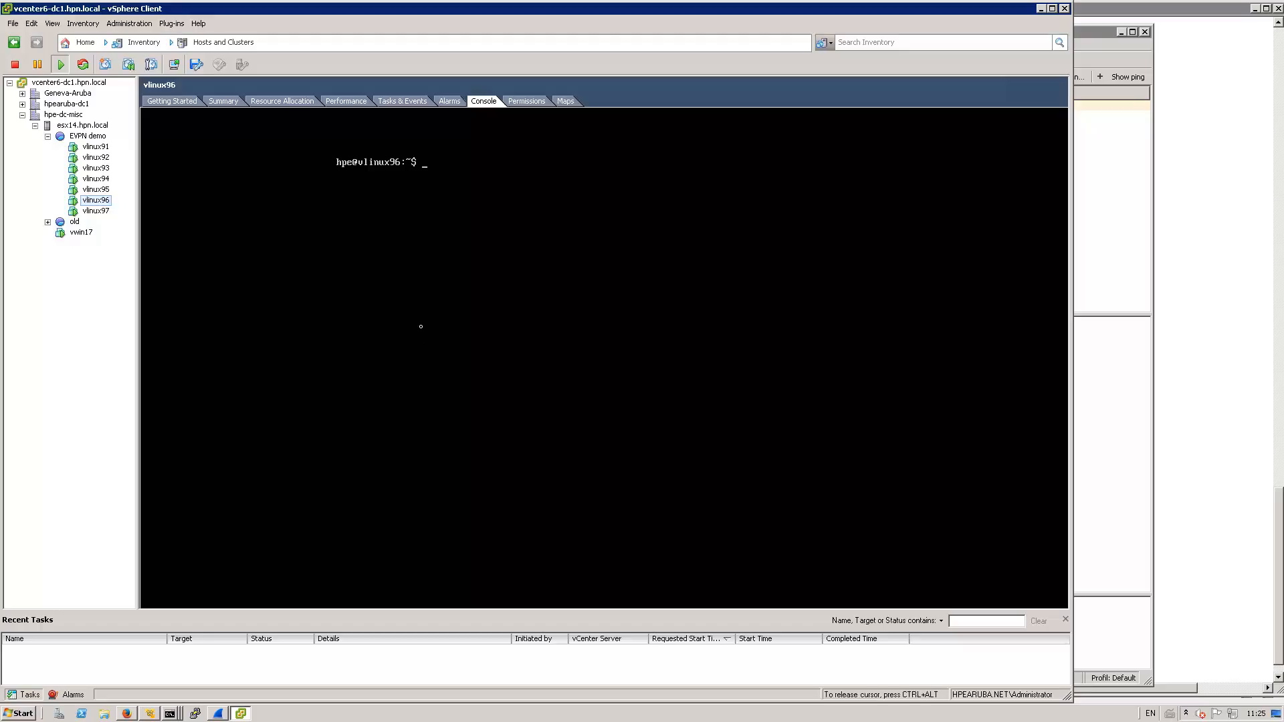
Clear the vlinux96 console and run 'ping -Q 72 -s 8972 -M do 10.9.30.11'.
type("clear")
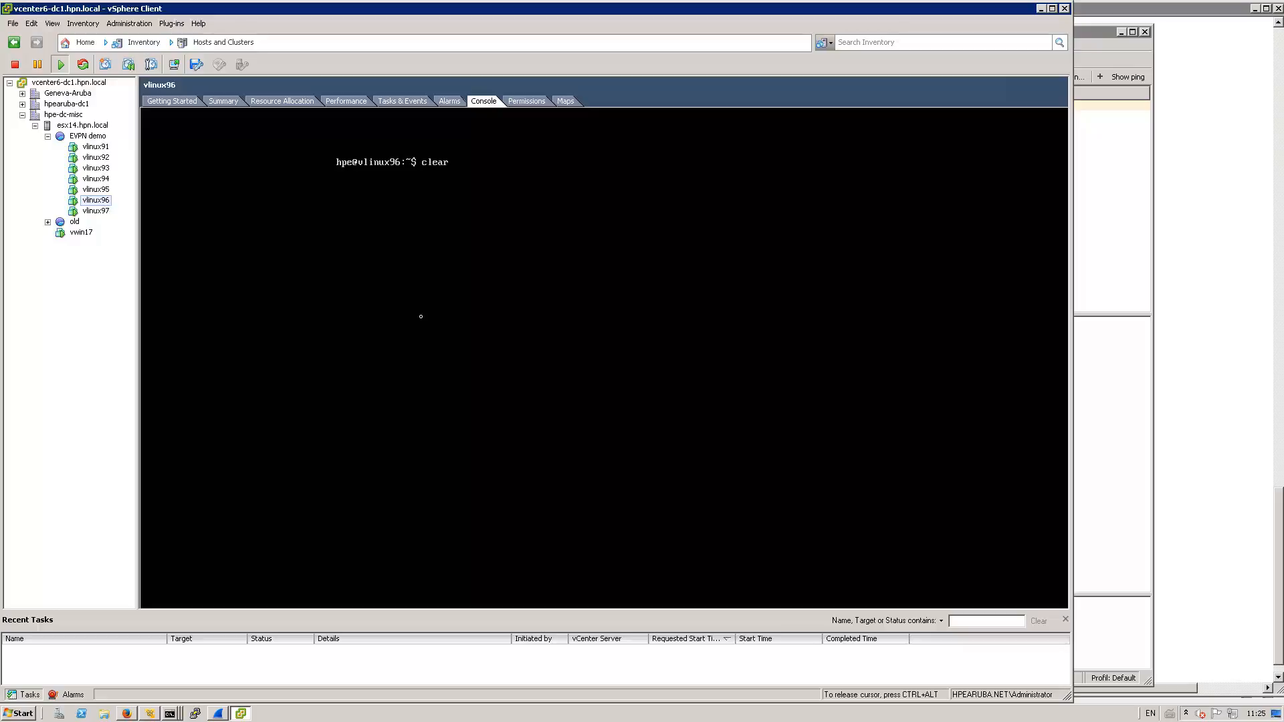
type("ping -Q 72 -s 8972  -M do 10.9.30.11")
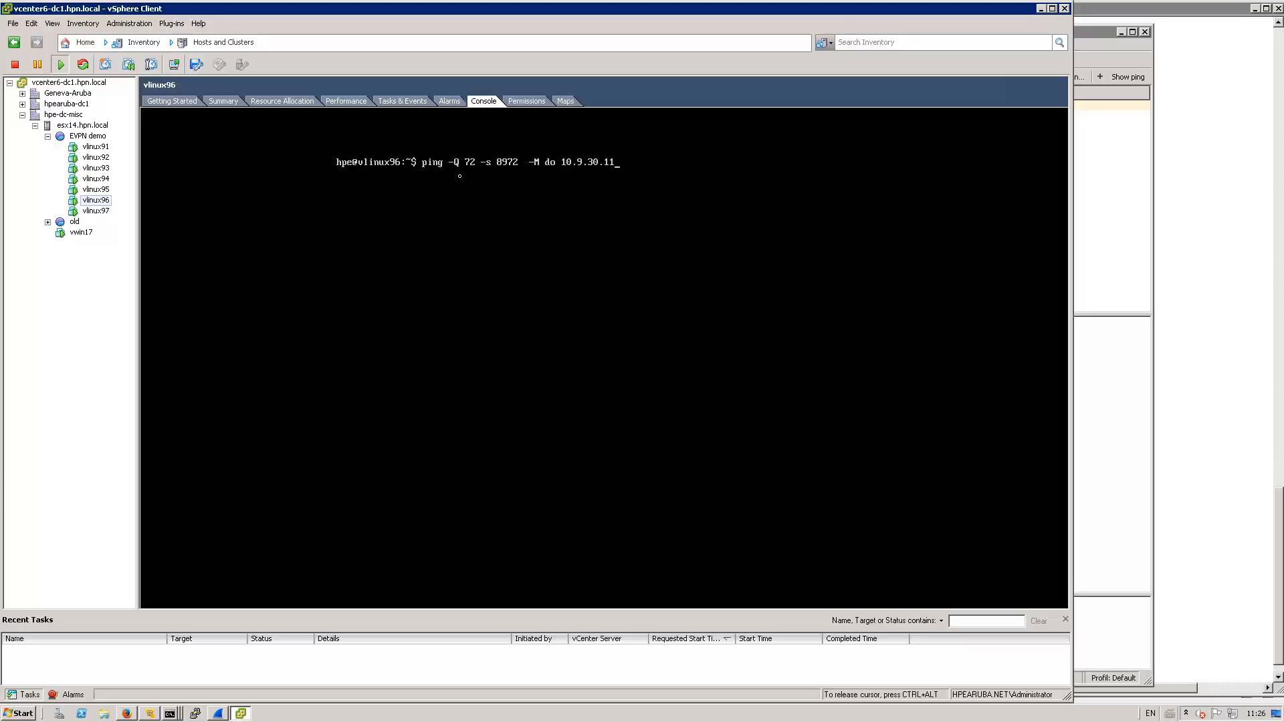
key("Return")
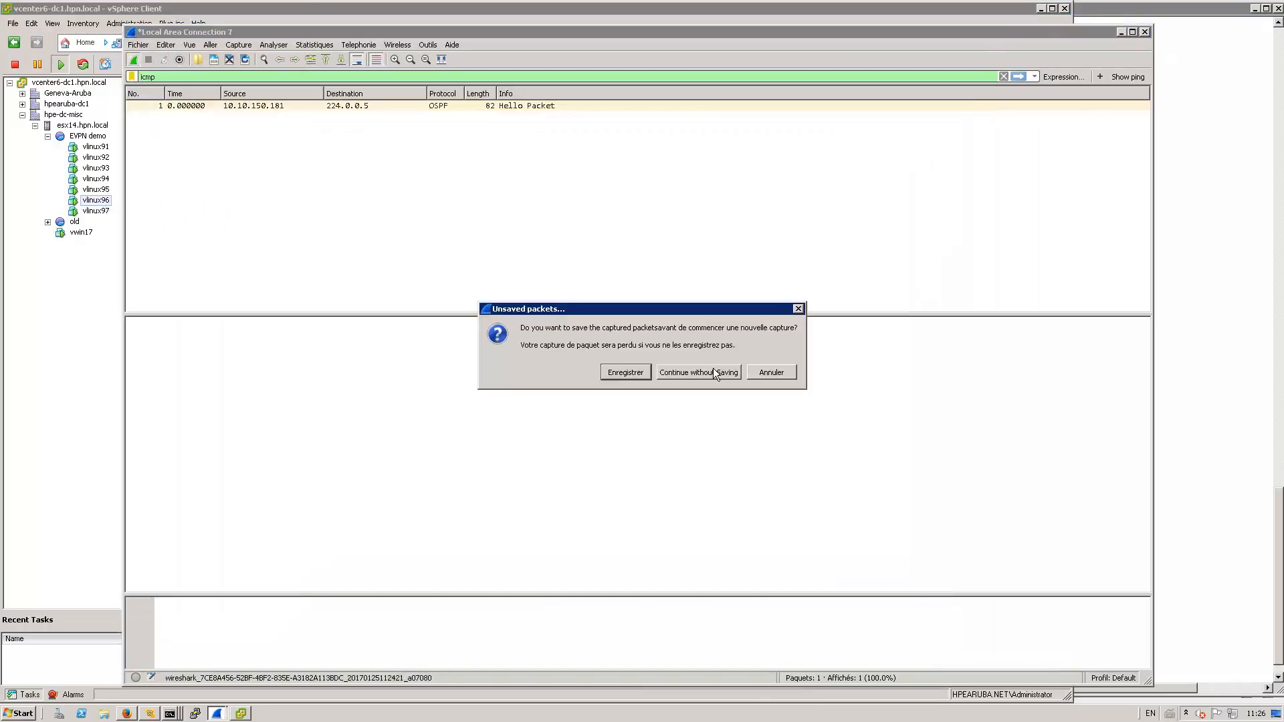
left_click(697, 372)
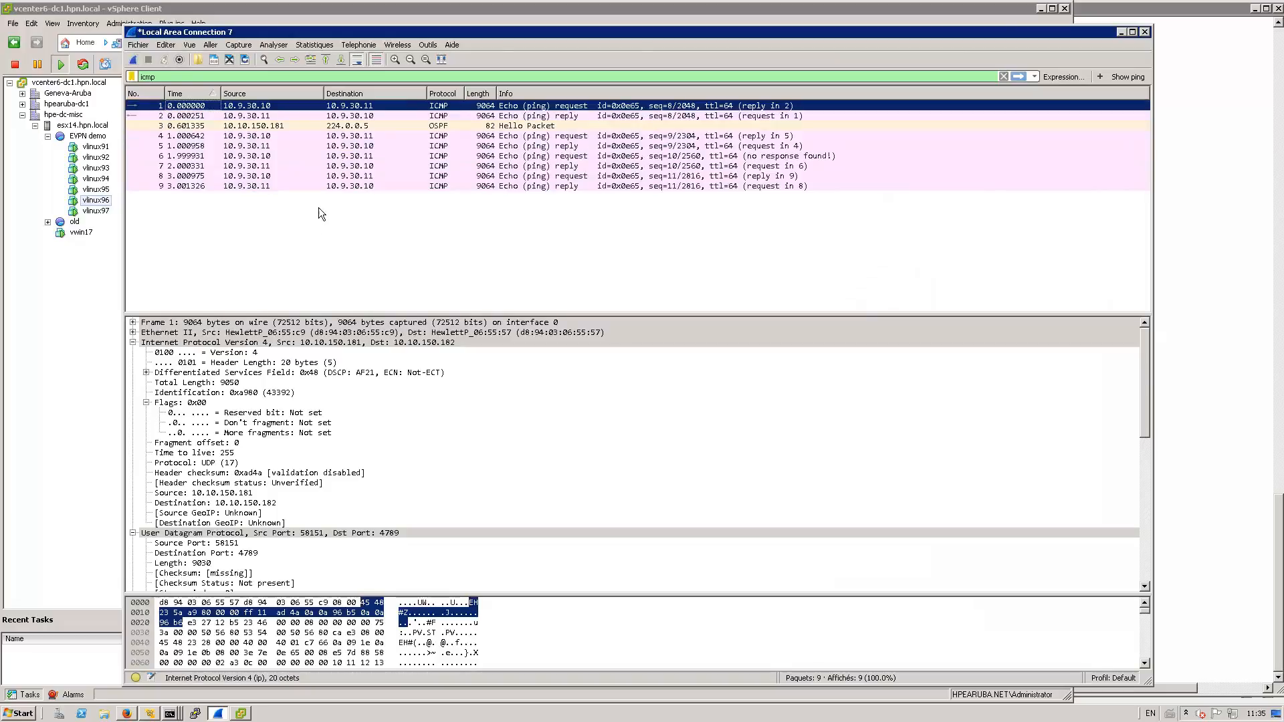
mouse_move(271, 115)
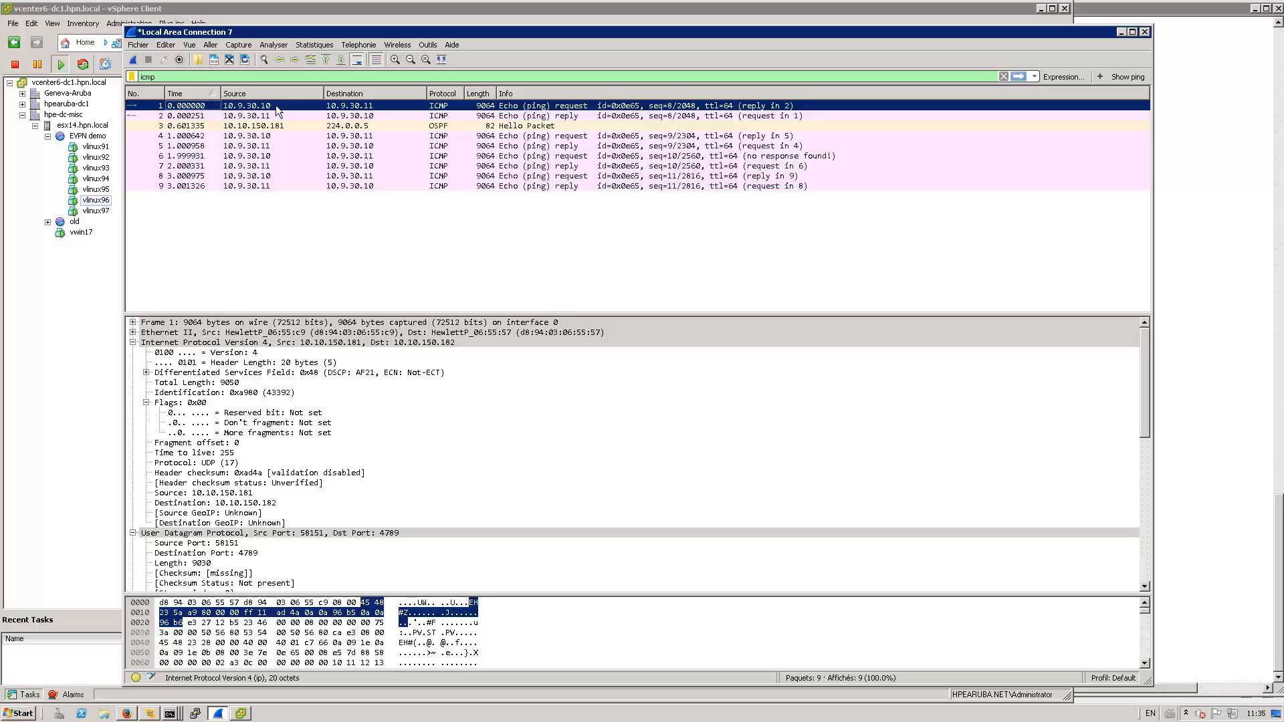
mouse_move(293, 310)
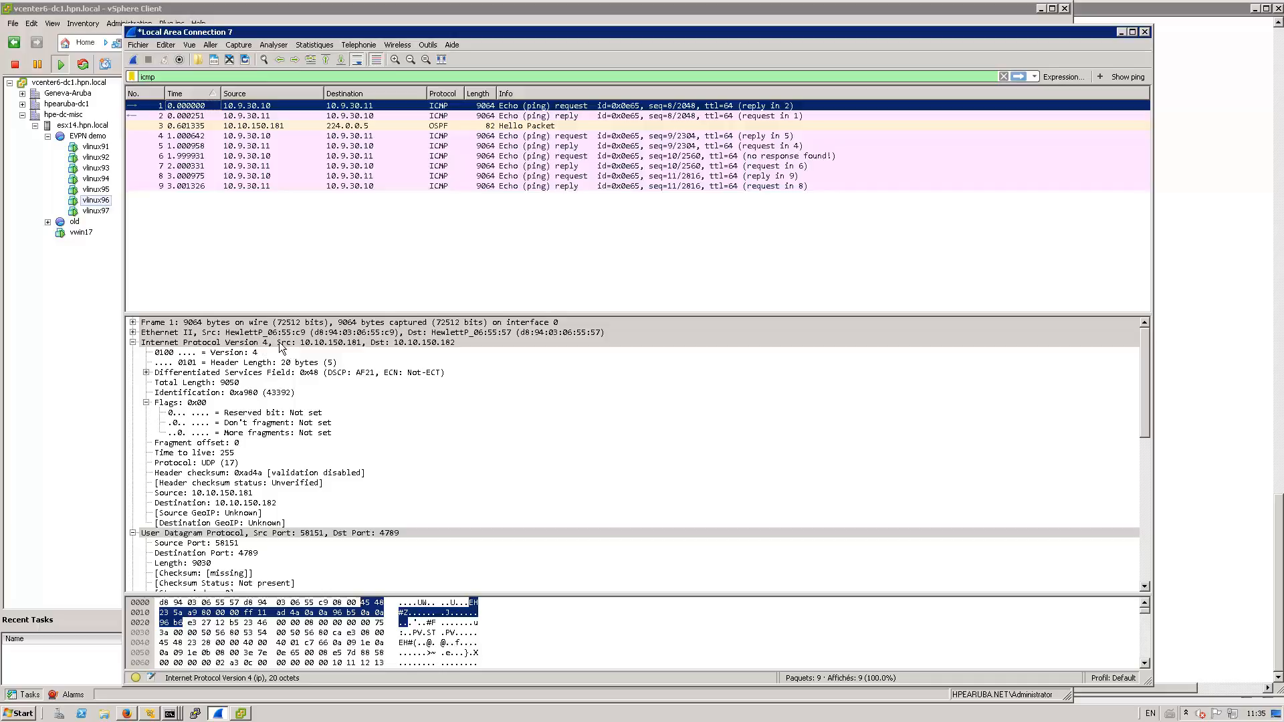
mouse_move(322, 347)
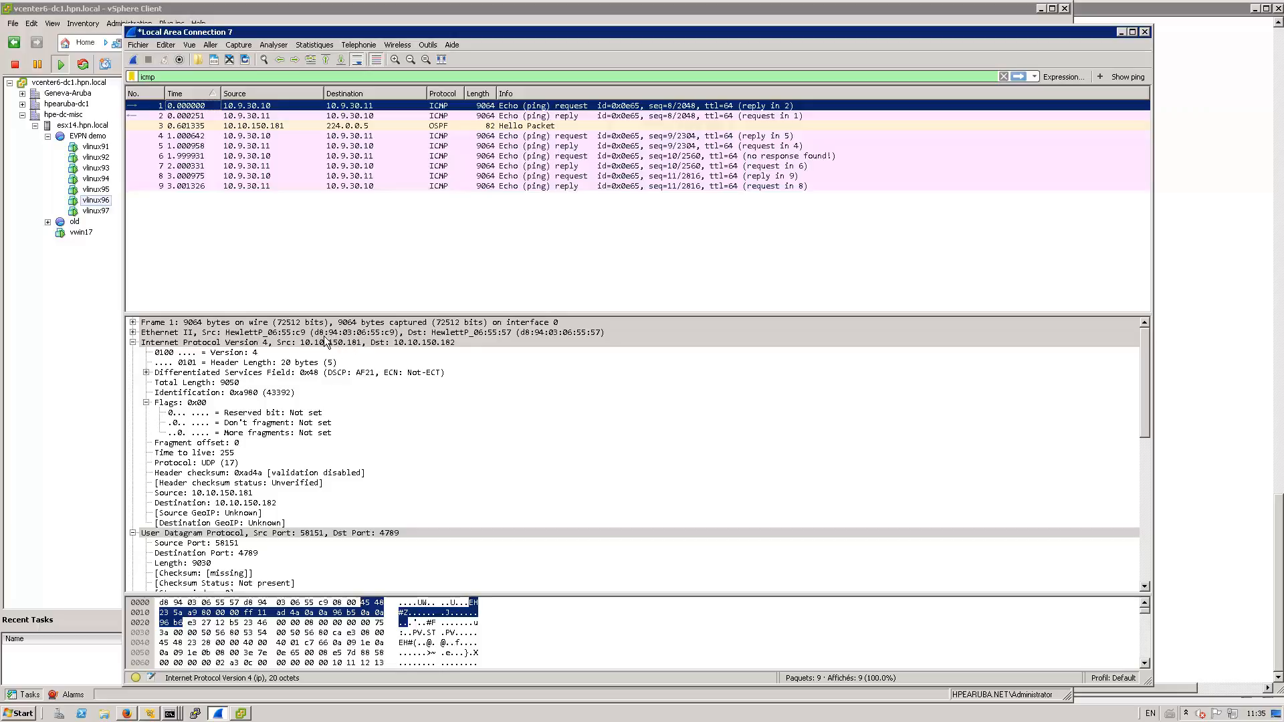
mouse_move(419, 352)
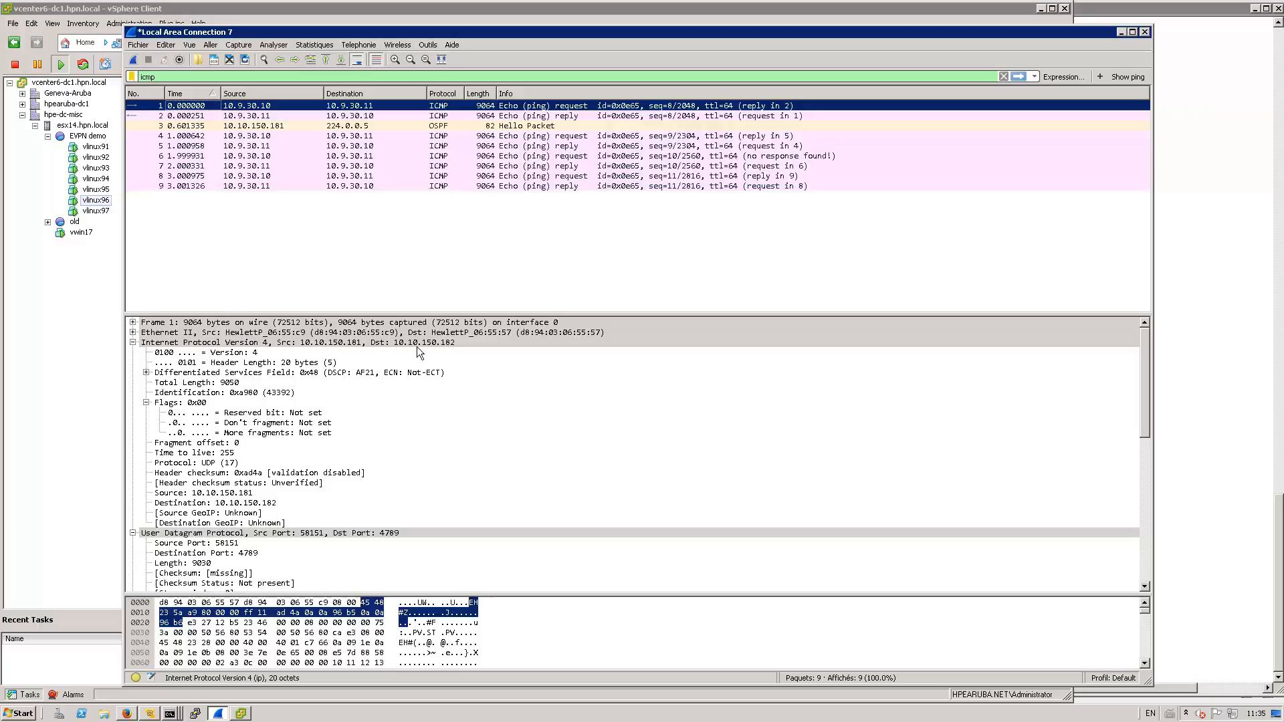
mouse_move(456, 355)
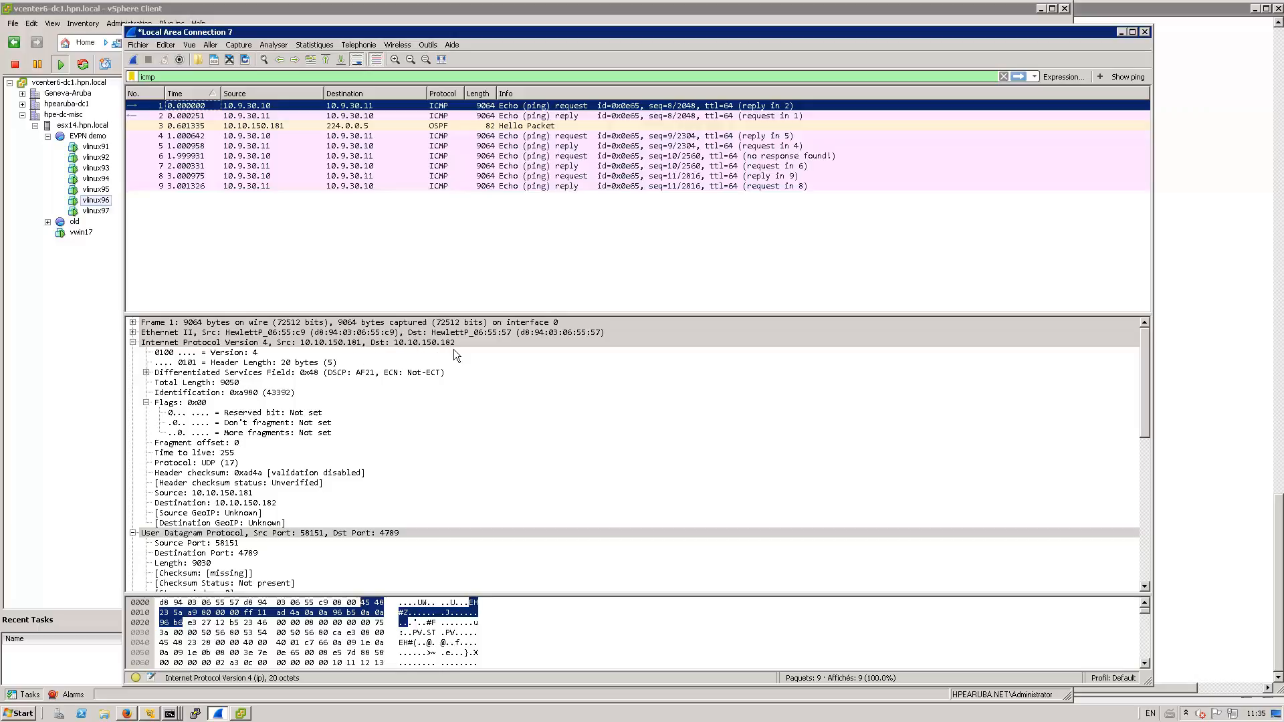
mouse_move(539, 403)
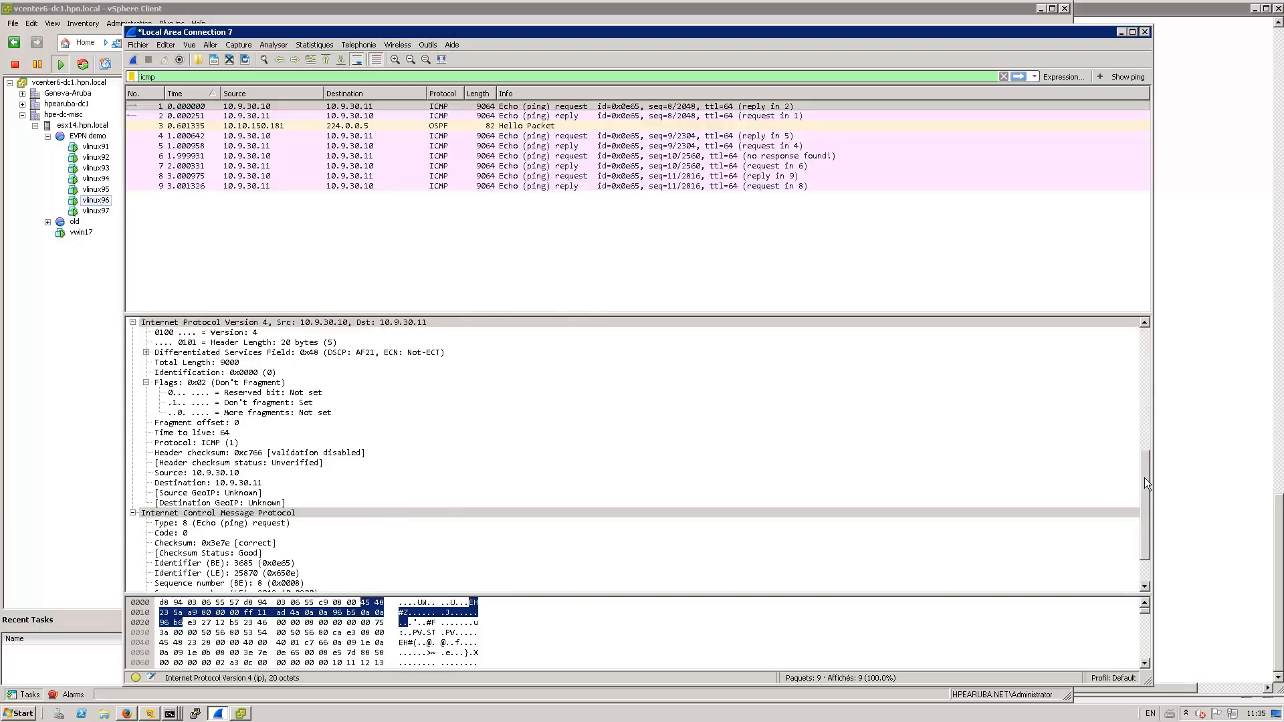
scroll("up", 3)
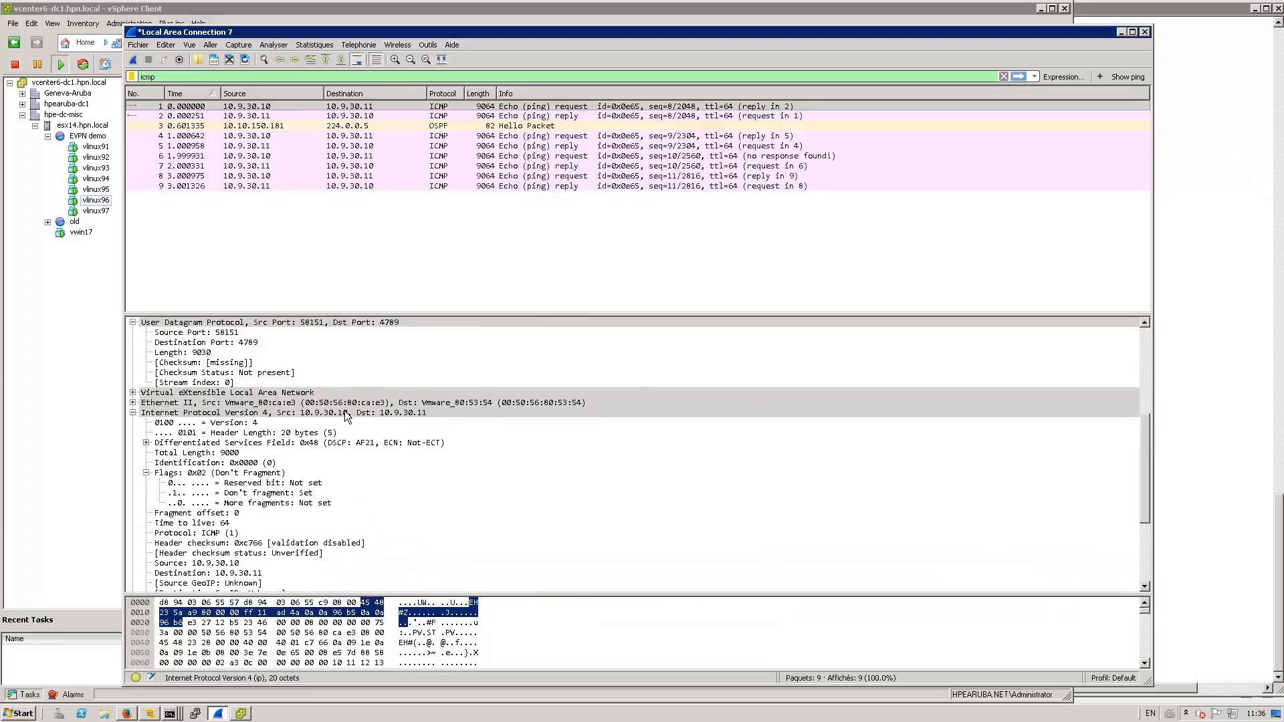
mouse_move(339, 418)
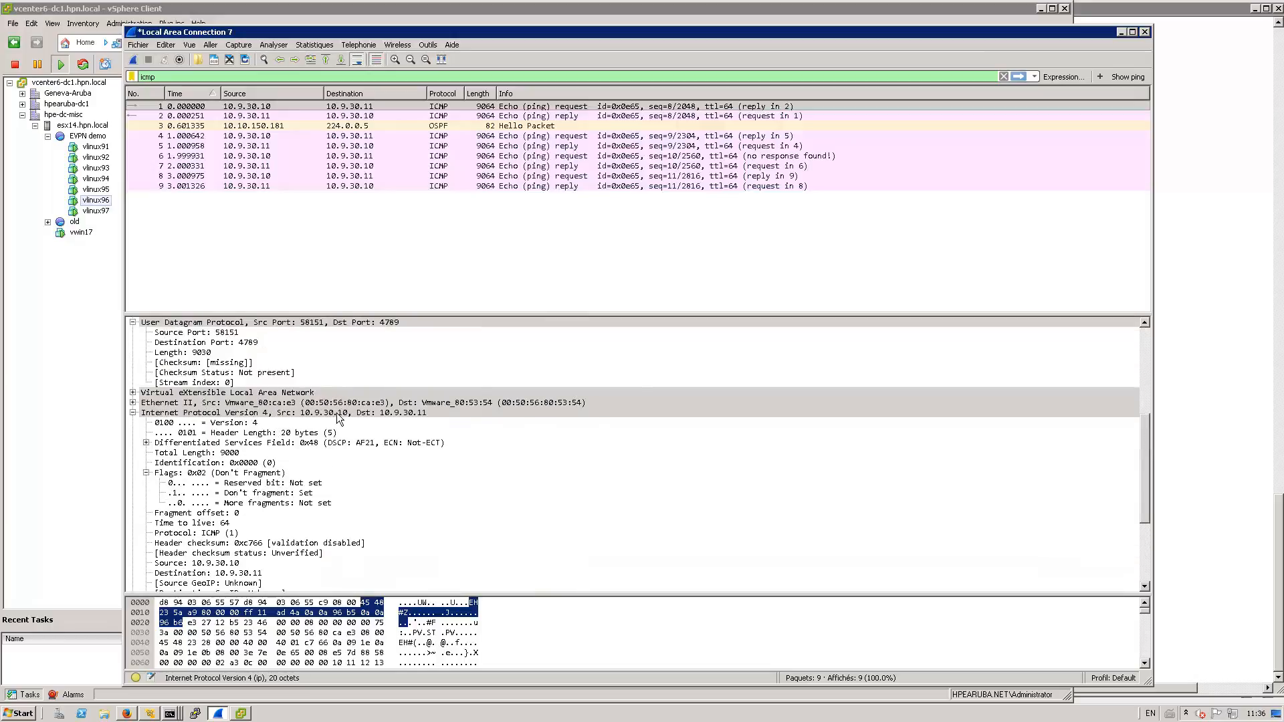
mouse_move(425, 420)
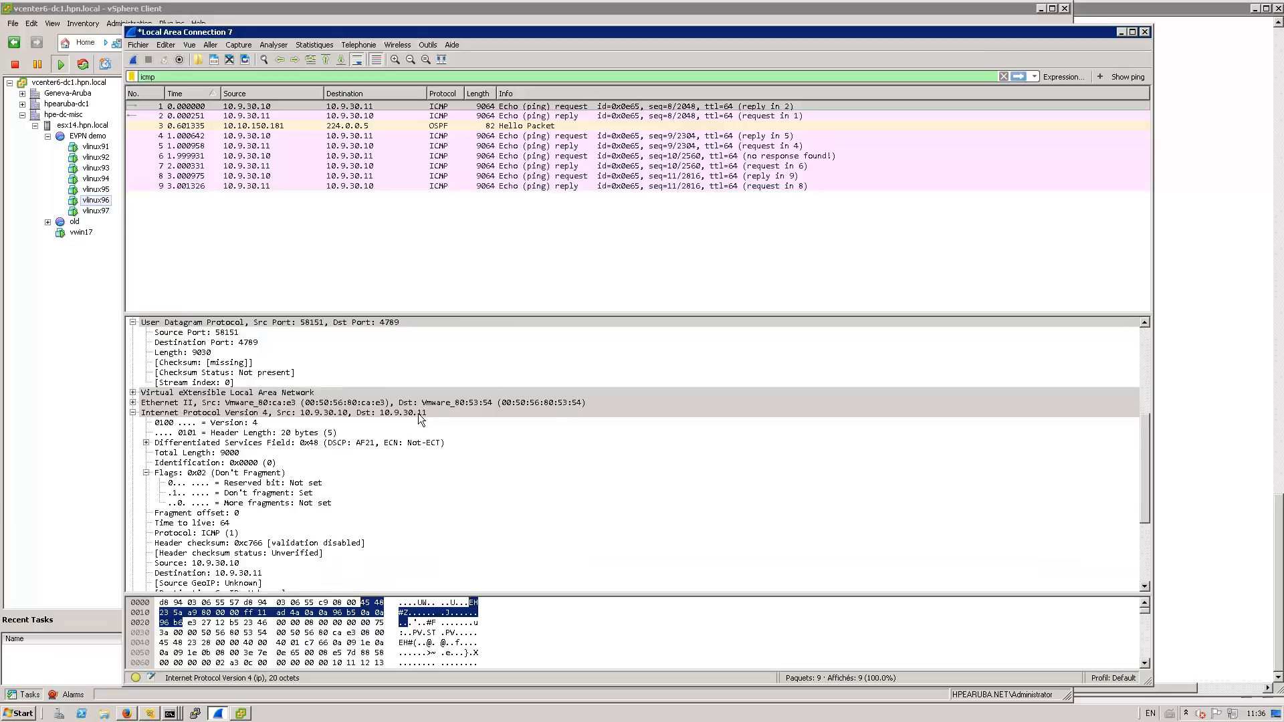
mouse_move(410, 486)
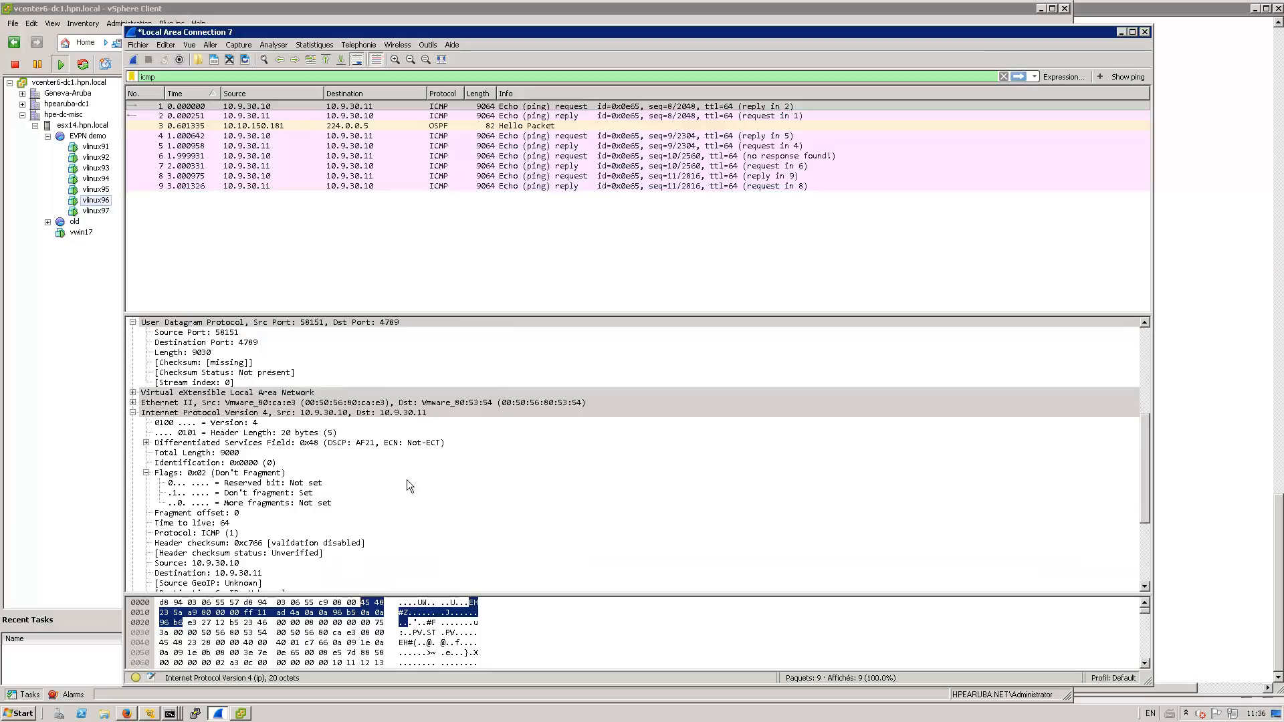
mouse_move(366, 456)
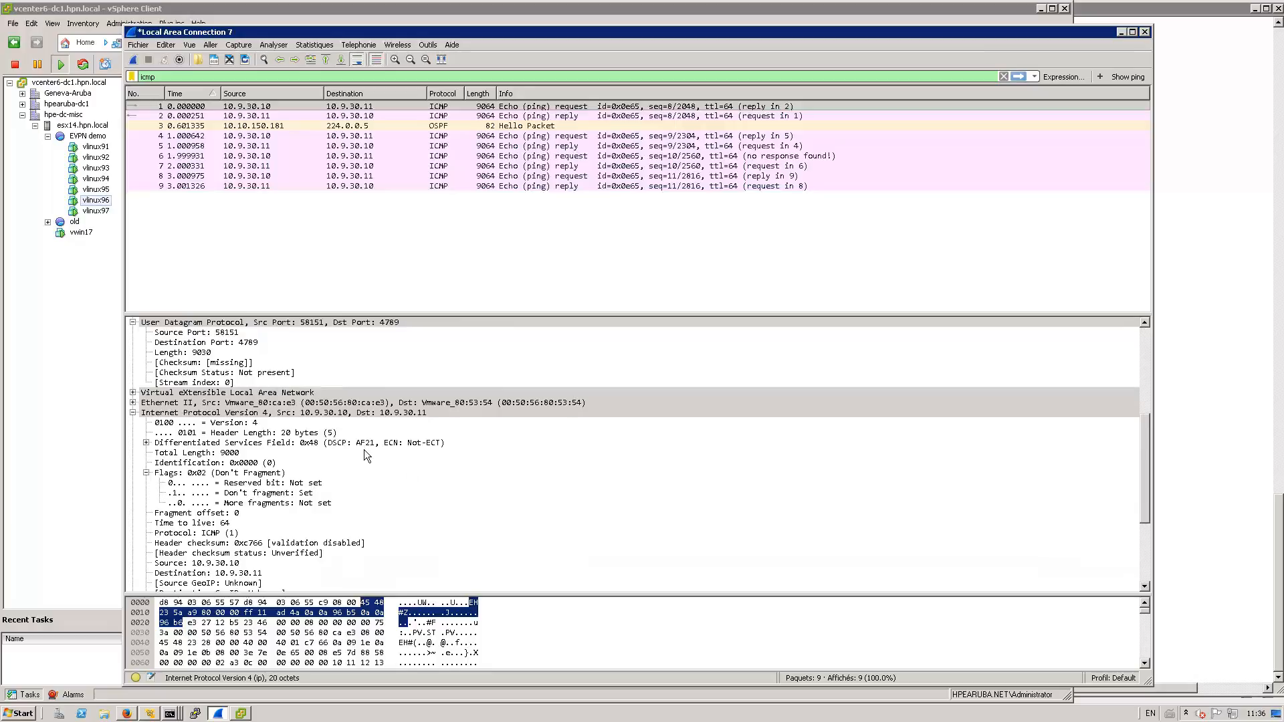
mouse_move(359, 449)
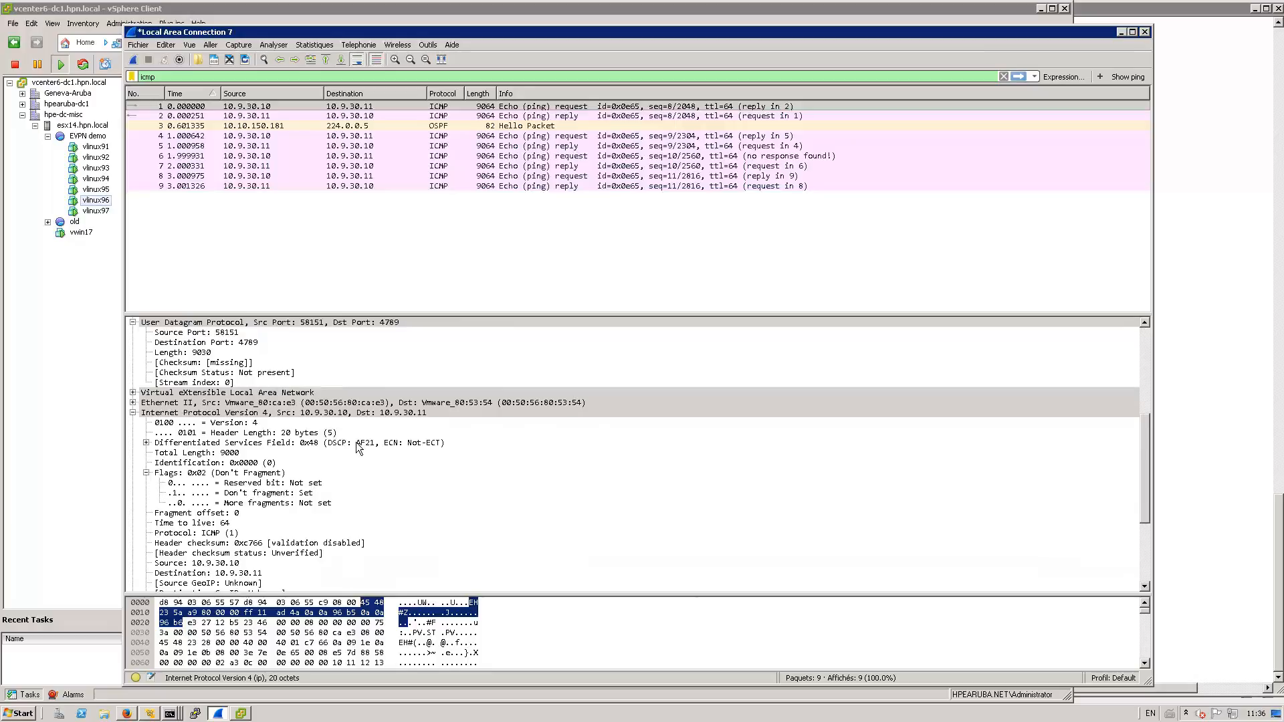
mouse_move(1019, 531)
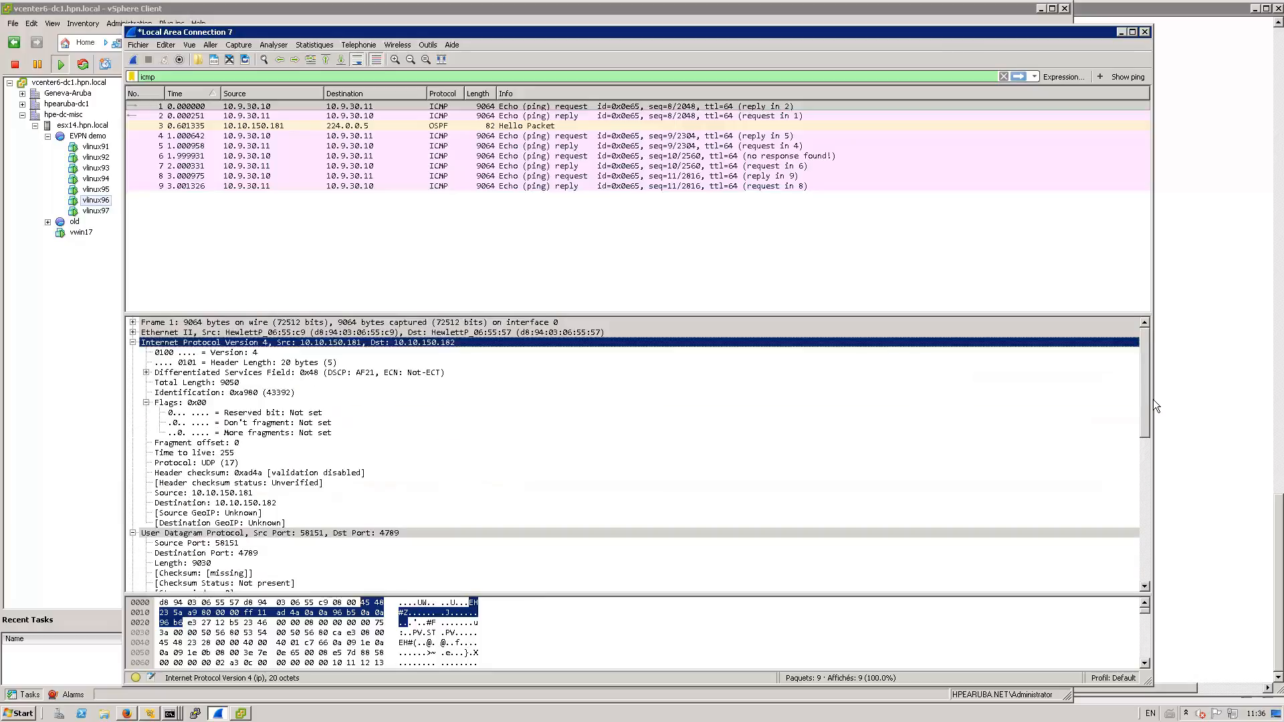
mouse_move(280, 385)
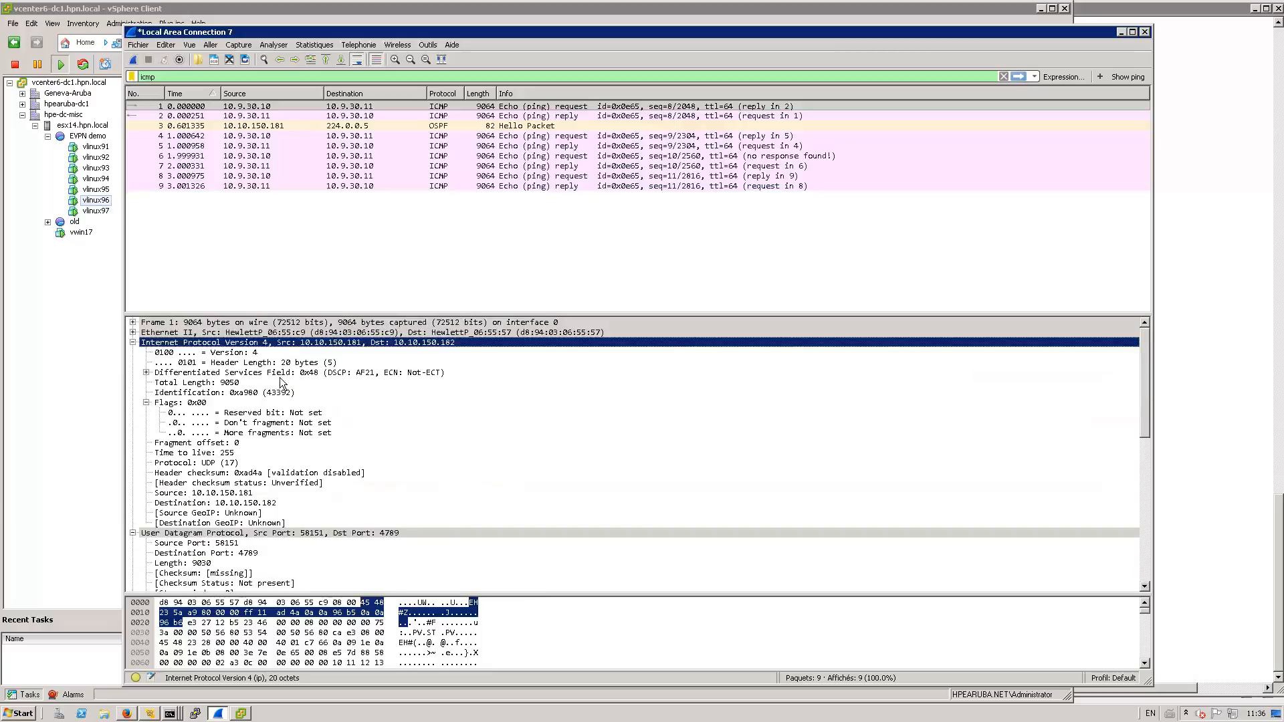
mouse_move(364, 386)
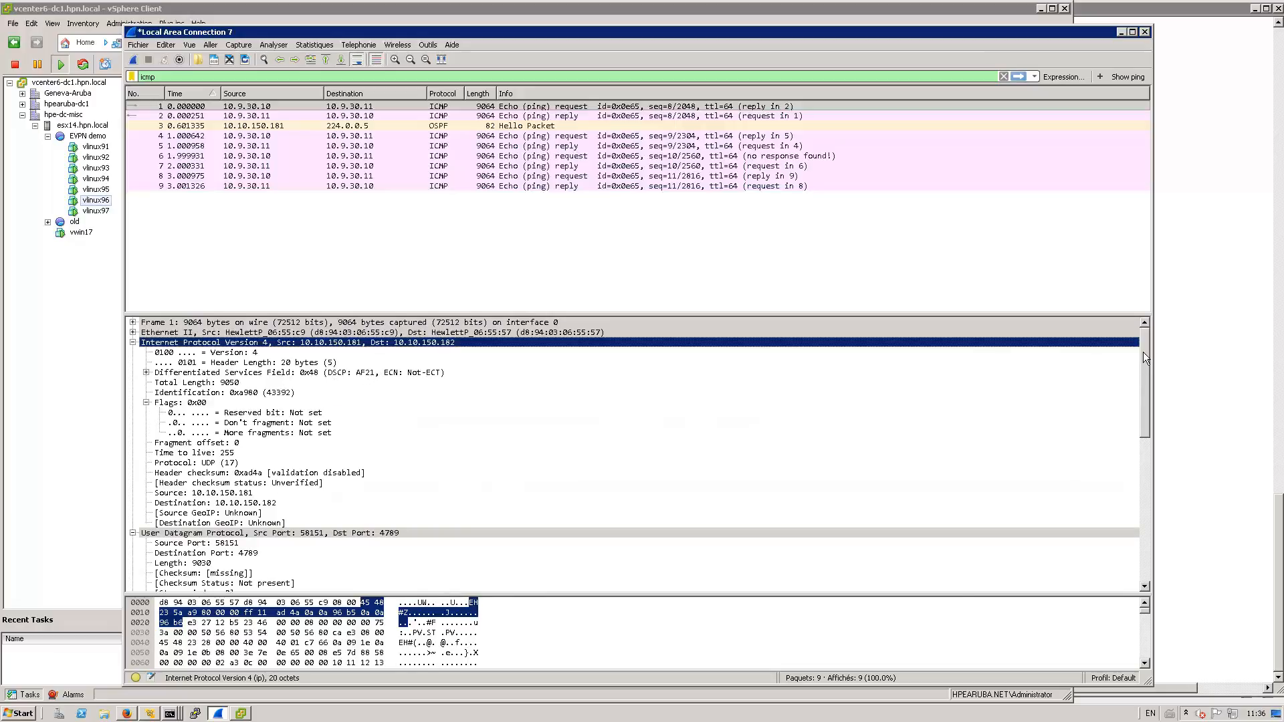
scroll("down", 3)
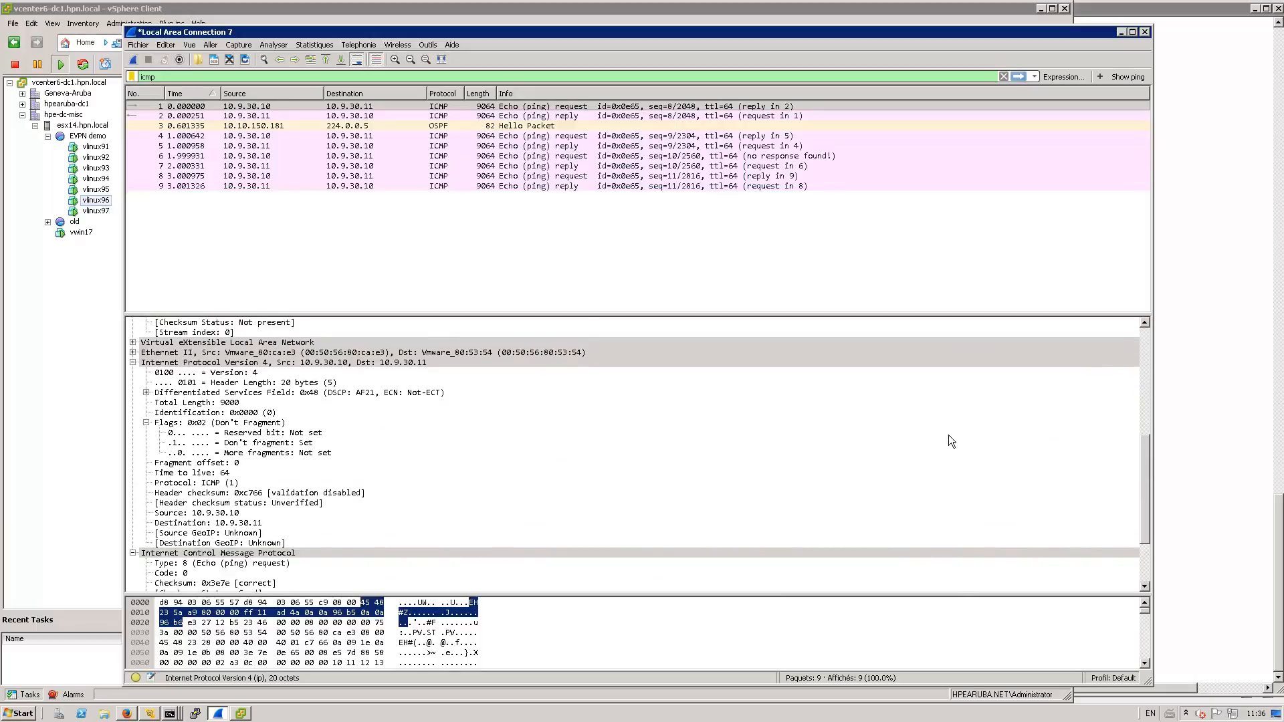
mouse_move(223, 409)
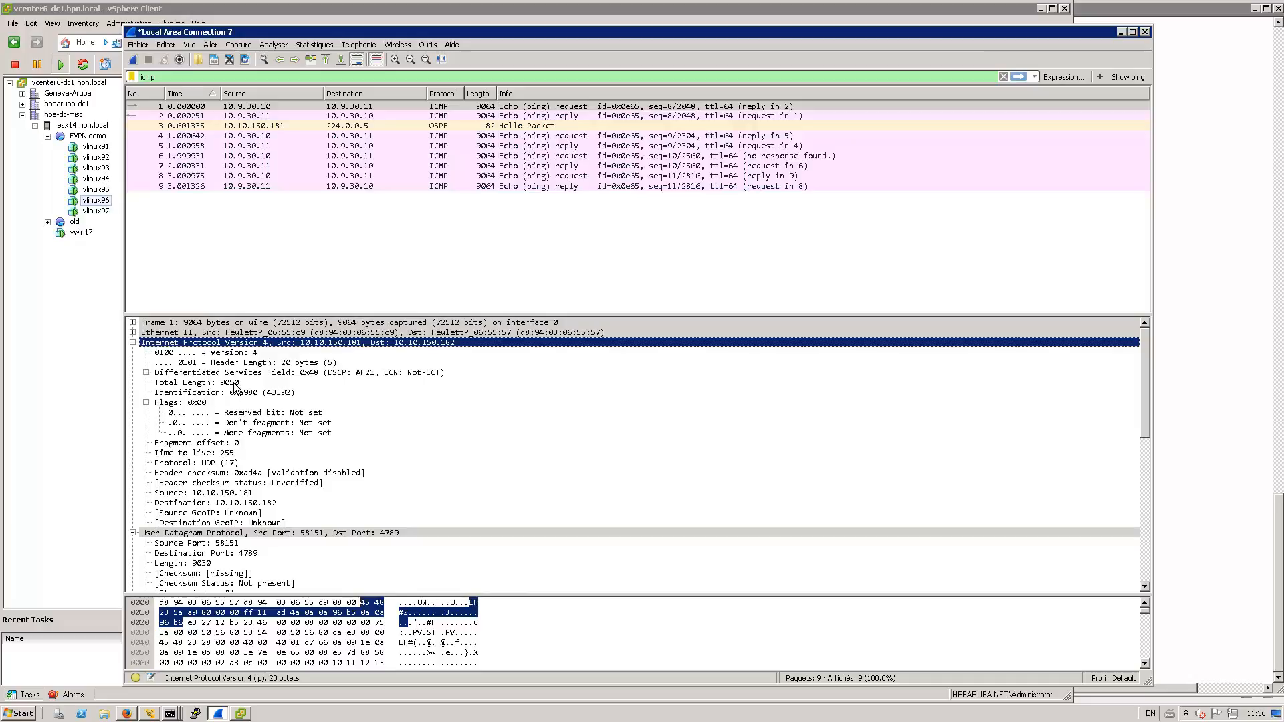
mouse_move(842, 402)
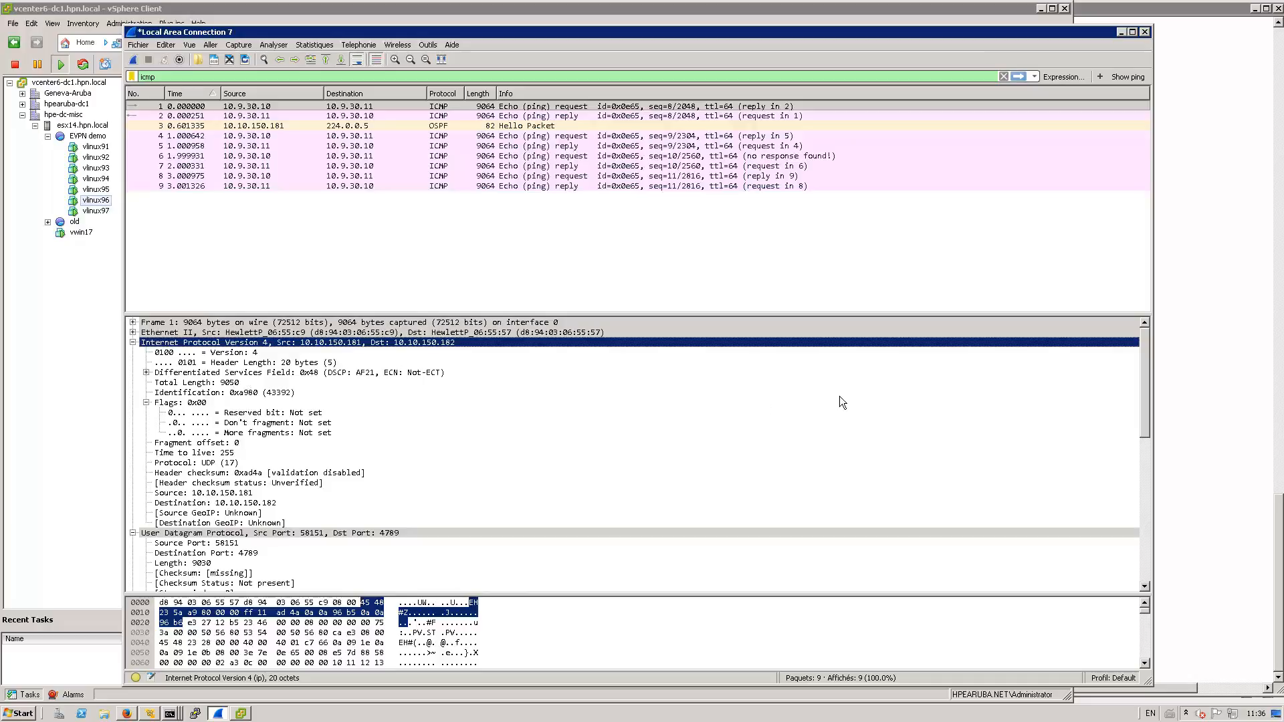
scroll("down", 3)
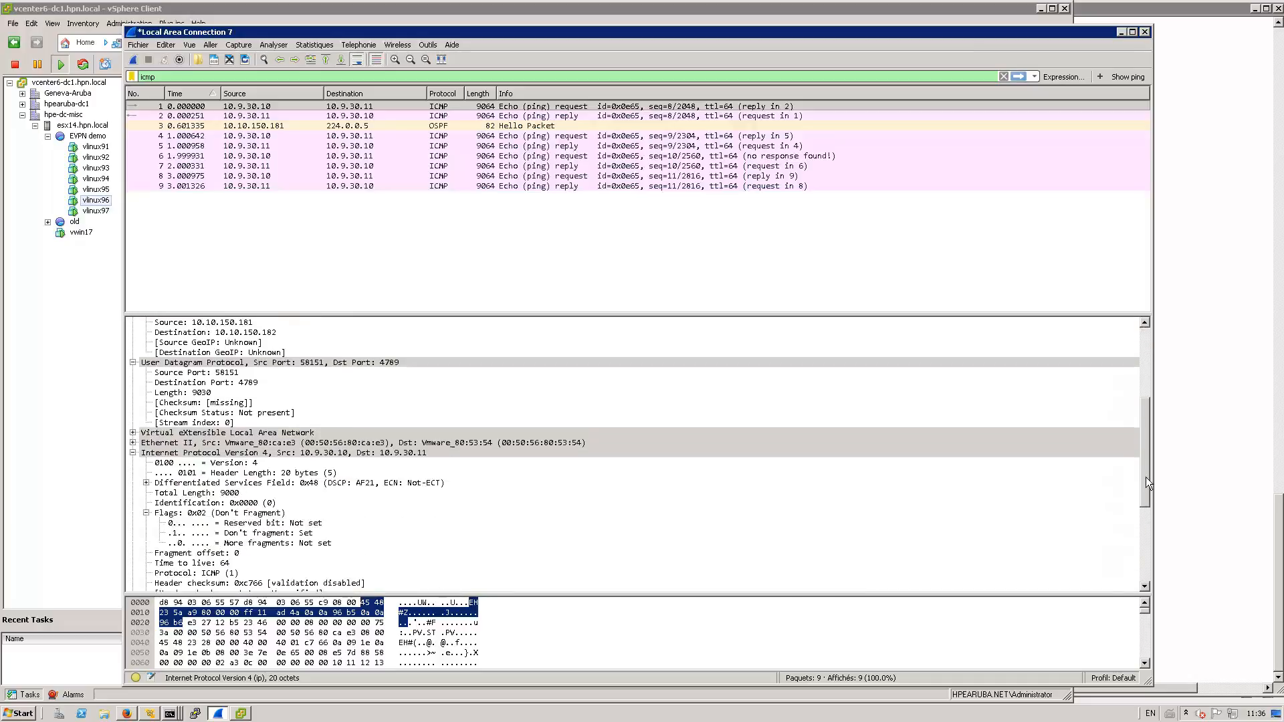
scroll("down", 3)
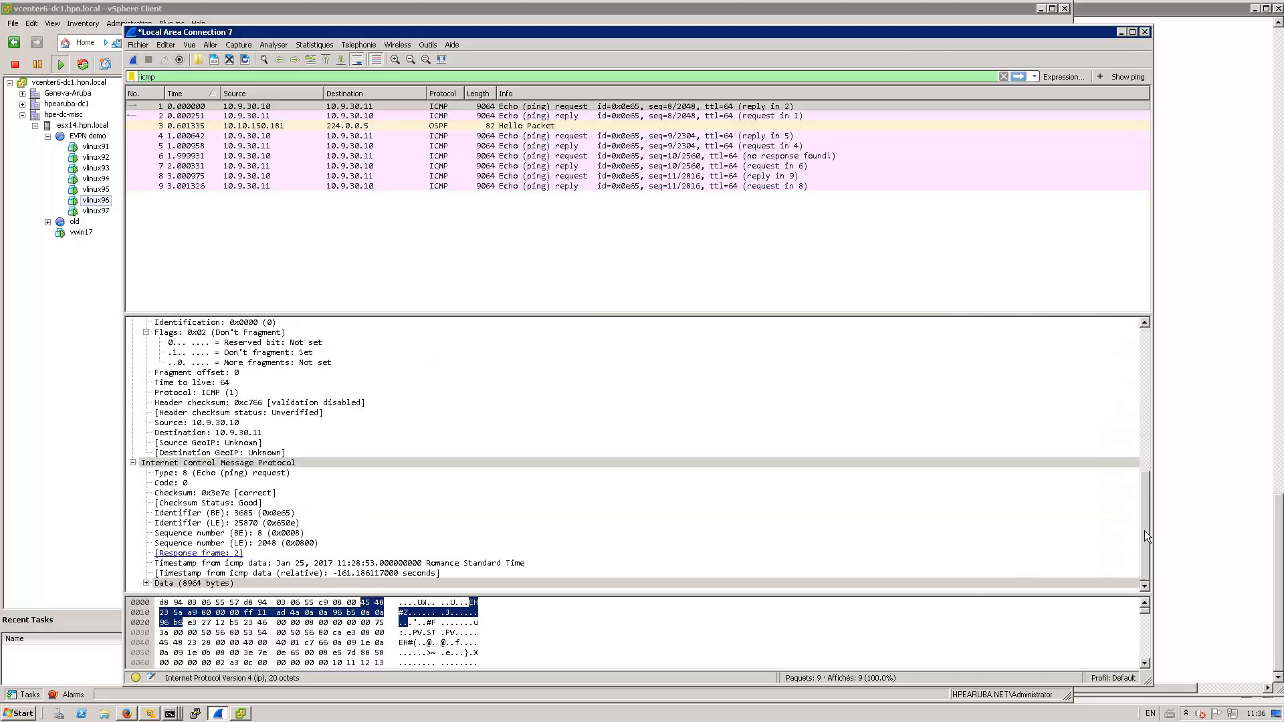
scroll("up", 3)
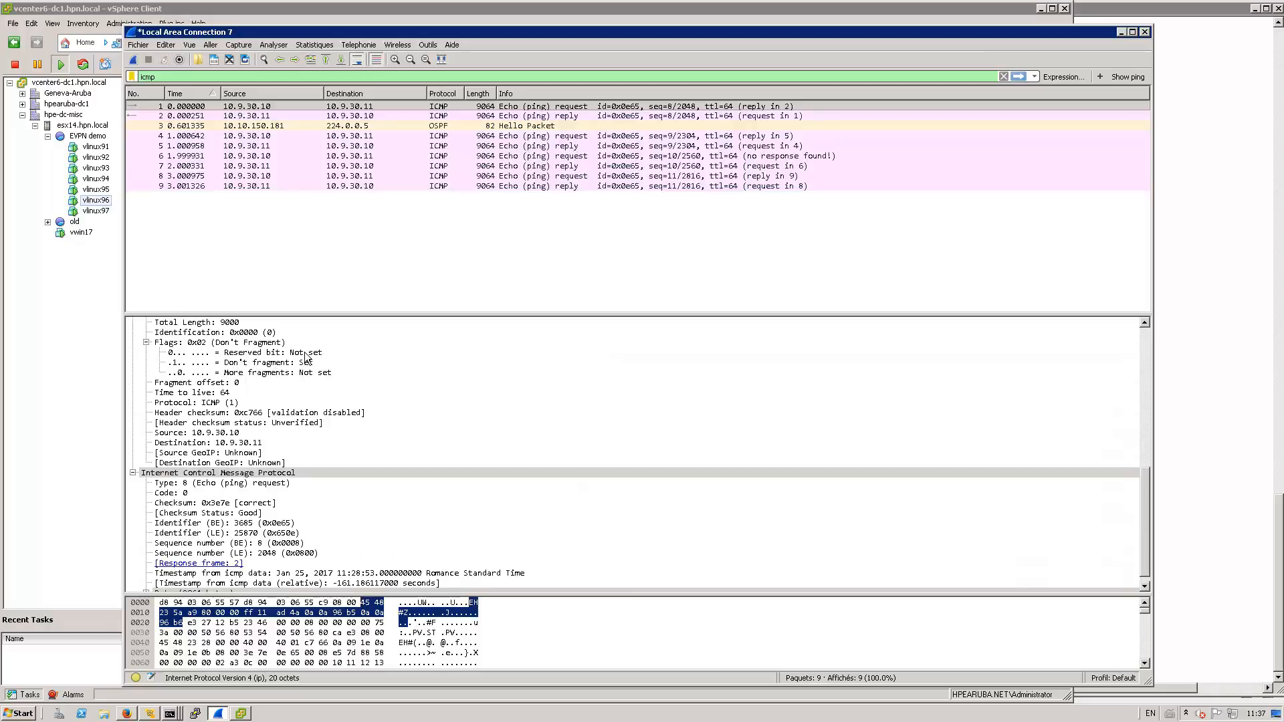
mouse_move(1148, 489)
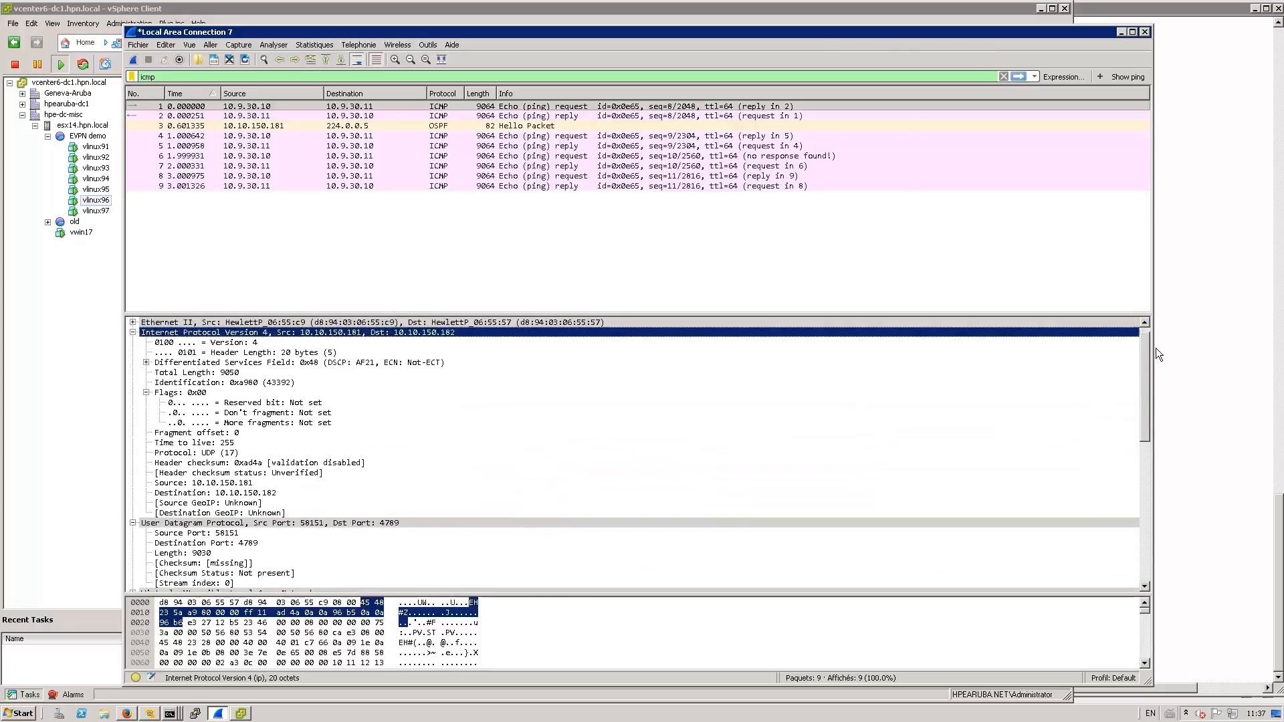
mouse_move(307, 416)
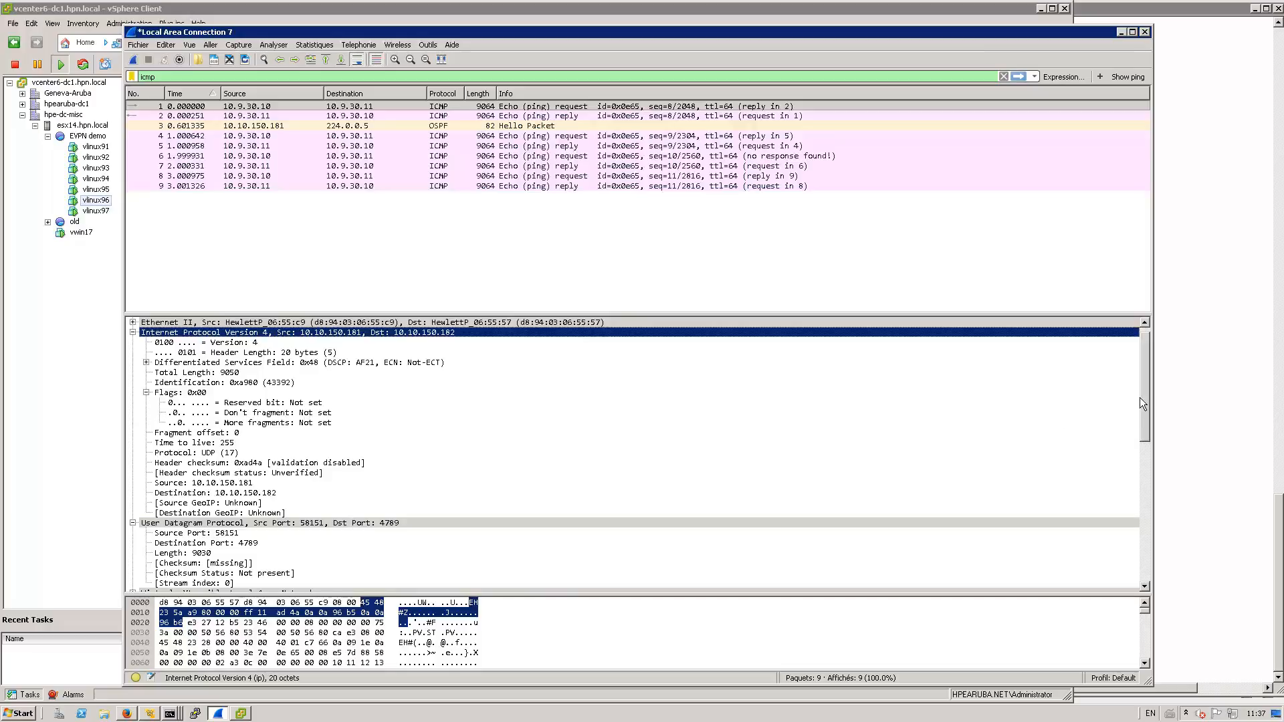
Expand the captured packet's VXLAN header to reveal the VNI and inner IPv4 header.
scroll("down", 3)
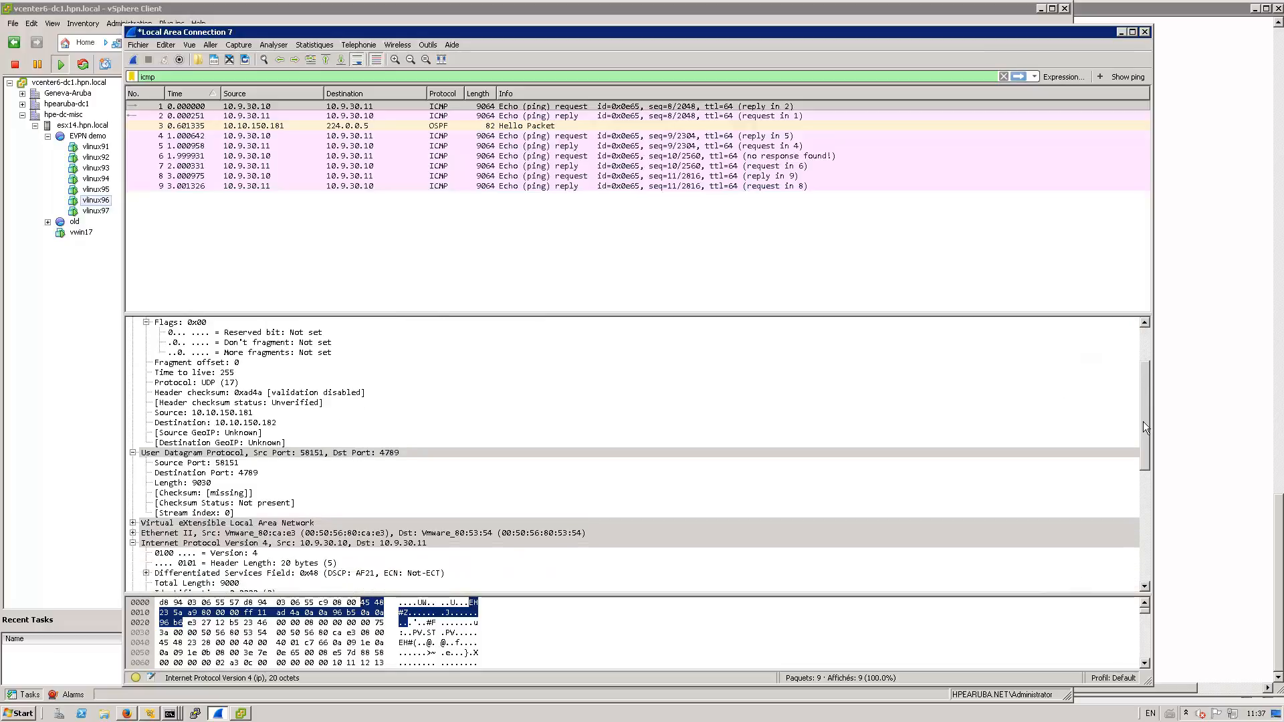
scroll("down", 3)
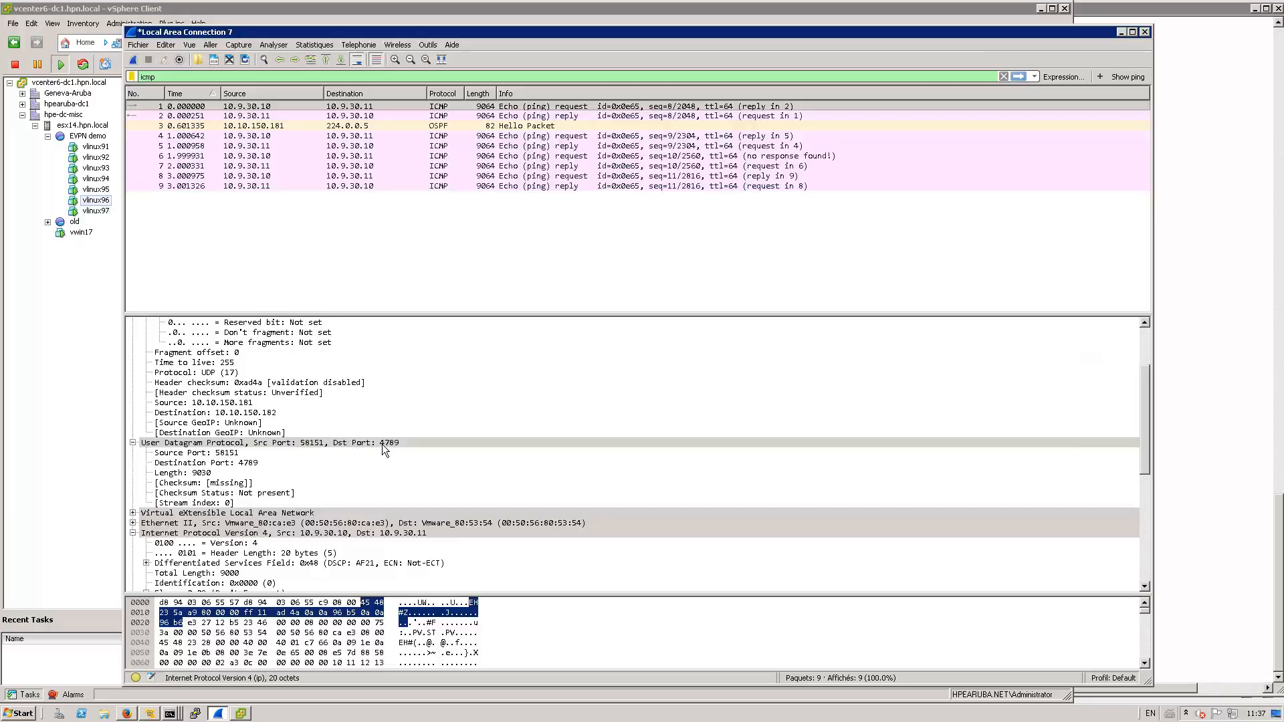
mouse_move(343, 448)
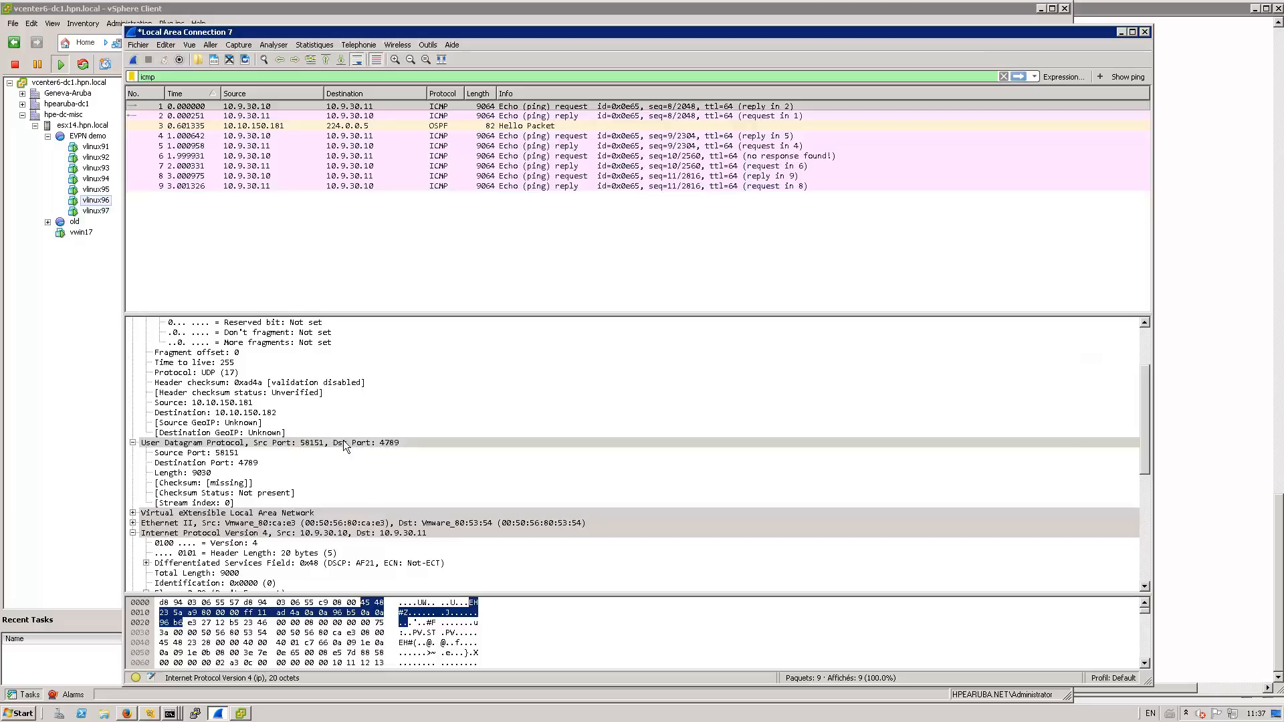
mouse_move(317, 448)
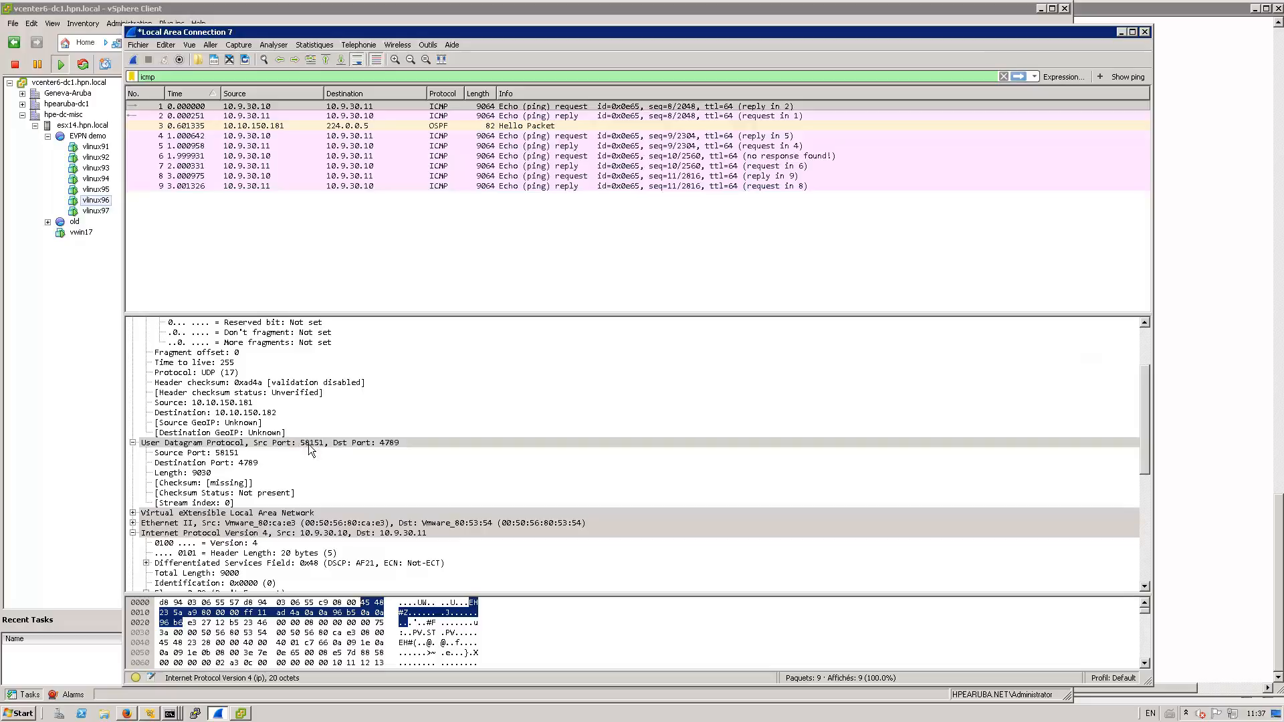
mouse_move(317, 449)
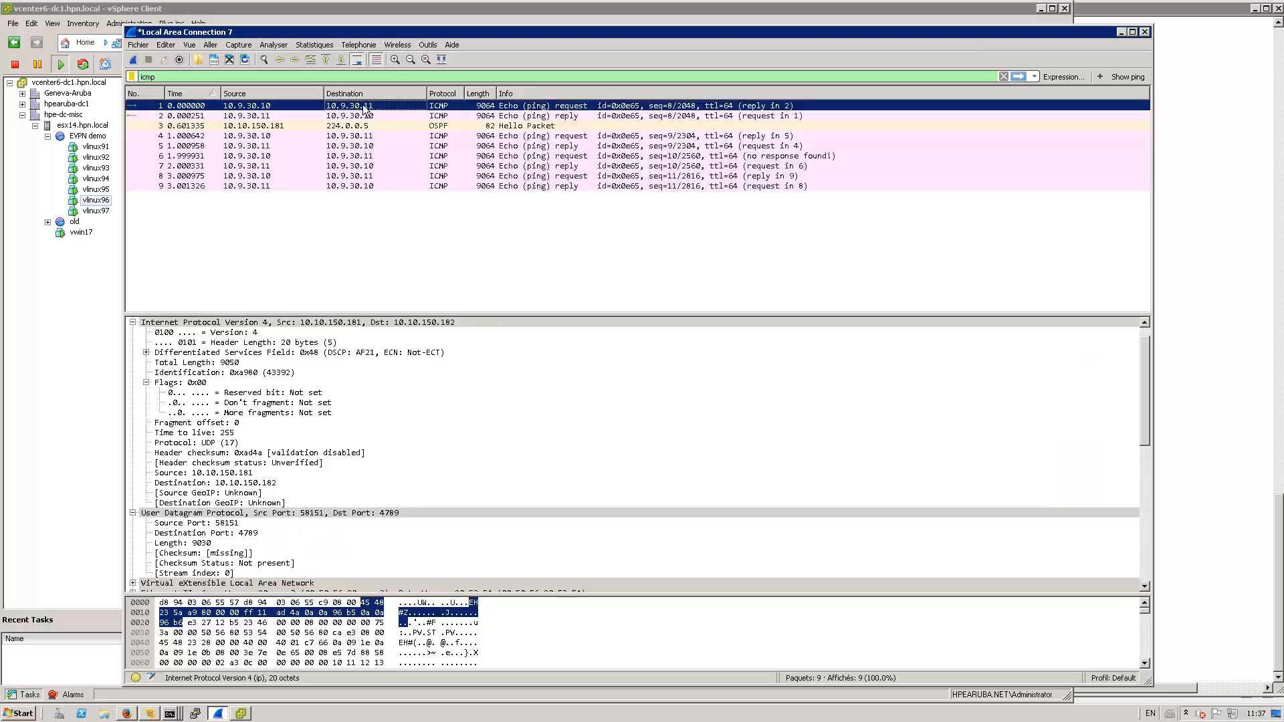
scroll("down", 3)
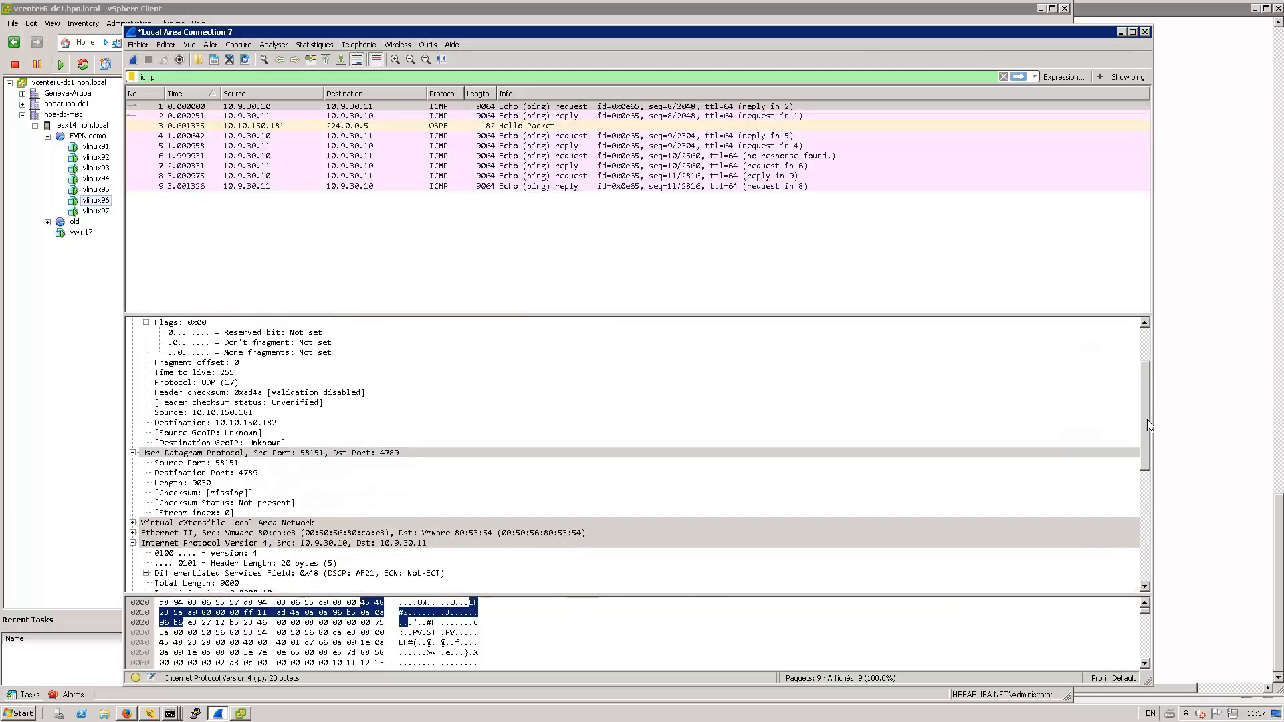
left_click(134, 522)
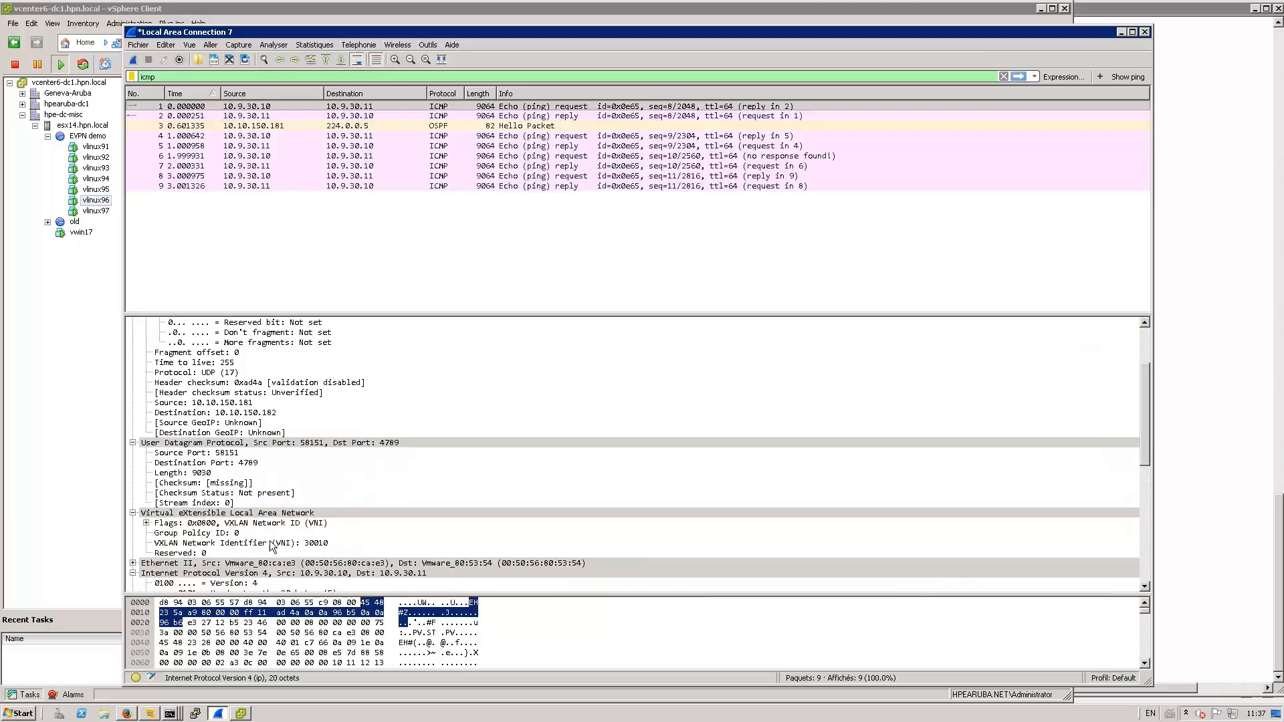
mouse_move(305, 550)
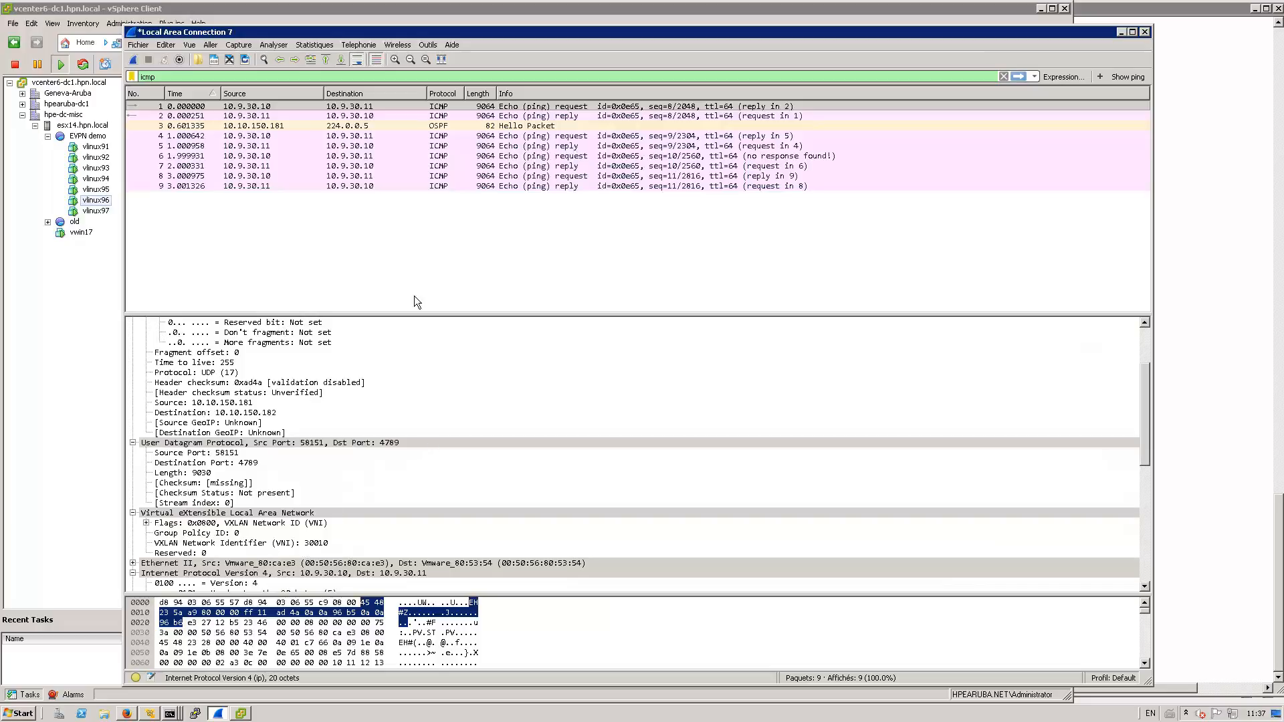
mouse_move(424, 500)
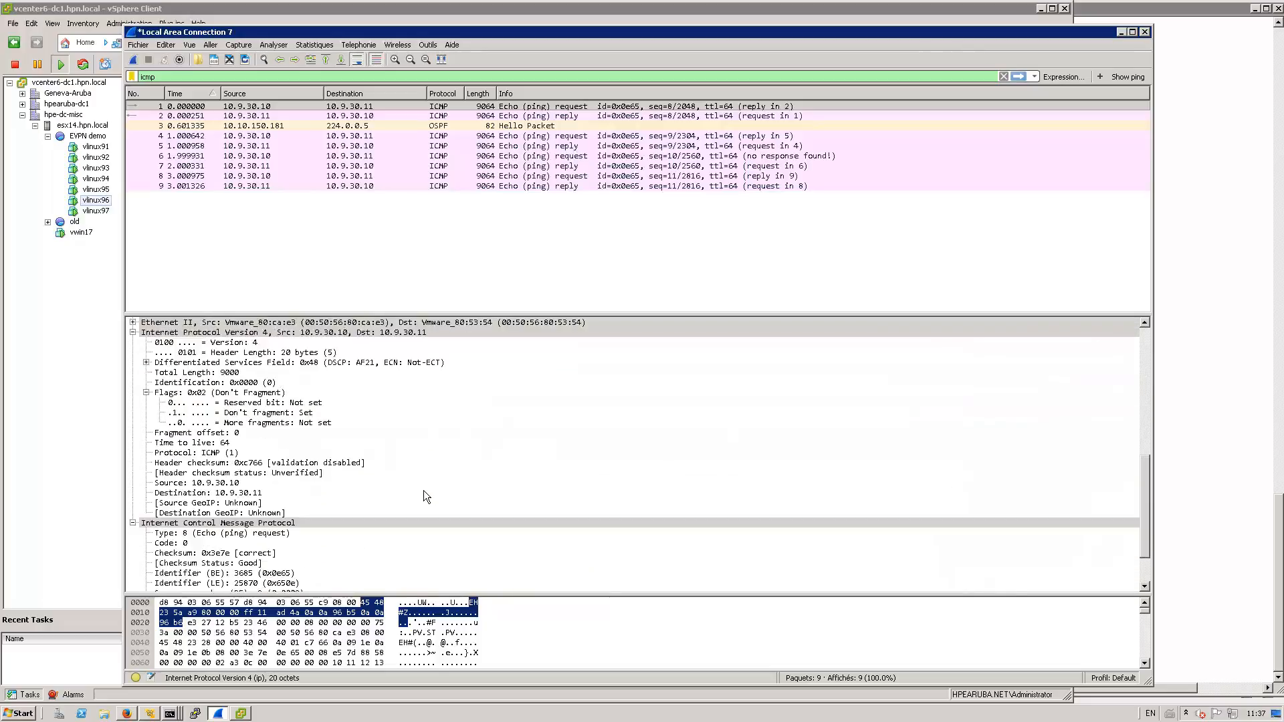
scroll("down", 3)
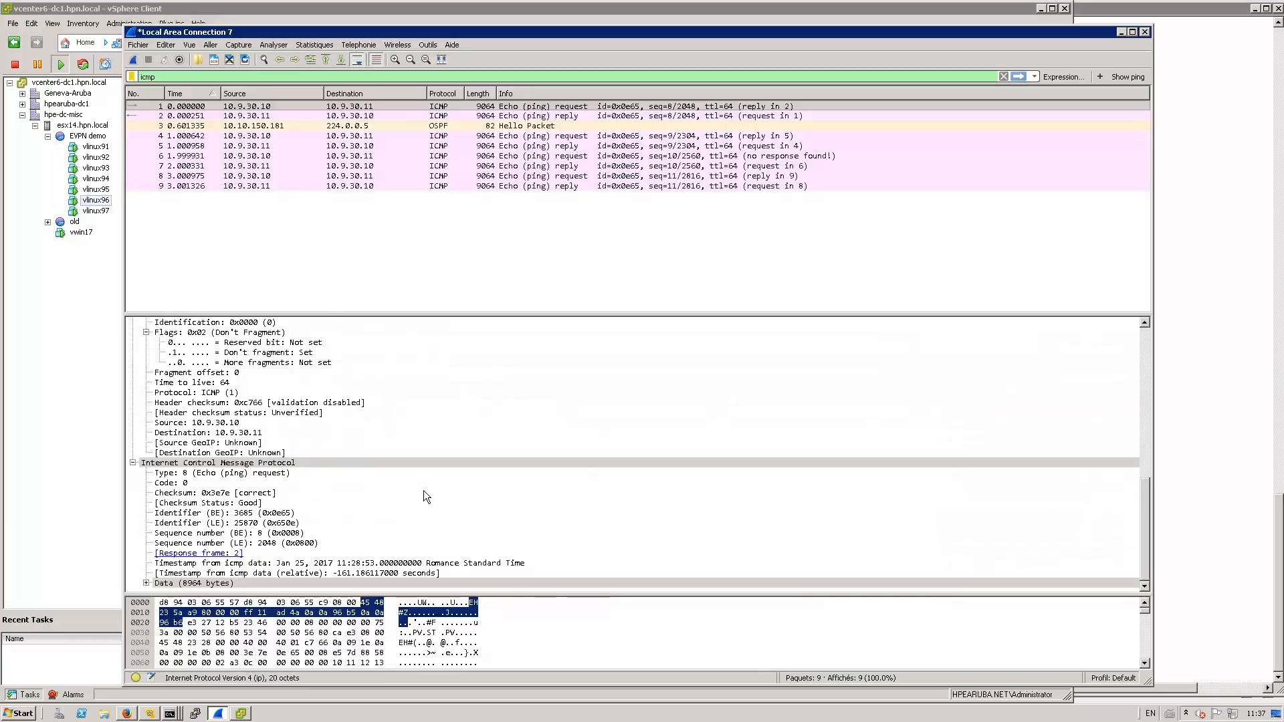
scroll("up", 3)
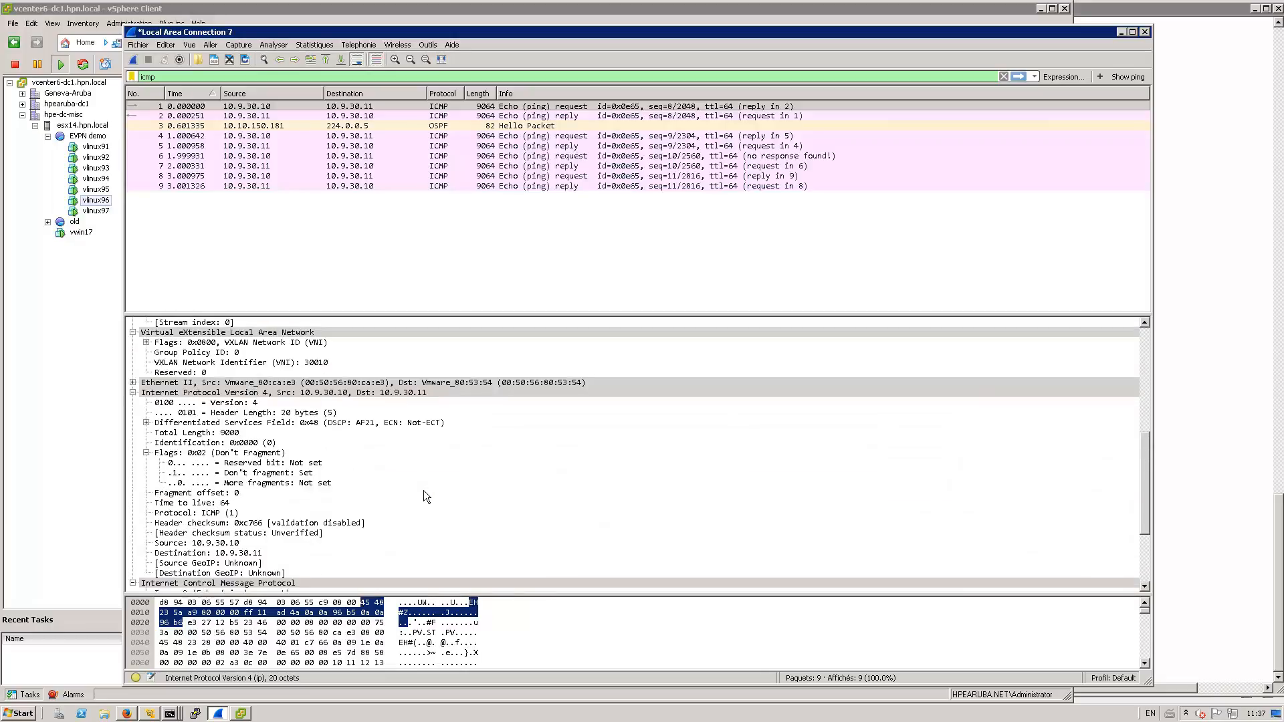
scroll("up", 3)
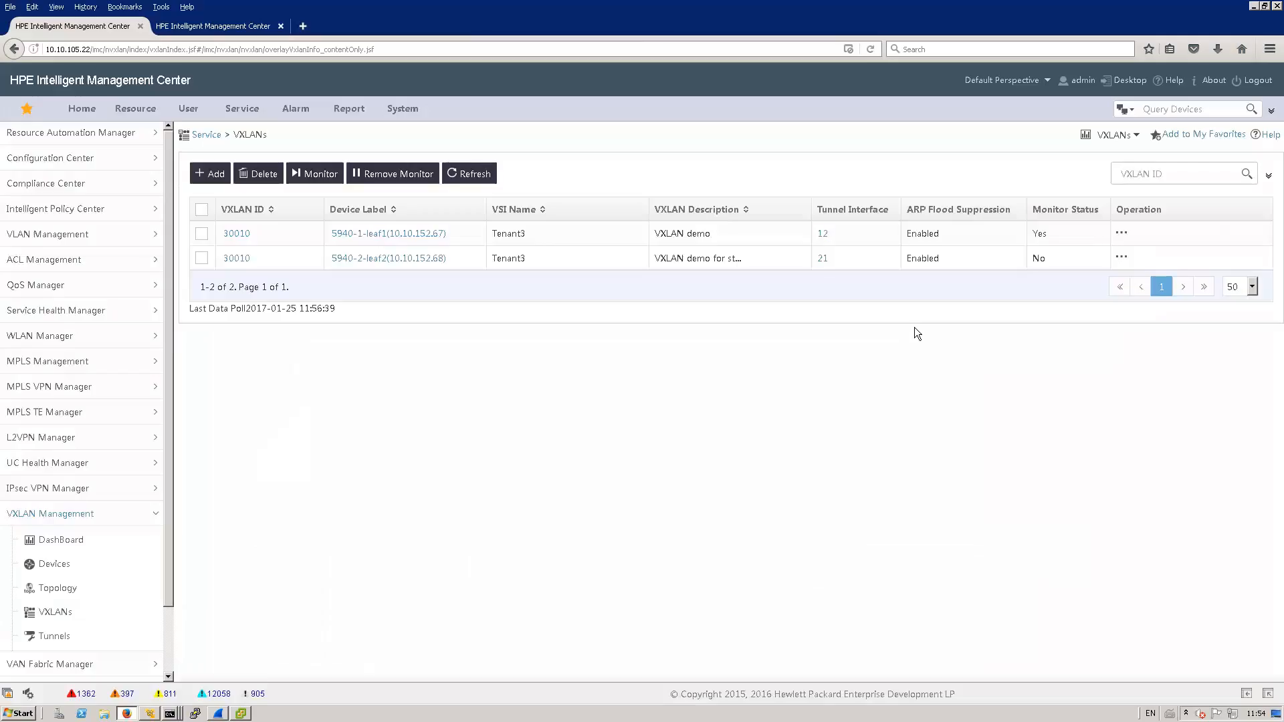
mouse_move(928, 337)
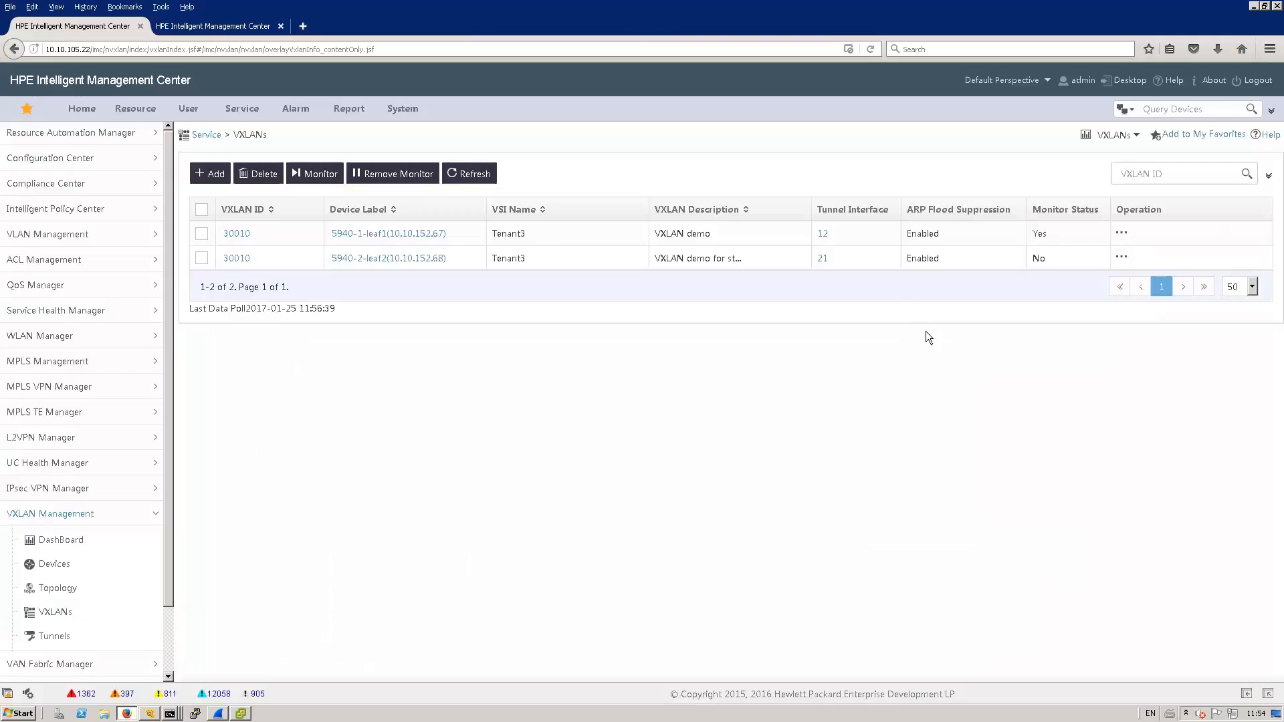
mouse_move(586, 281)
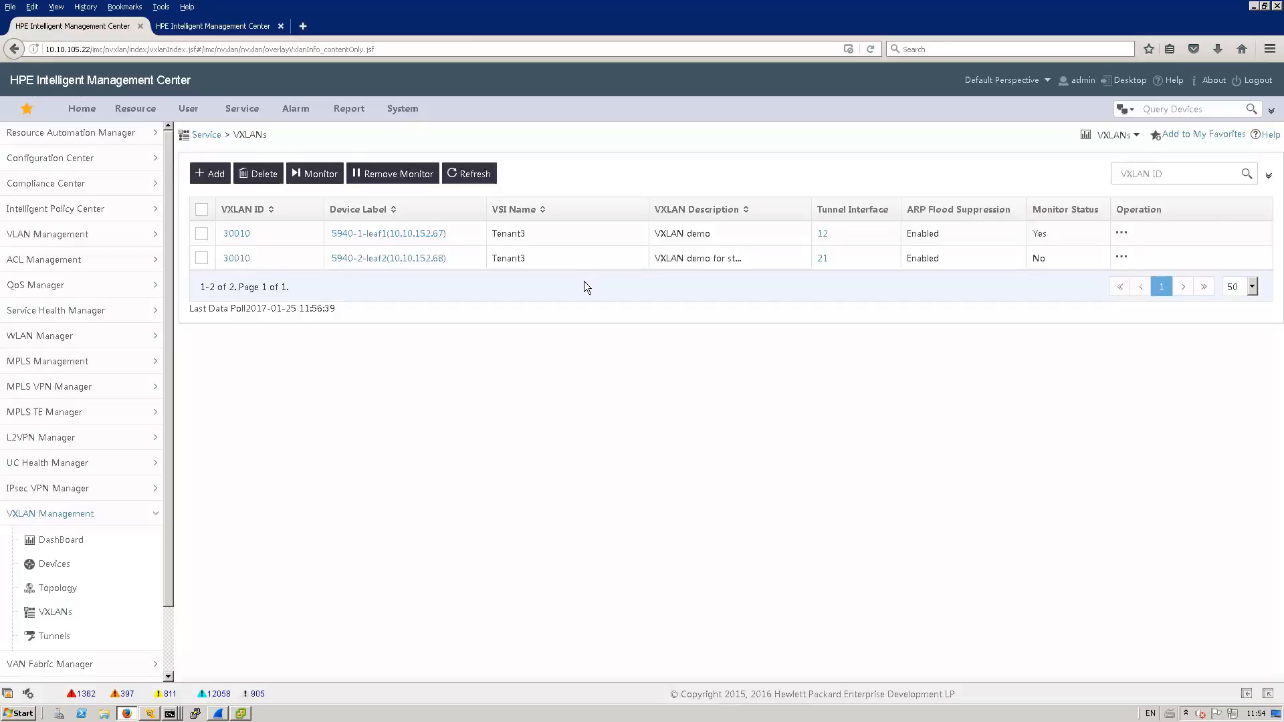
mouse_move(389, 424)
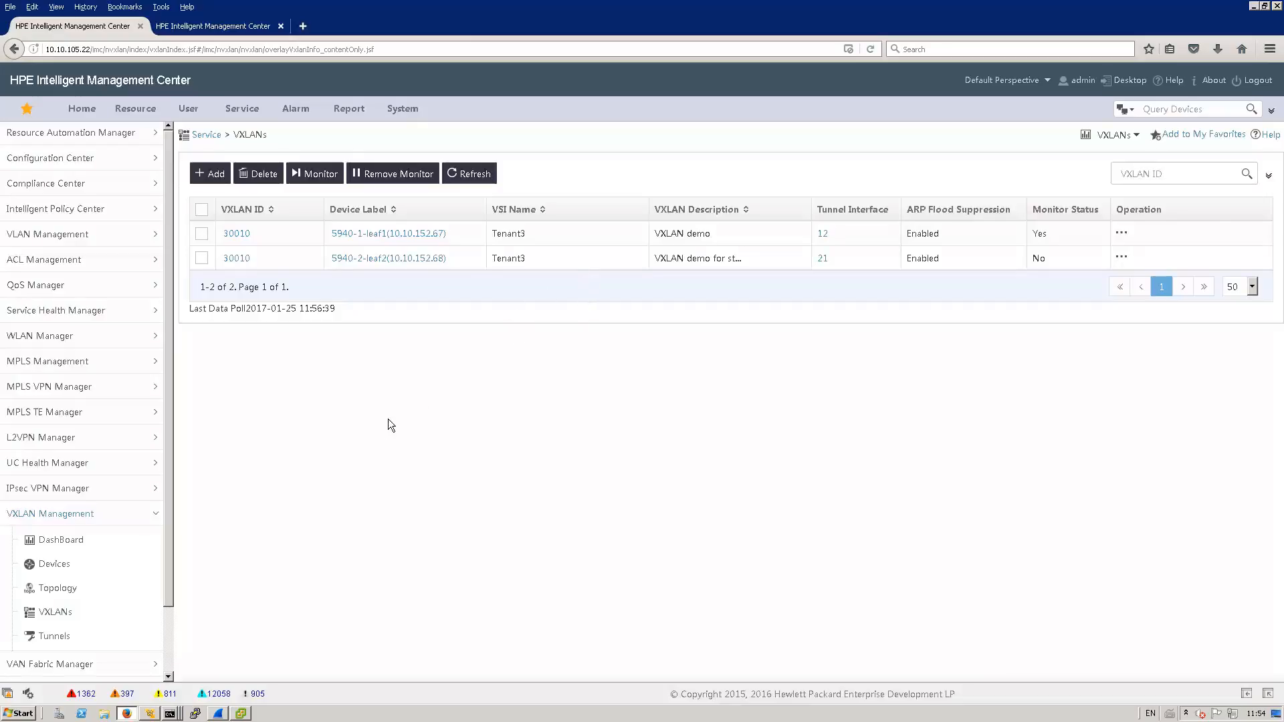
mouse_move(246, 503)
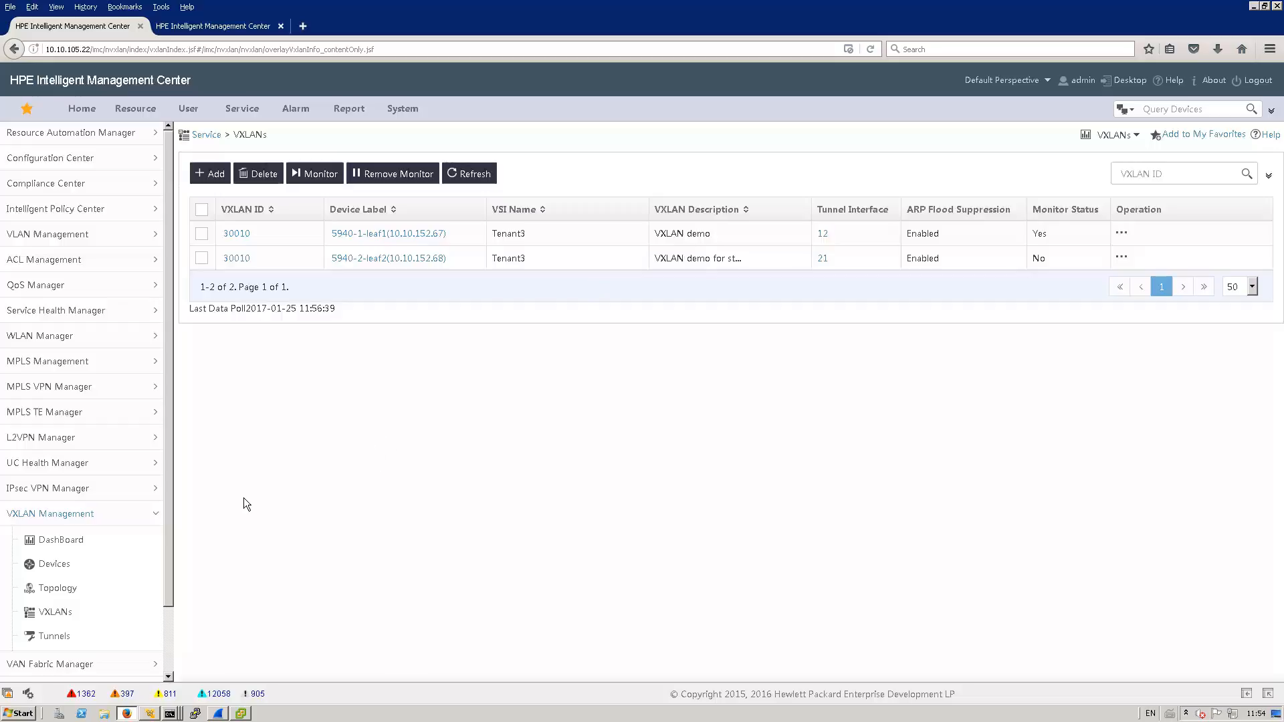
mouse_move(102, 529)
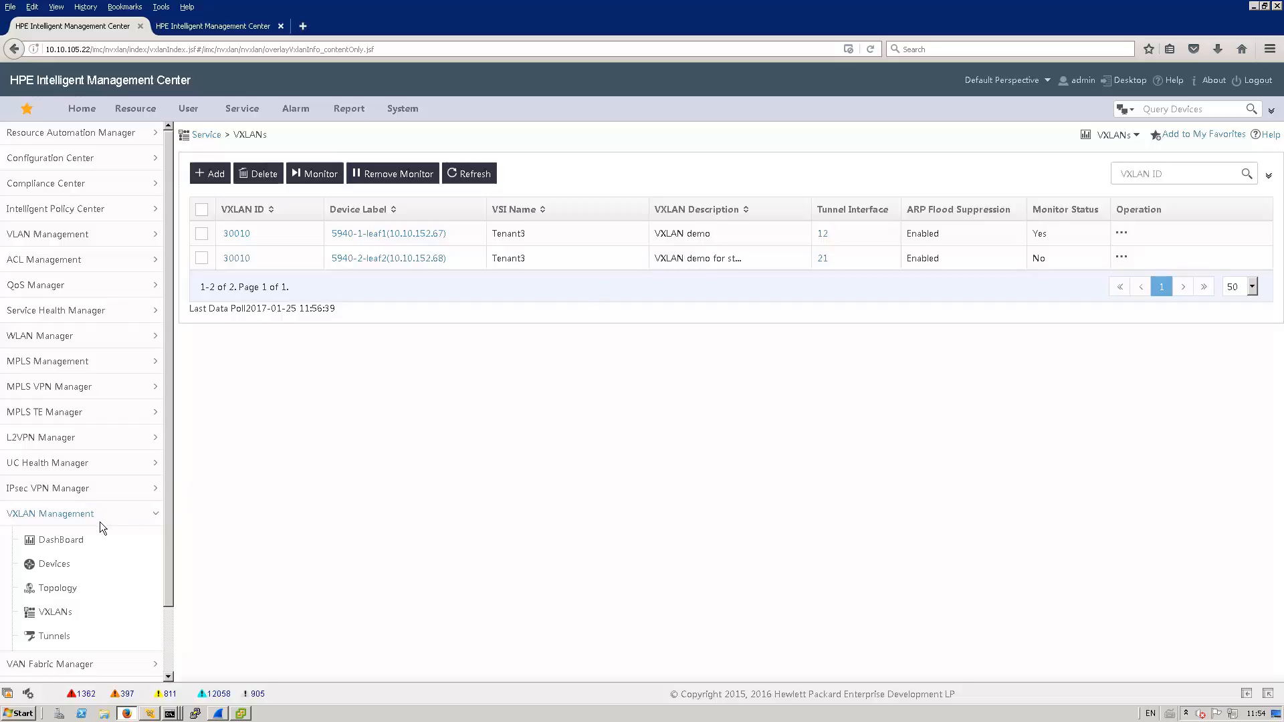
mouse_move(256, 339)
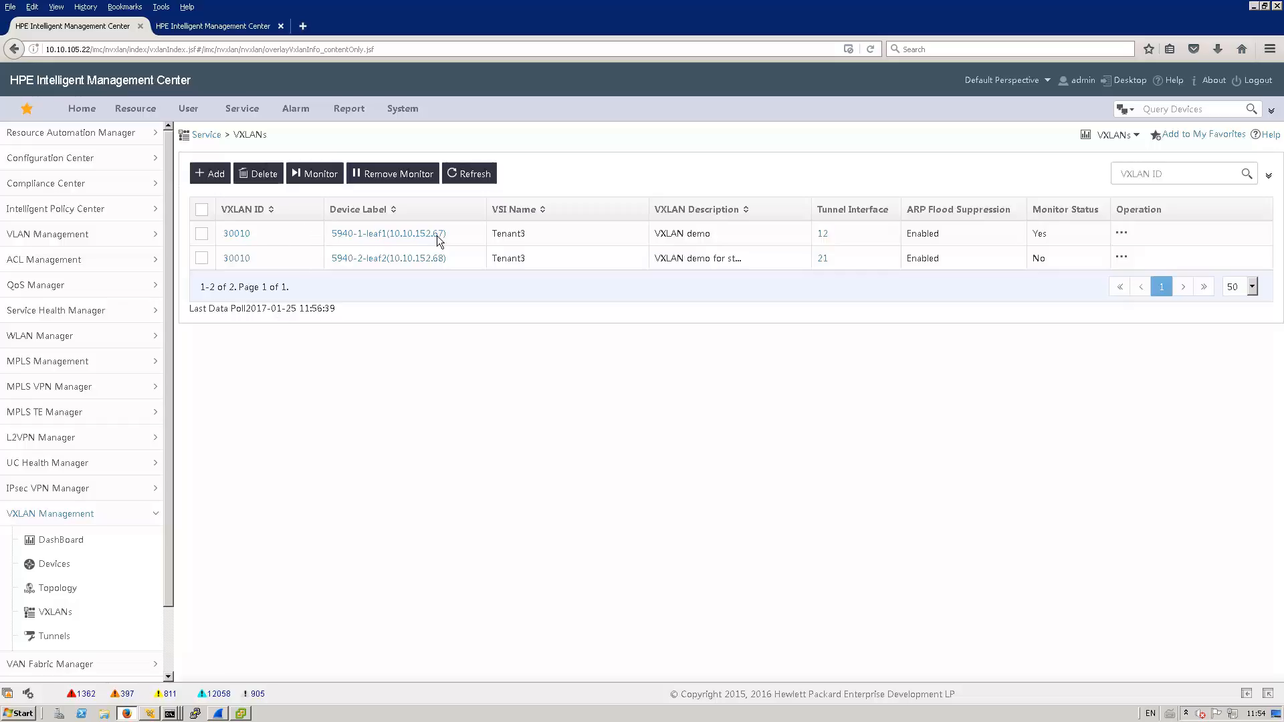
mouse_move(576, 234)
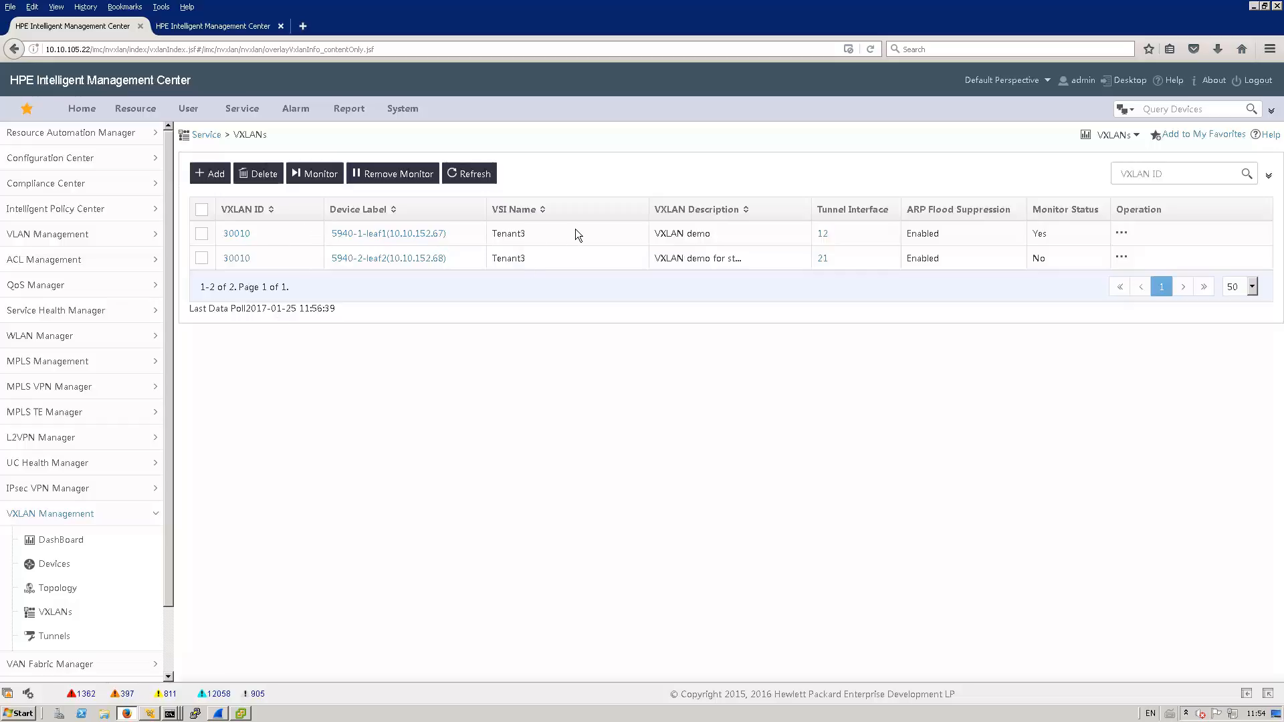
mouse_move(540, 241)
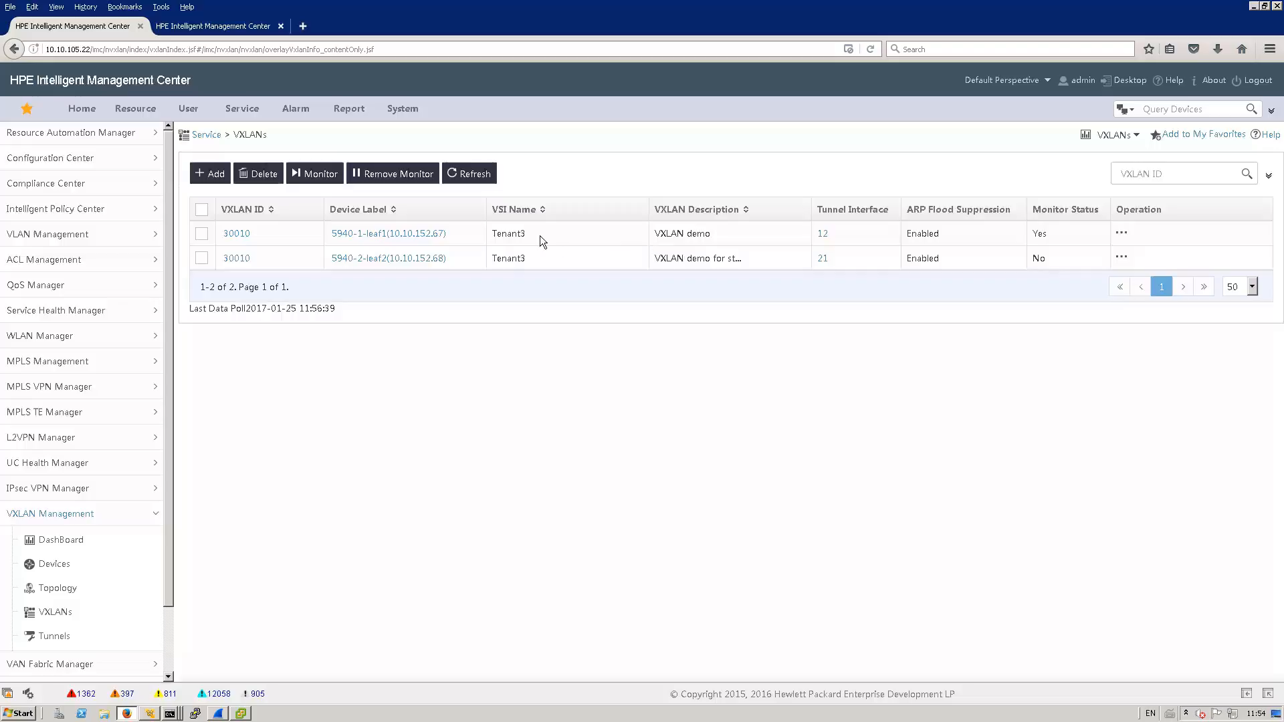
Select leaf2's VXLAN 30010 entry, add it to monitoring and confirm.
left_click(201, 258)
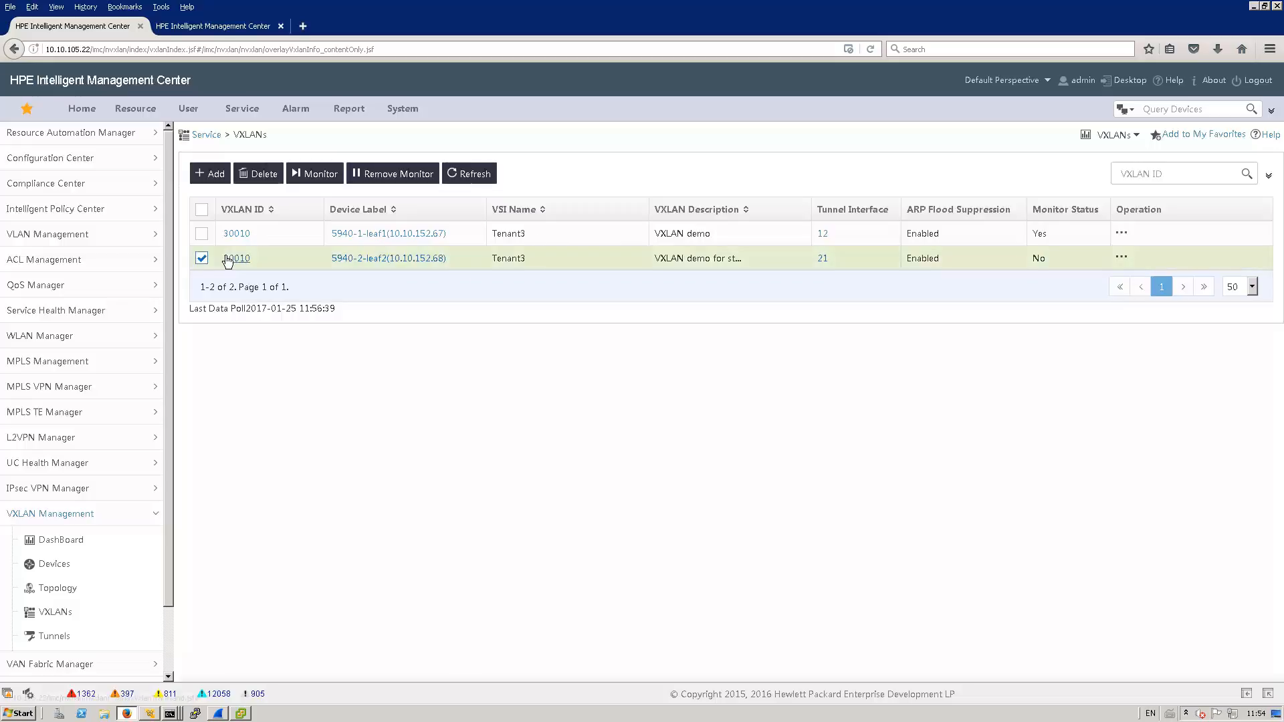
mouse_move(1034, 264)
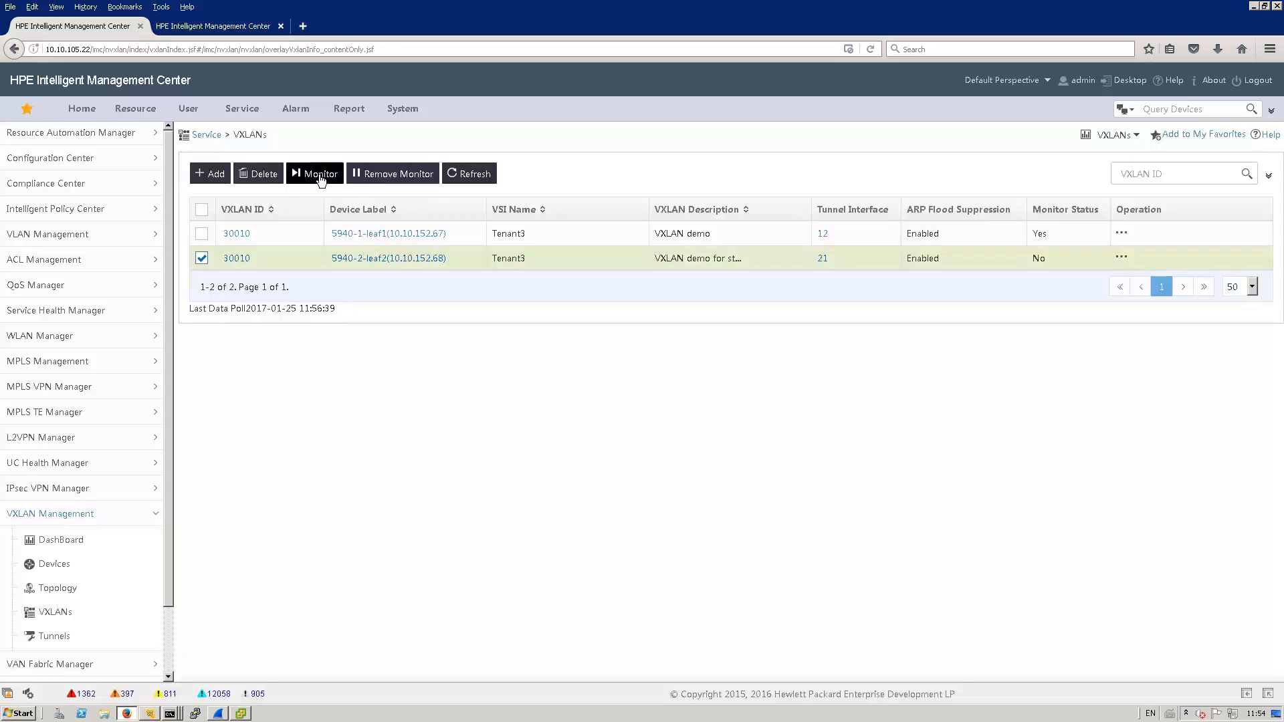
left_click(315, 172)
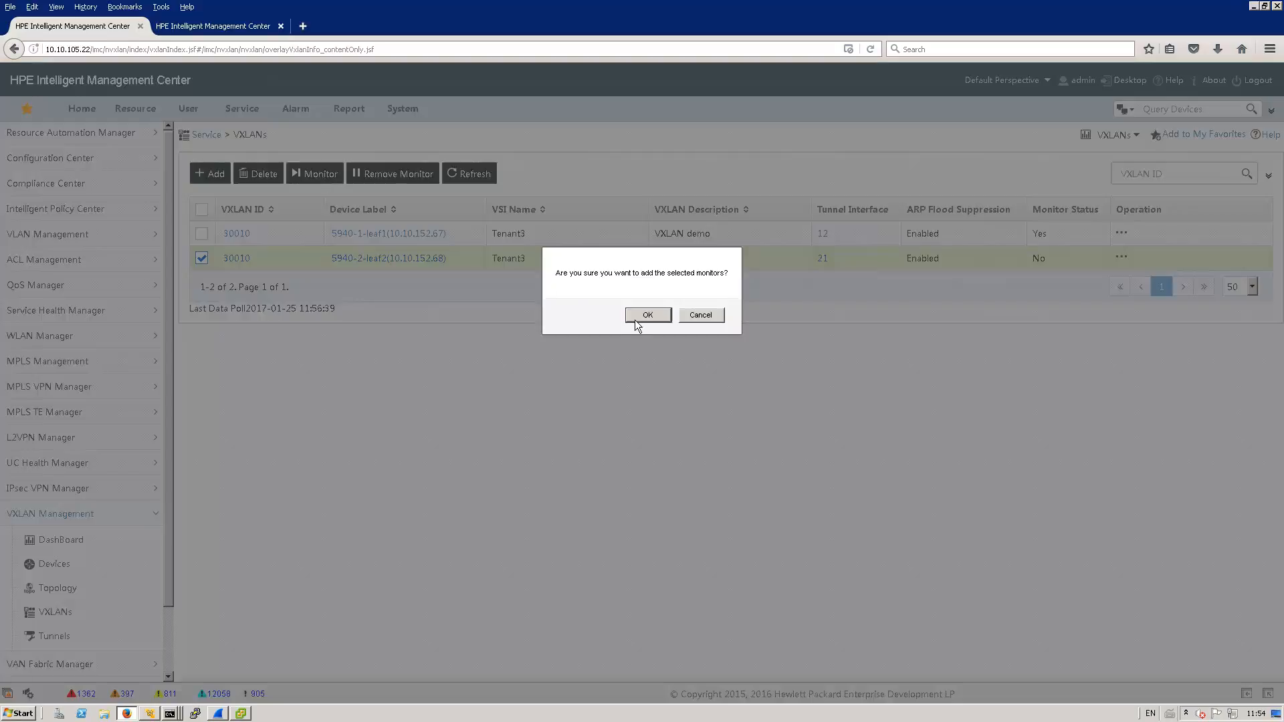
left_click(647, 314)
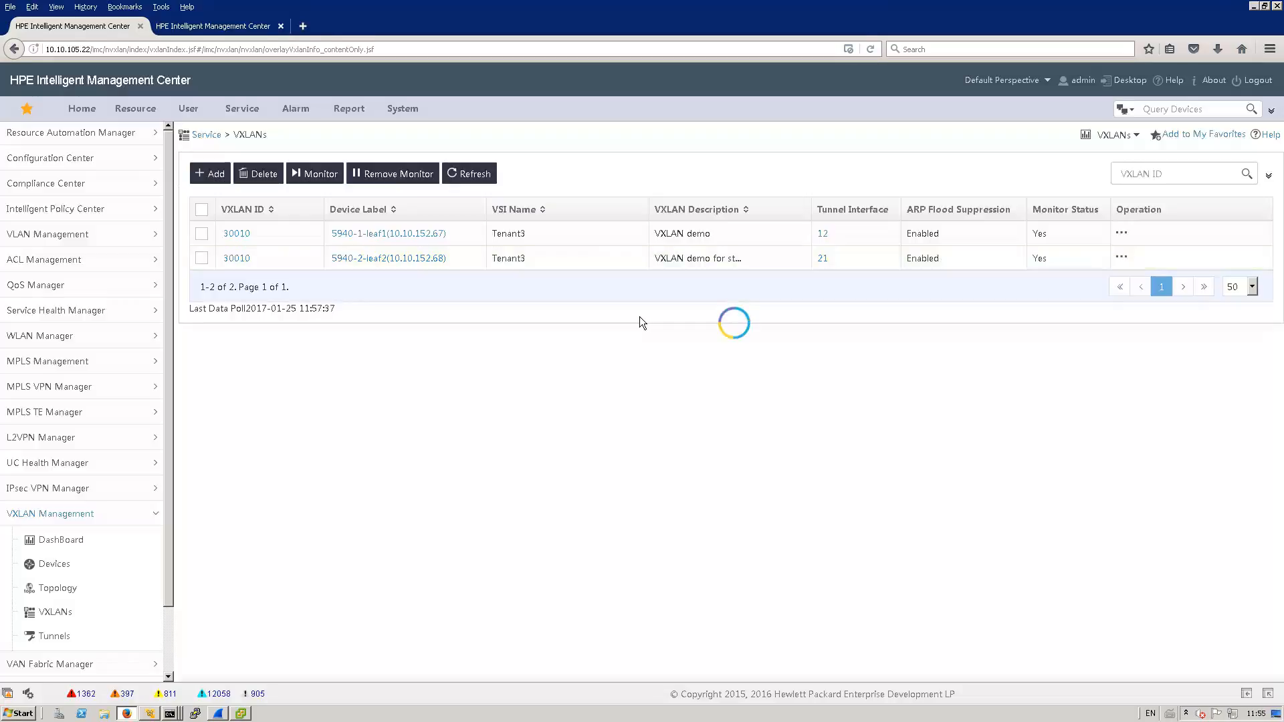
left_click(314, 173)
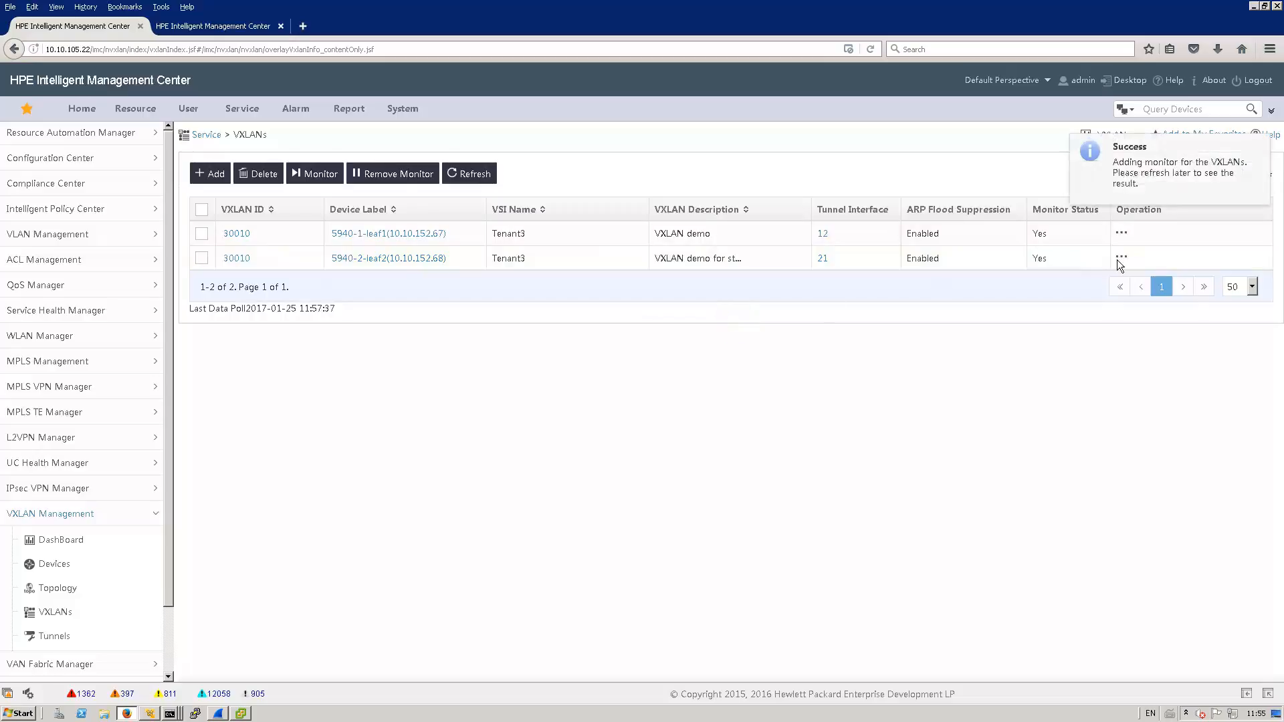
left_click(1121, 258)
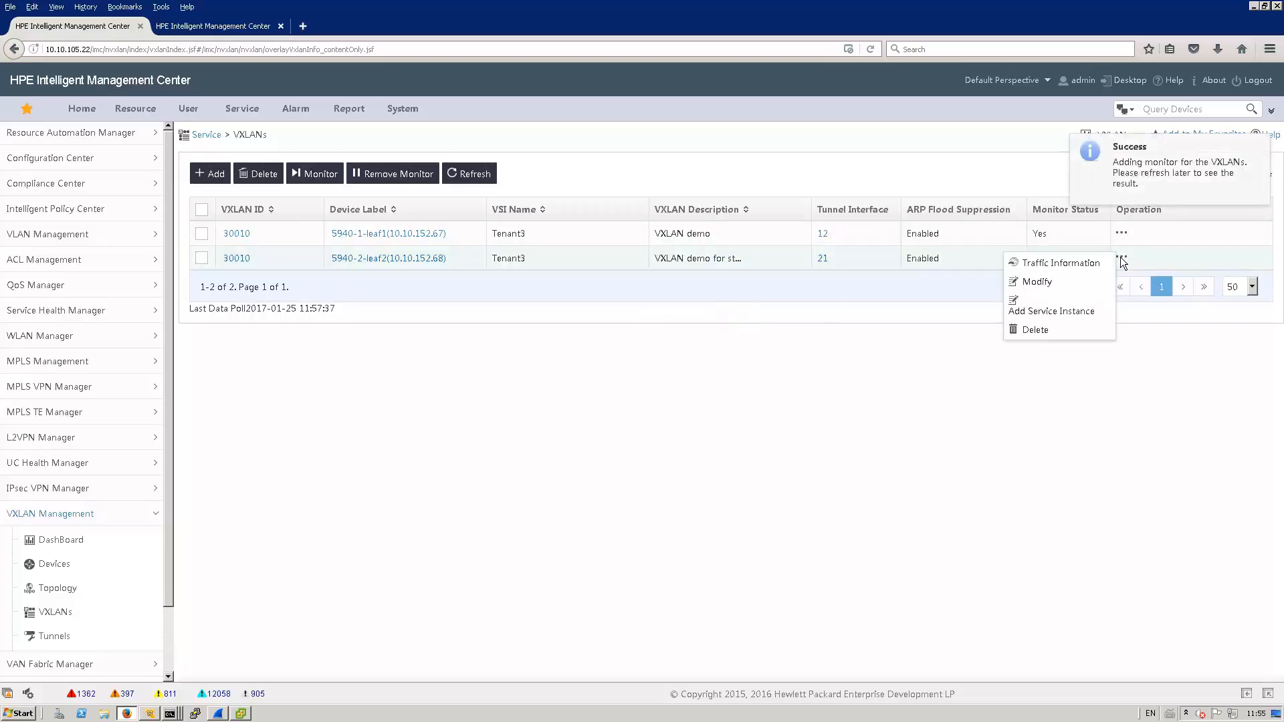
mouse_move(1058, 263)
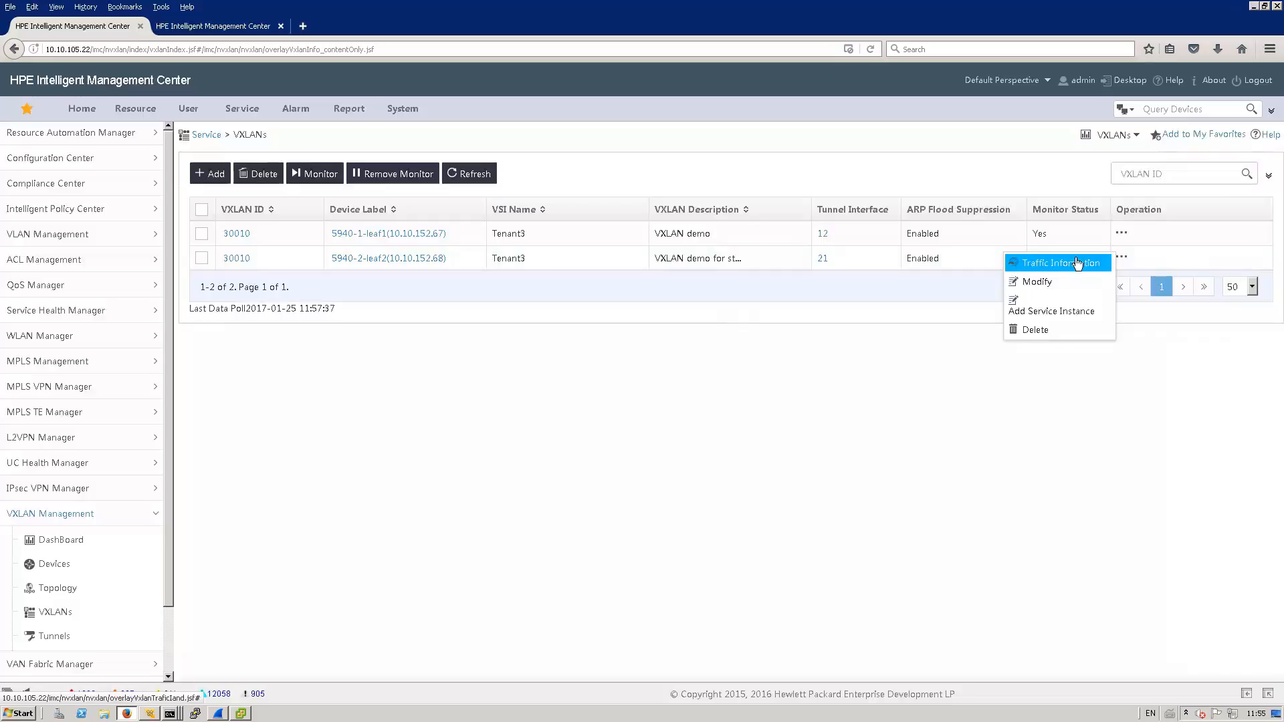
mouse_move(1046, 242)
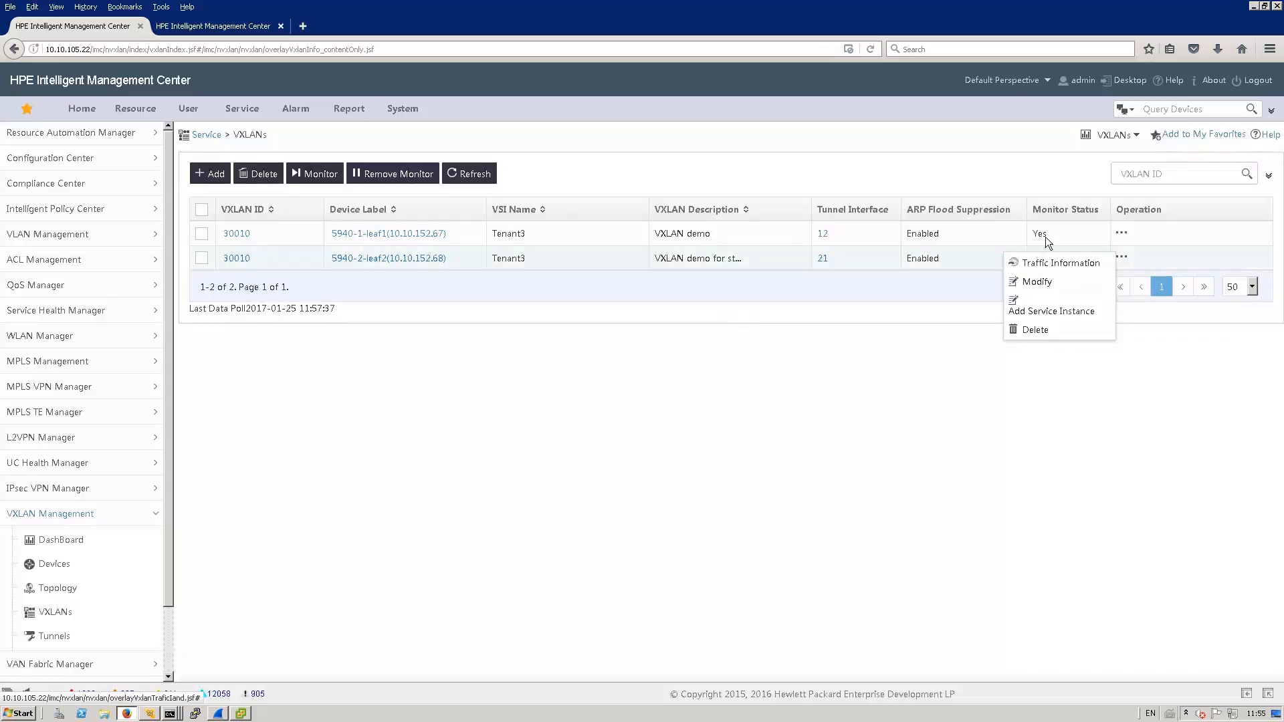
mouse_move(458, 285)
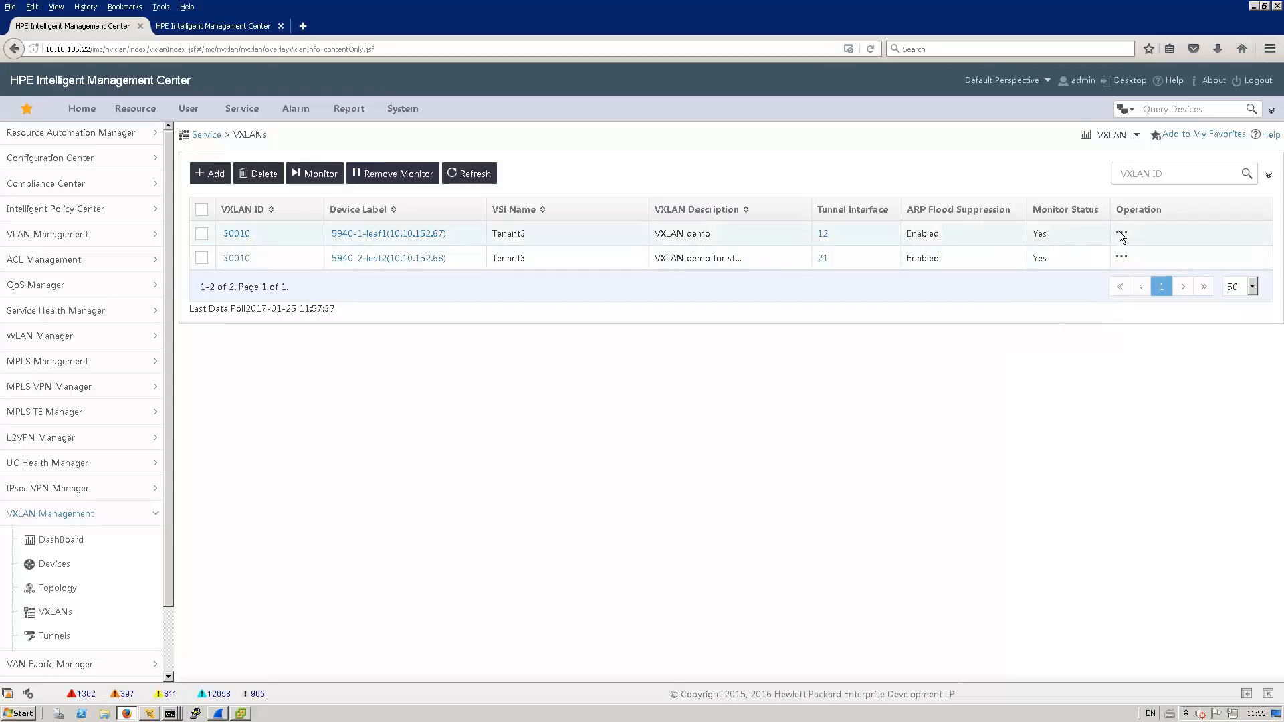
Open Traffic Information for leaf1's VXLAN 30010 and query the Last Month range.
left_click(1120, 237)
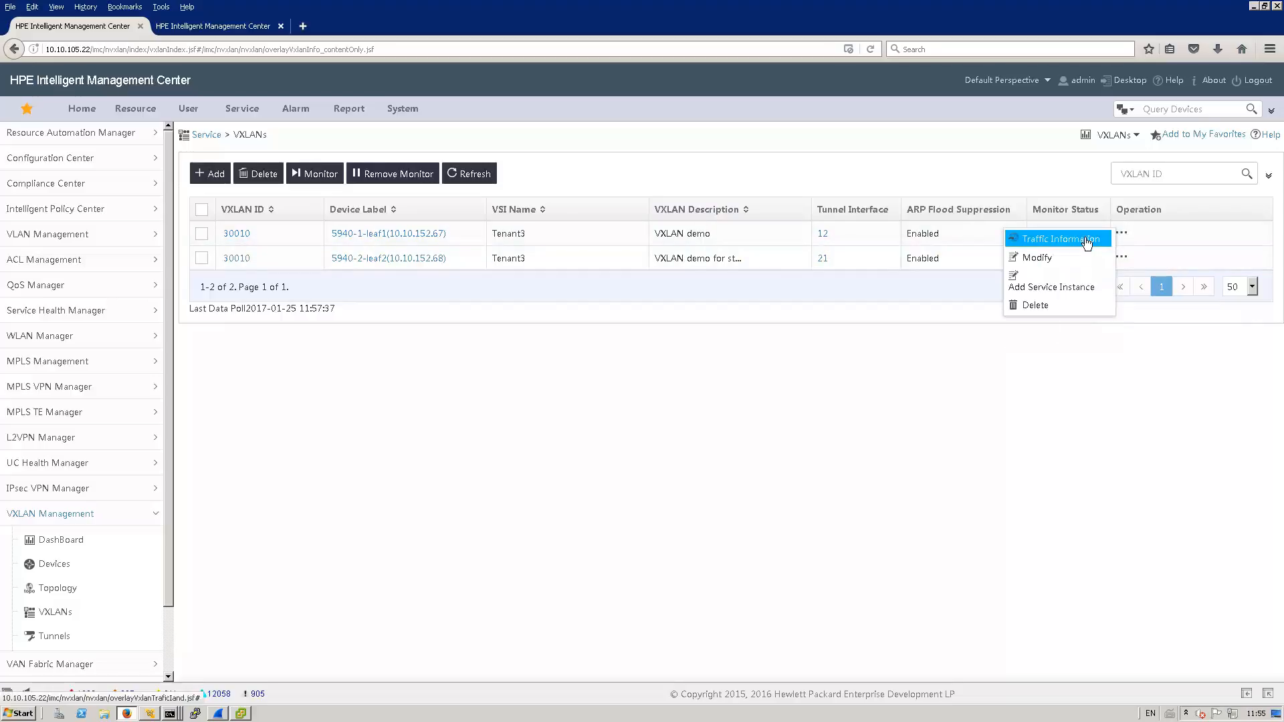
left_click(1057, 238)
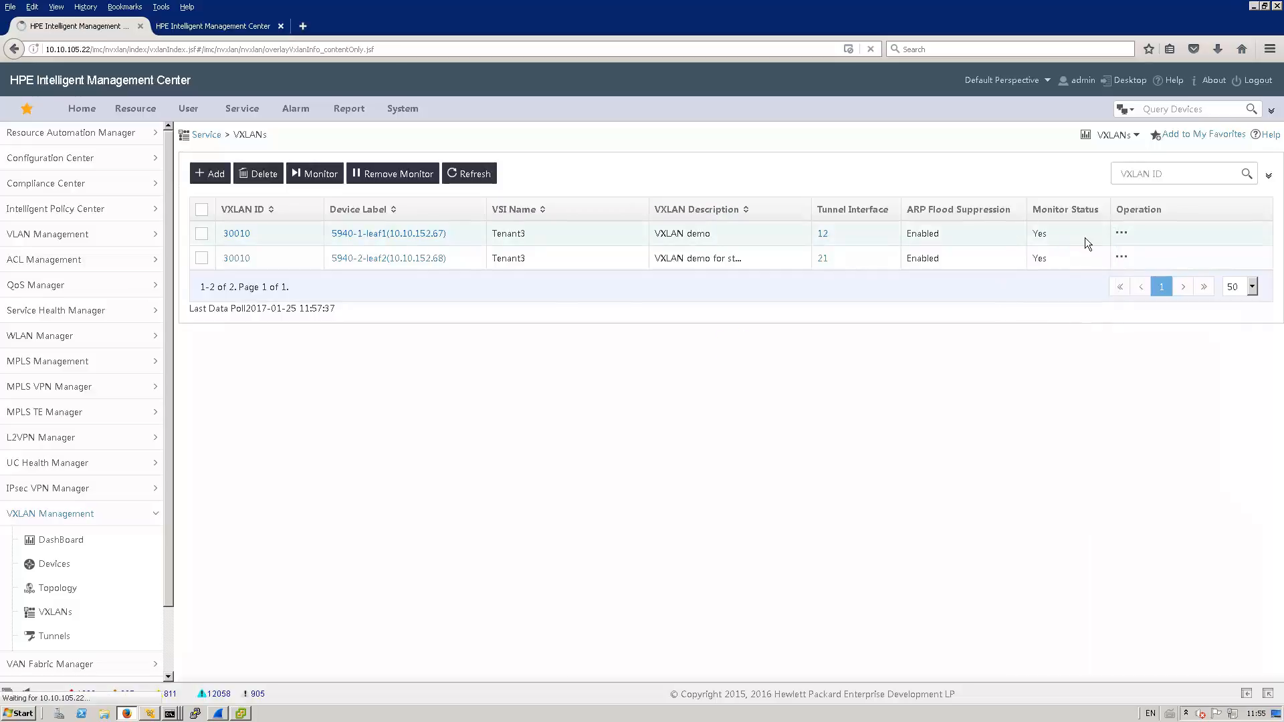
left_click(236, 233)
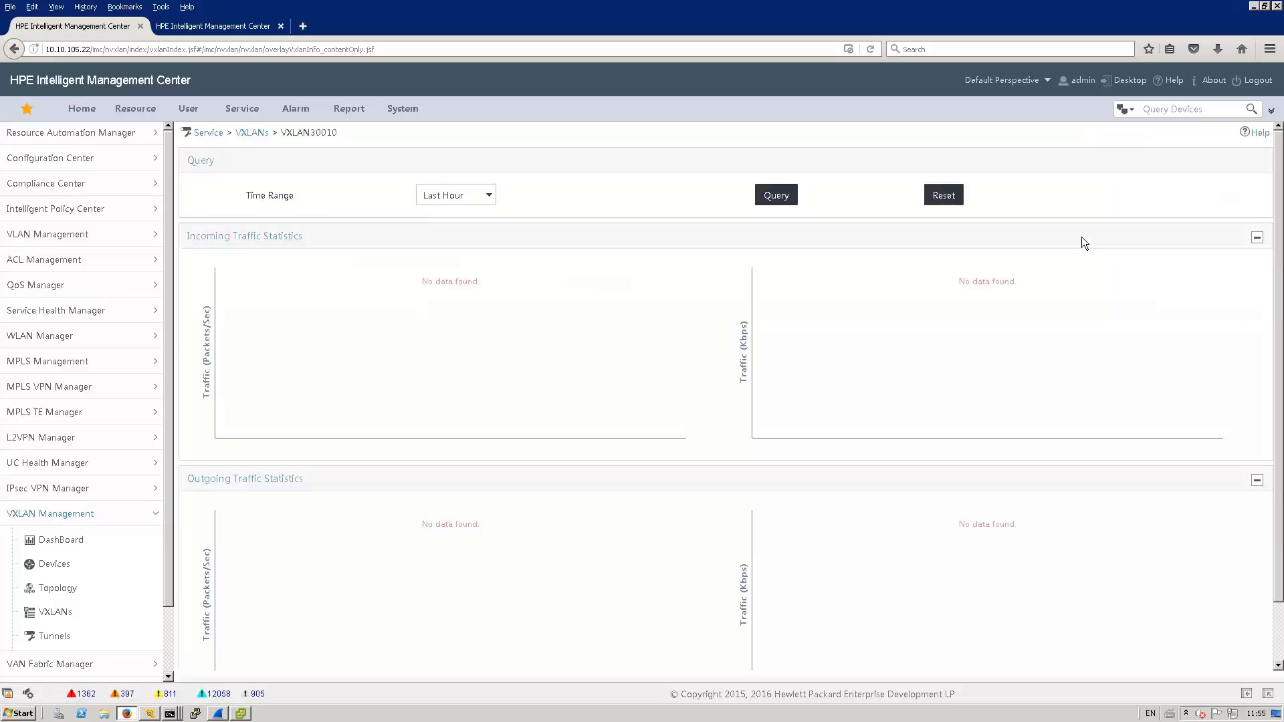
left_click(455, 195)
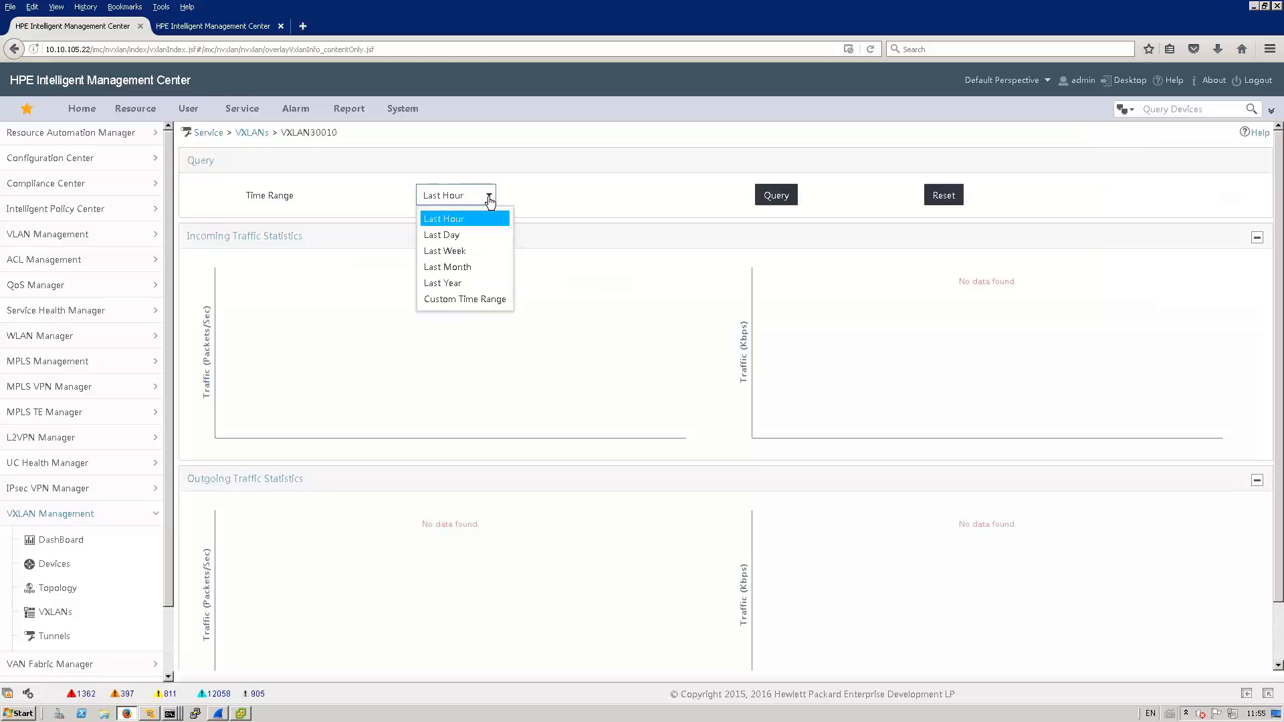
left_click(447, 266)
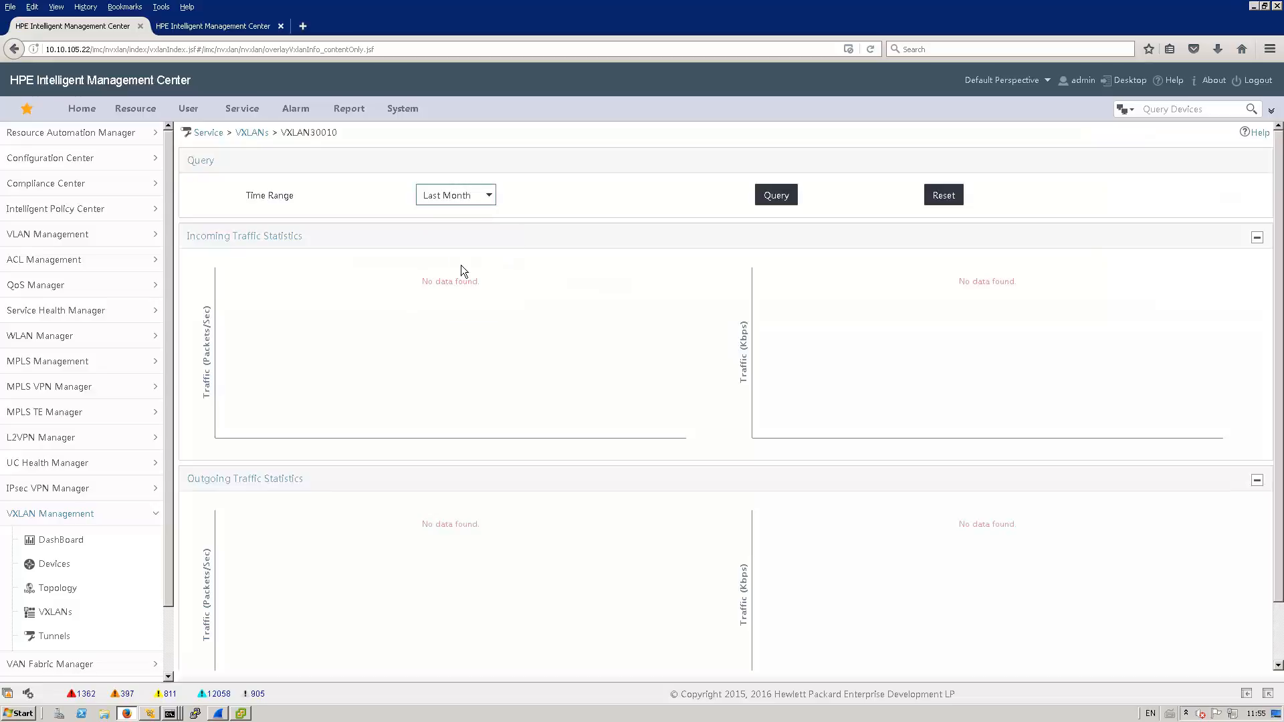
mouse_move(819, 227)
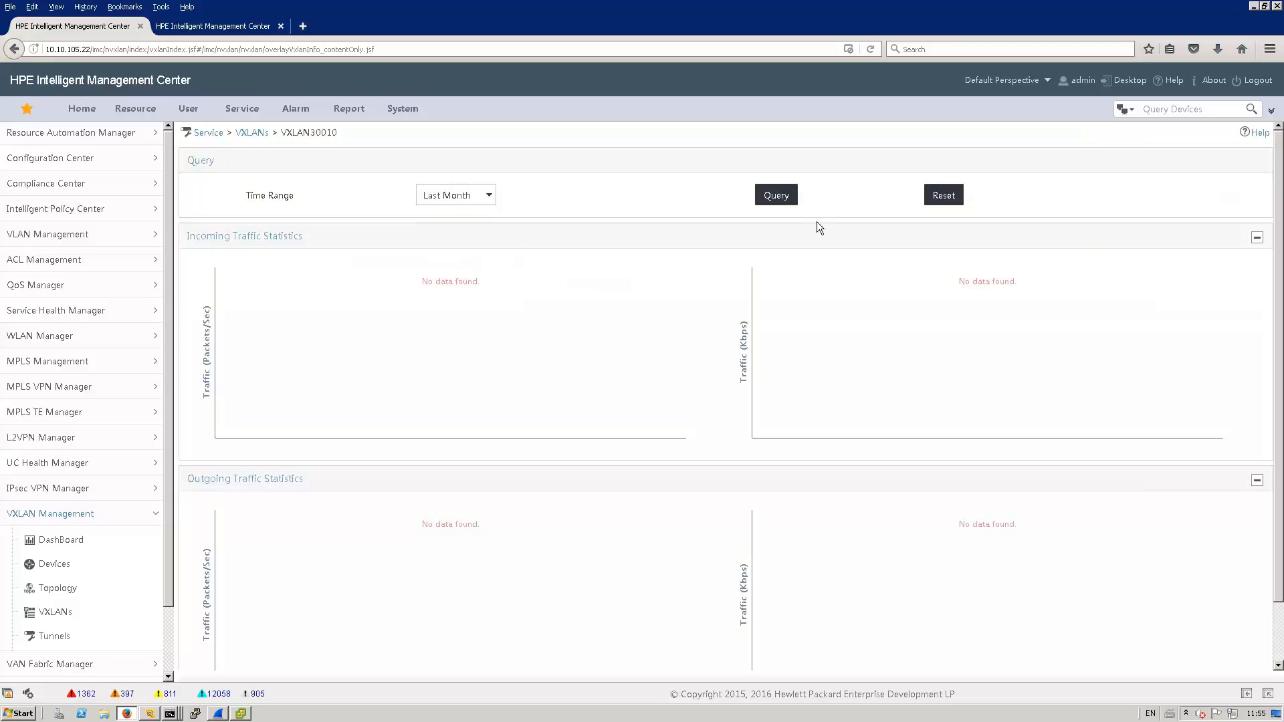
left_click(775, 194)
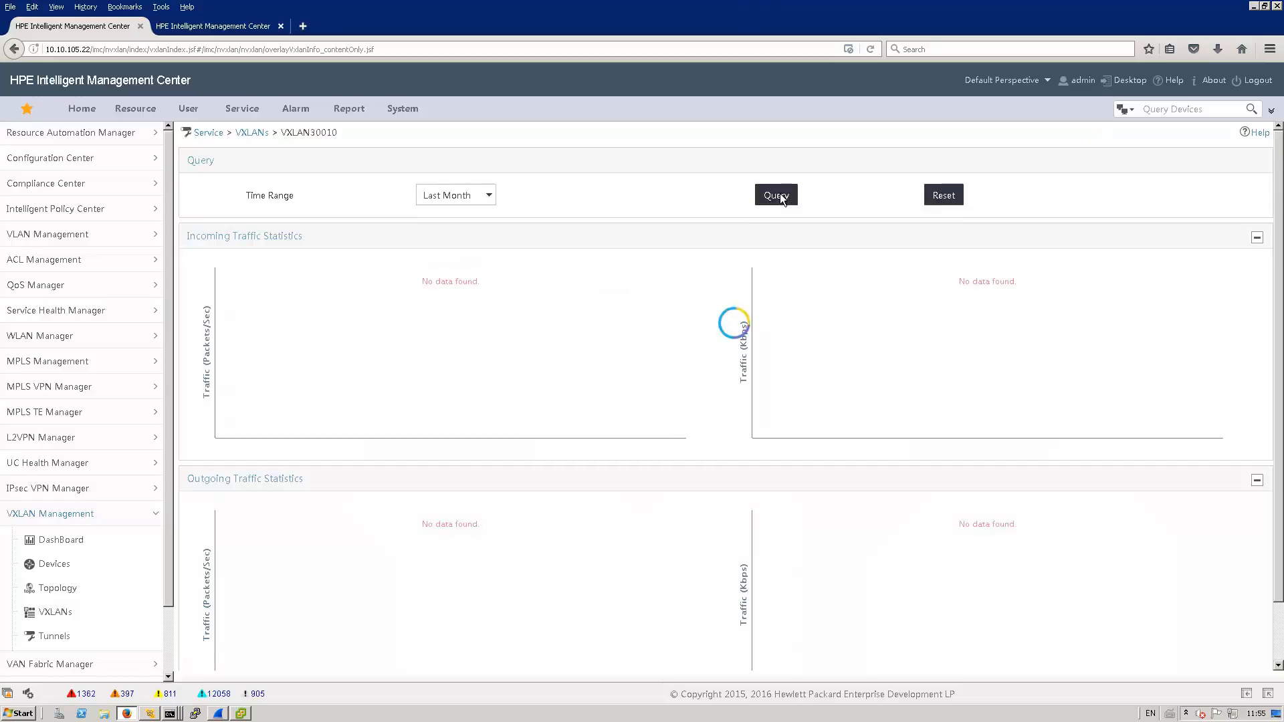
mouse_move(636, 308)
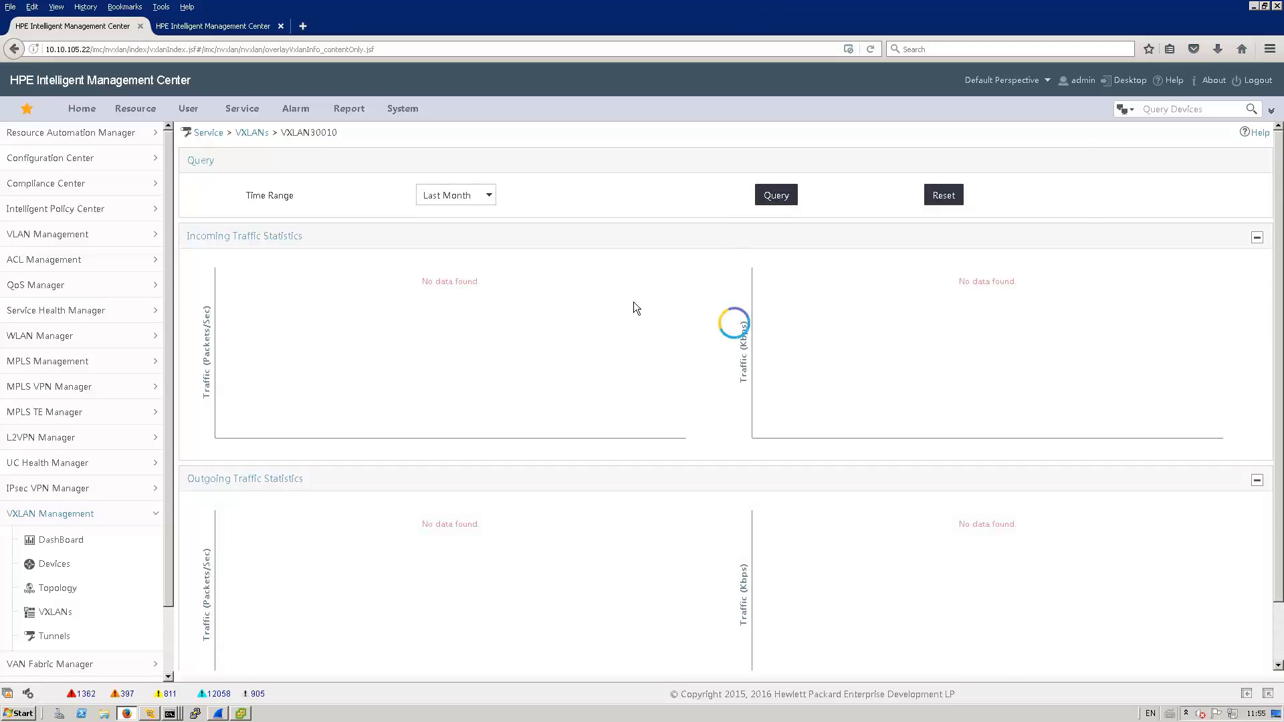
left_click(774, 194)
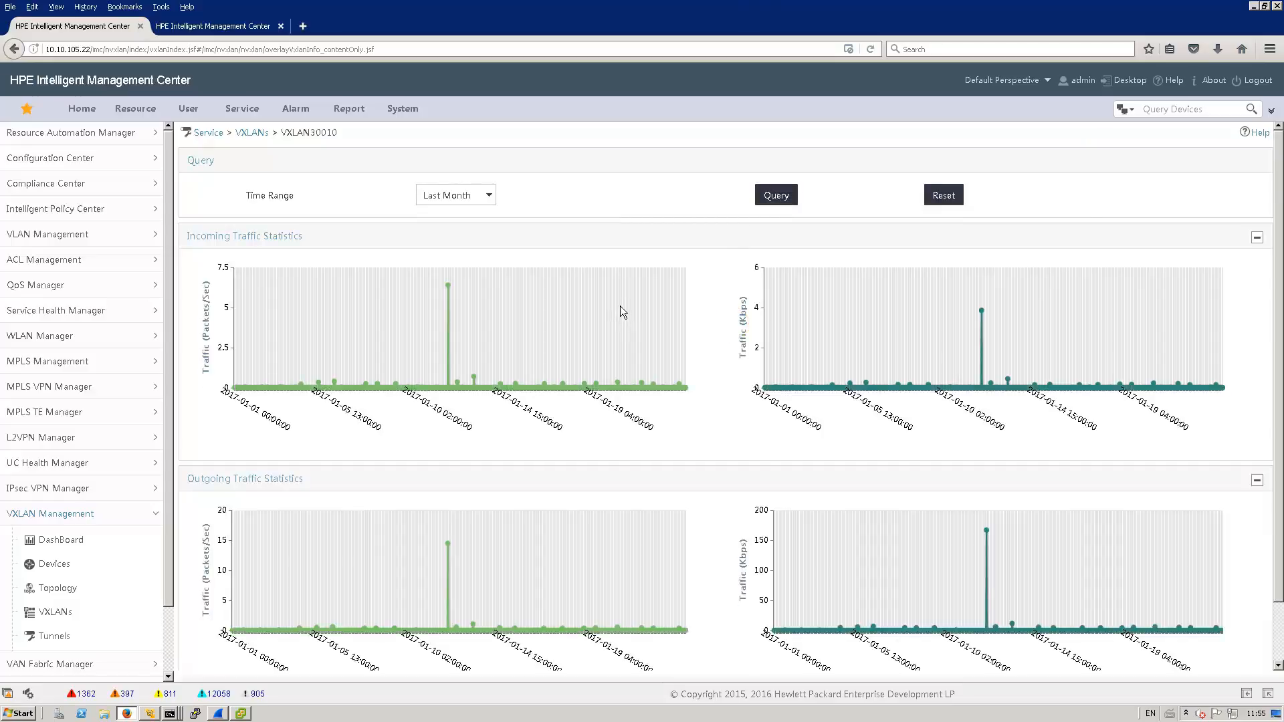
left_click(455, 195)
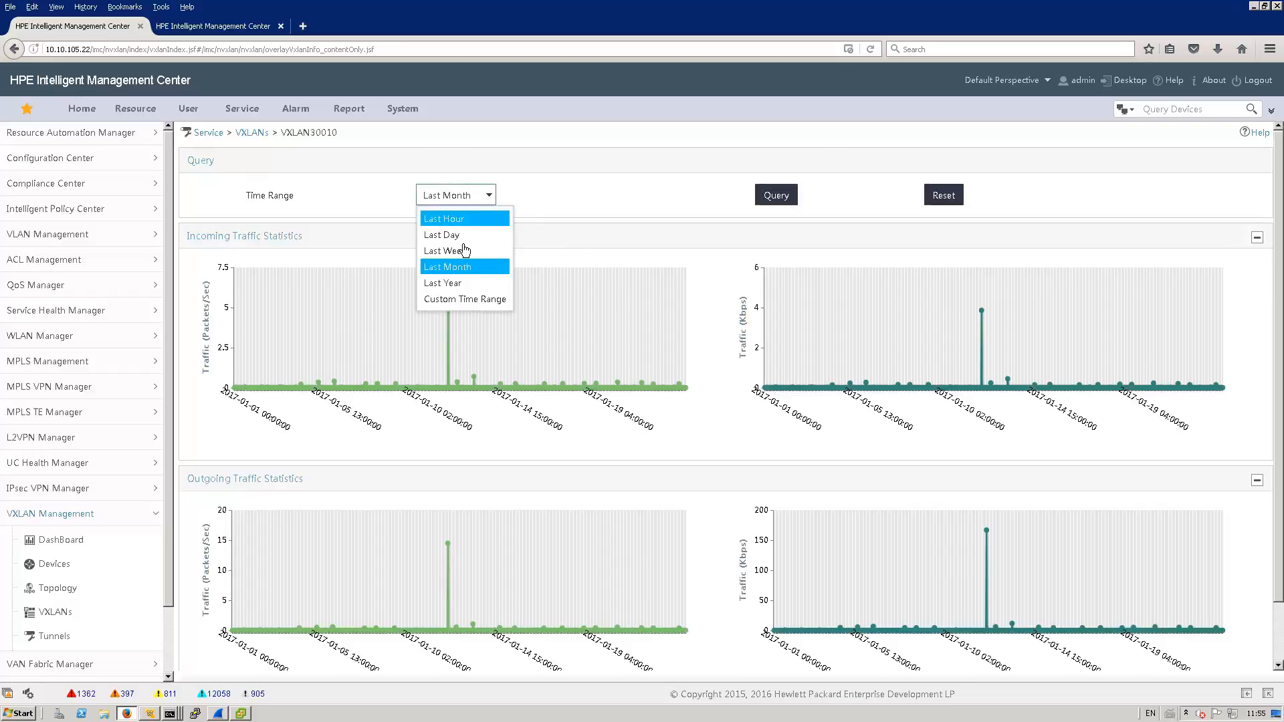
Change the VXLAN 30010 traffic time range to Last Week and reload the graphs.
left_click(445, 251)
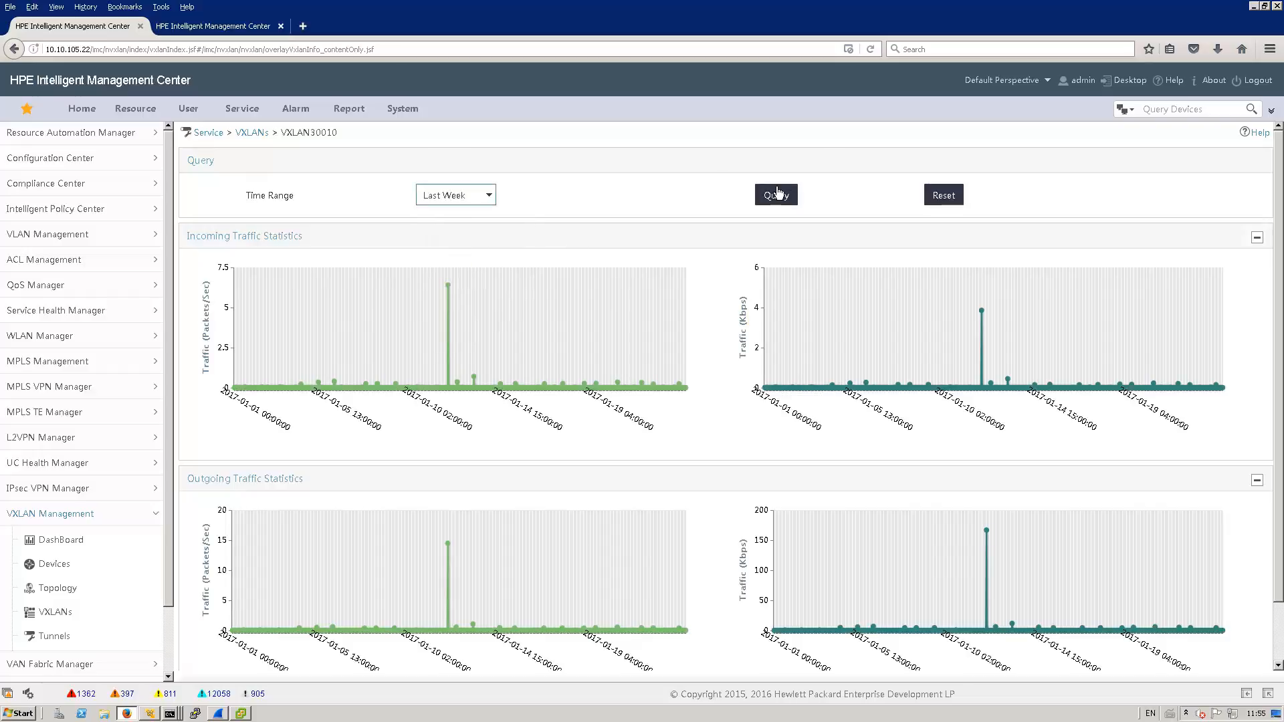
left_click(774, 195)
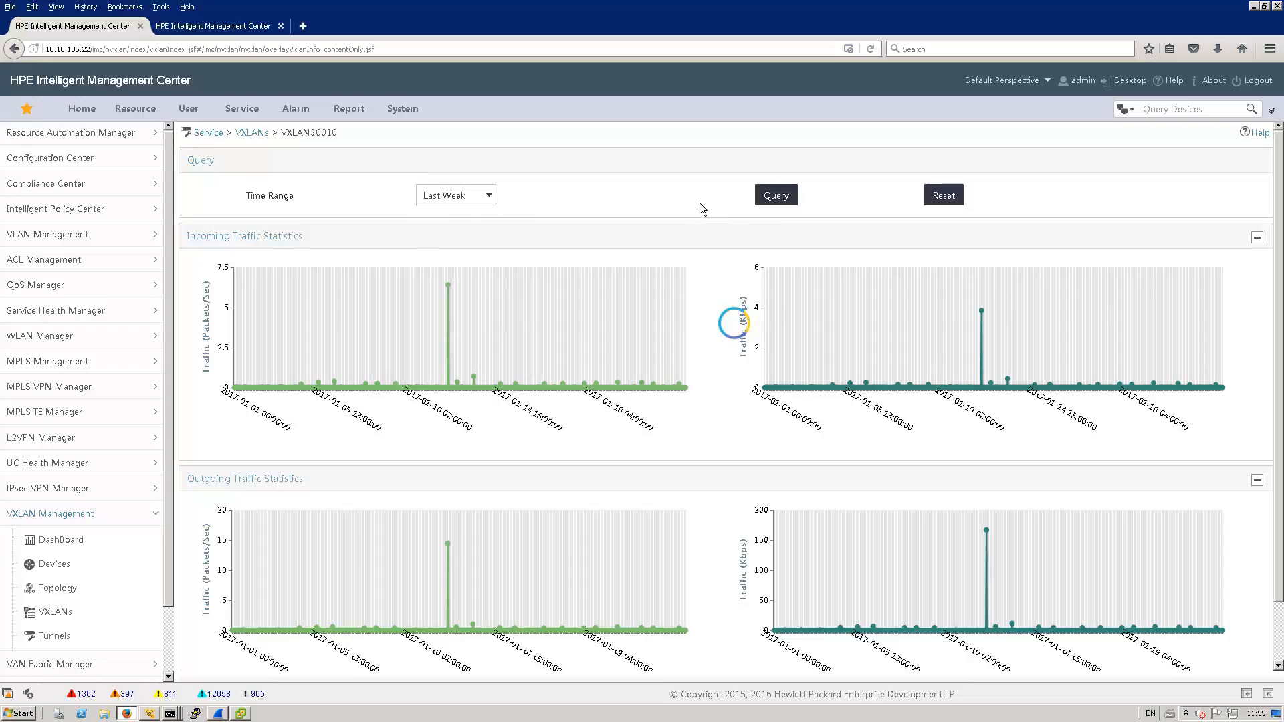
left_click(774, 195)
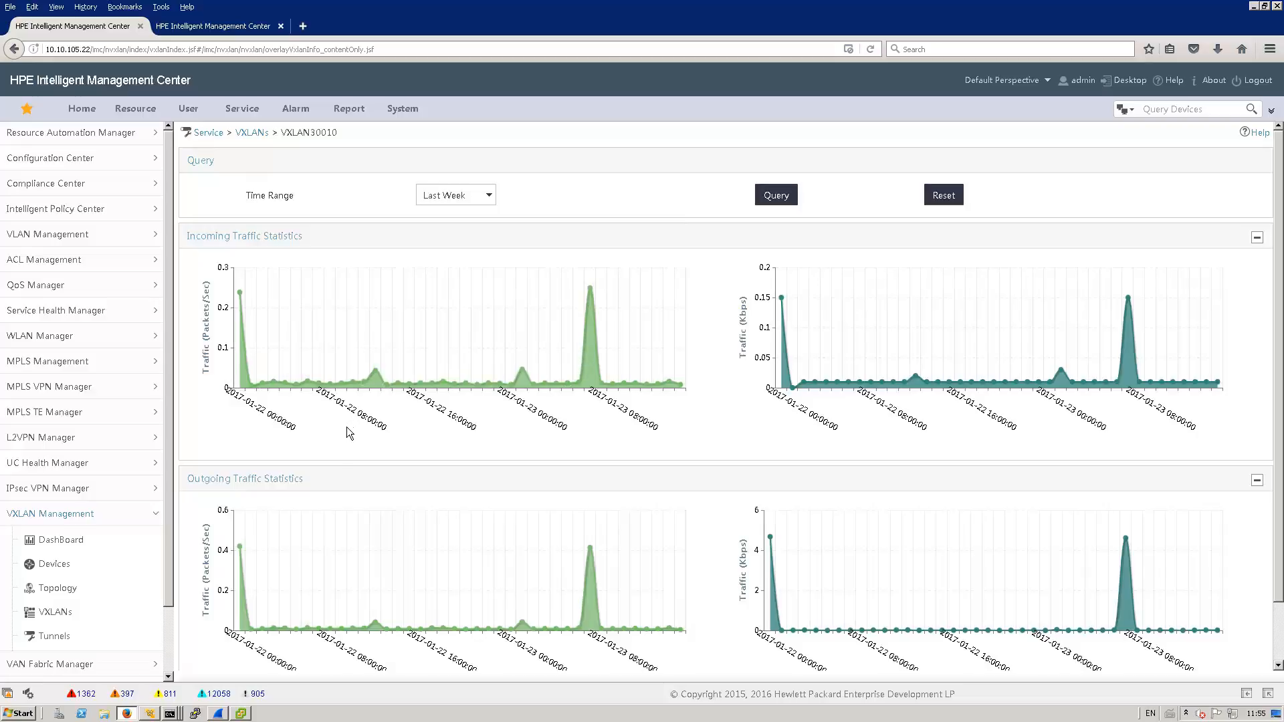
mouse_move(444, 401)
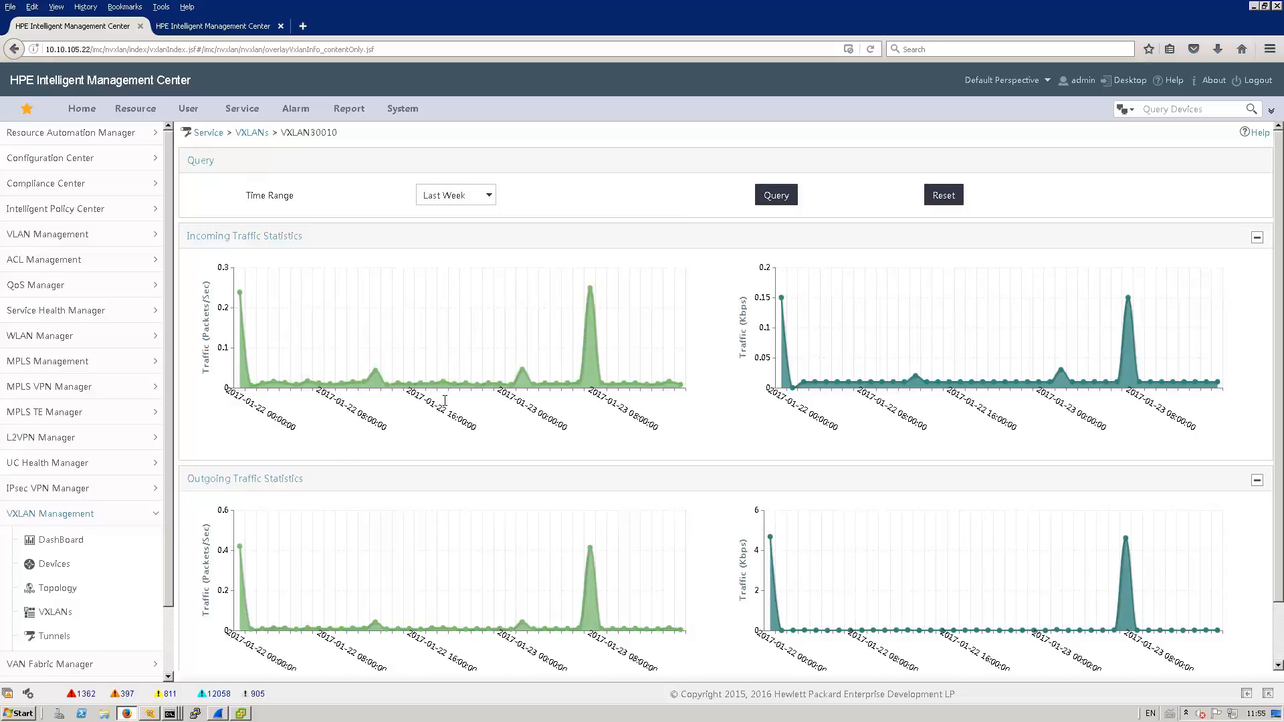
mouse_move(298, 314)
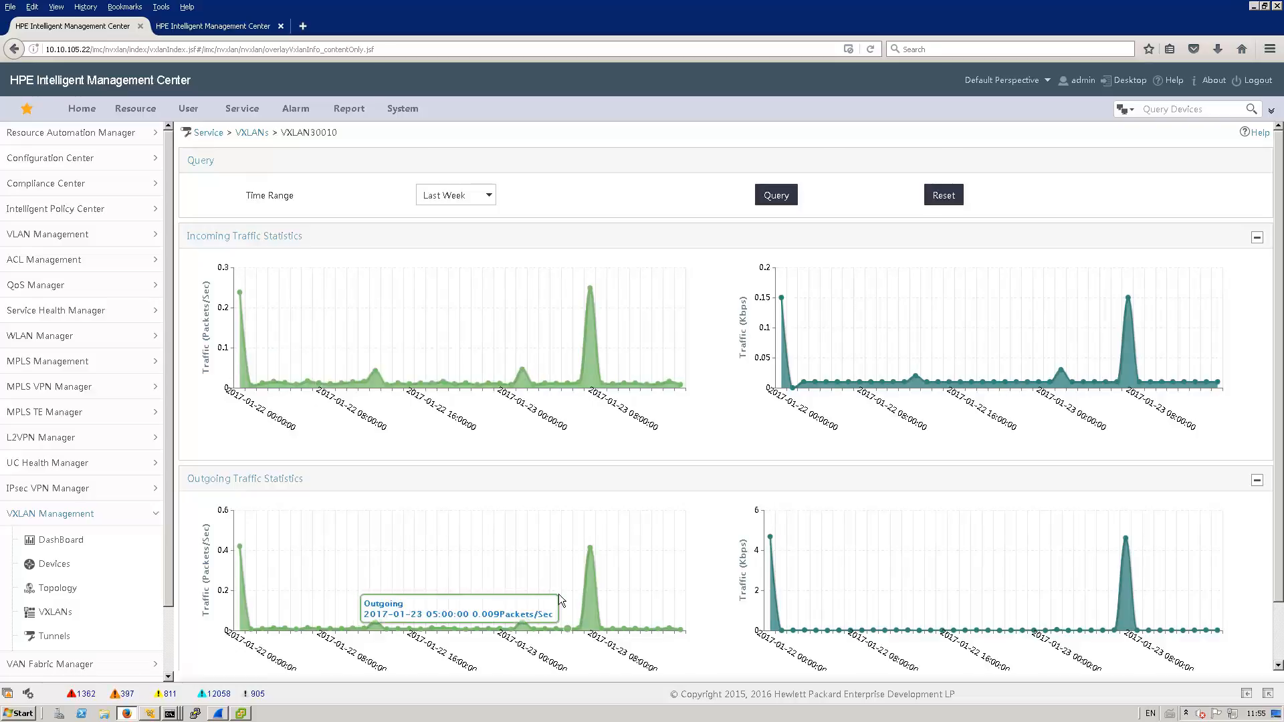
mouse_move(708, 591)
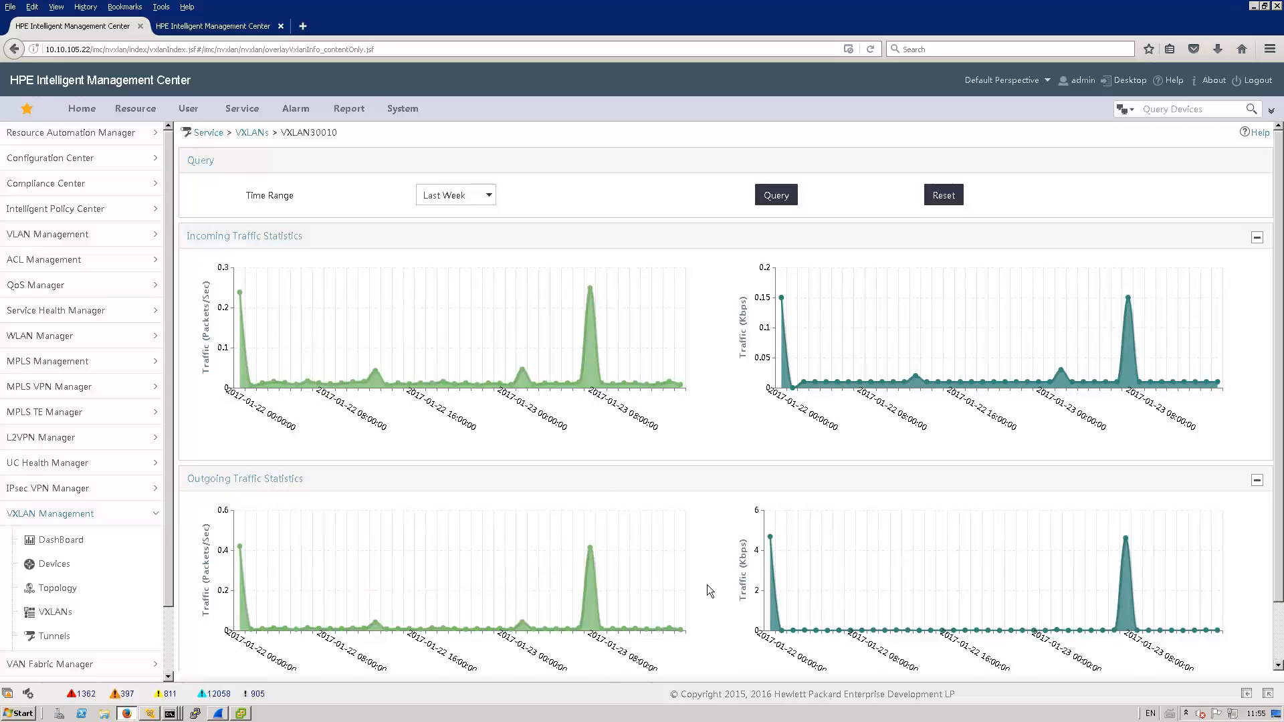
mouse_move(671, 421)
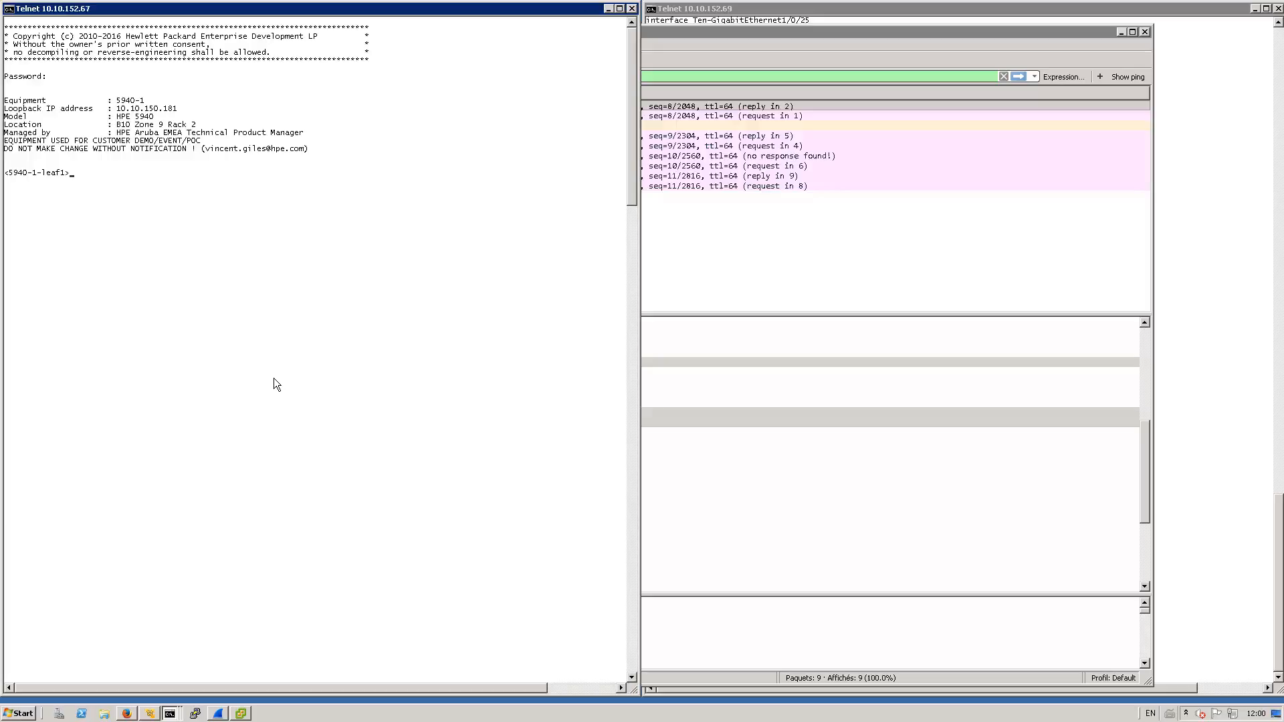
Run 'display l2vpn mac-address' and 'display arp' on leaf1.
type("dis")
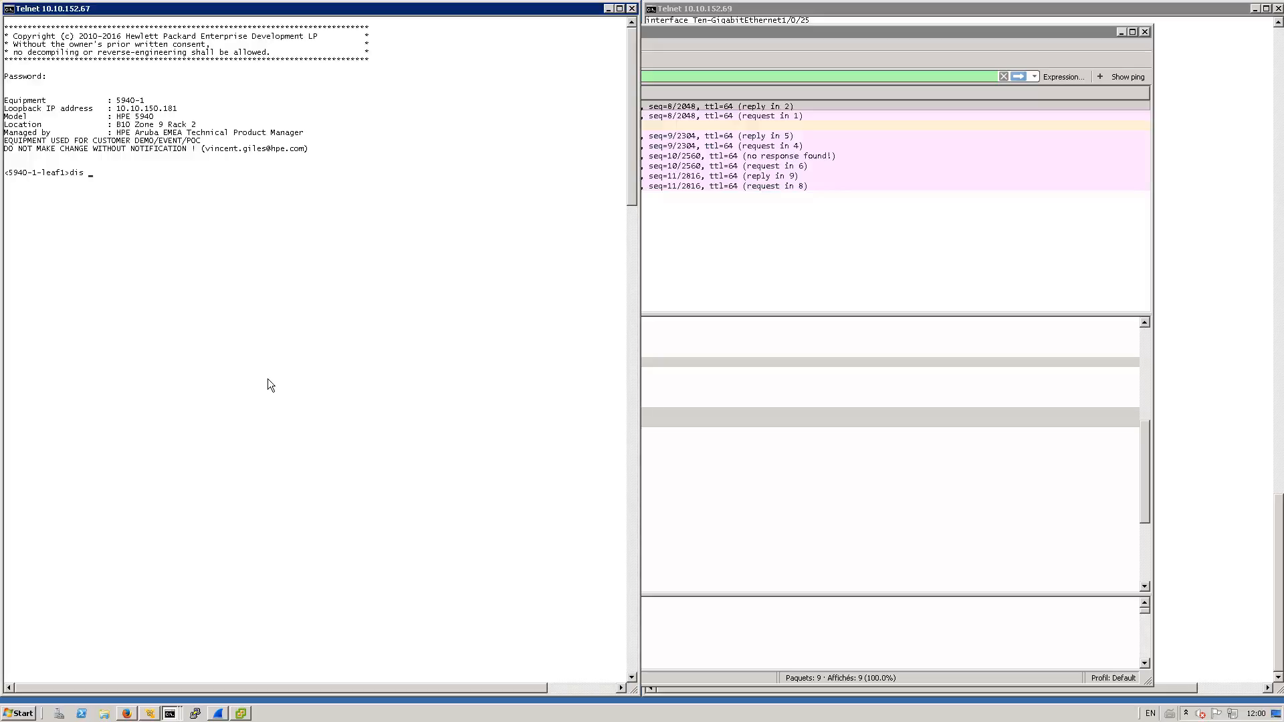
type("l2v m")
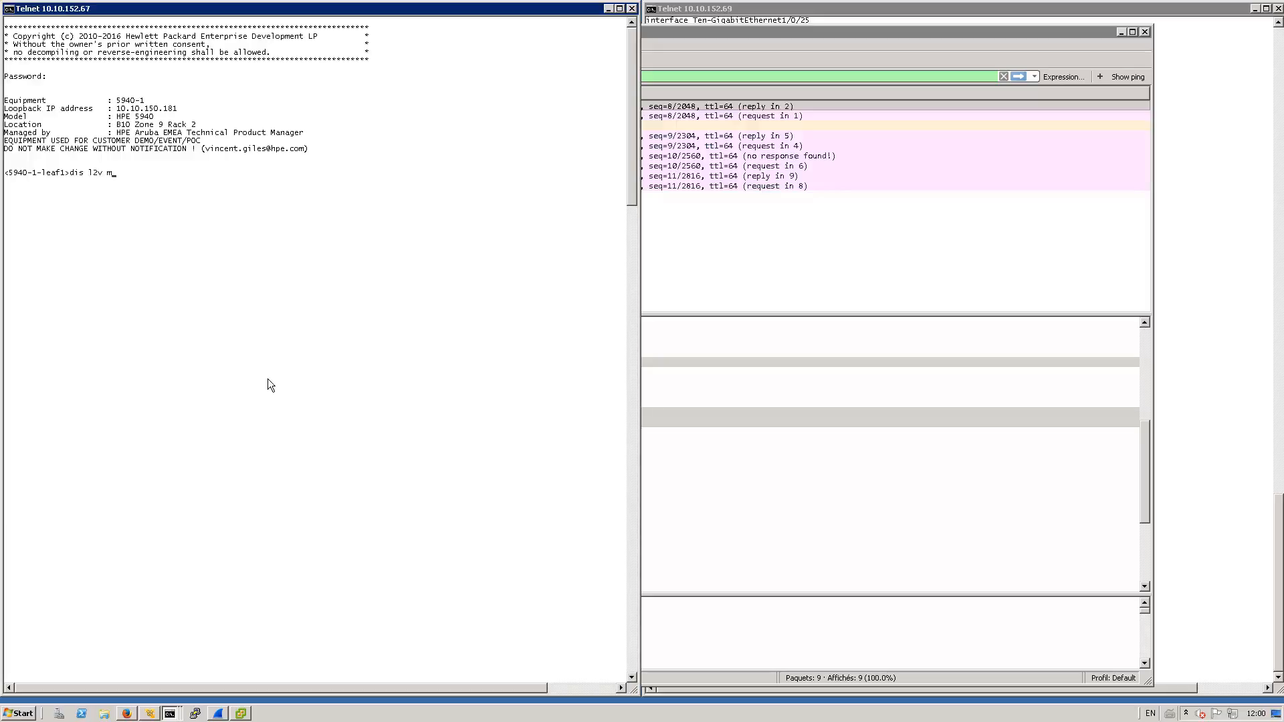
key("Return")
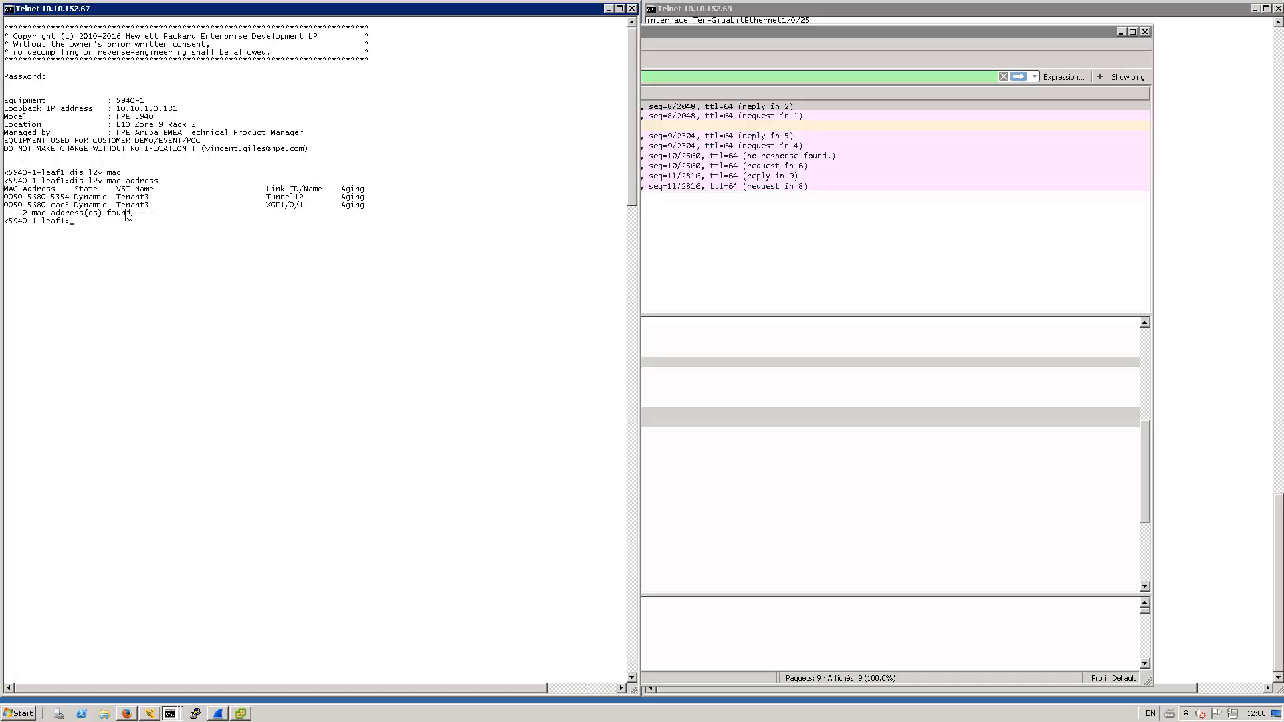
mouse_move(215, 215)
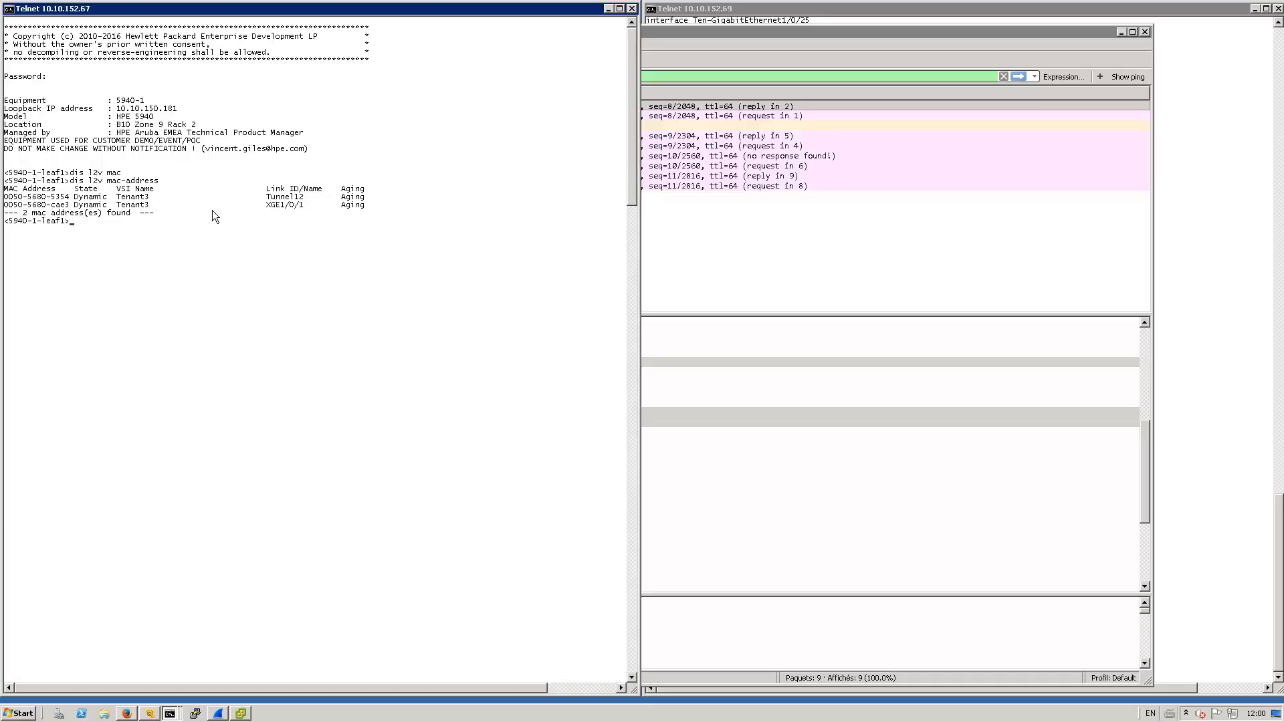
type("dis ar")
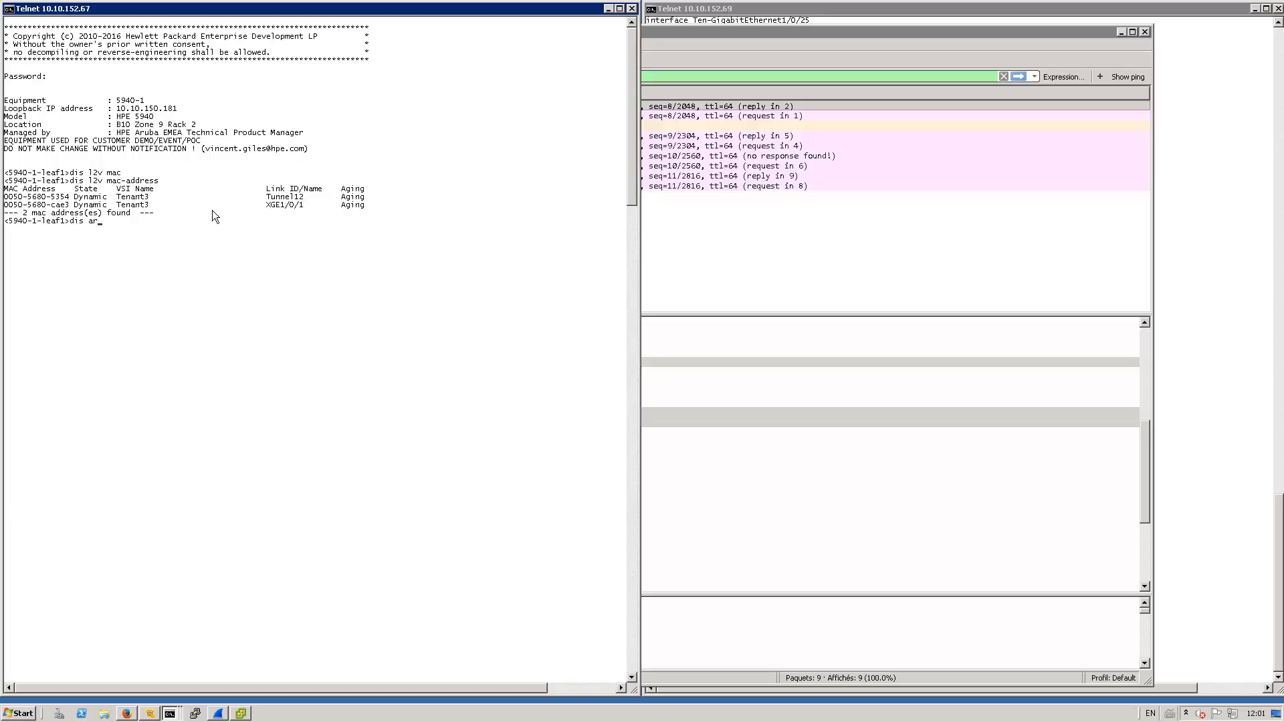
key("Return")
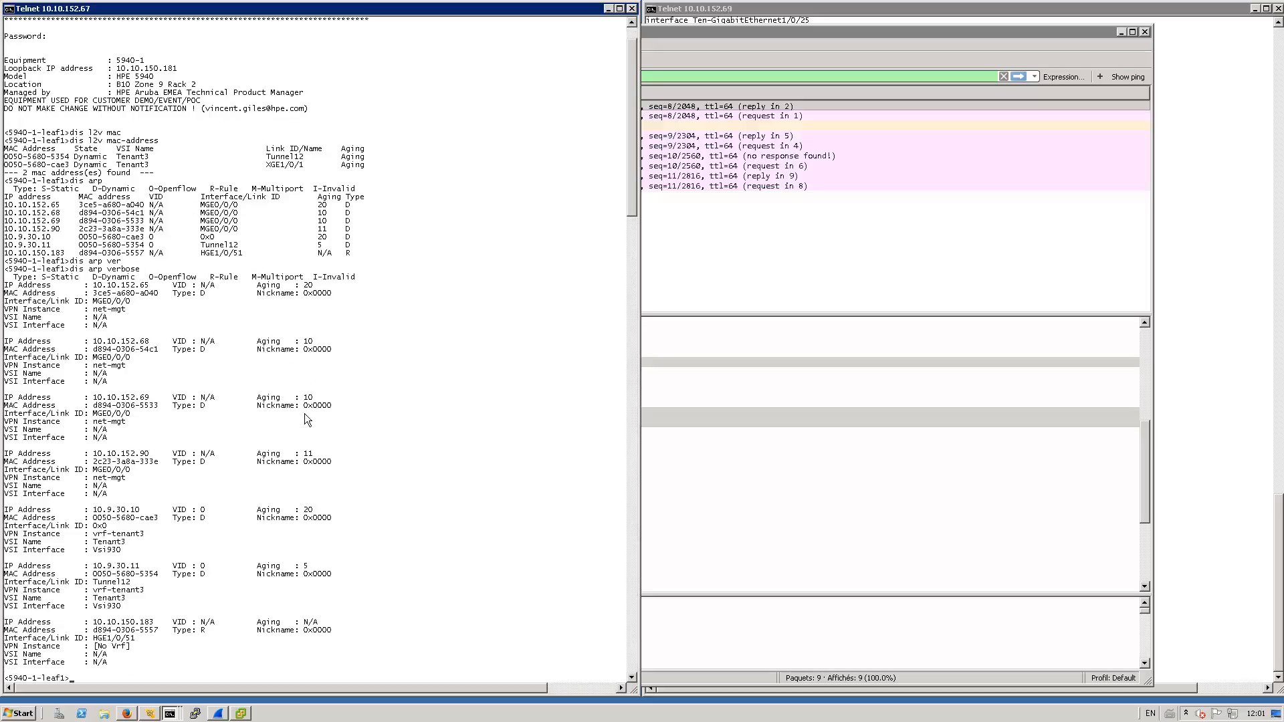
mouse_move(101, 591)
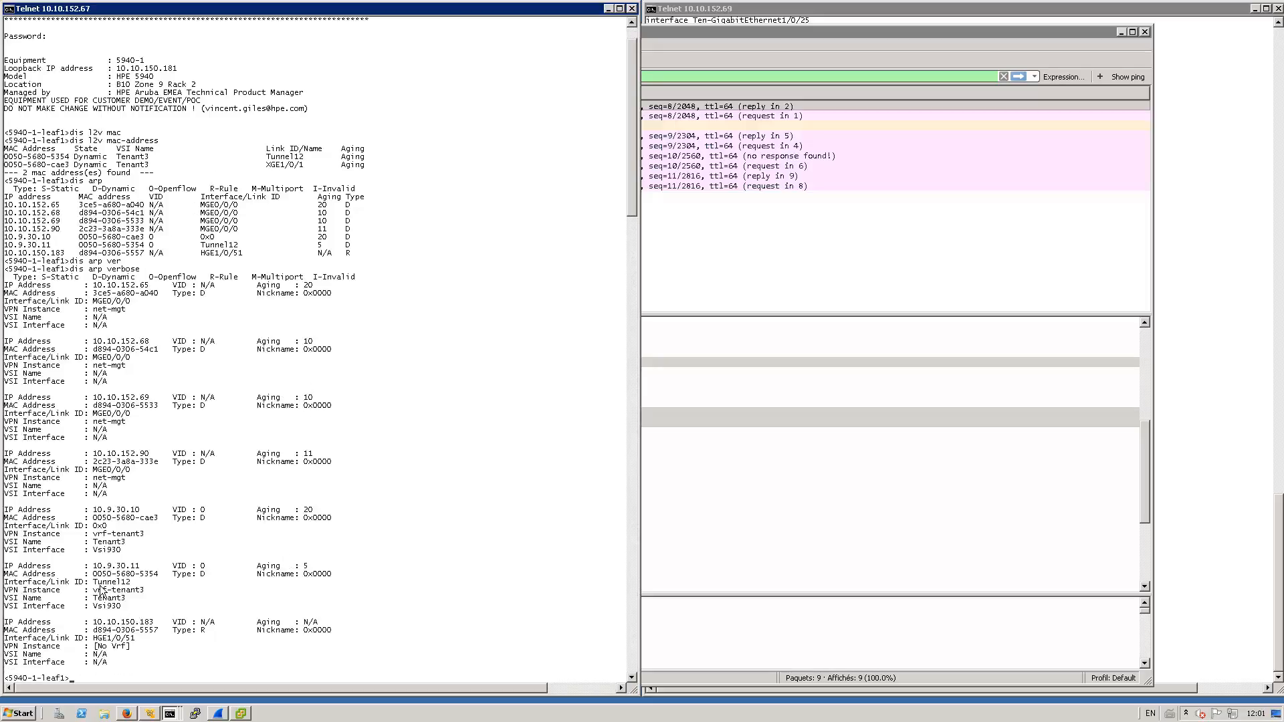
mouse_move(129, 596)
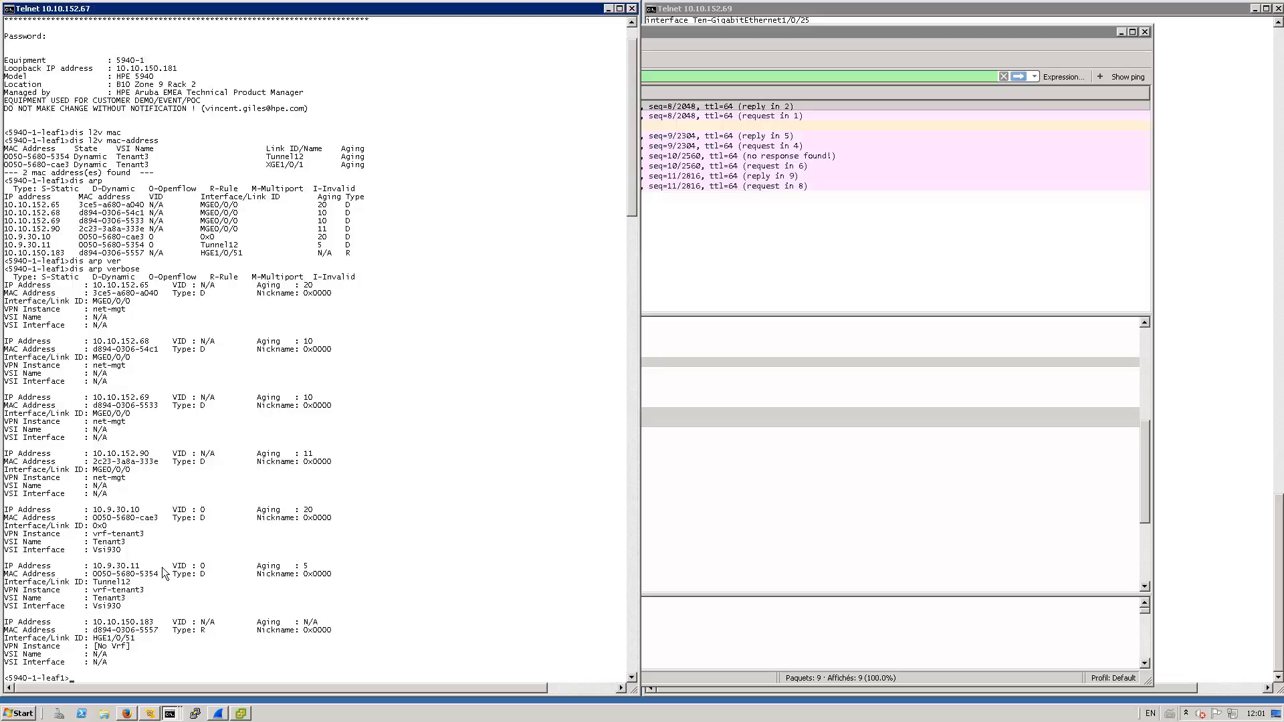
Run 'display l2vpn vsi verbose' and scroll through Tenant3's VSI output.
type("d")
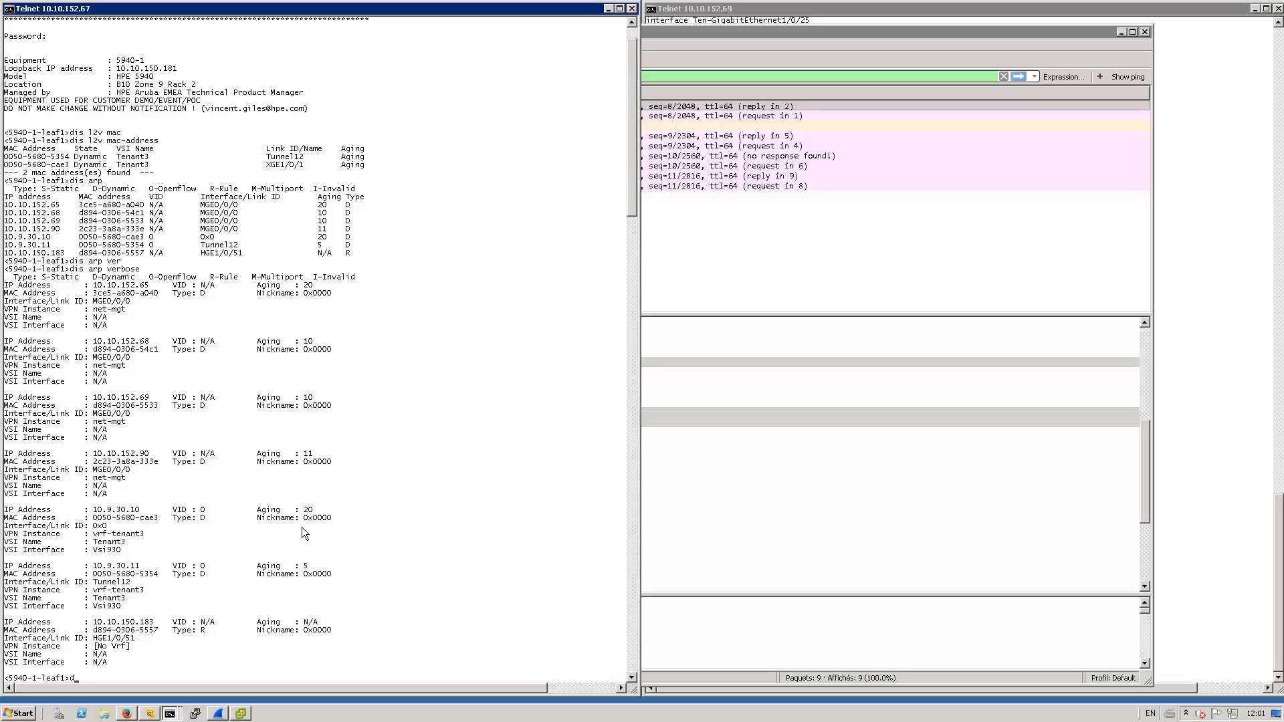
type("is l2vpn vsi ver")
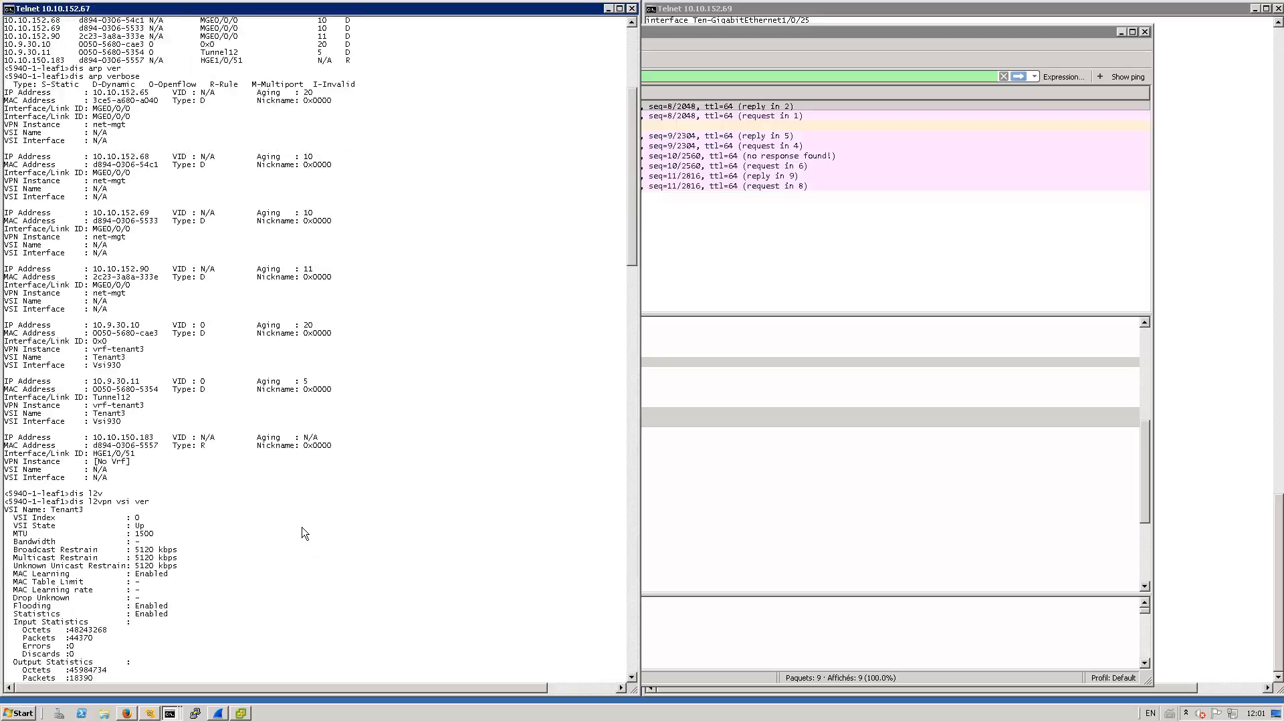
scroll("down", 3)
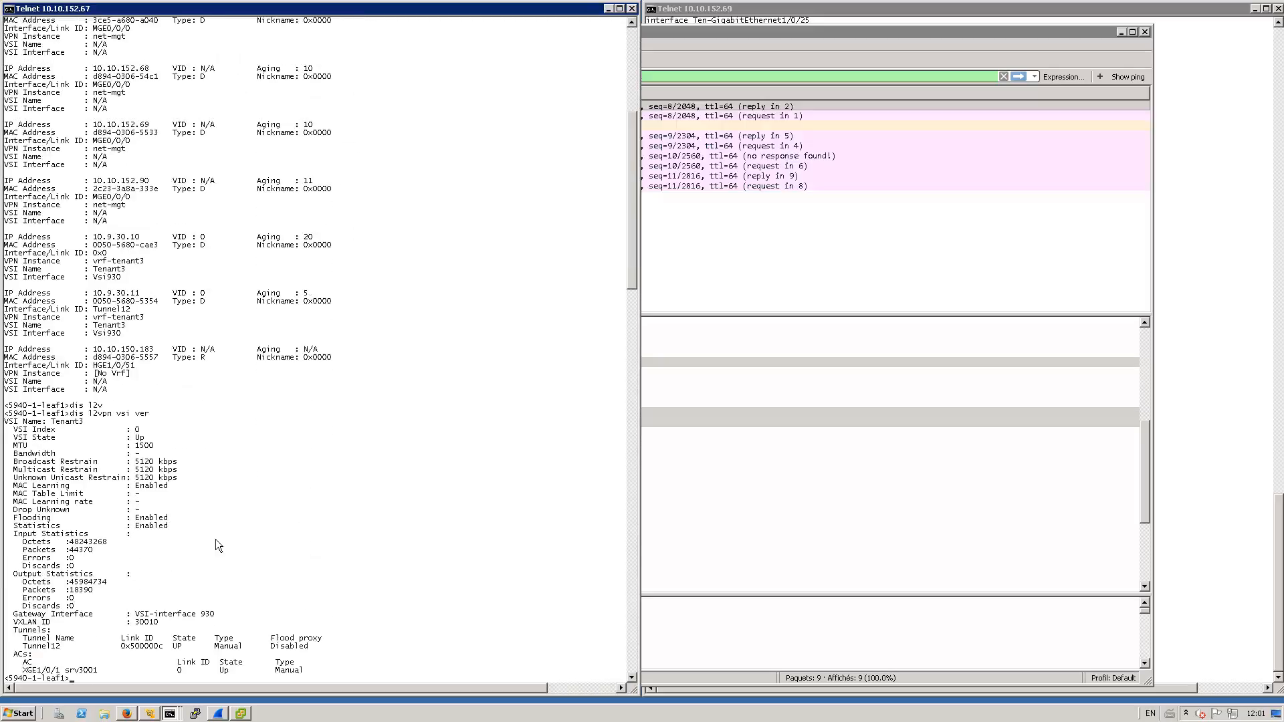
mouse_move(77, 612)
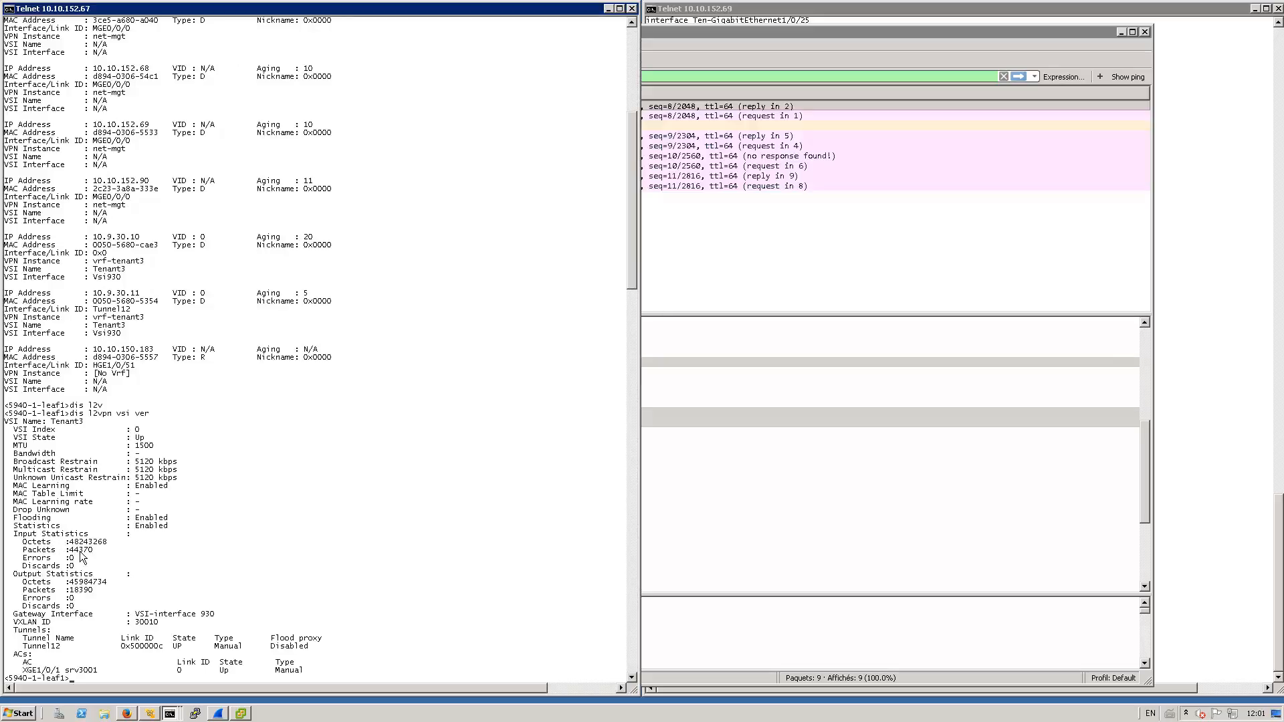
mouse_move(164, 638)
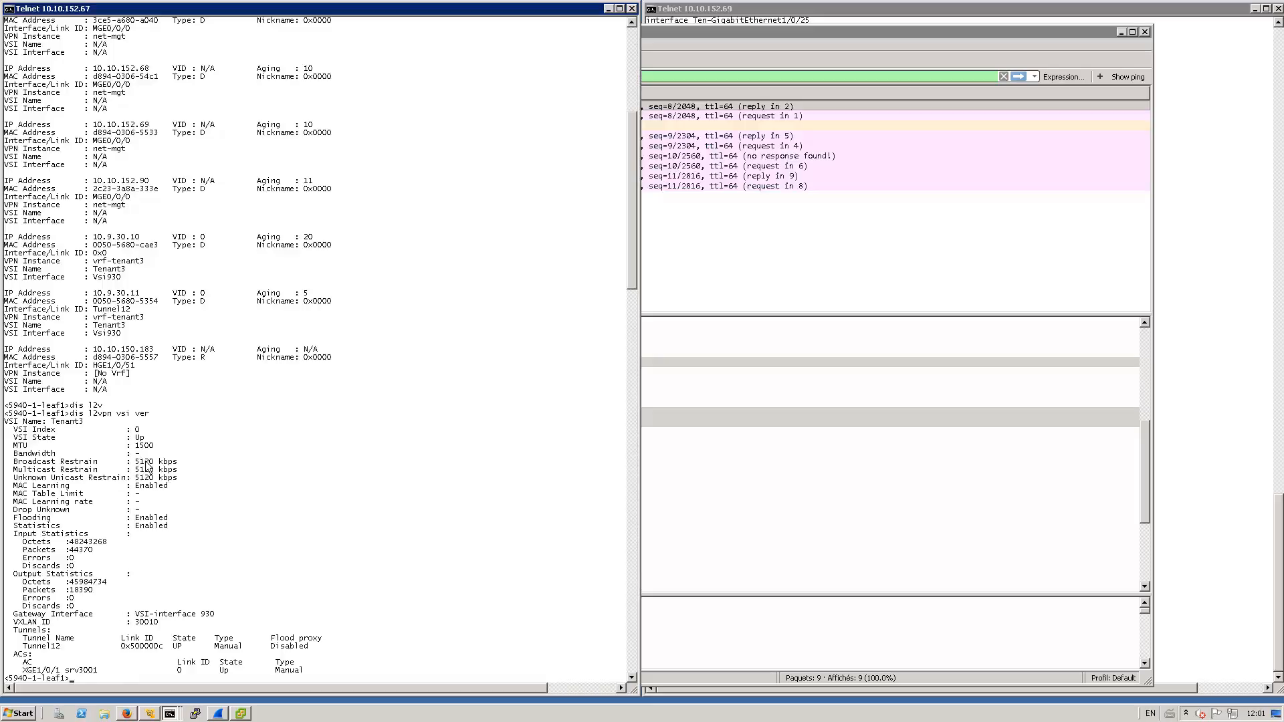
mouse_move(172, 467)
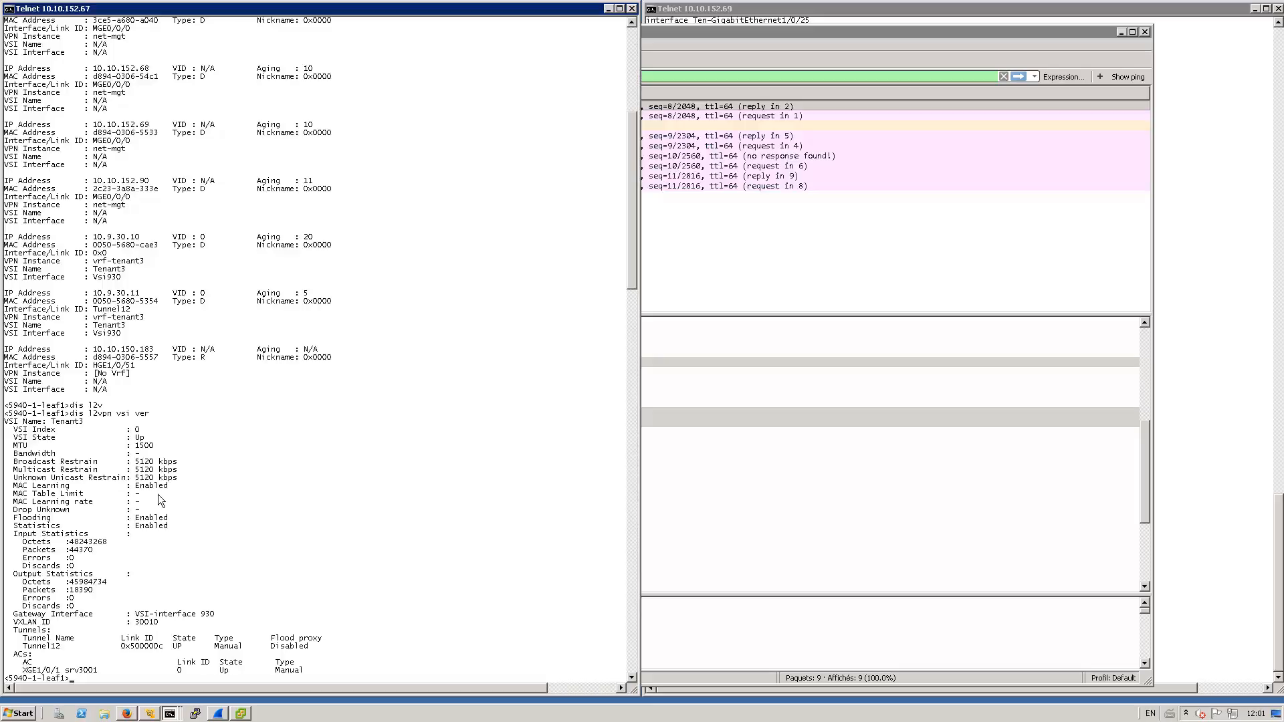
mouse_move(250, 482)
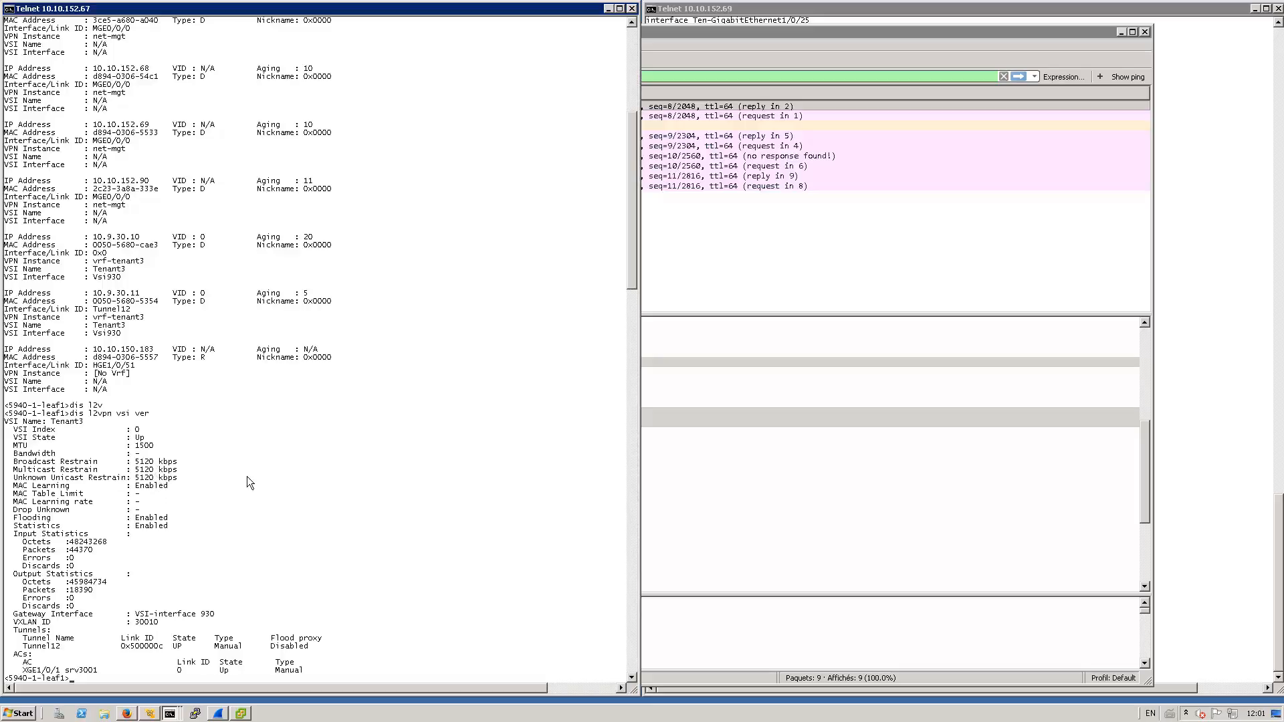
Run 'display interface Tunnel' to show Tunnel12 up, 10.10.150.181 to 10.10.150.182.
type("dis int tun")
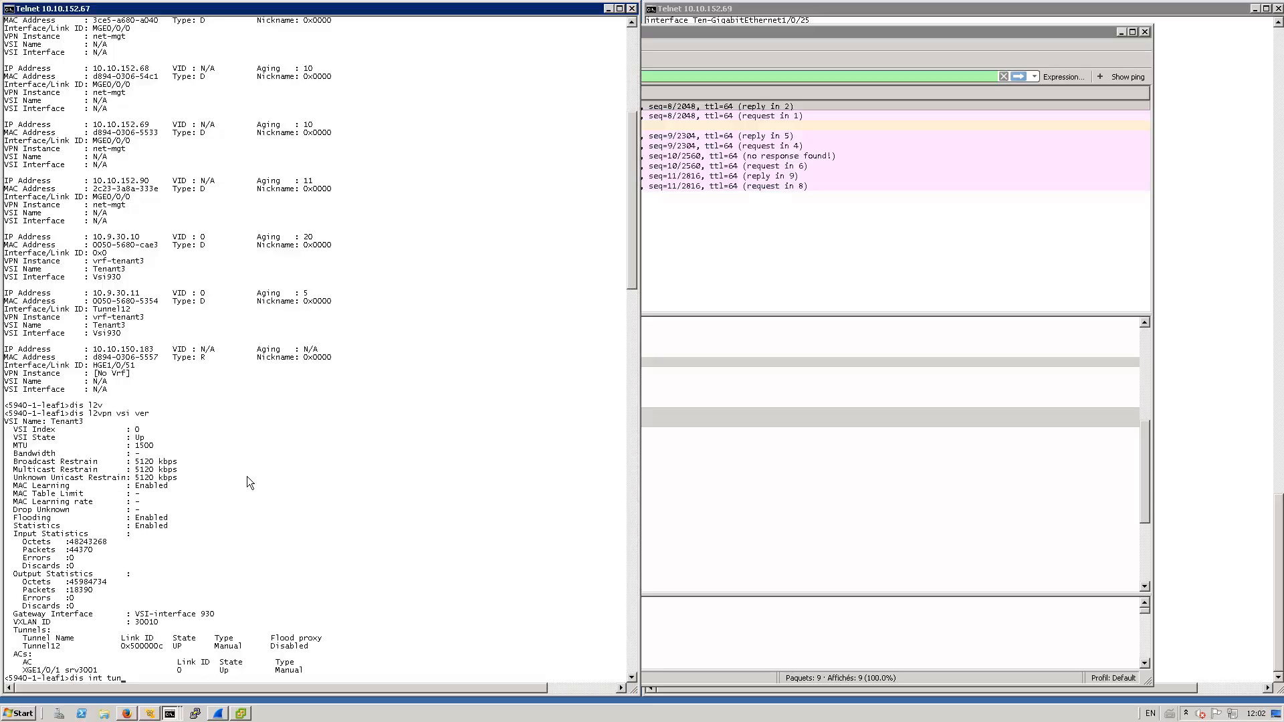
key("Return")
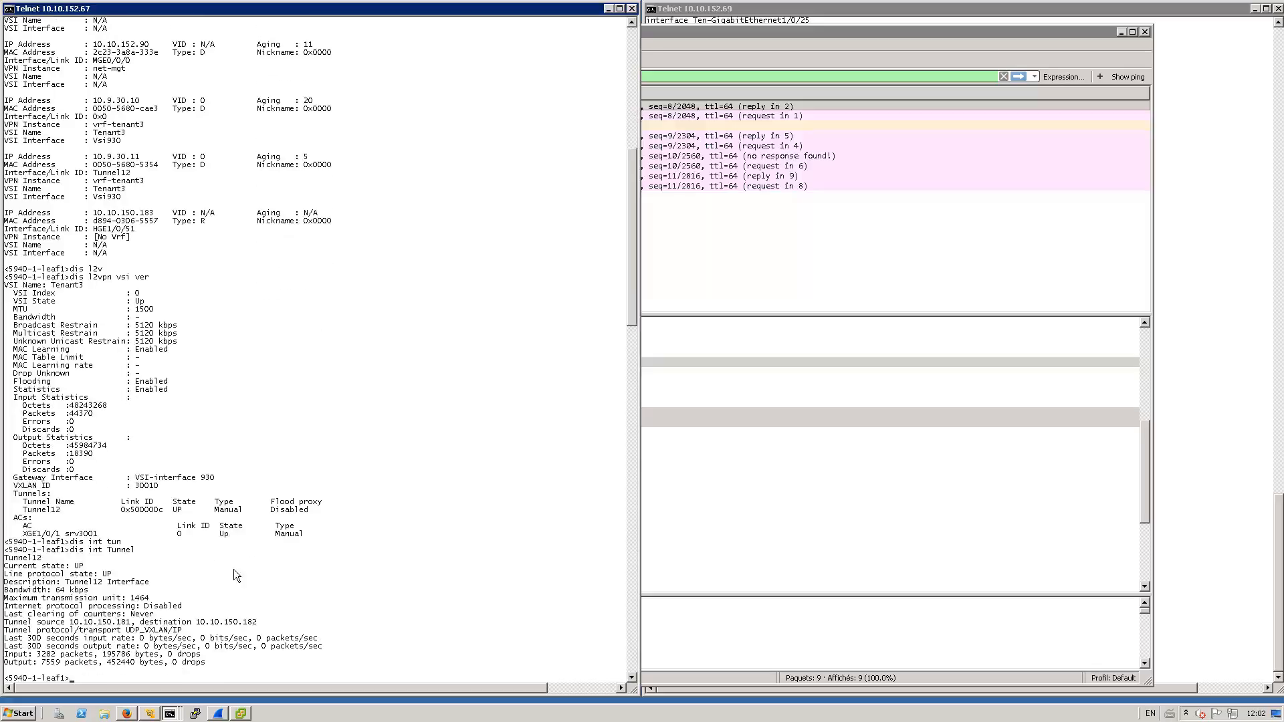
mouse_move(87, 639)
type("dis arp suppression vsi")
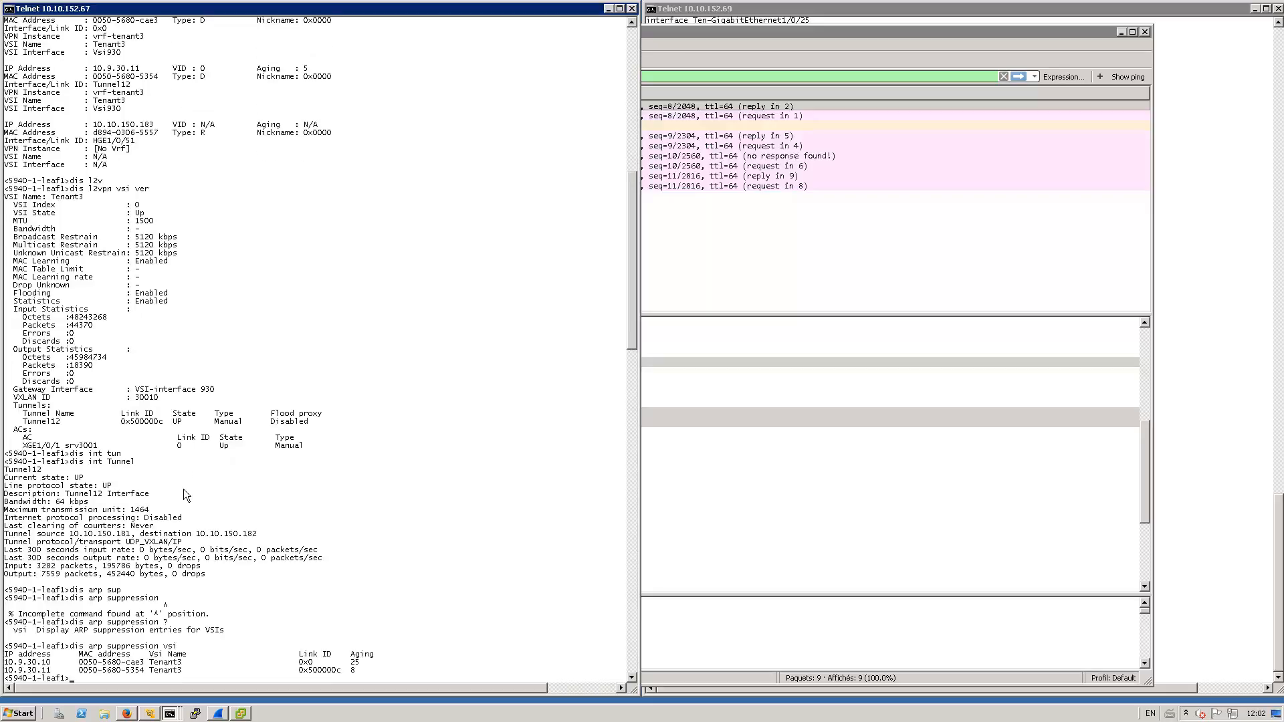
mouse_move(49, 670)
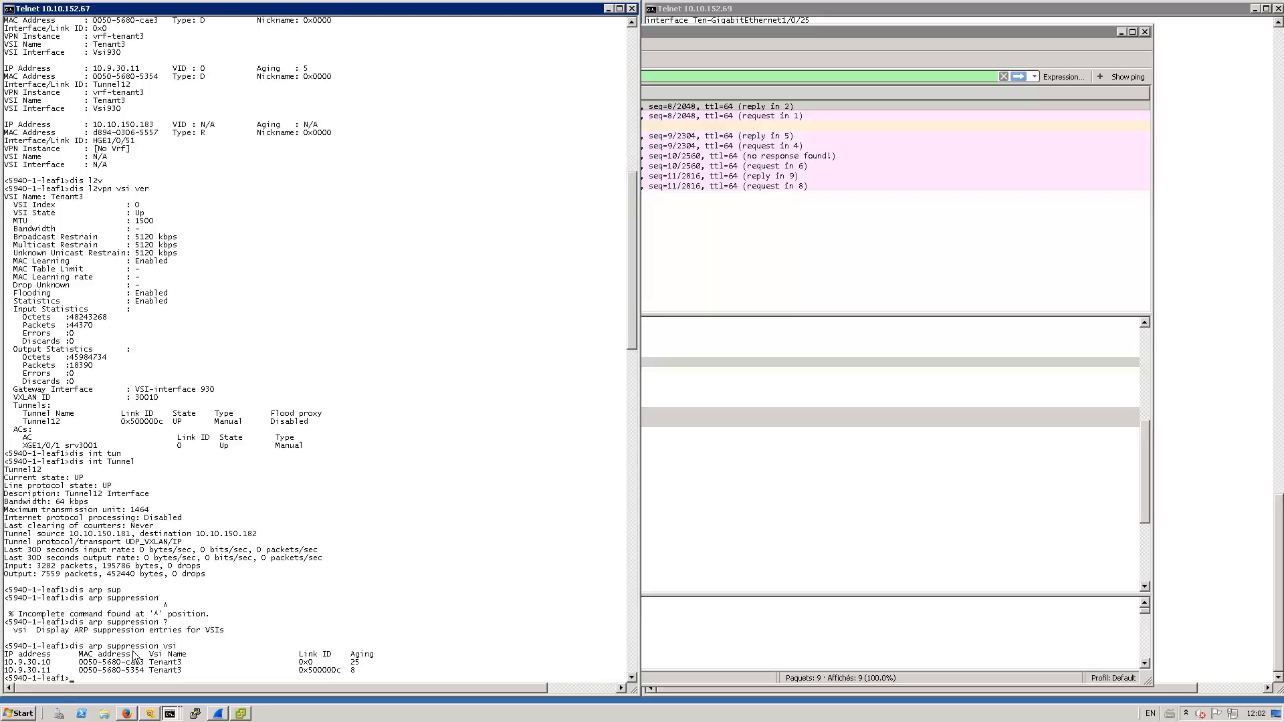
mouse_move(225, 420)
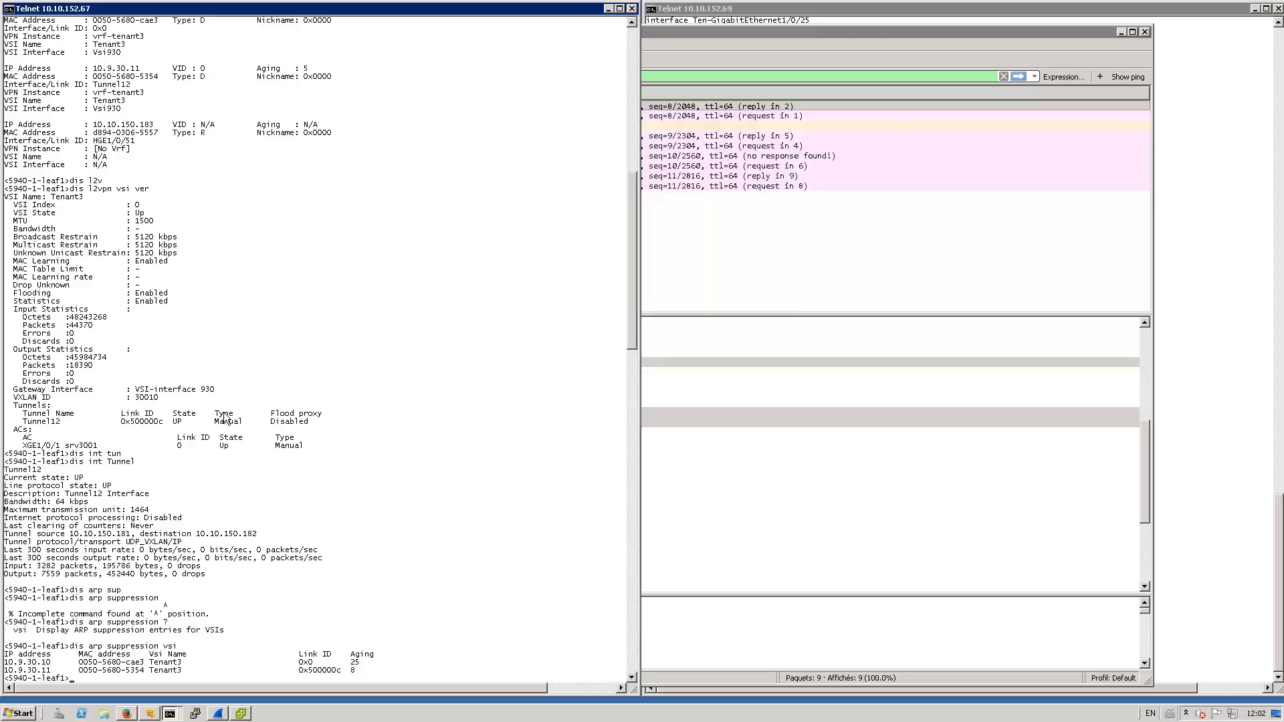
mouse_move(269, 328)
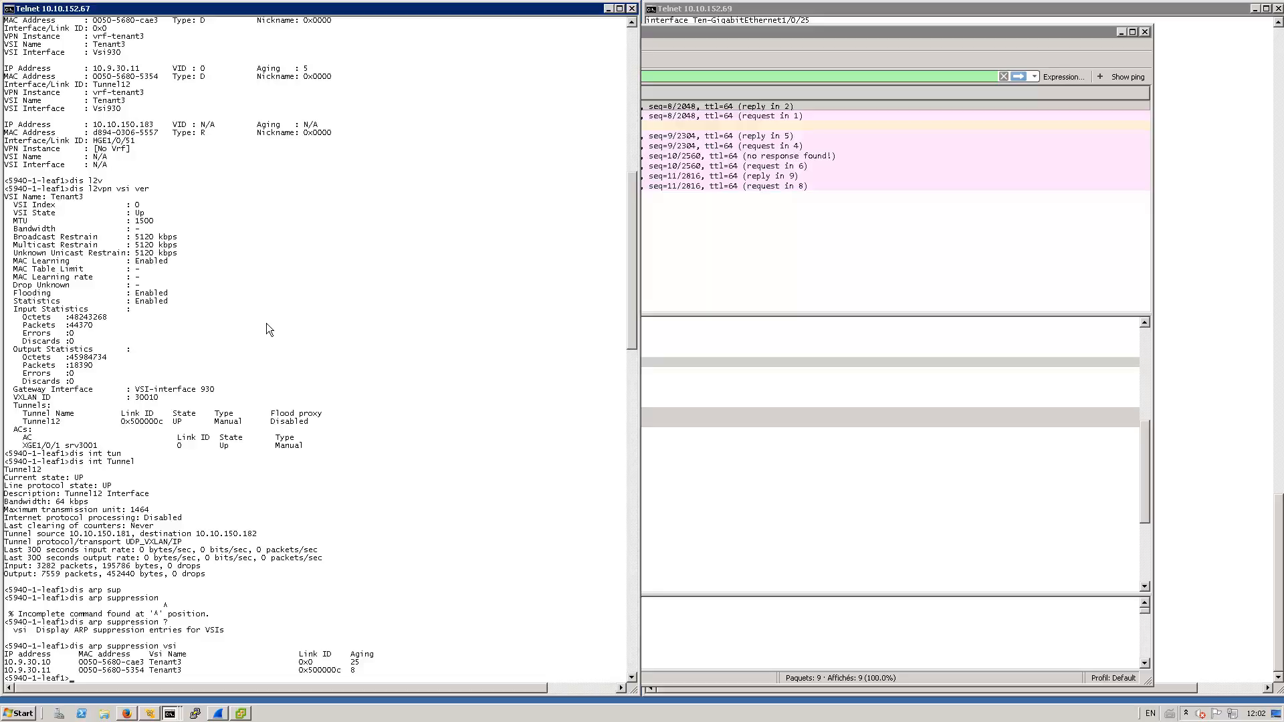
mouse_move(404, 312)
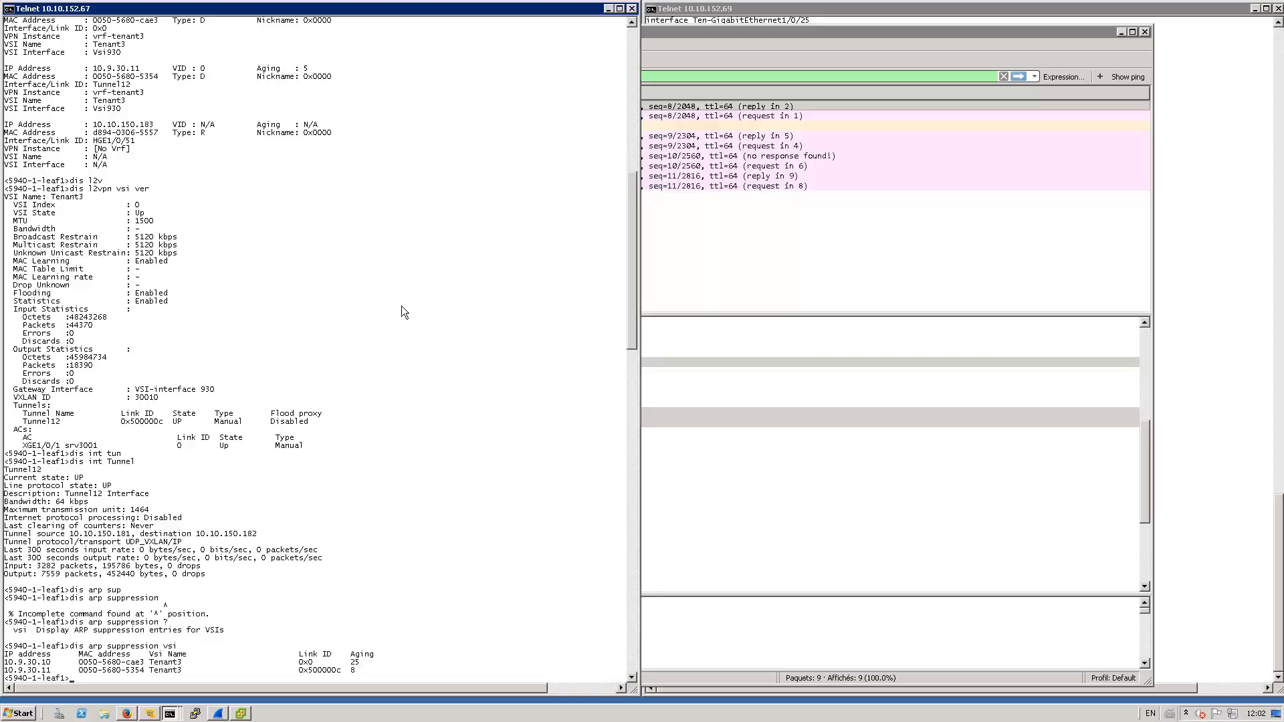
mouse_move(631, 288)
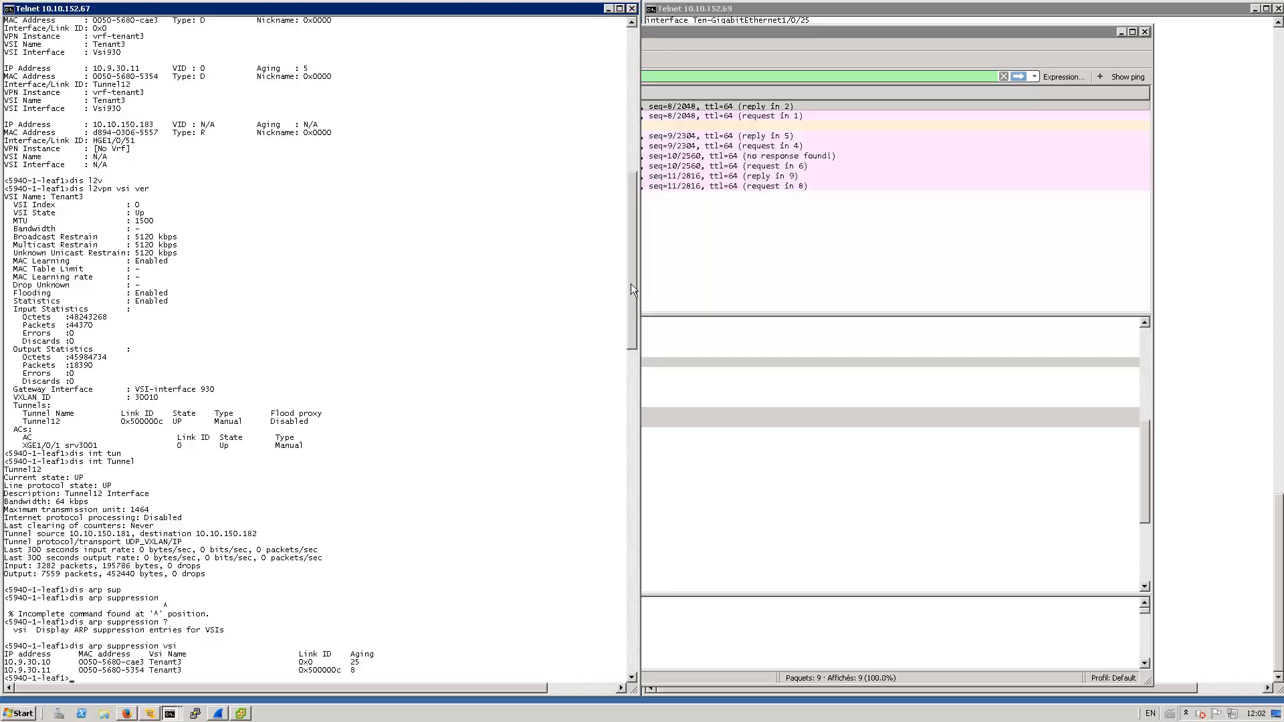